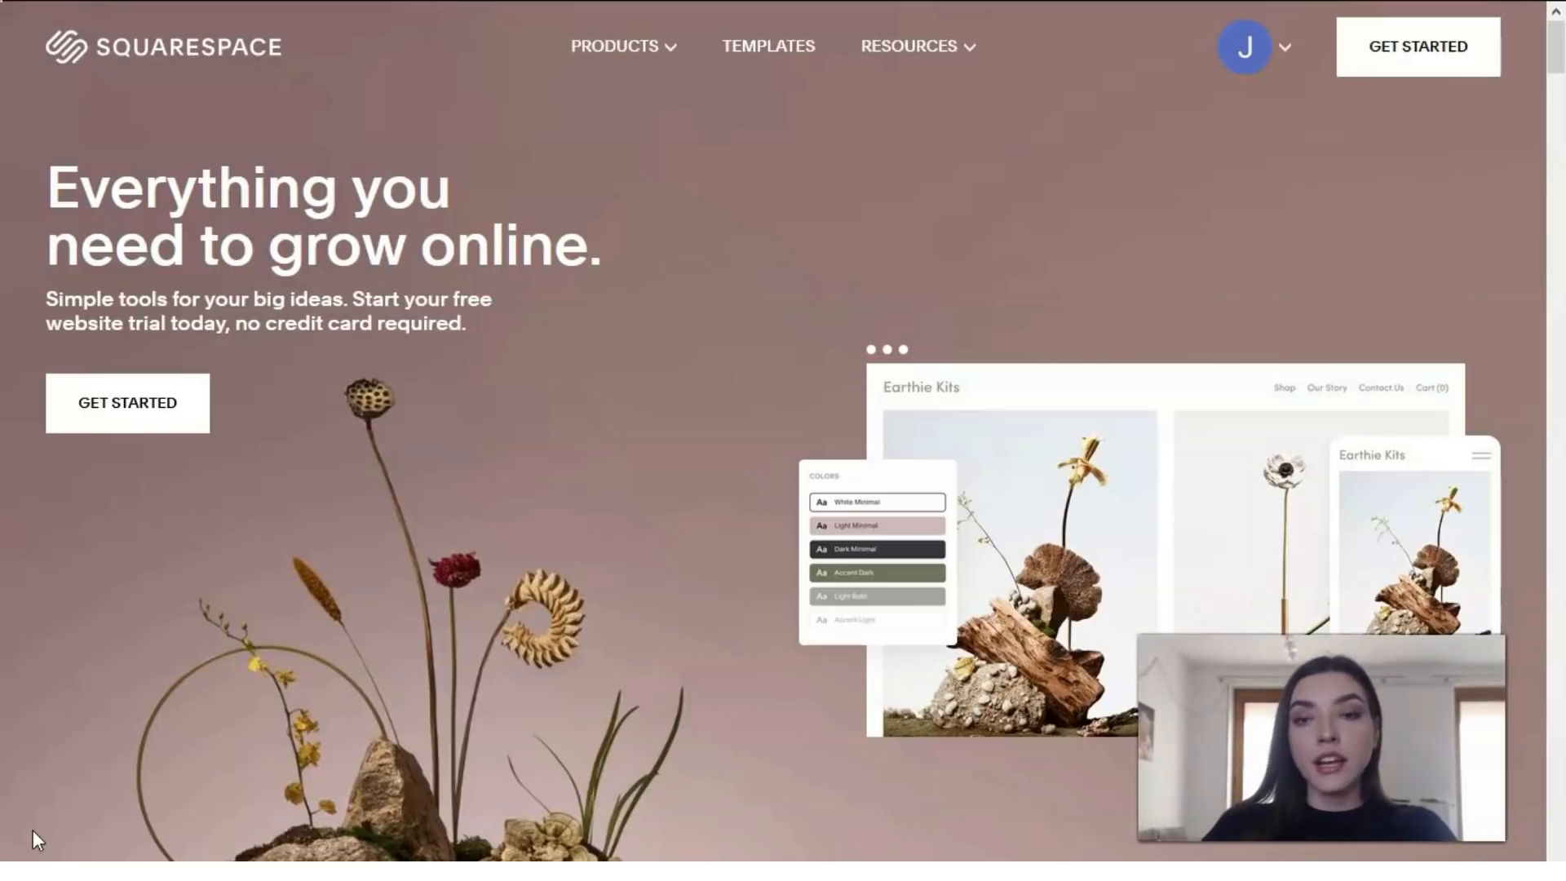
mouse_move(798, 107)
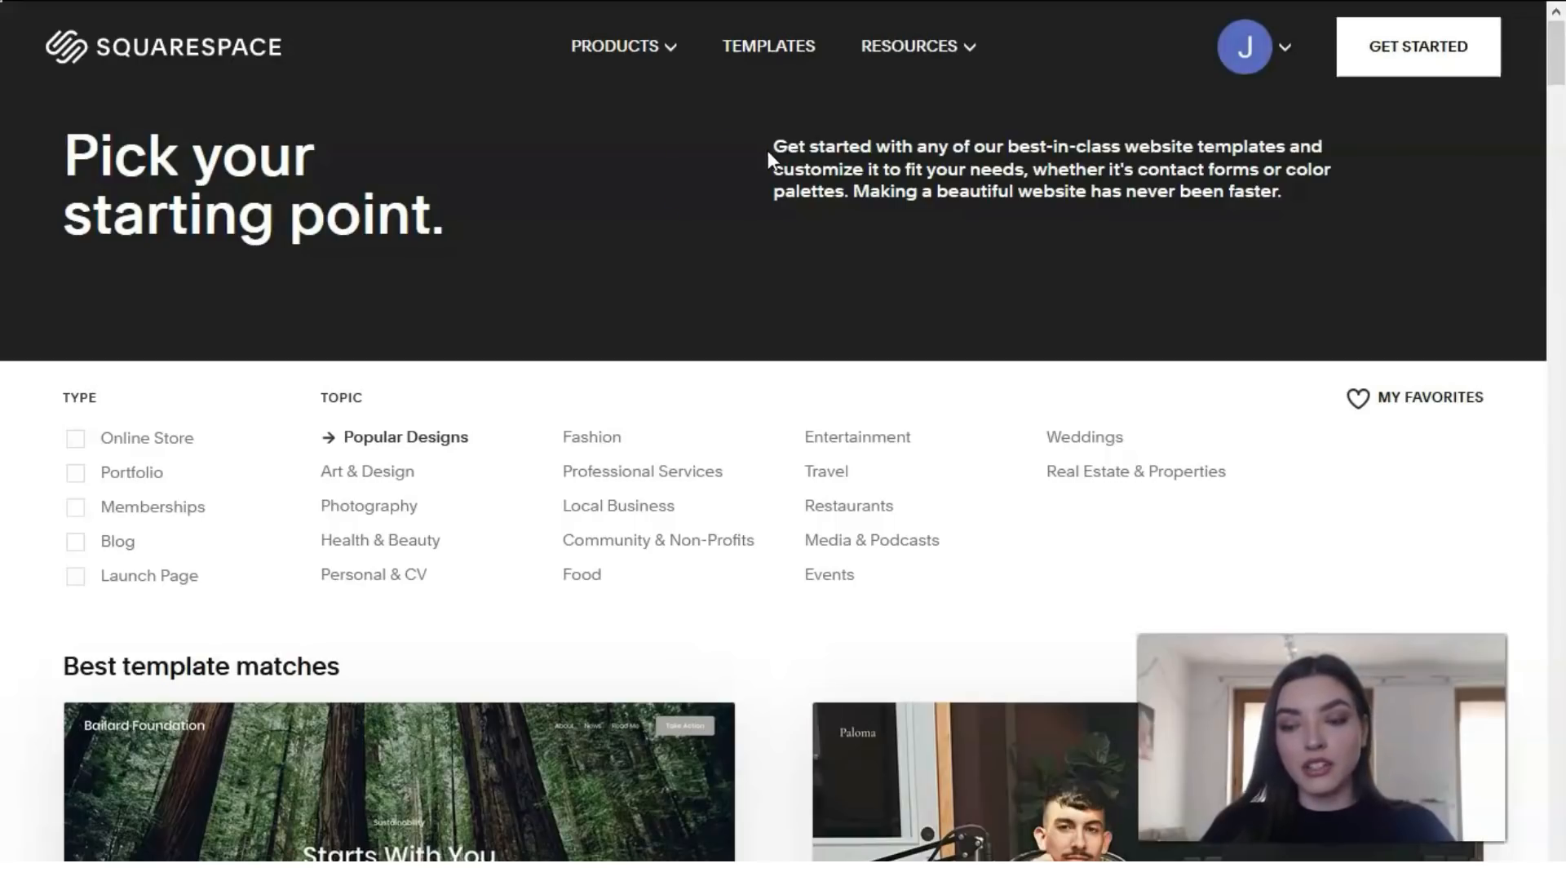
Step: Scroll the best template matches until Beaumont and Nolan come into view
scroll(down, 3)
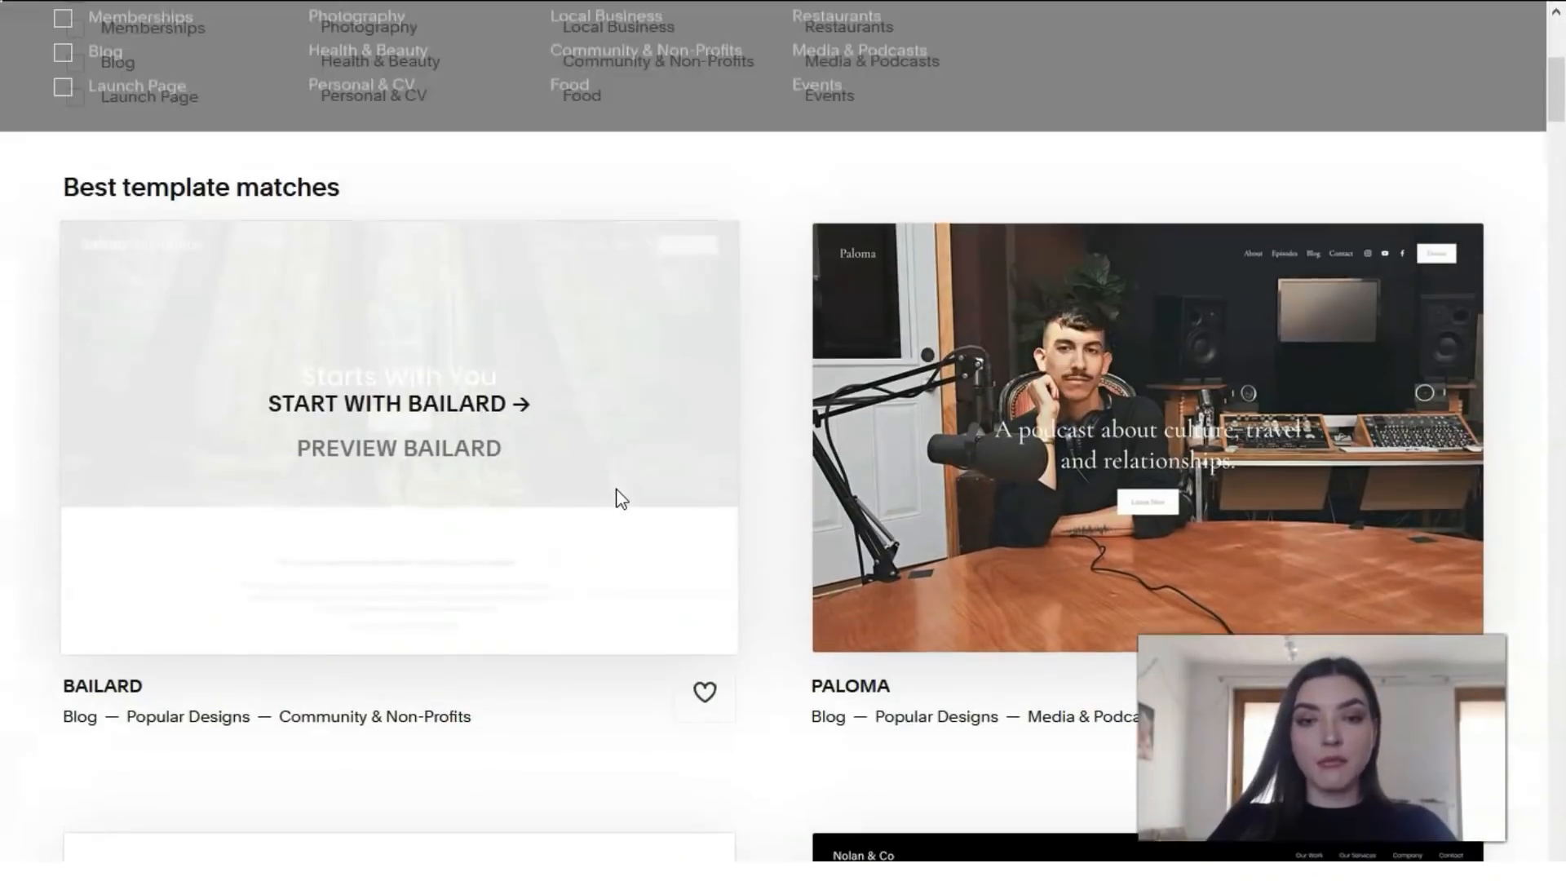
scroll(up, 3)
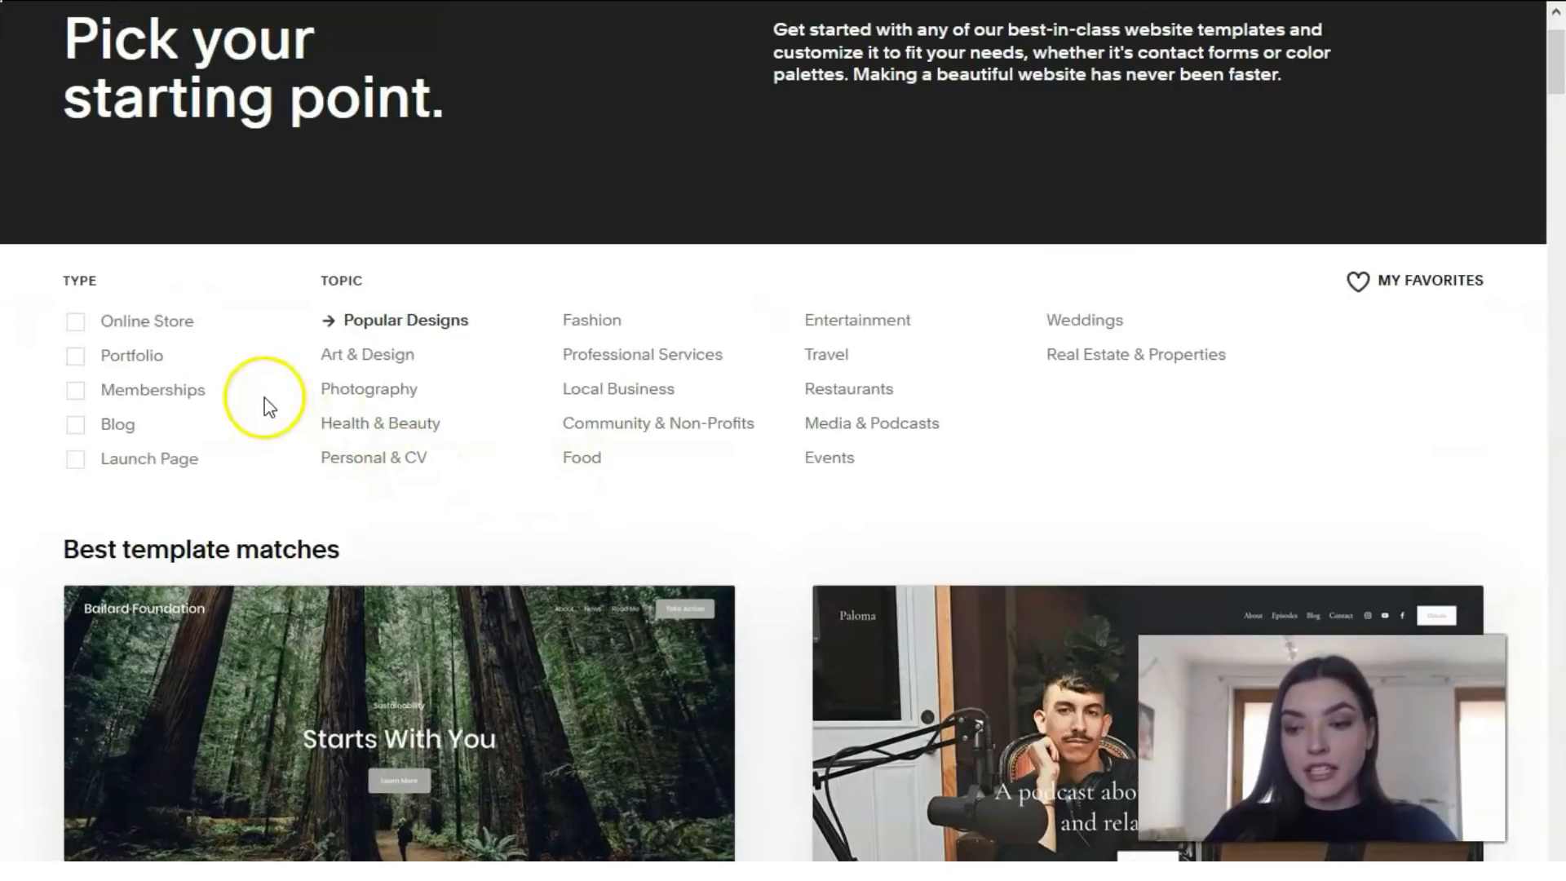
mouse_move(228, 359)
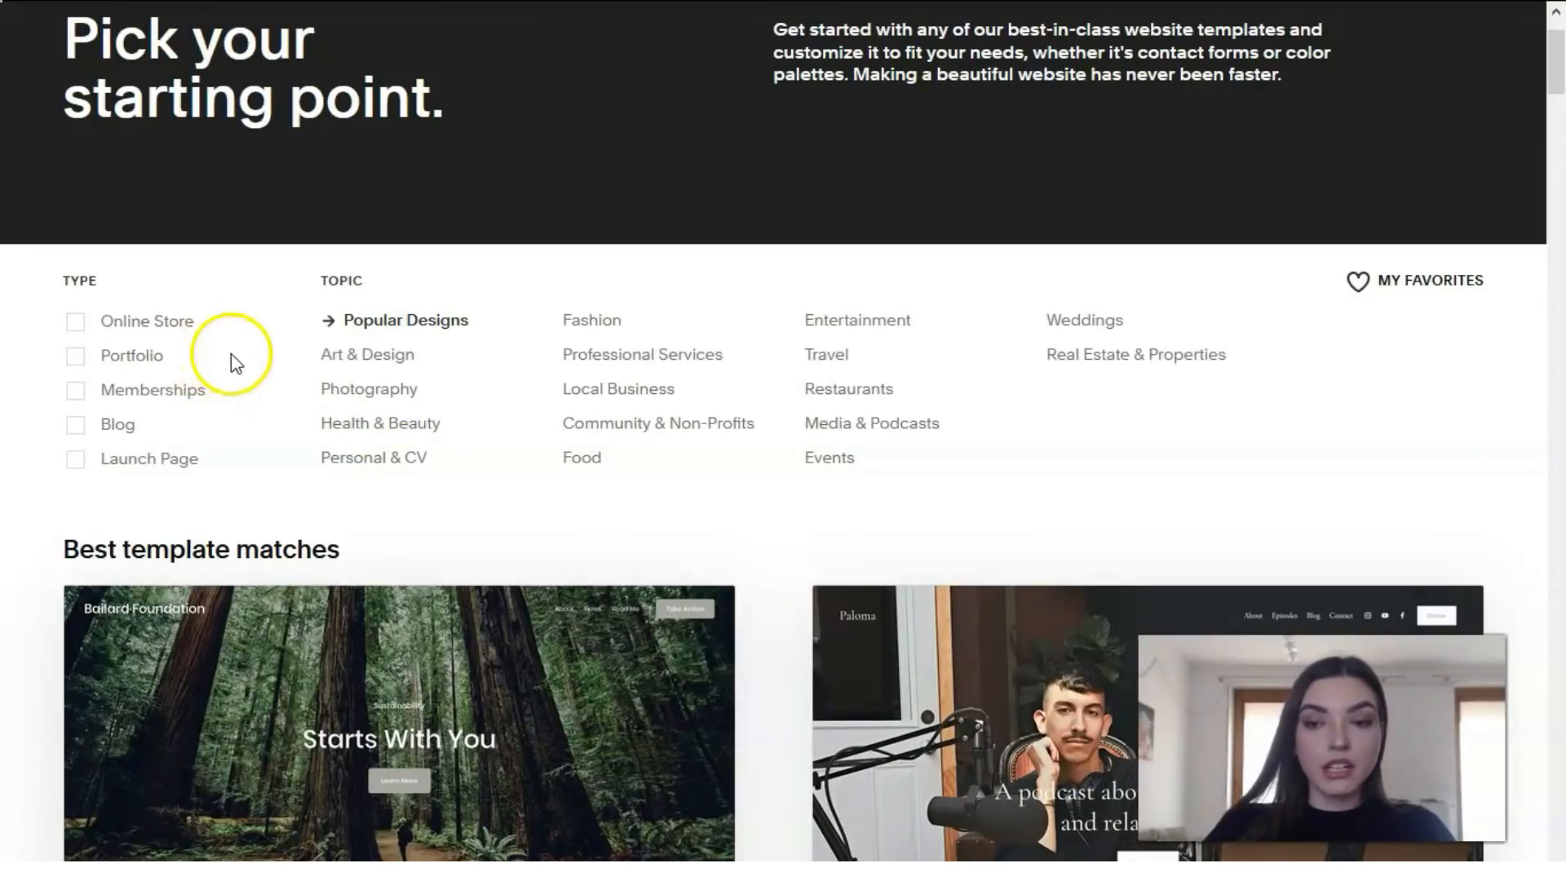
mouse_move(1154, 390)
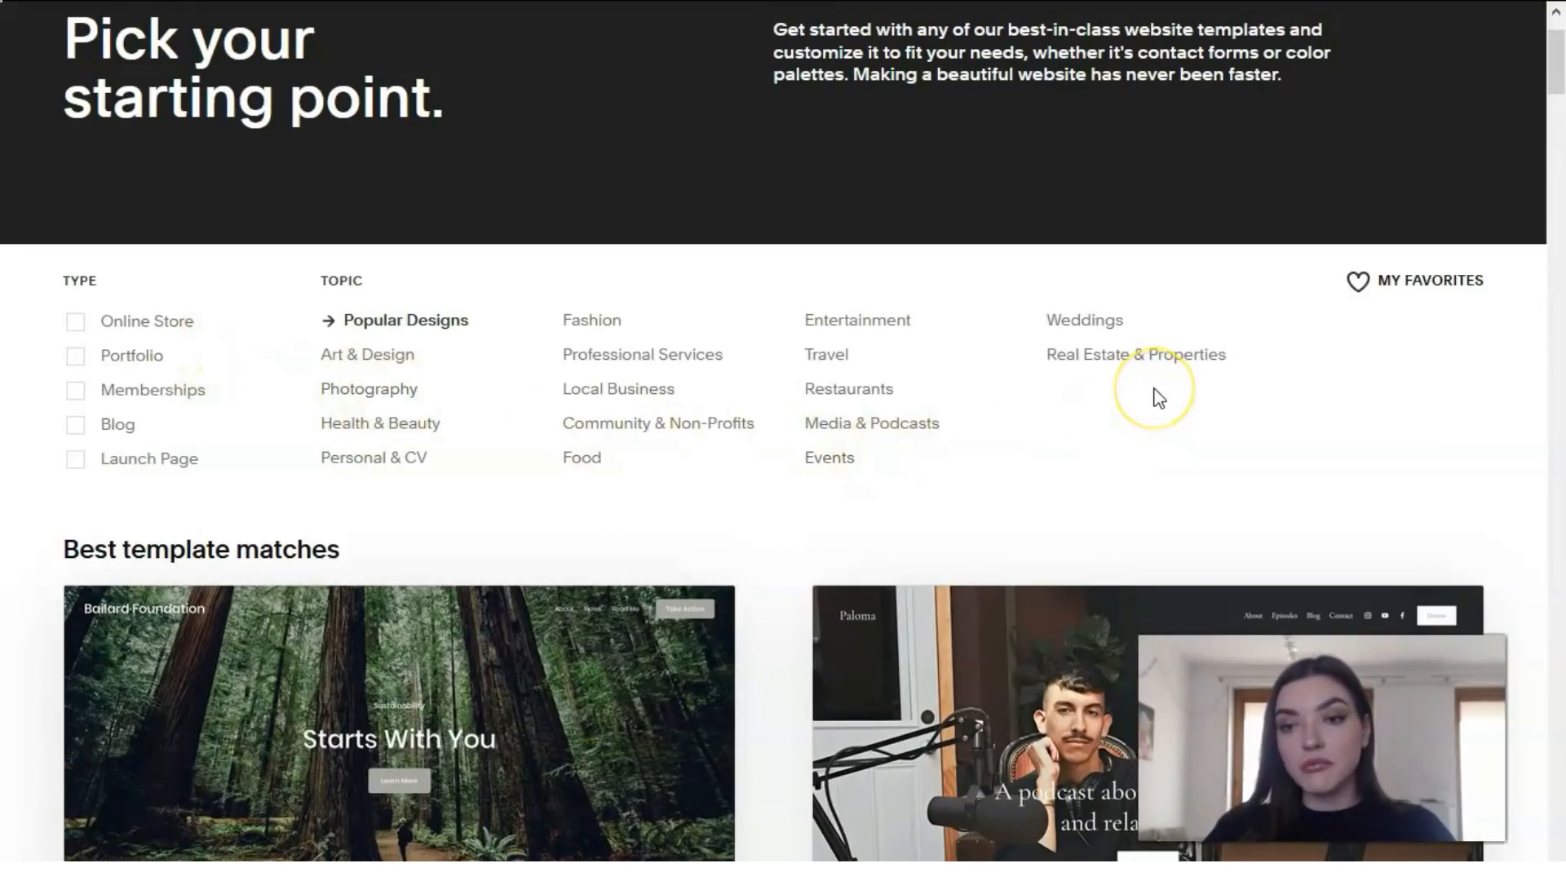
scroll(down, 3)
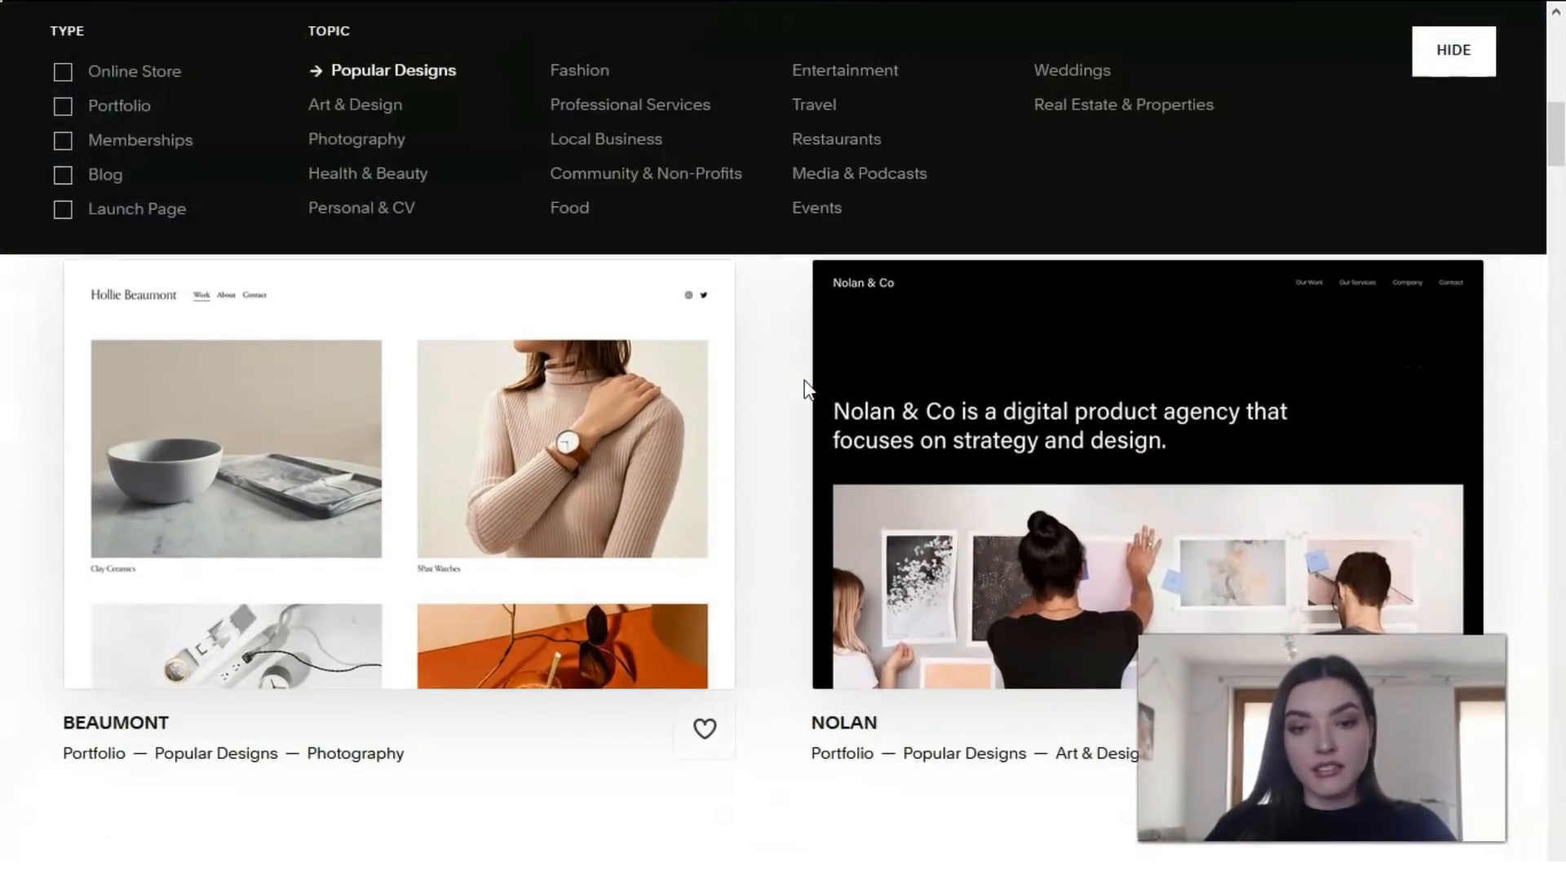
mouse_move(151, 490)
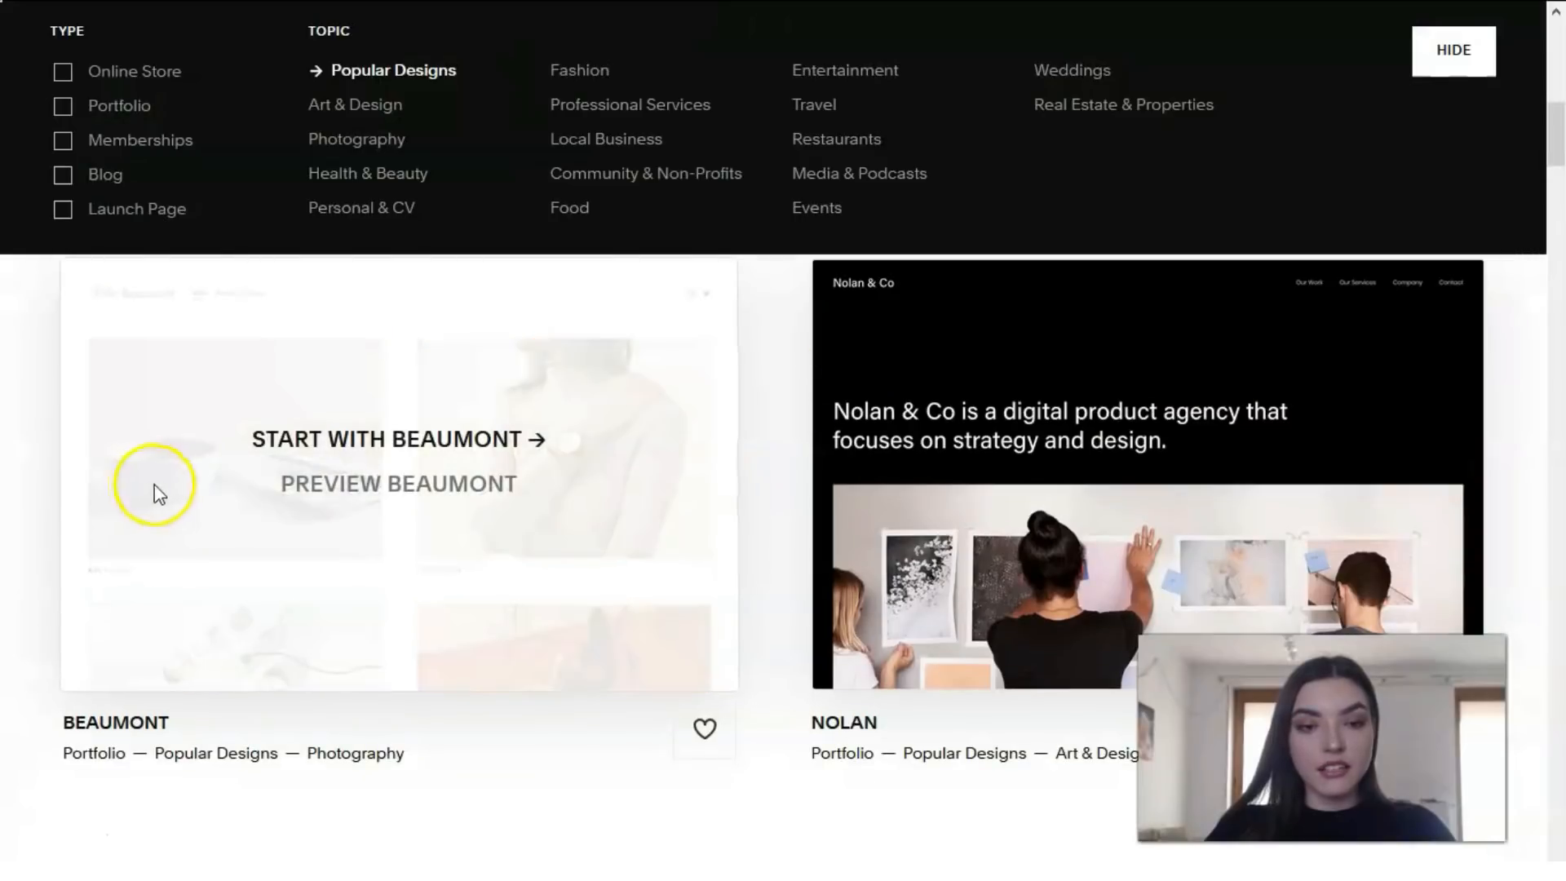
mouse_move(346, 504)
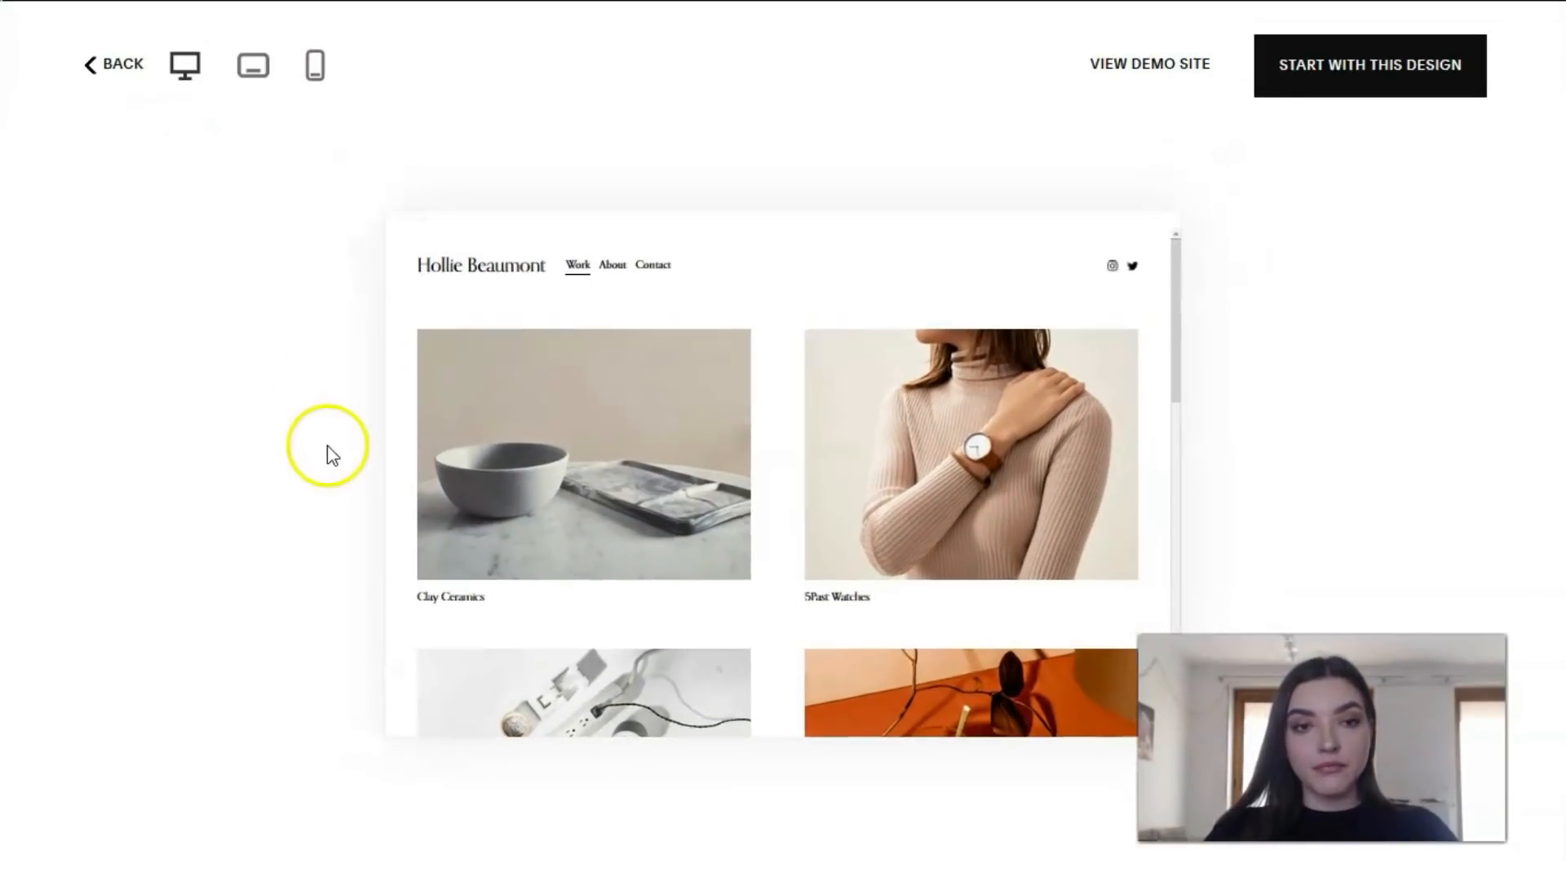
click(313, 65)
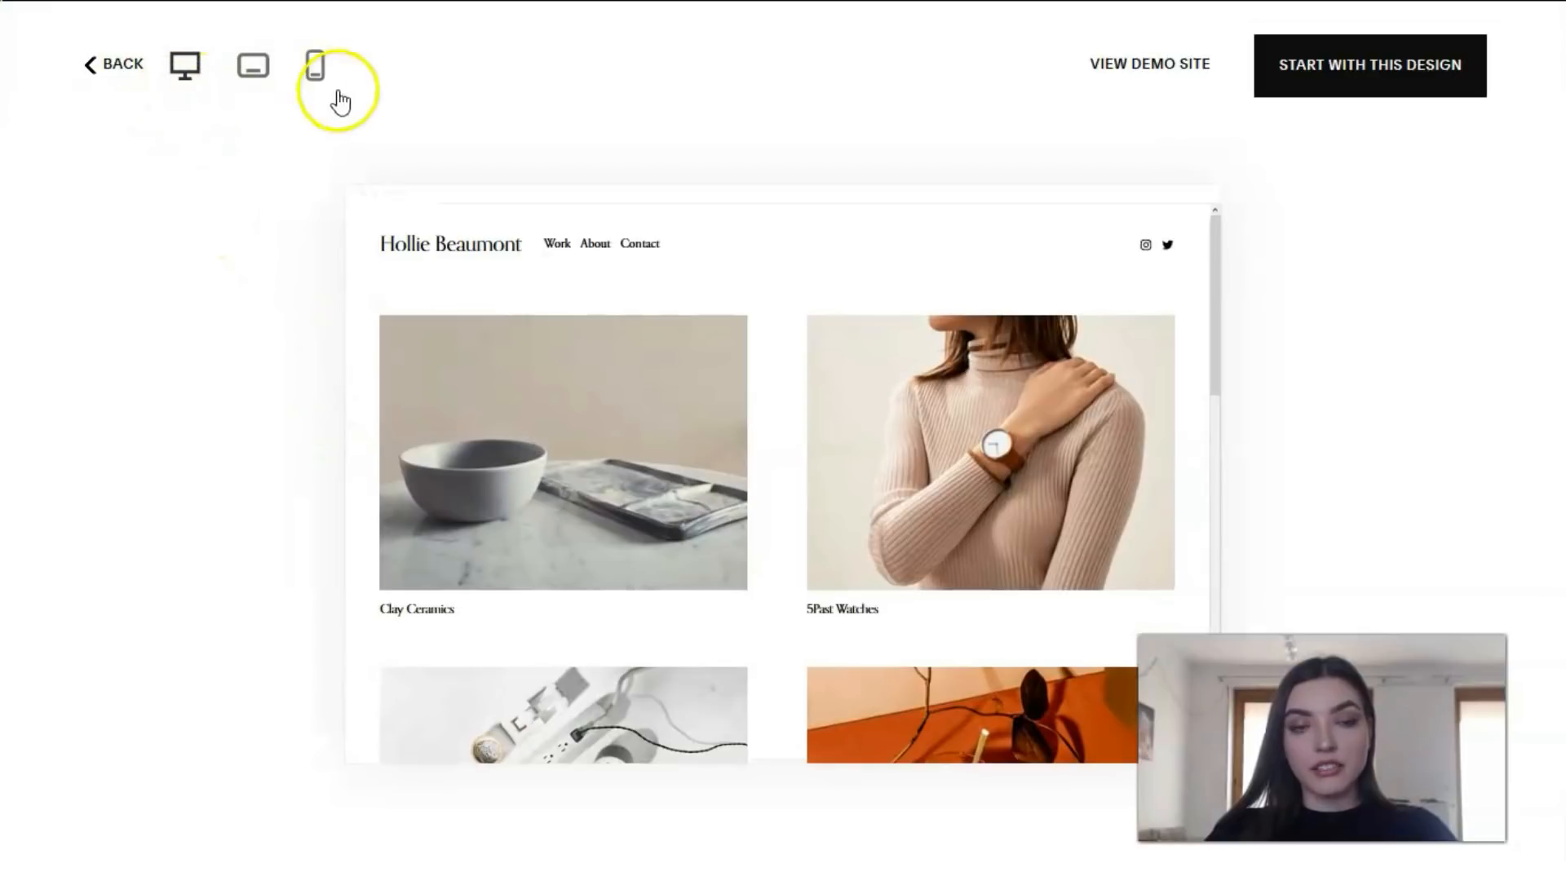
mouse_move(252, 66)
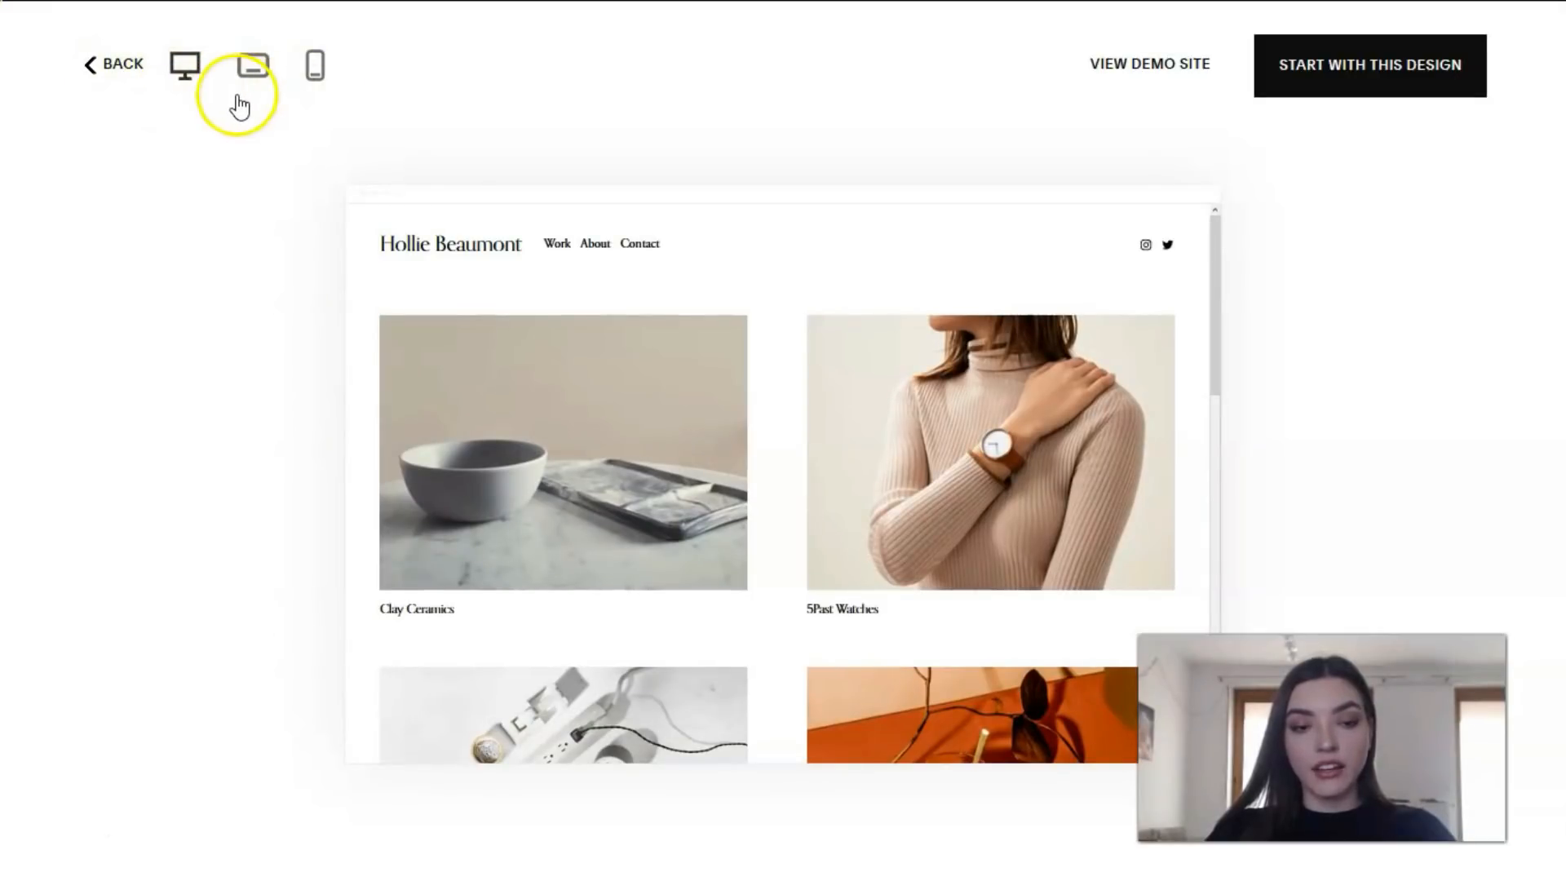
mouse_move(497, 304)
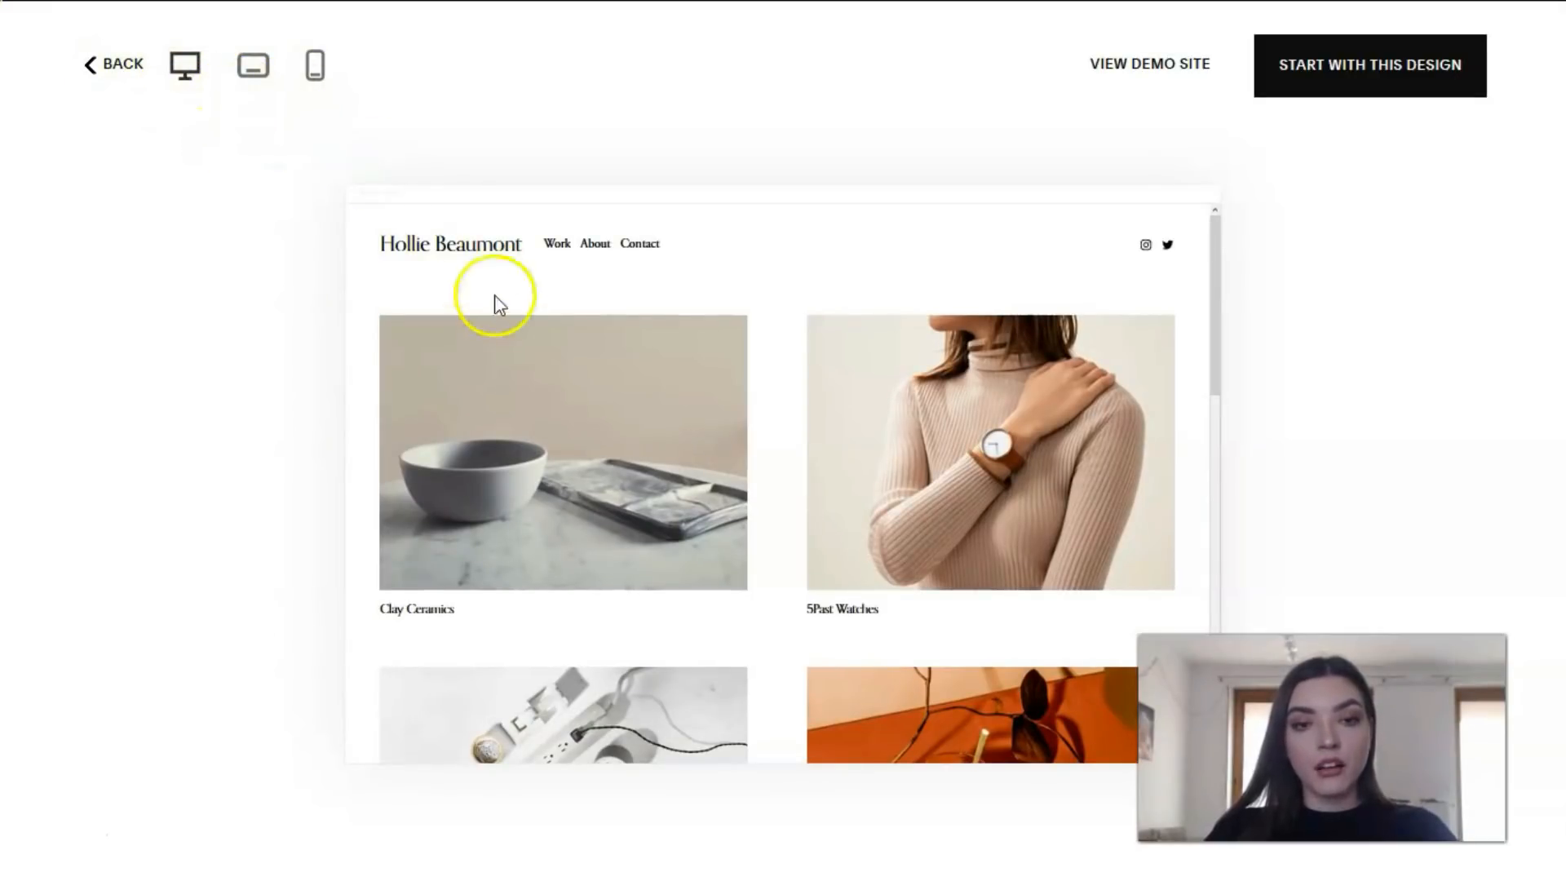
scroll(down, 3)
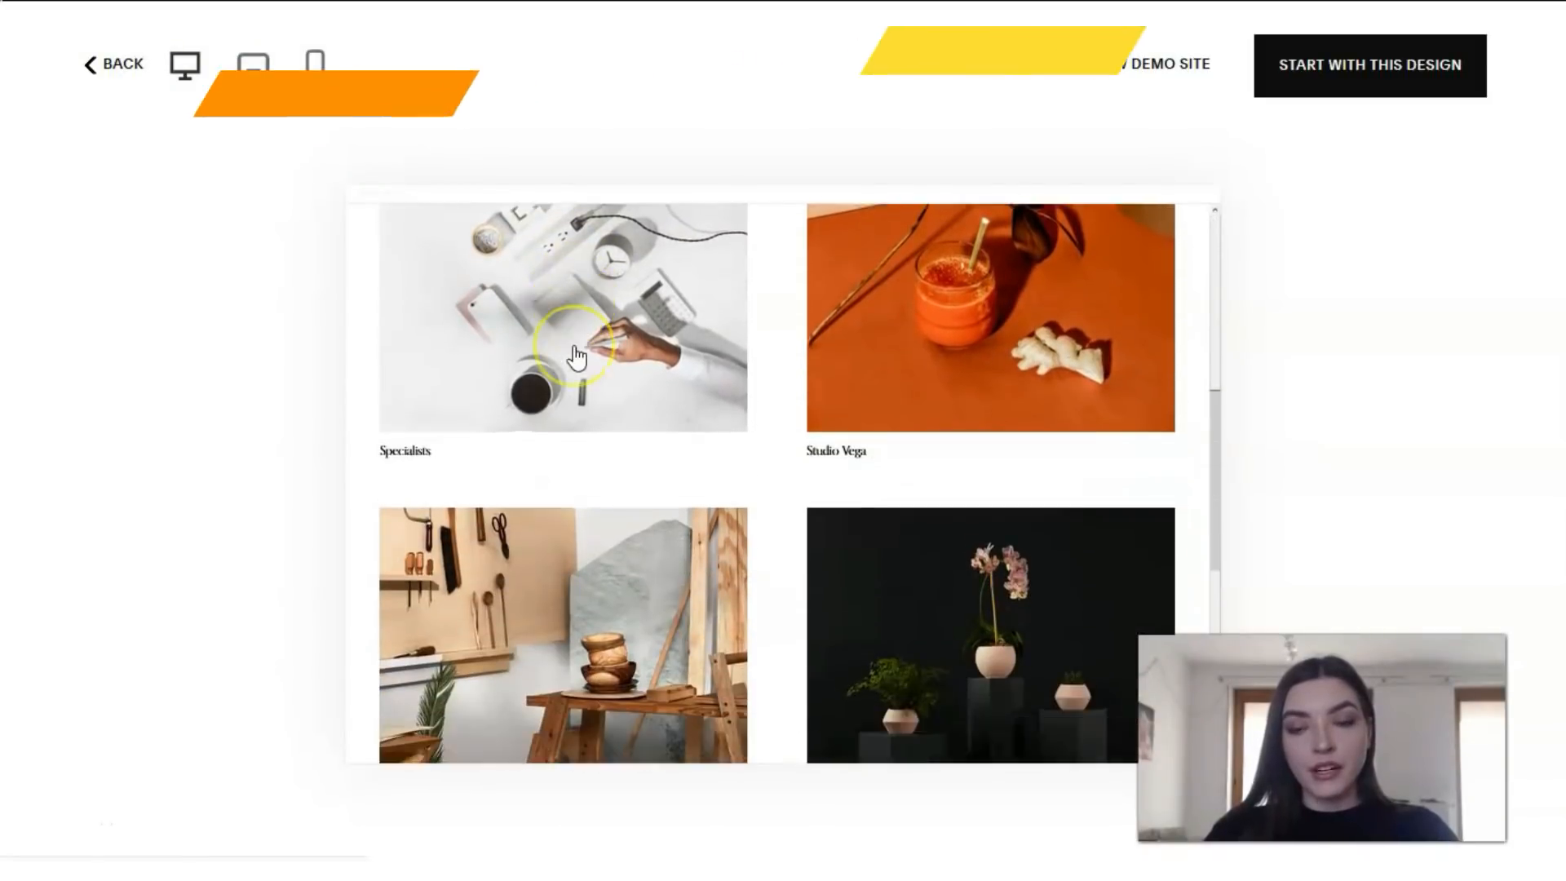
scroll(down, 3)
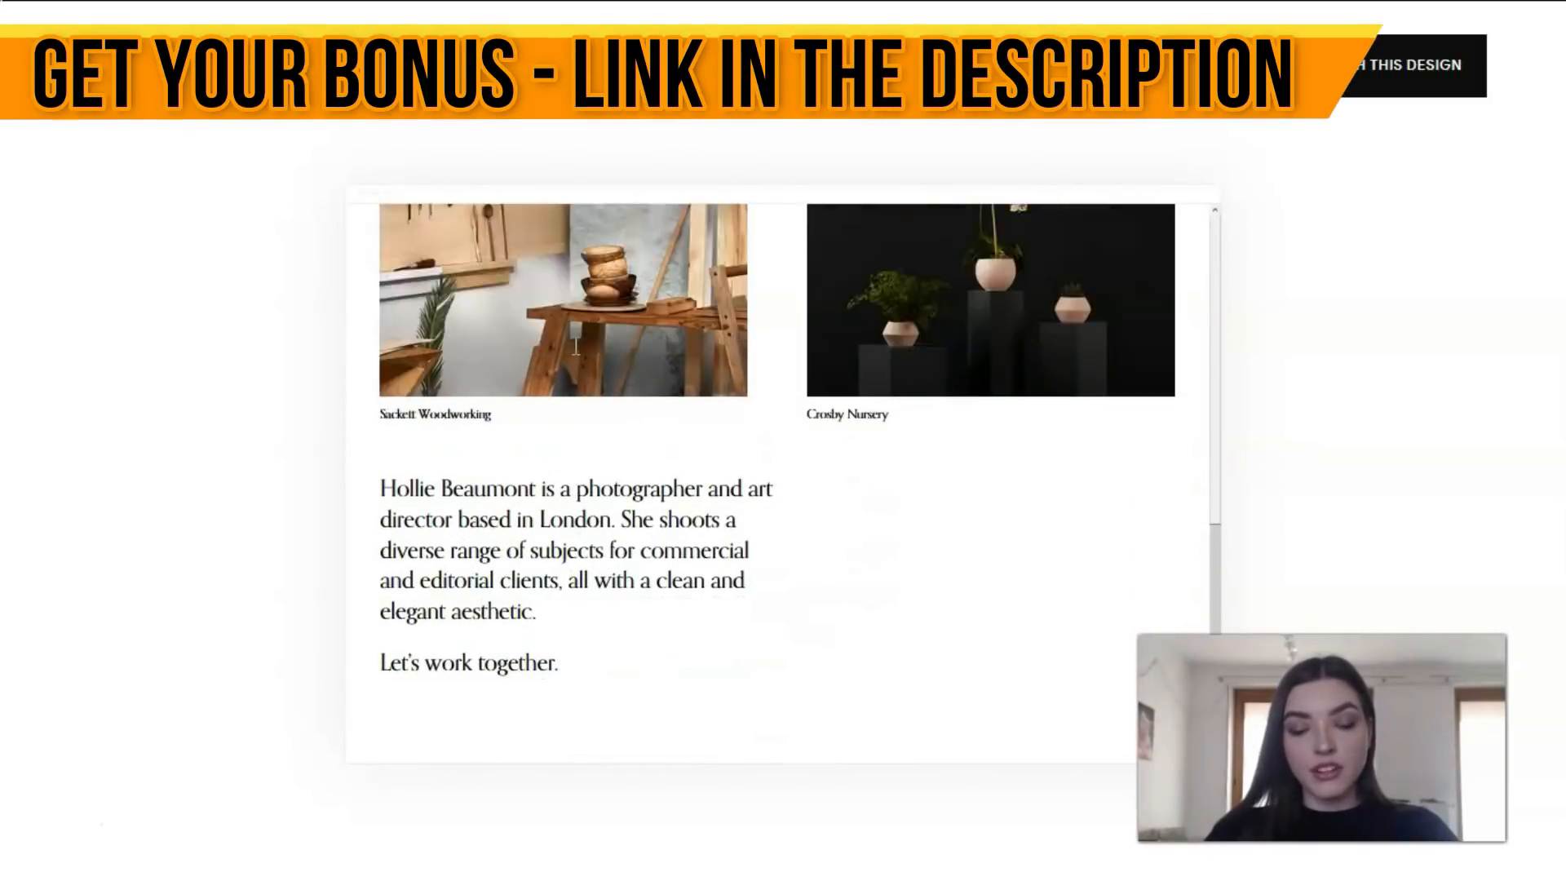
scroll(up, 3)
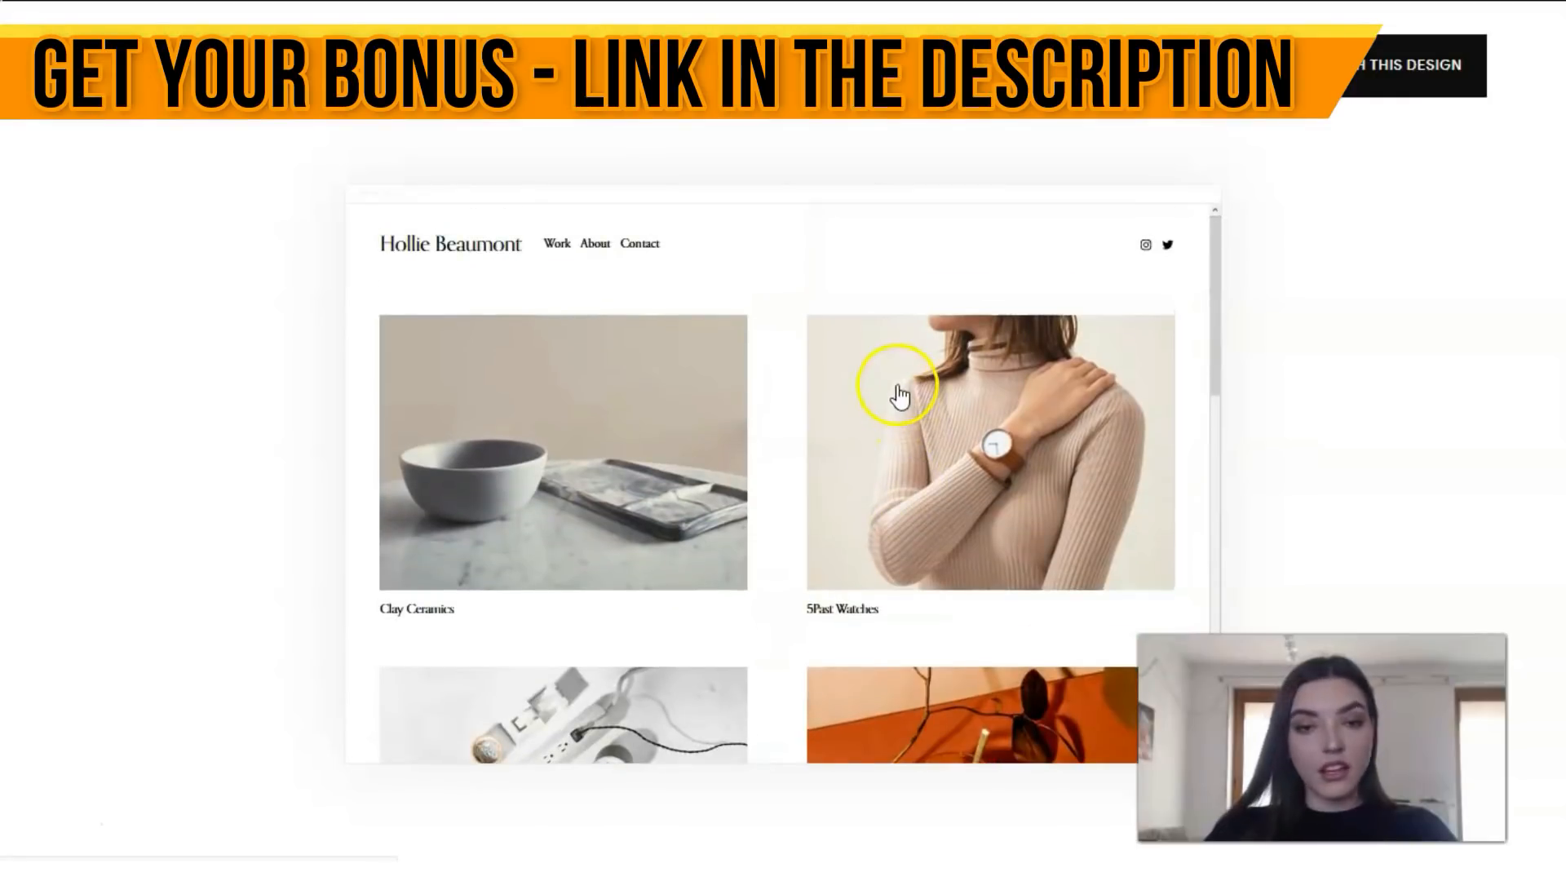
mouse_move(944, 435)
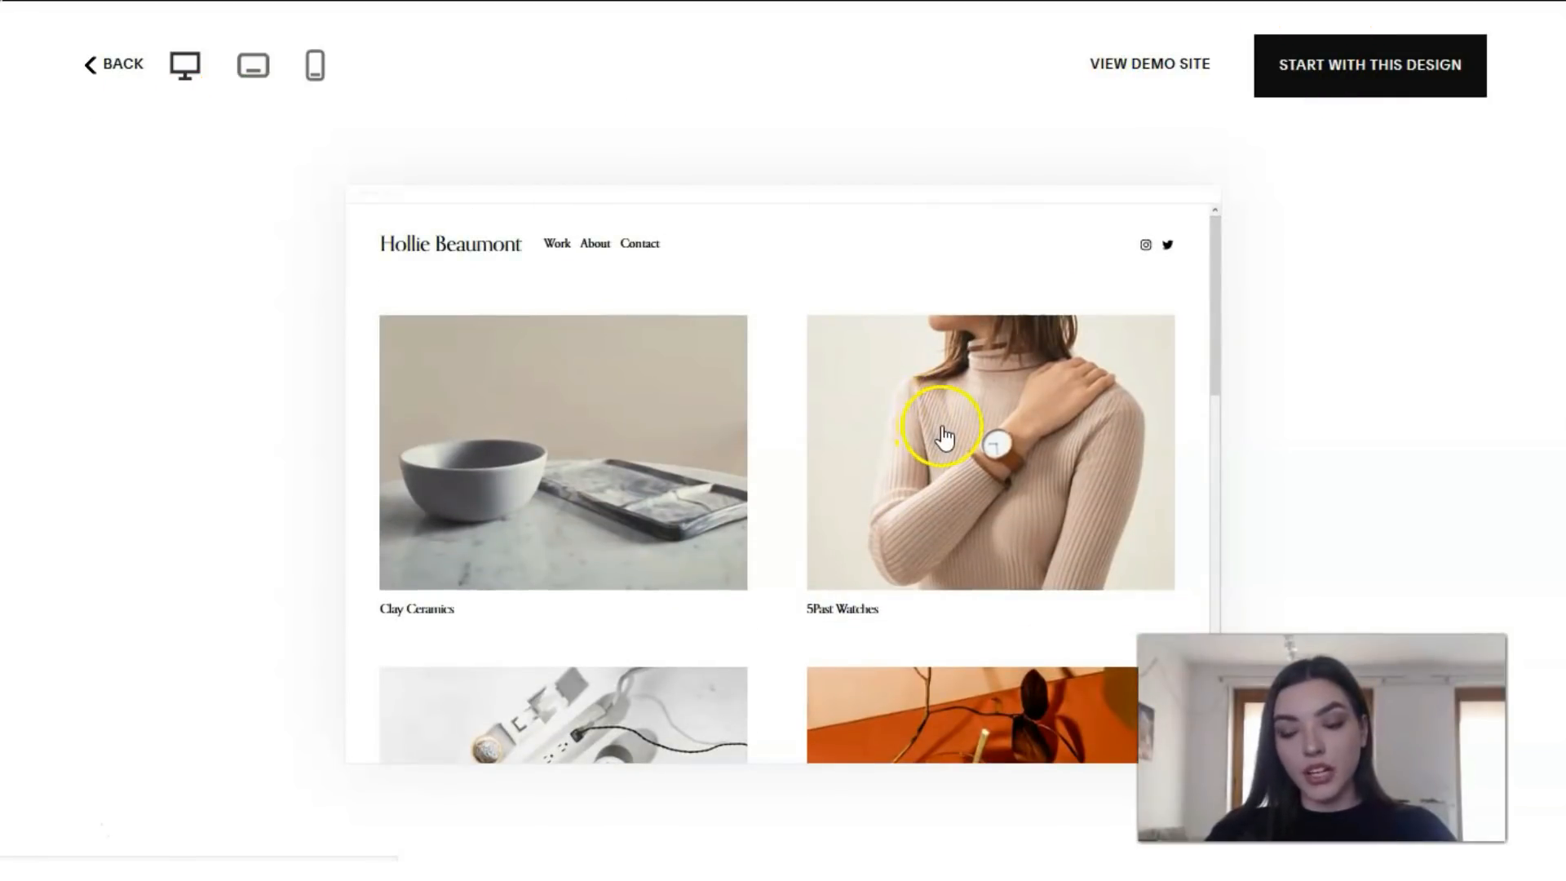
scroll(down, 3)
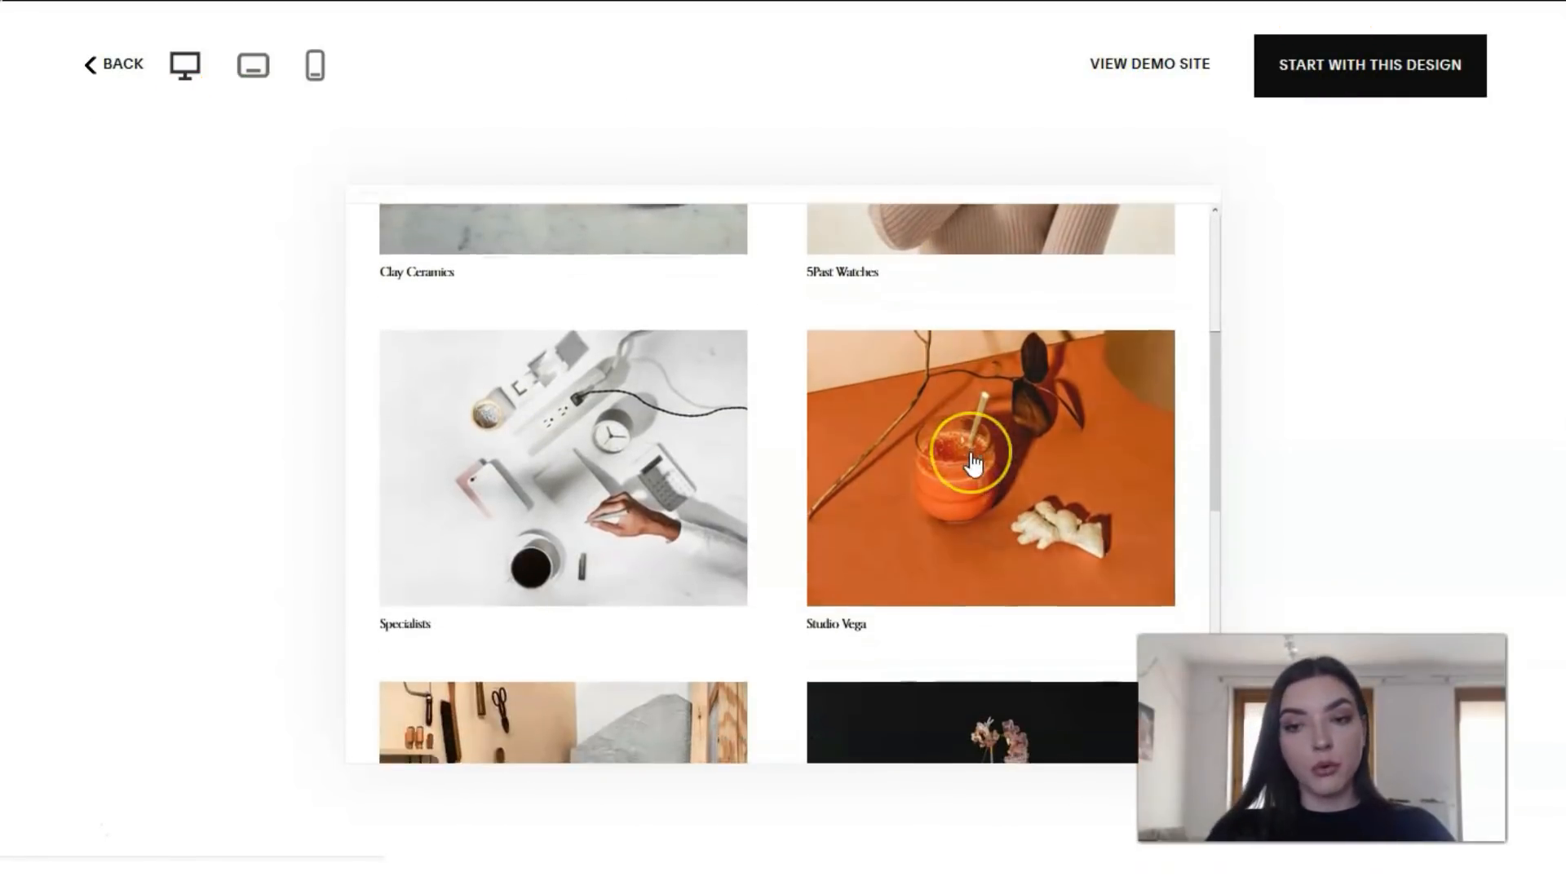
scroll(down, 3)
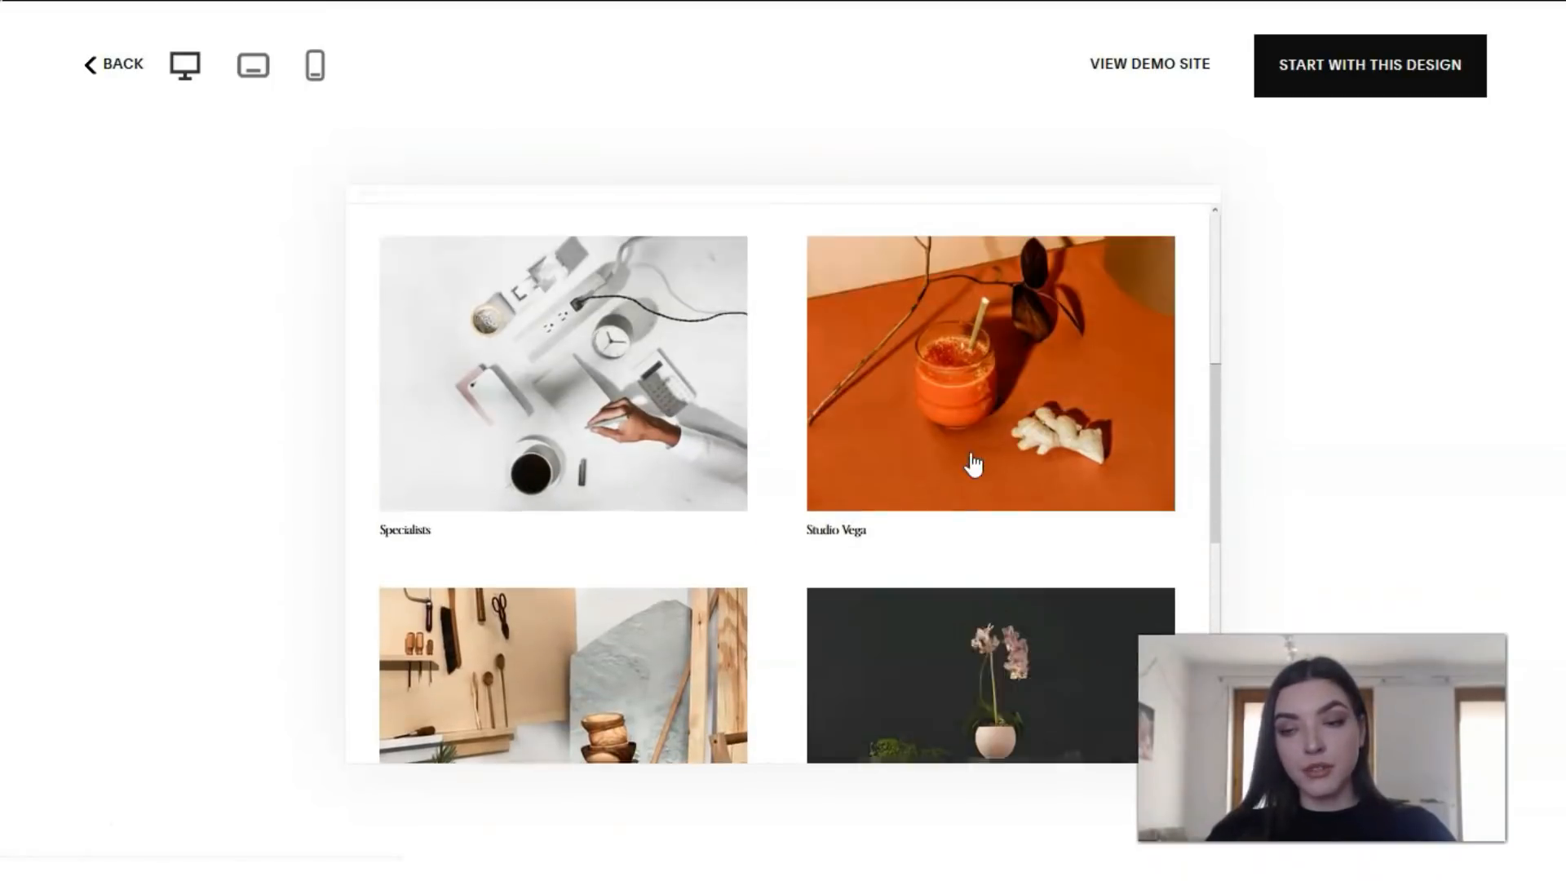
scroll(up, 3)
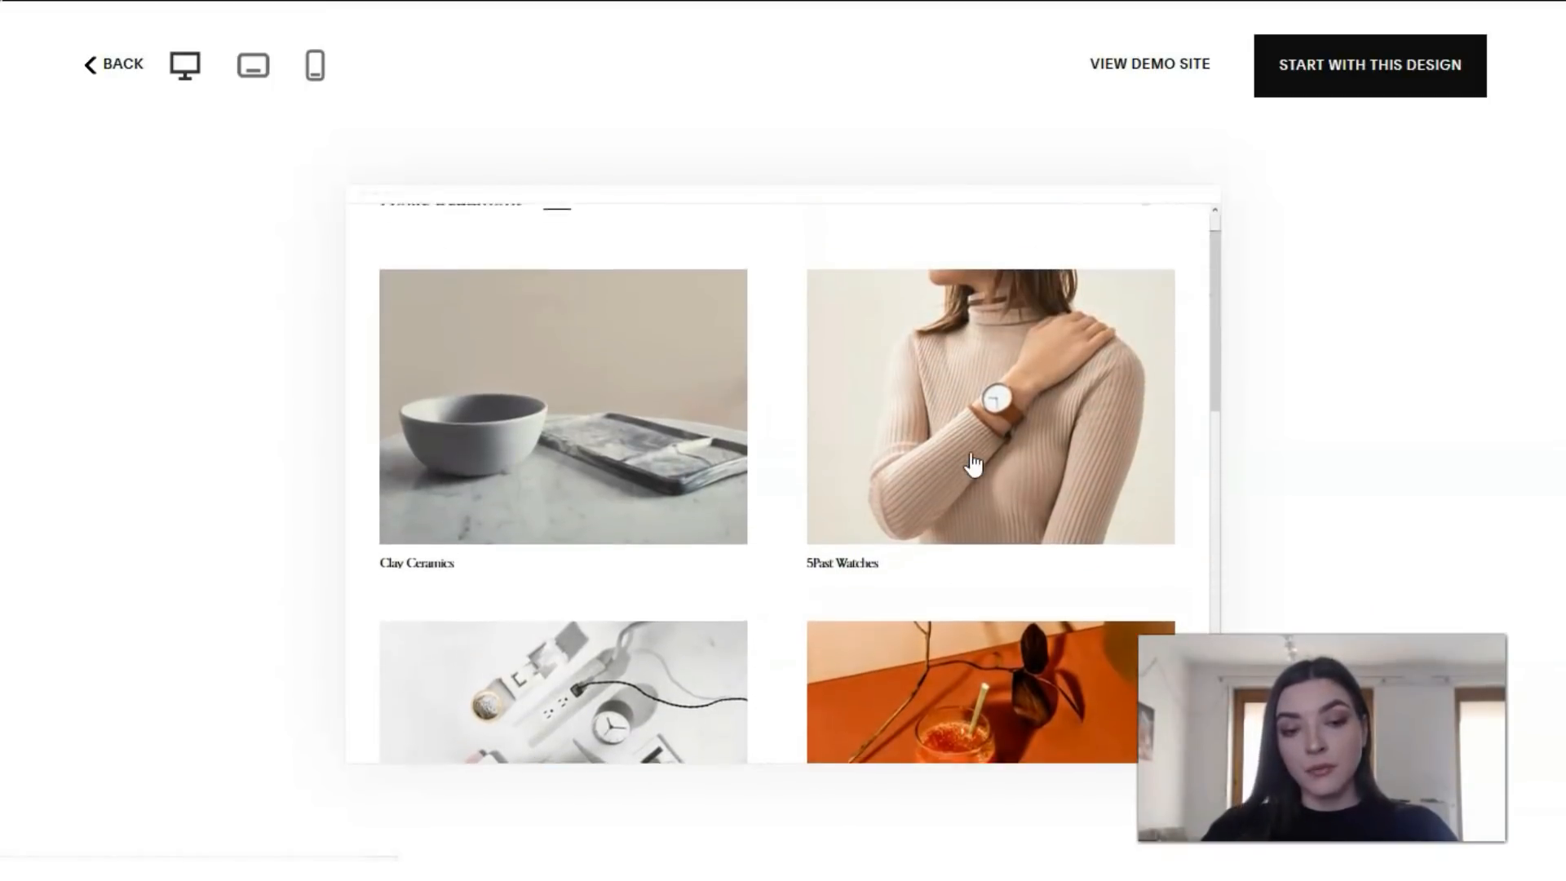
scroll(up, 3)
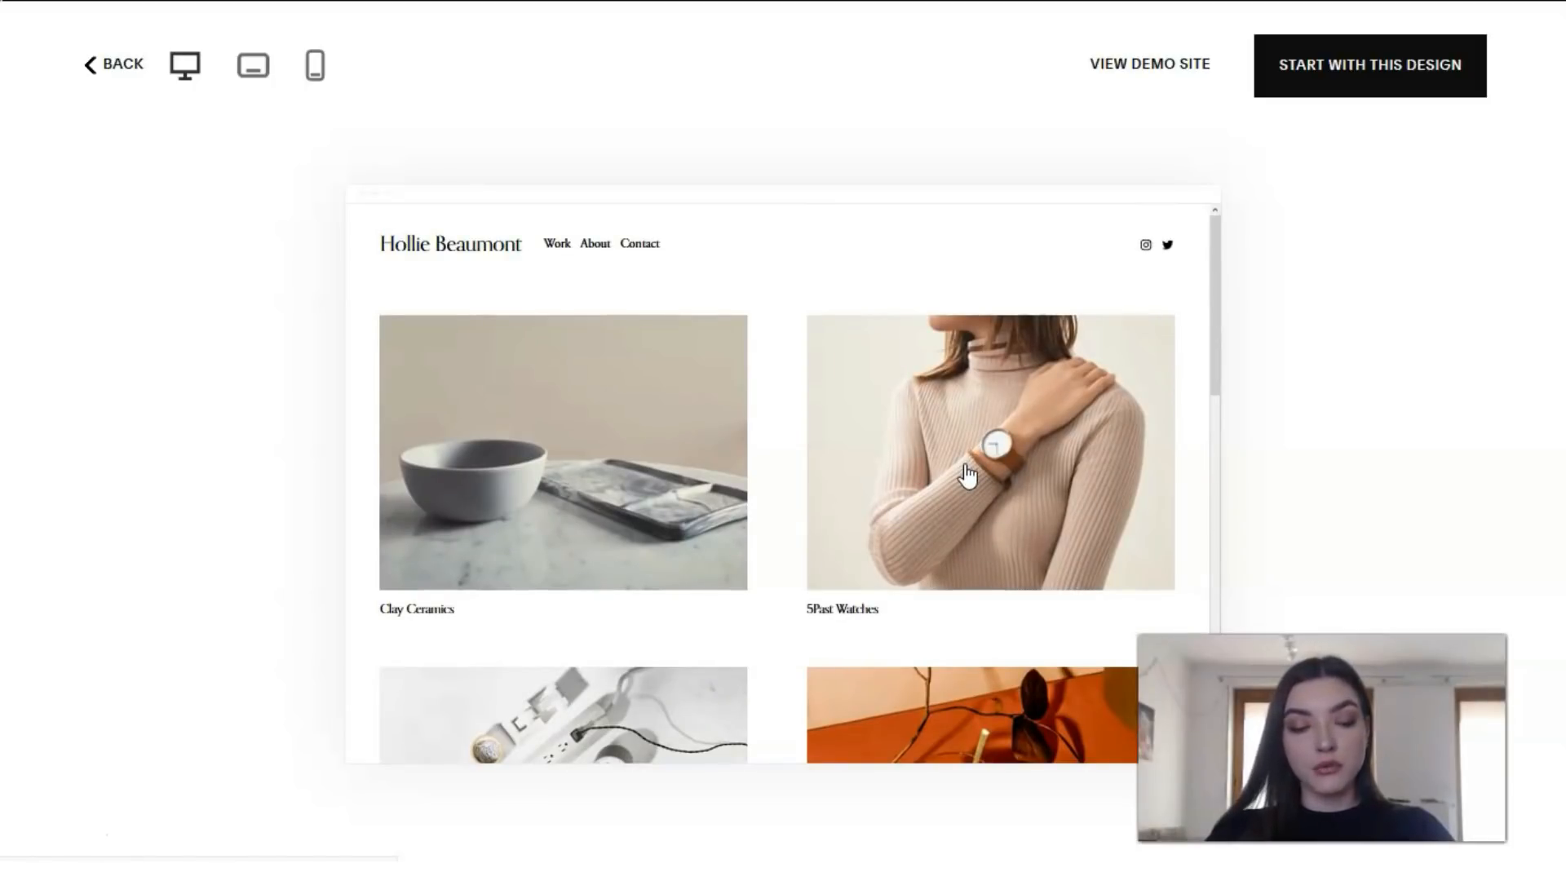
mouse_move(1228, 475)
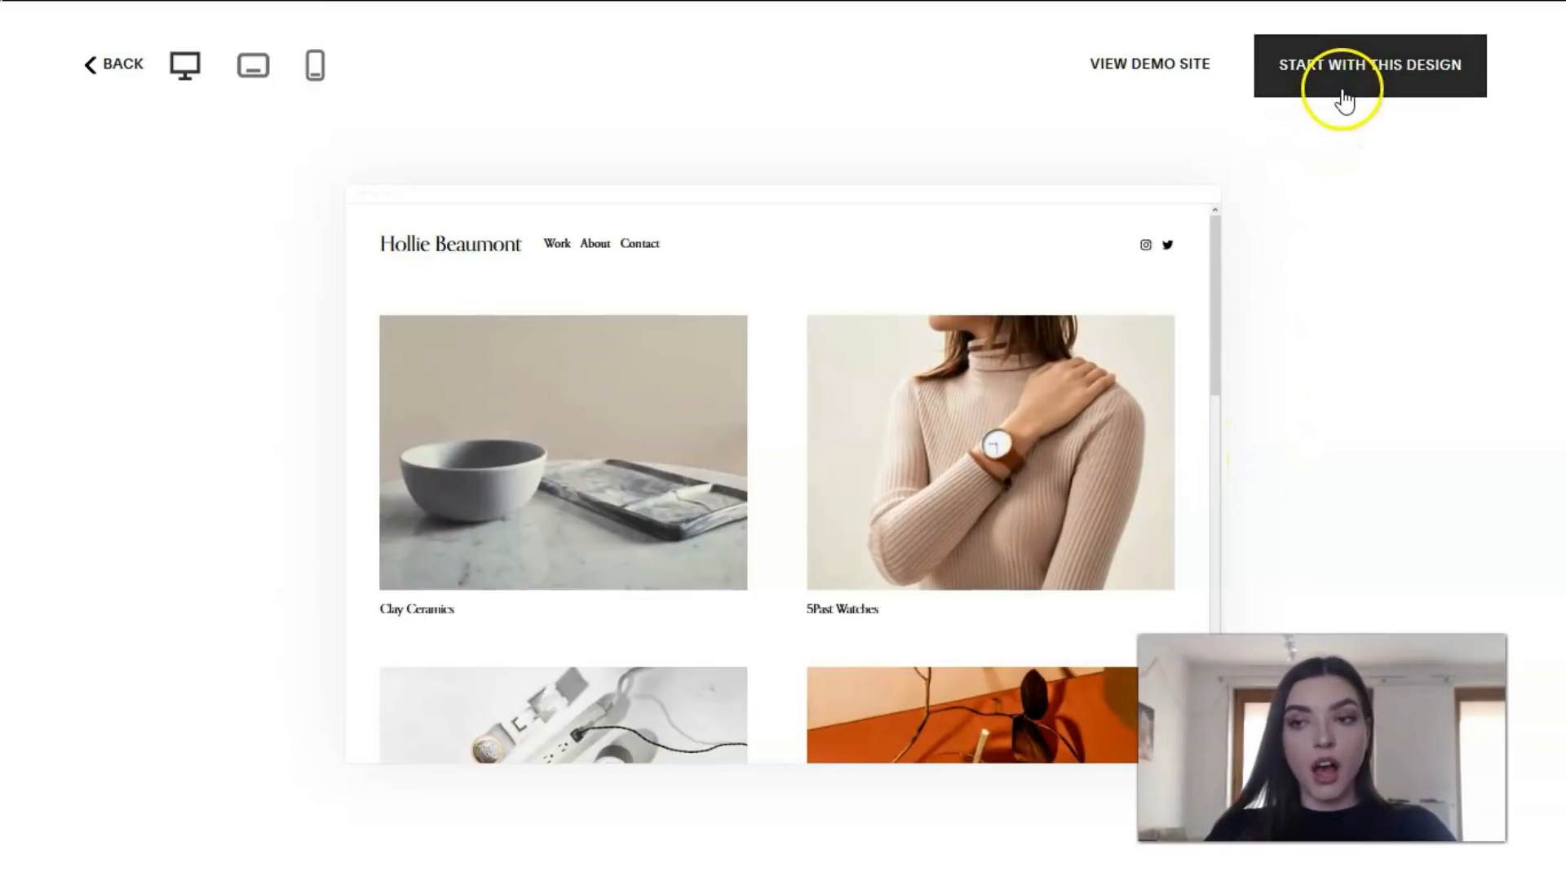
Step: Create a site from the Beaumont design and show Pages with the add-page menu
click(1369, 66)
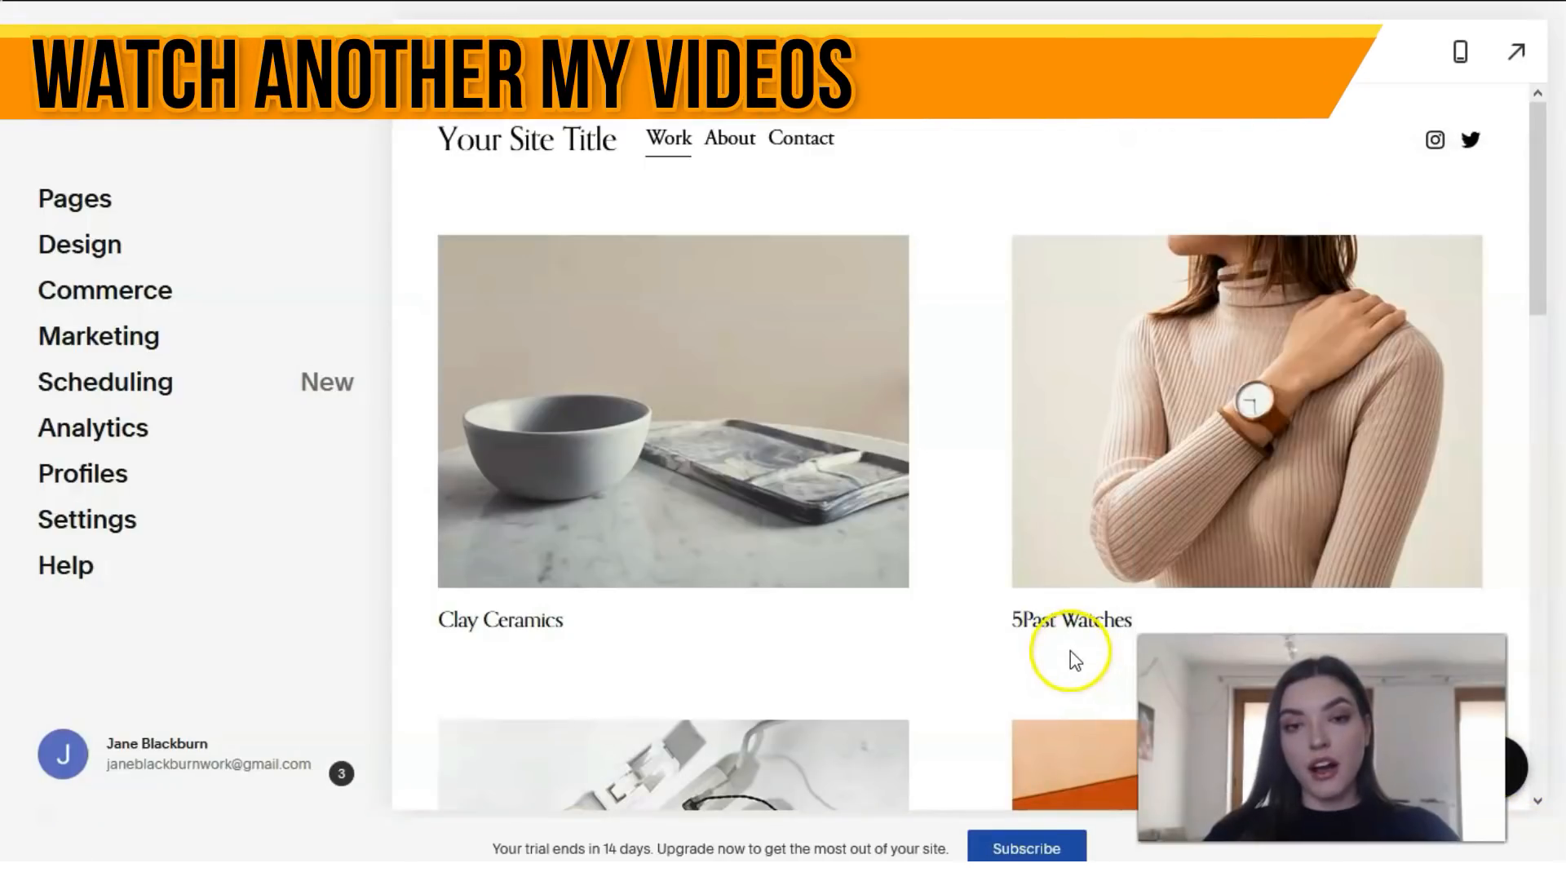
mouse_move(155, 275)
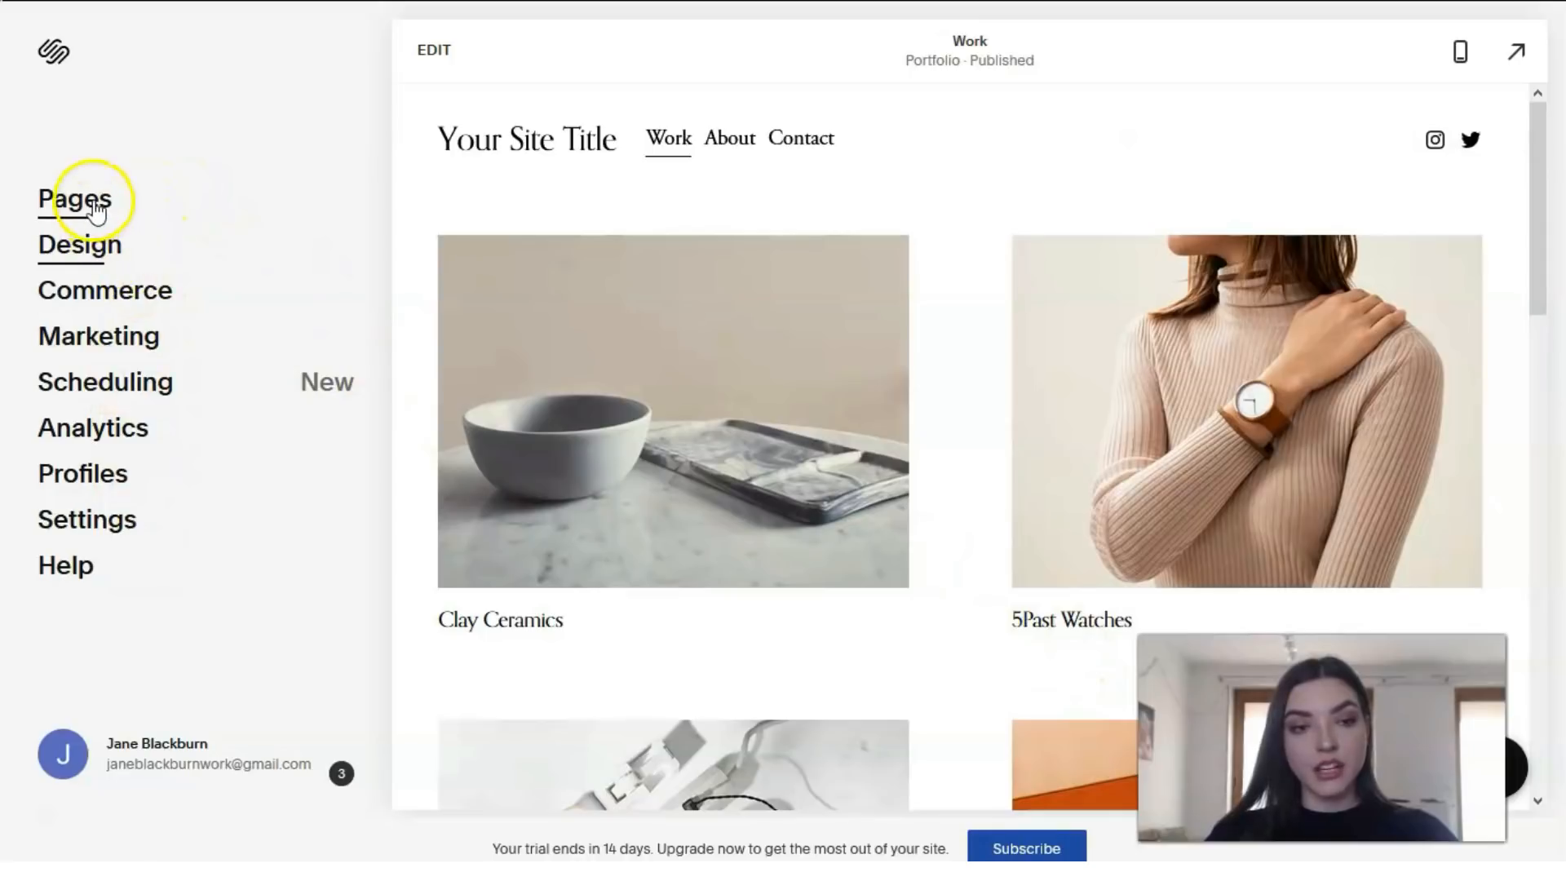
click(74, 199)
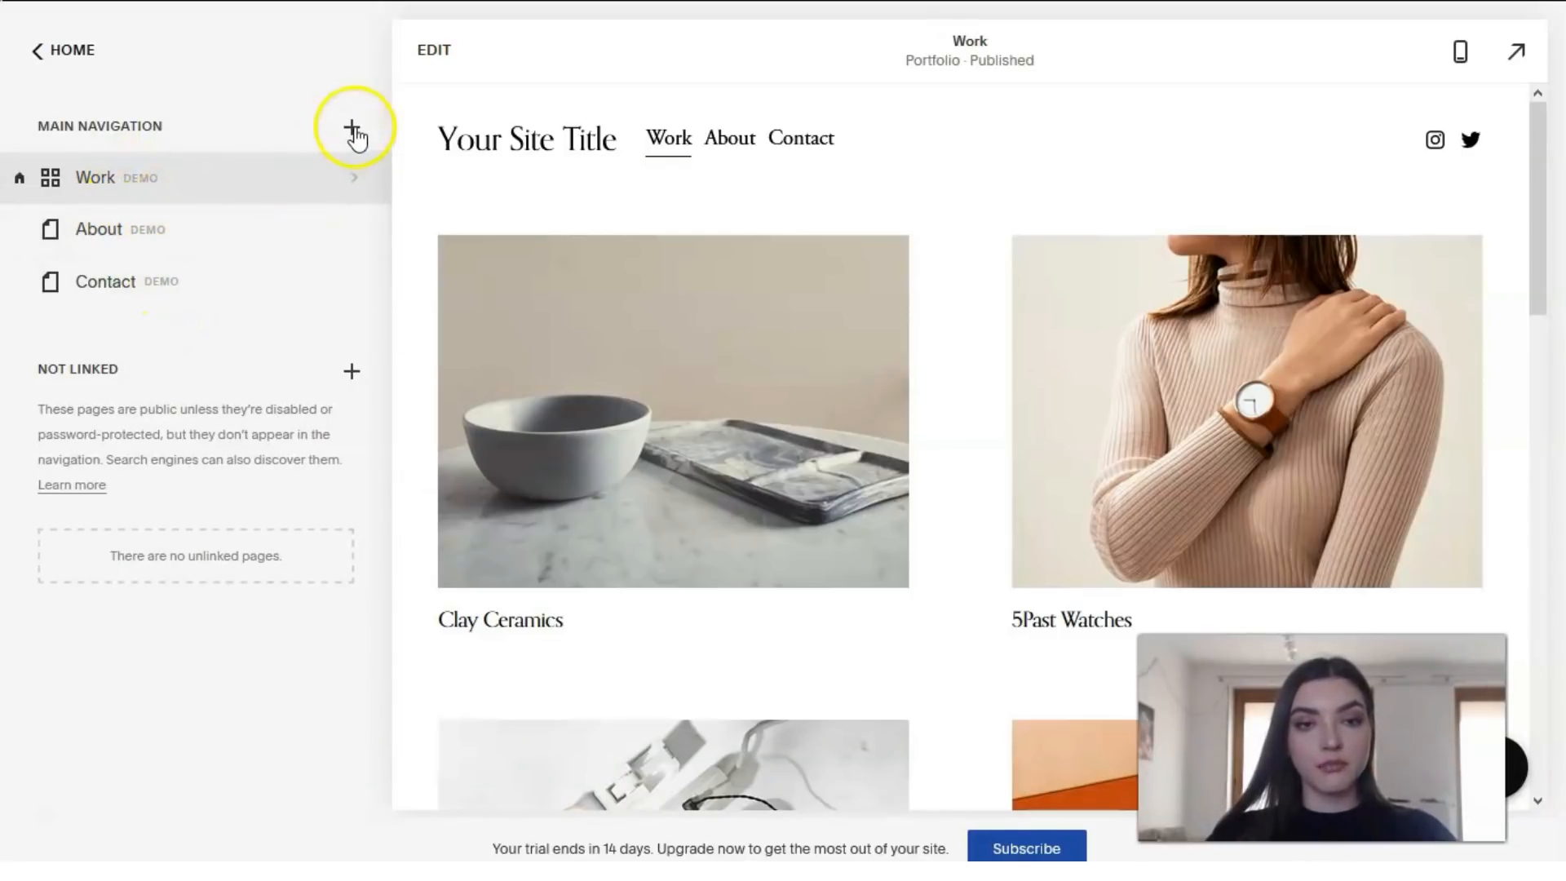
click(351, 128)
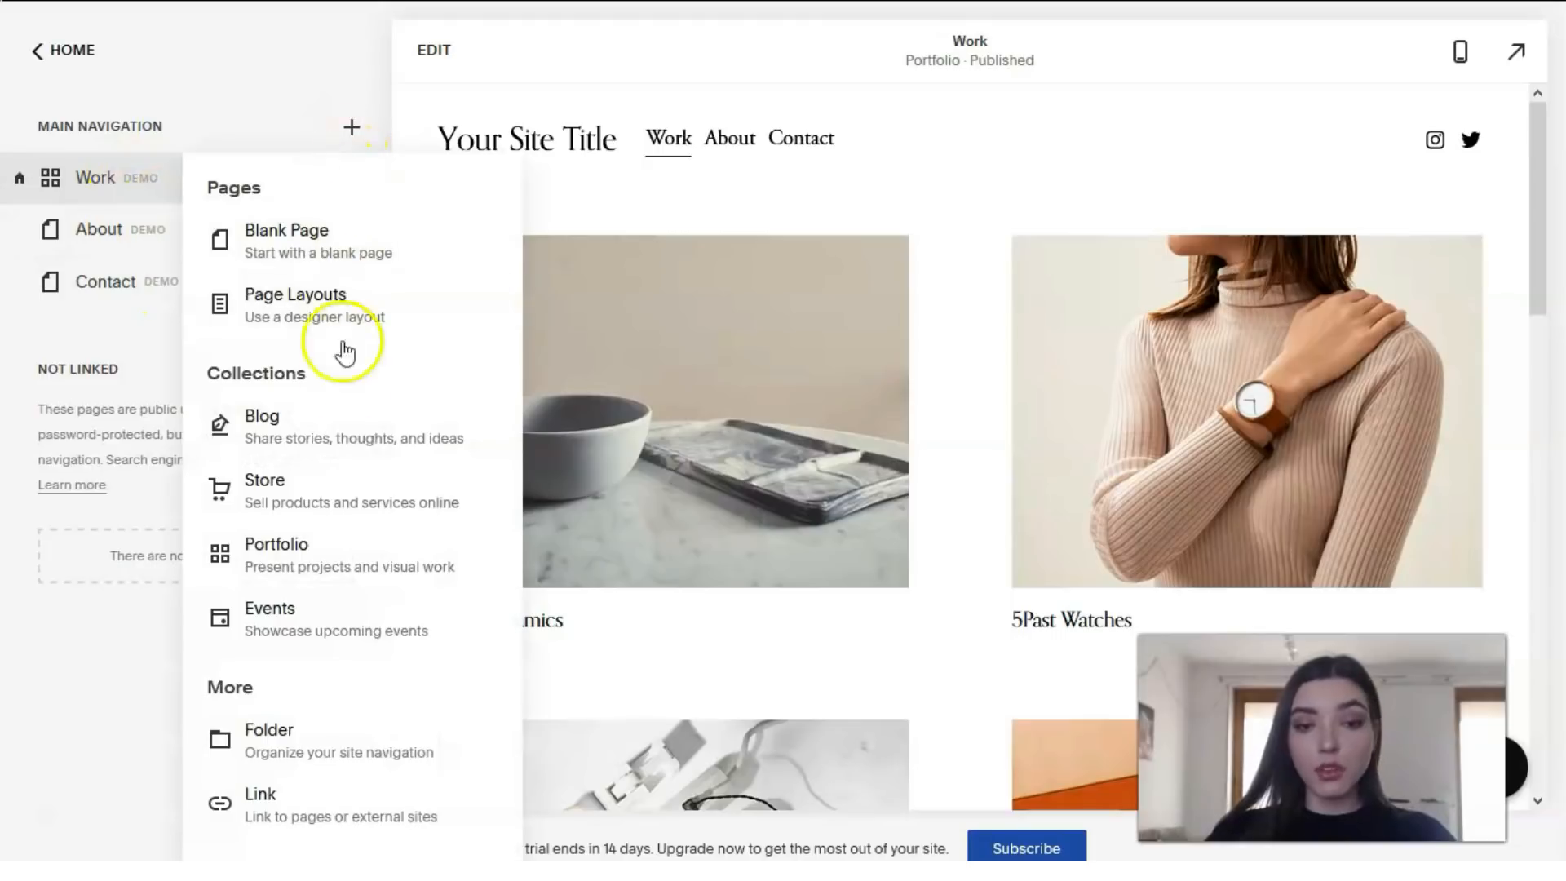
mouse_move(311, 719)
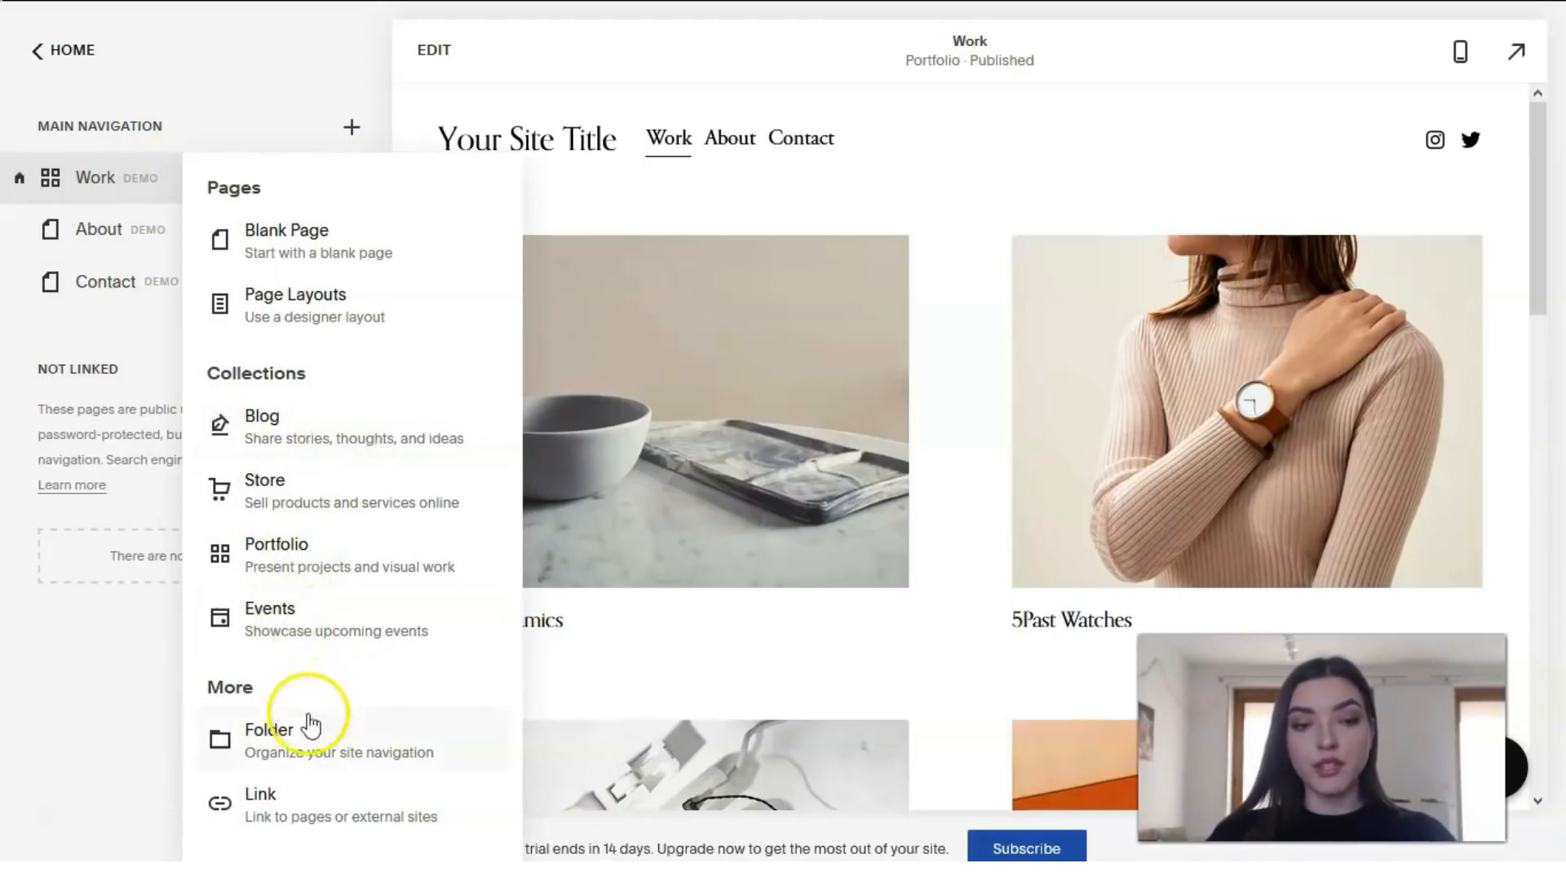
mouse_move(374, 832)
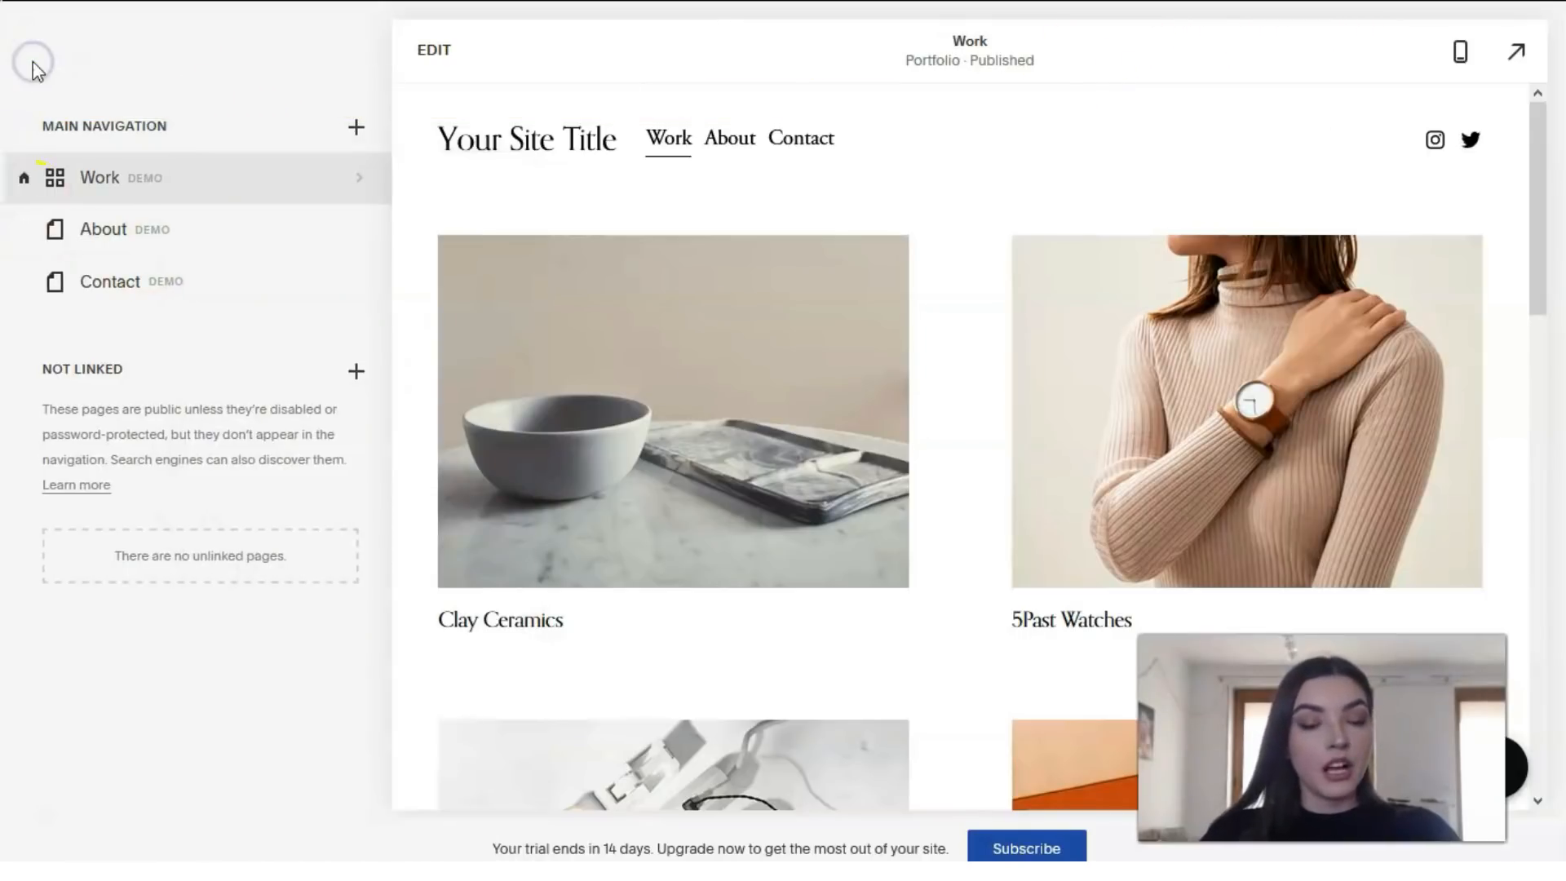
Step: Review the Beaumont font pack and Global Text Styles under Design > Fonts
click(32, 59)
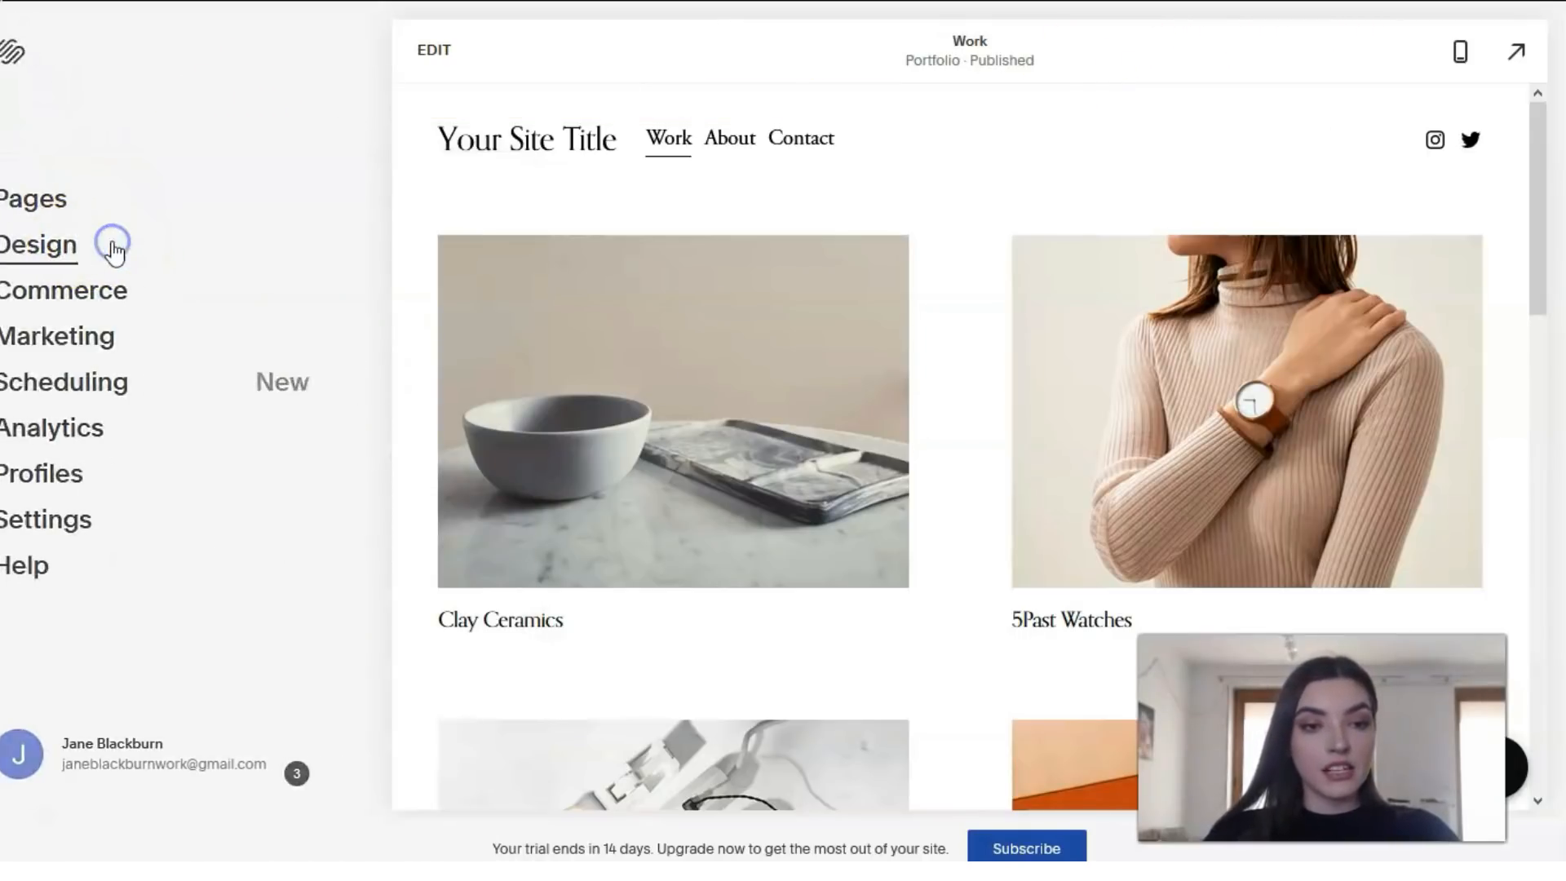
click(37, 245)
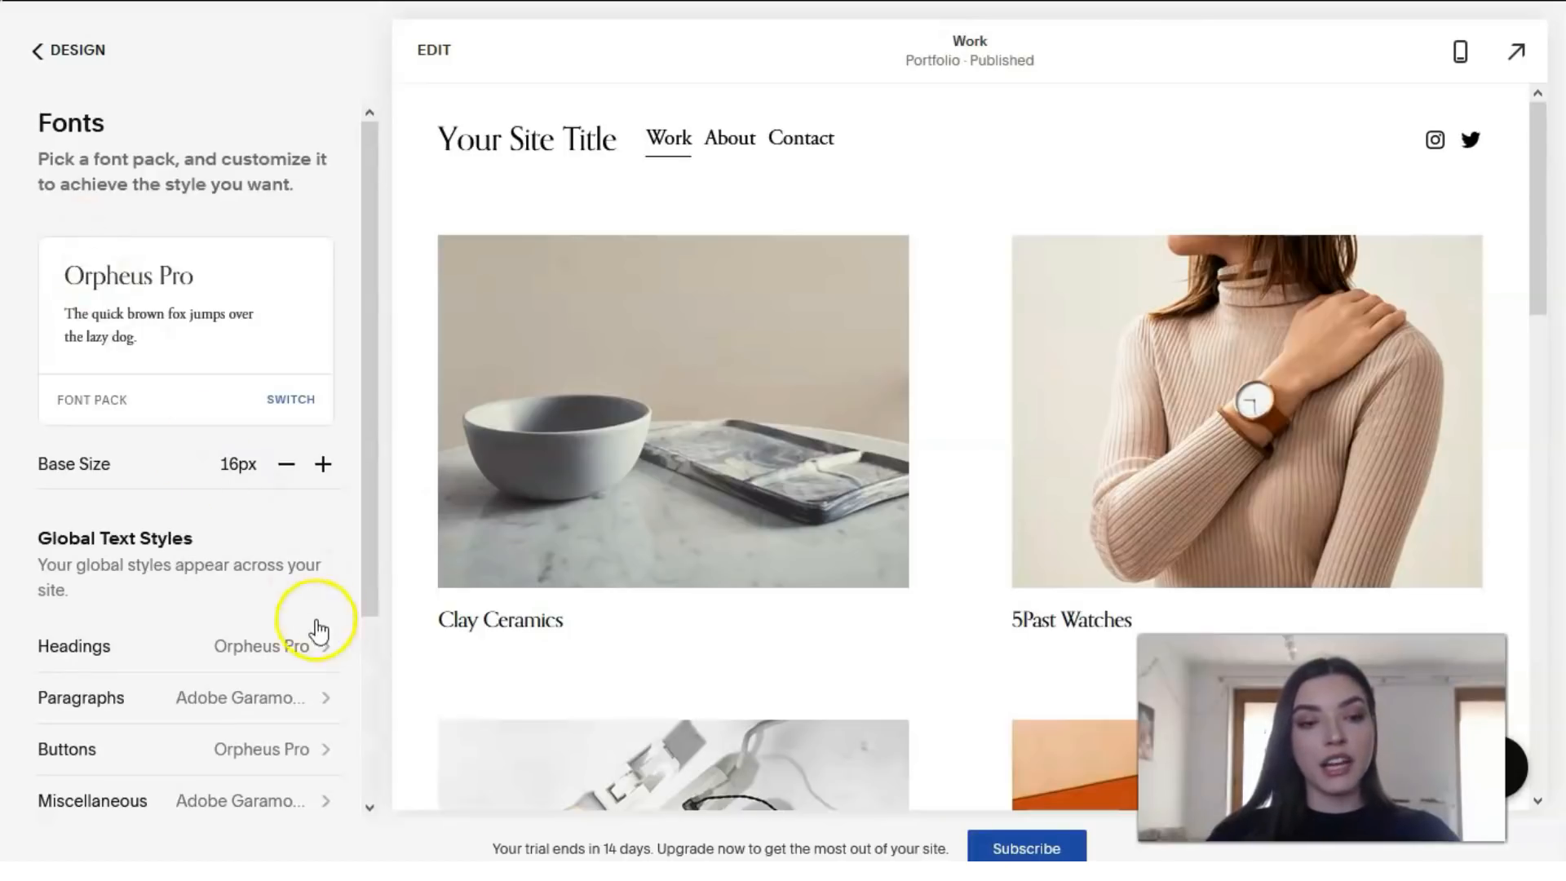
scroll(down, 3)
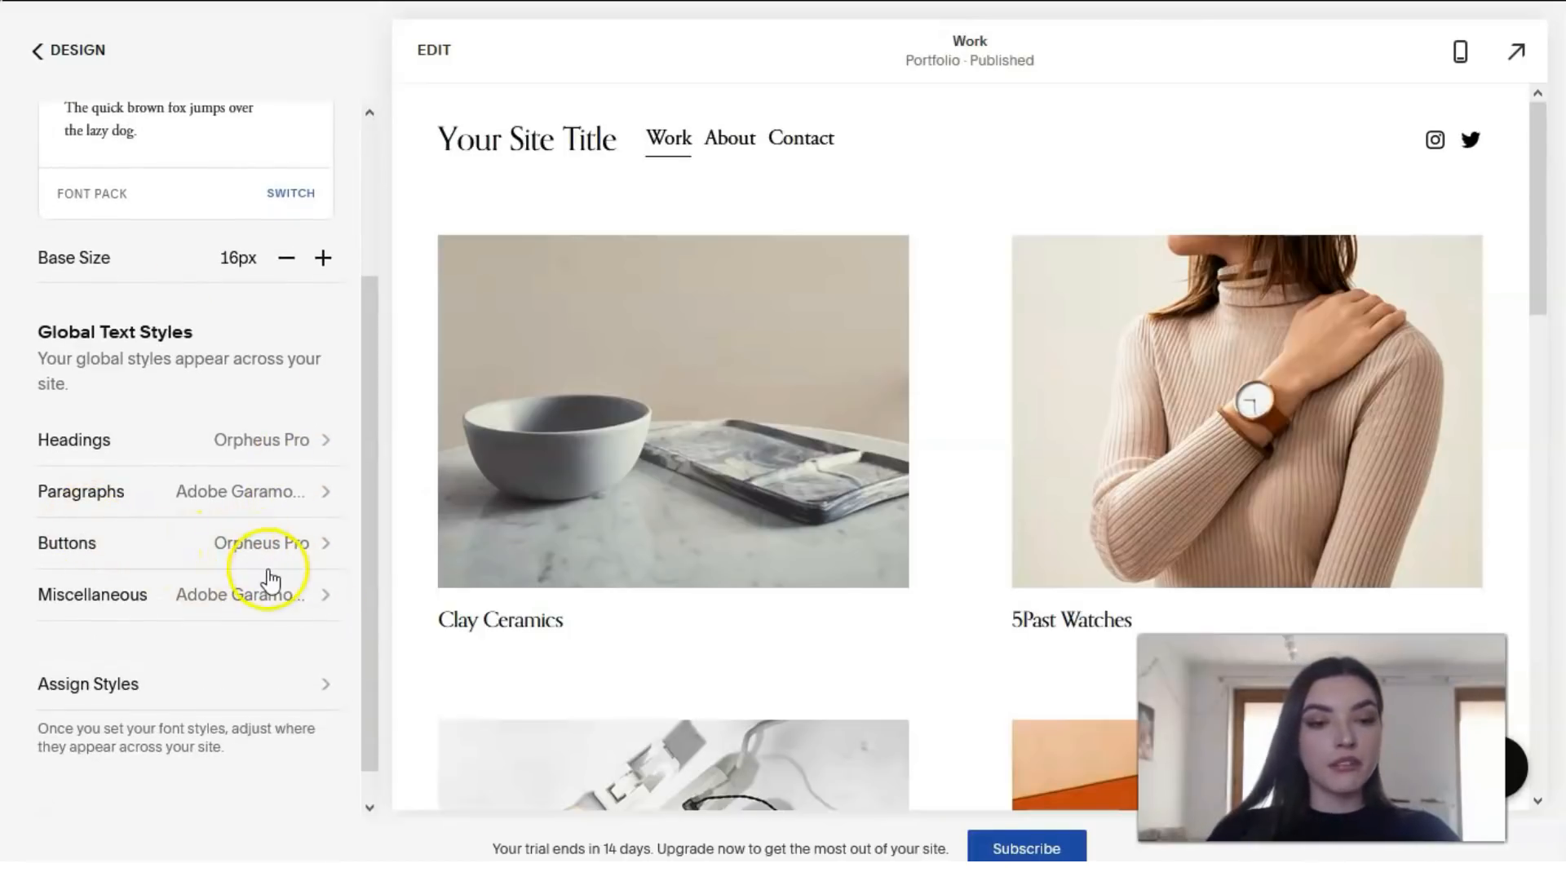
mouse_move(273, 579)
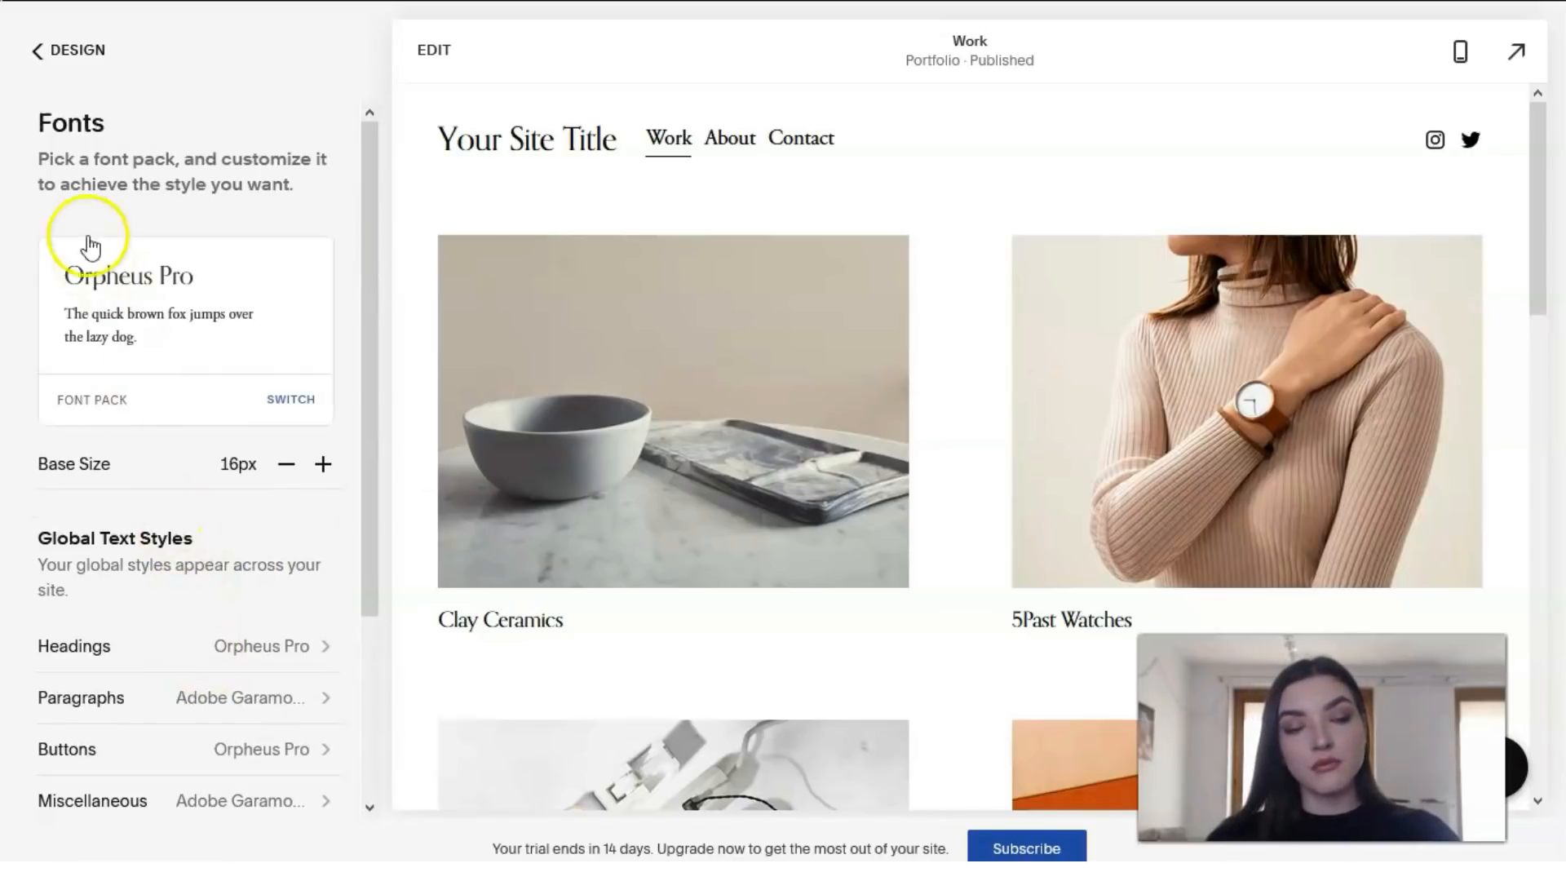
click(66, 50)
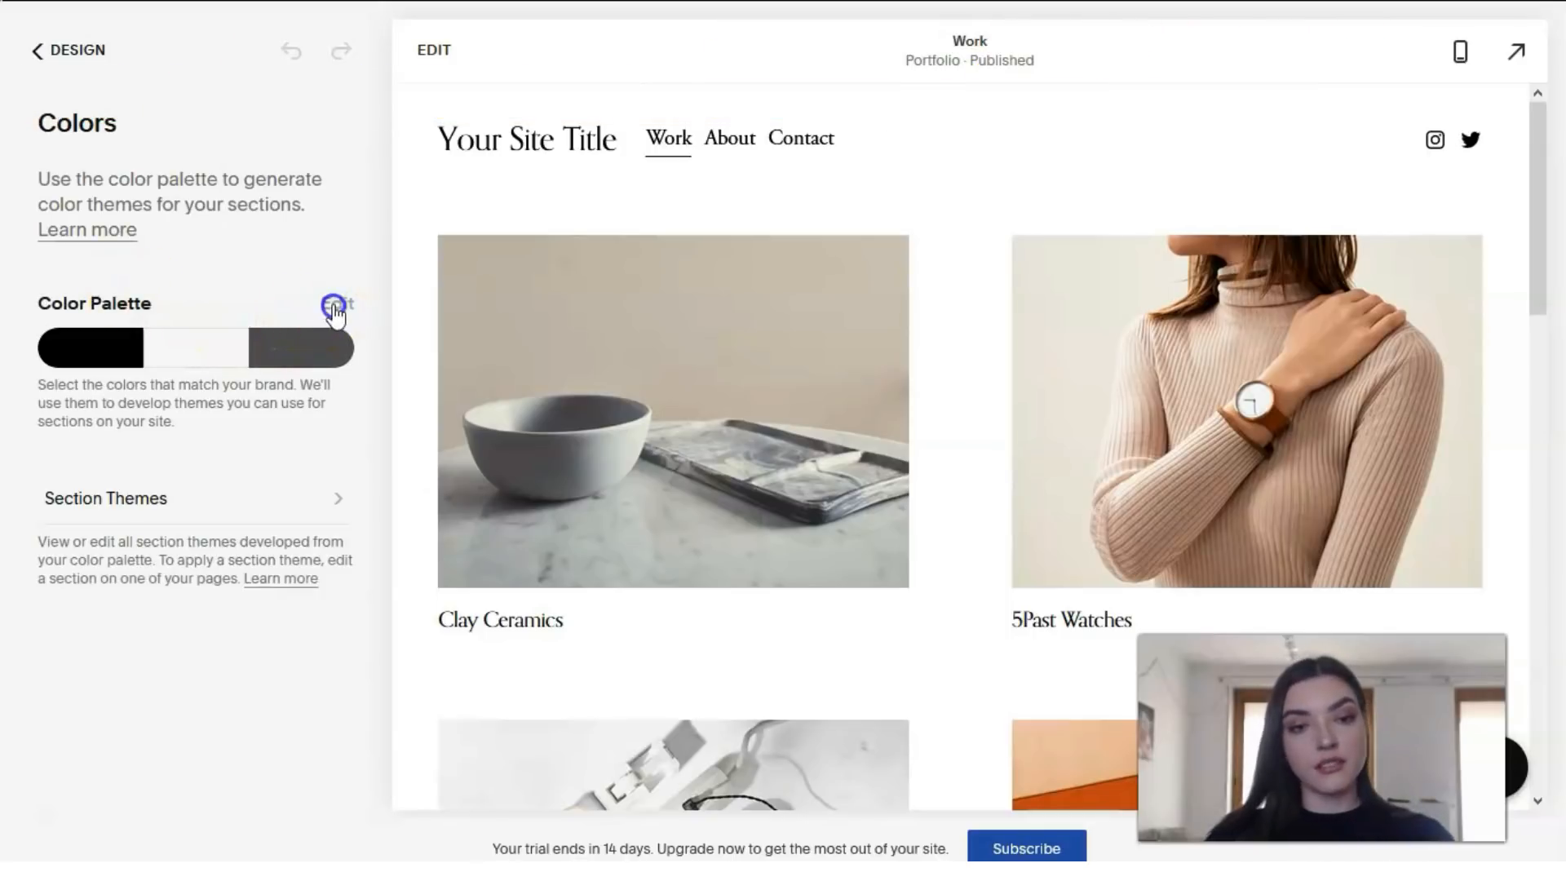
Step: Browse Section Themes and view the Black Minimal theme's editing options
click(337, 306)
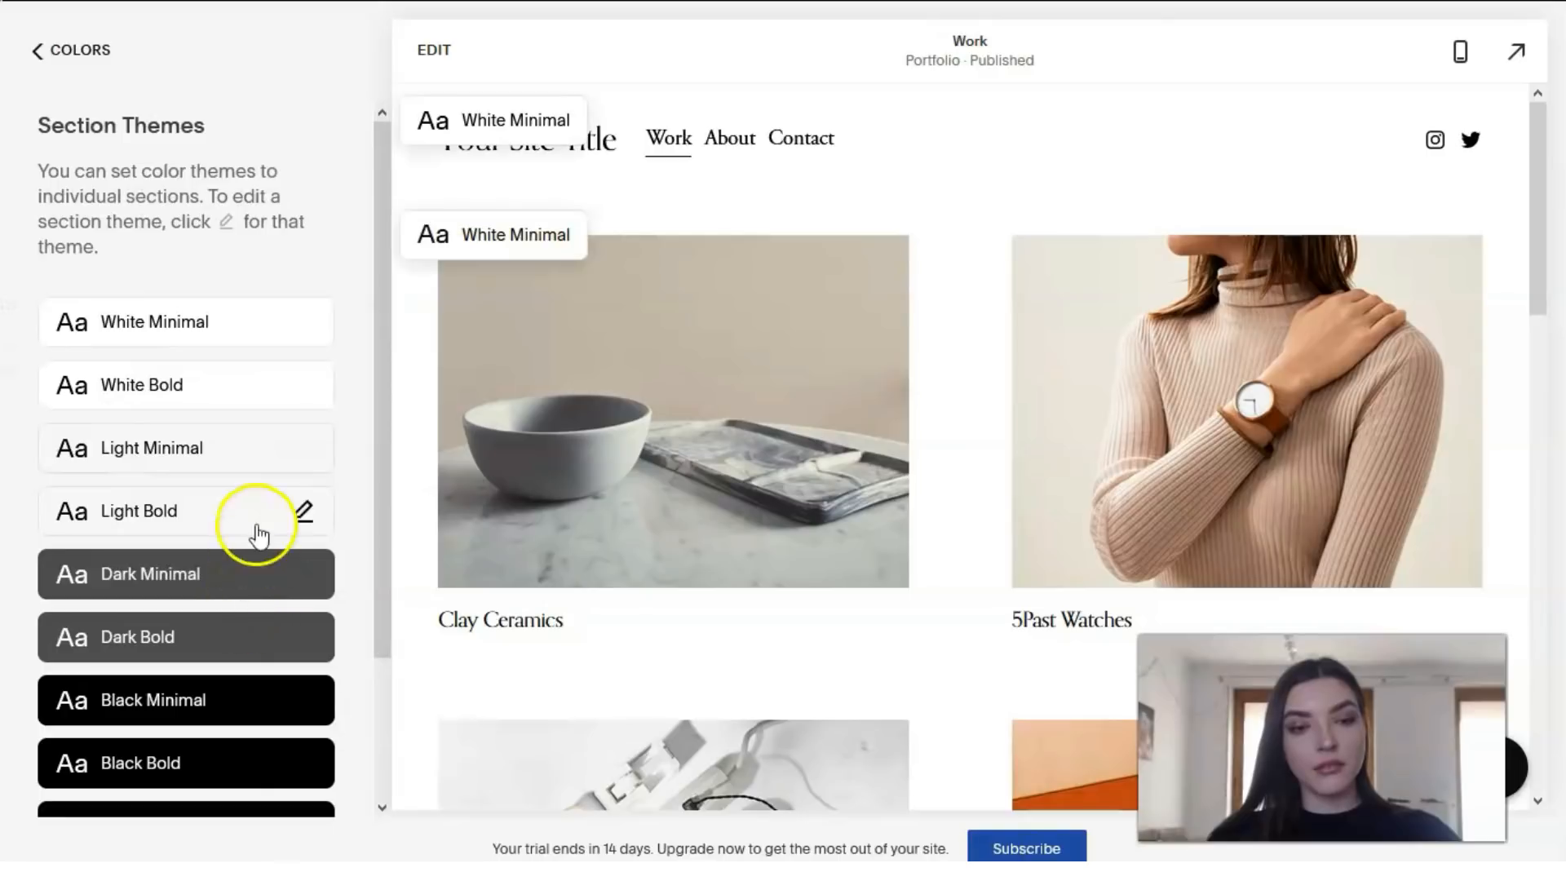
scroll(down, 3)
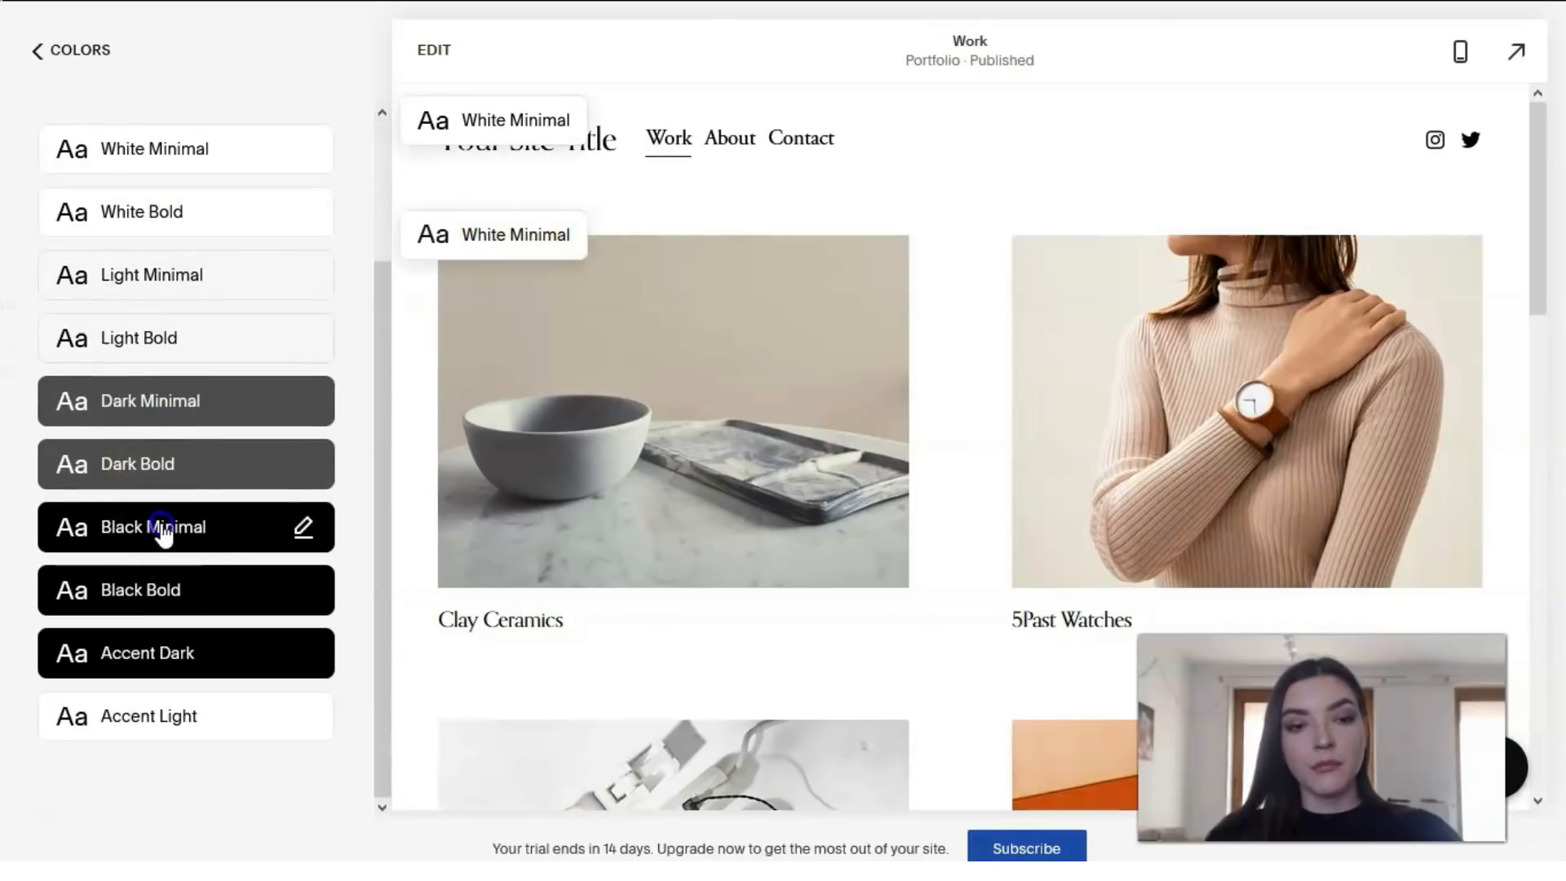
click(302, 528)
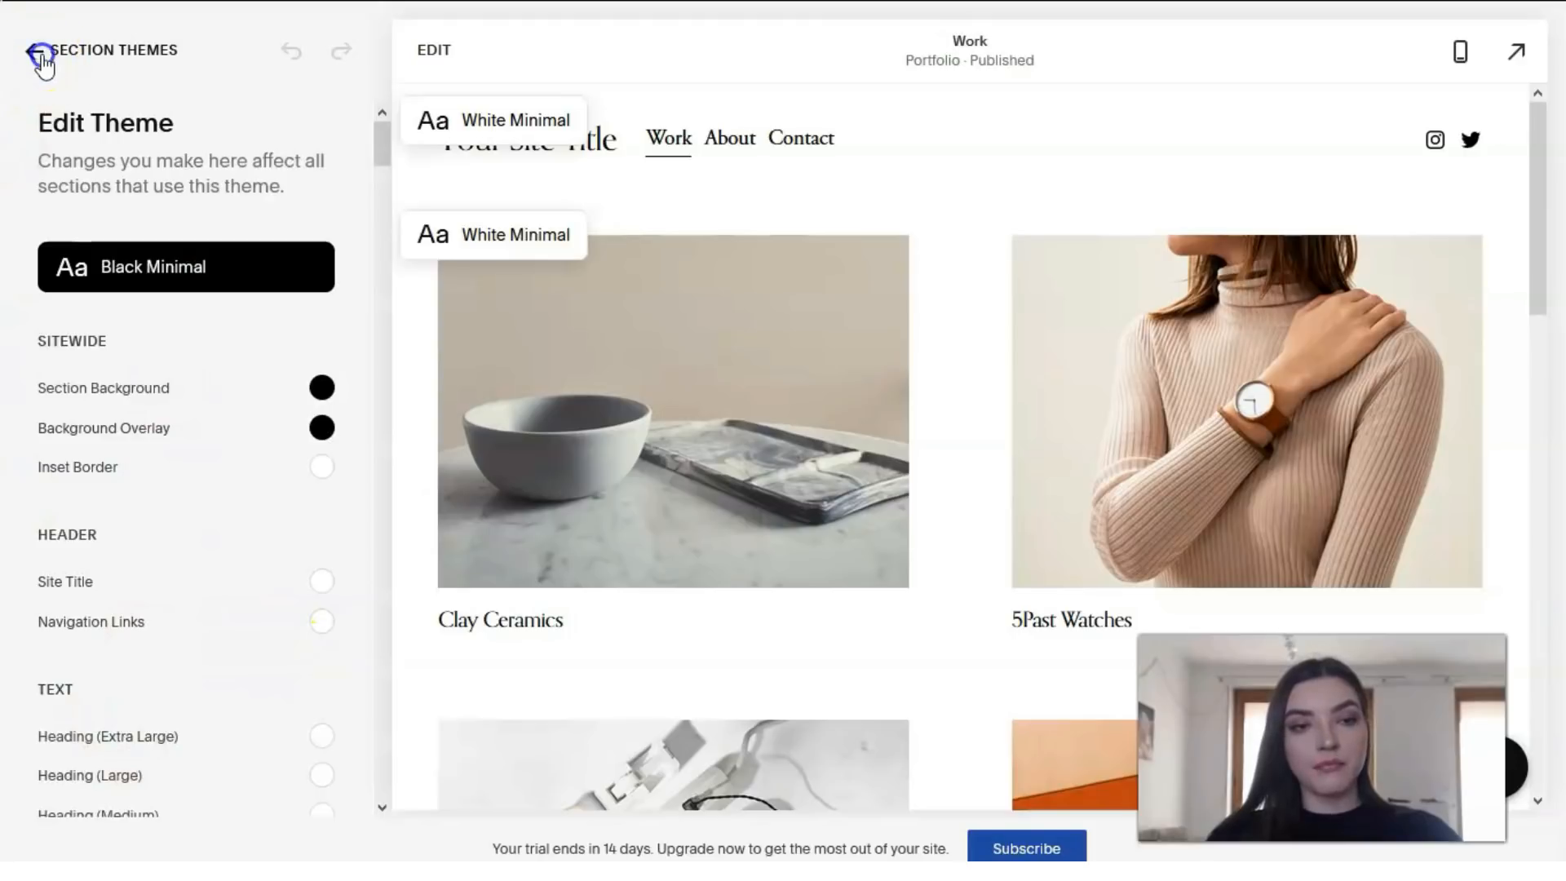
click(40, 50)
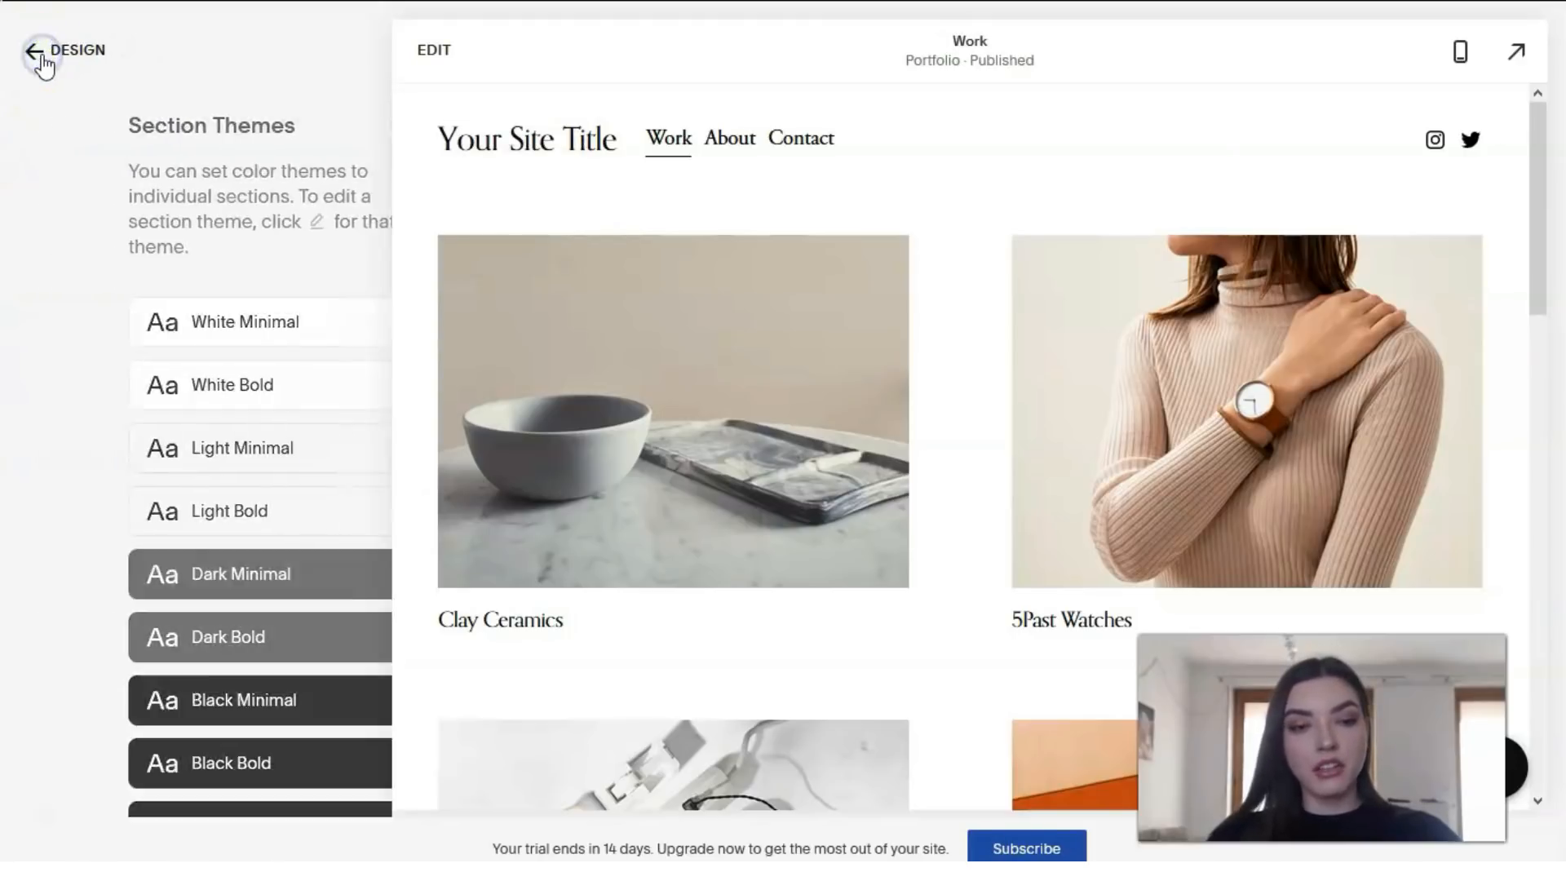
Step: Browse the Design settings list and return to the Home menu
click(34, 50)
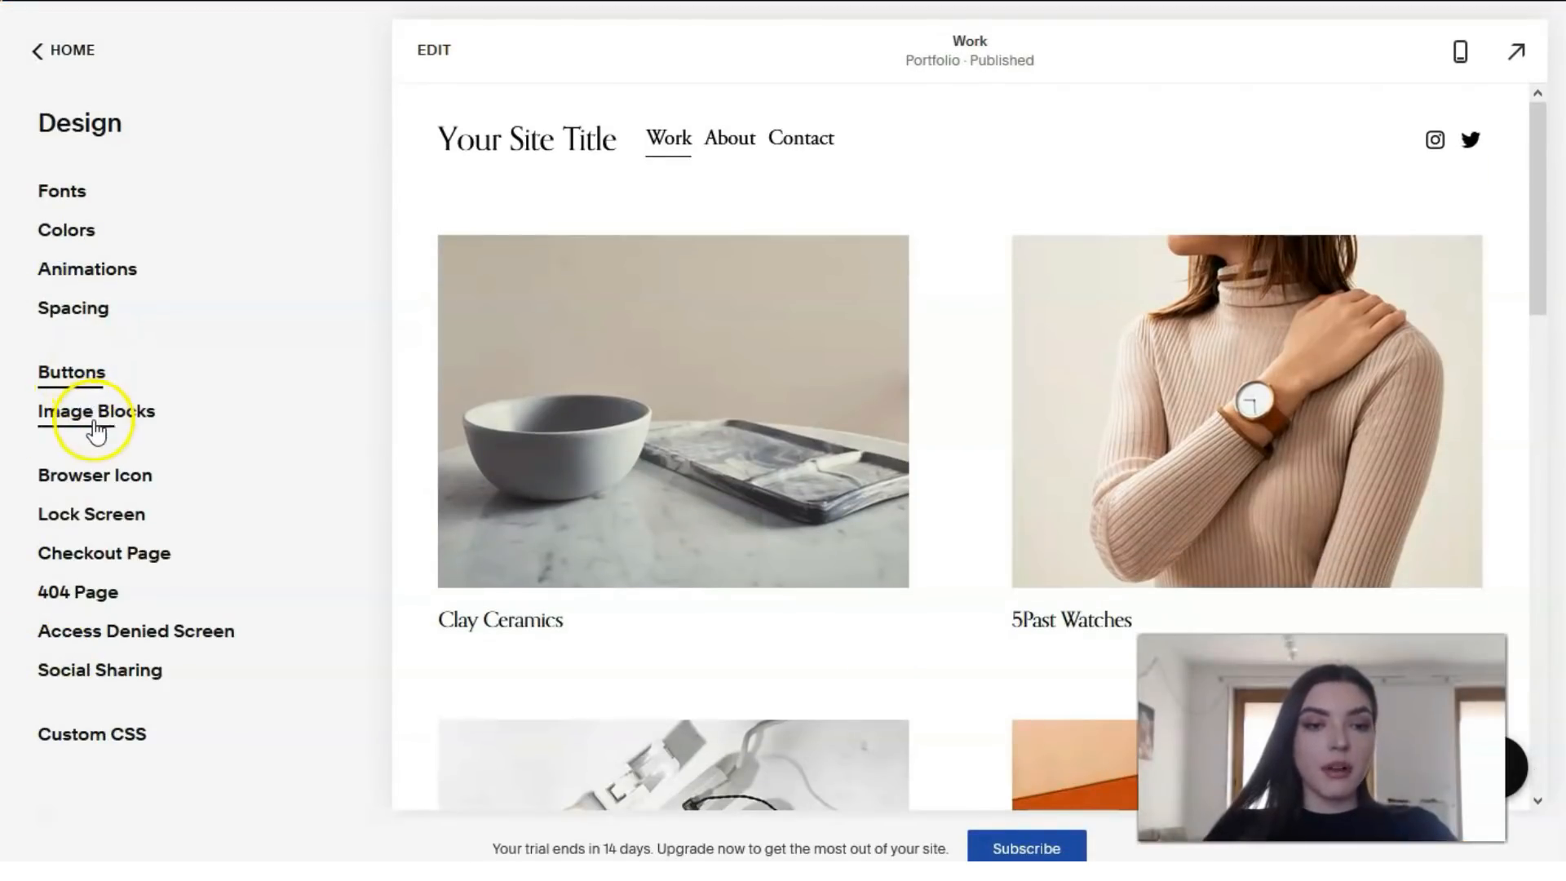
mouse_move(110, 499)
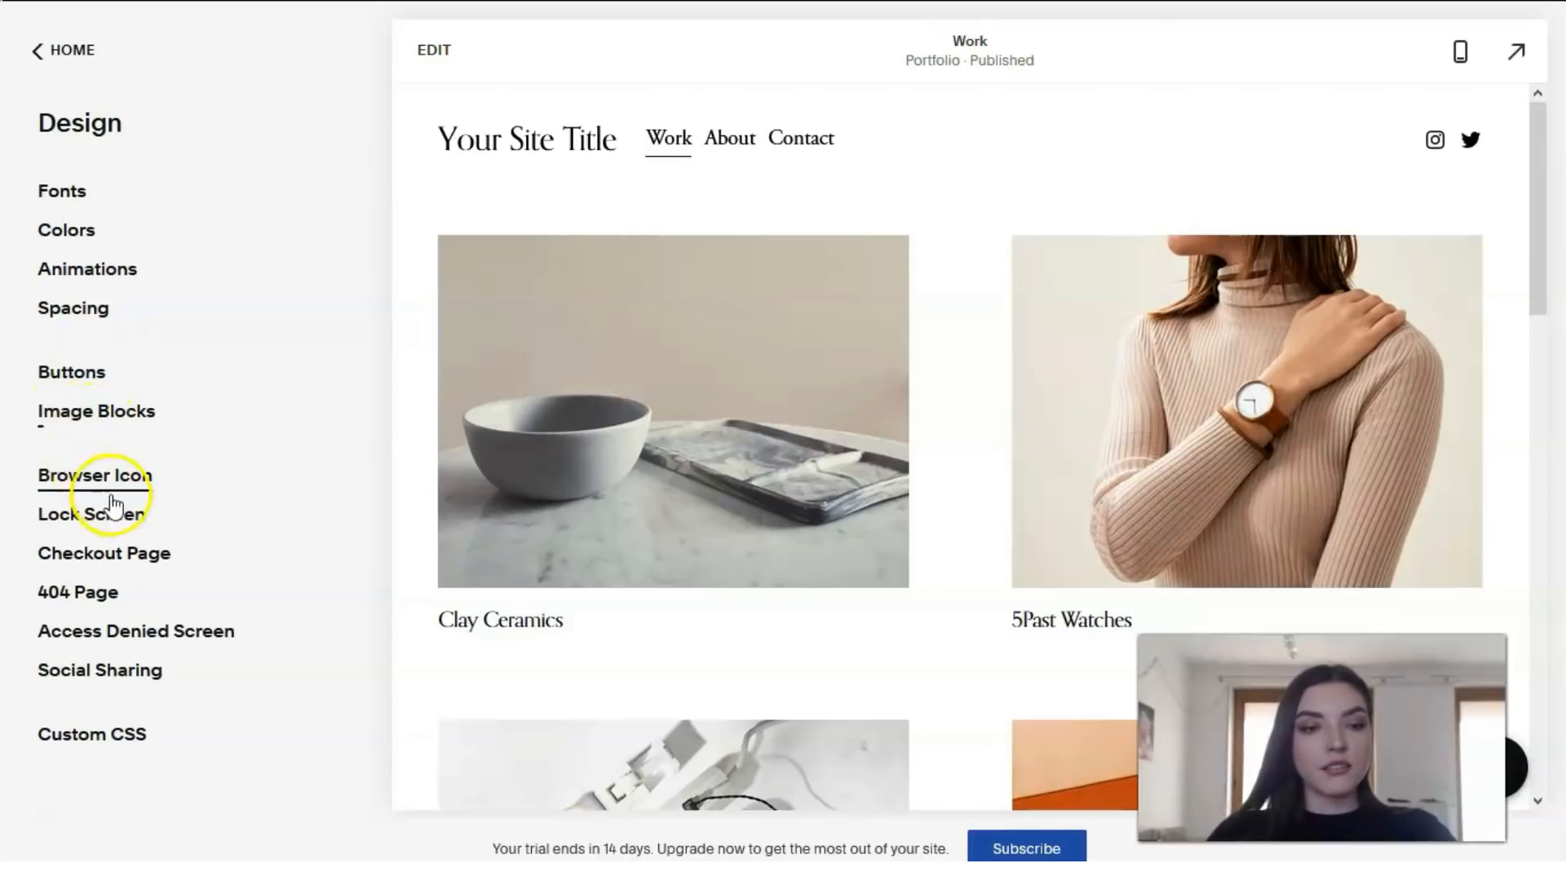
mouse_move(27, 125)
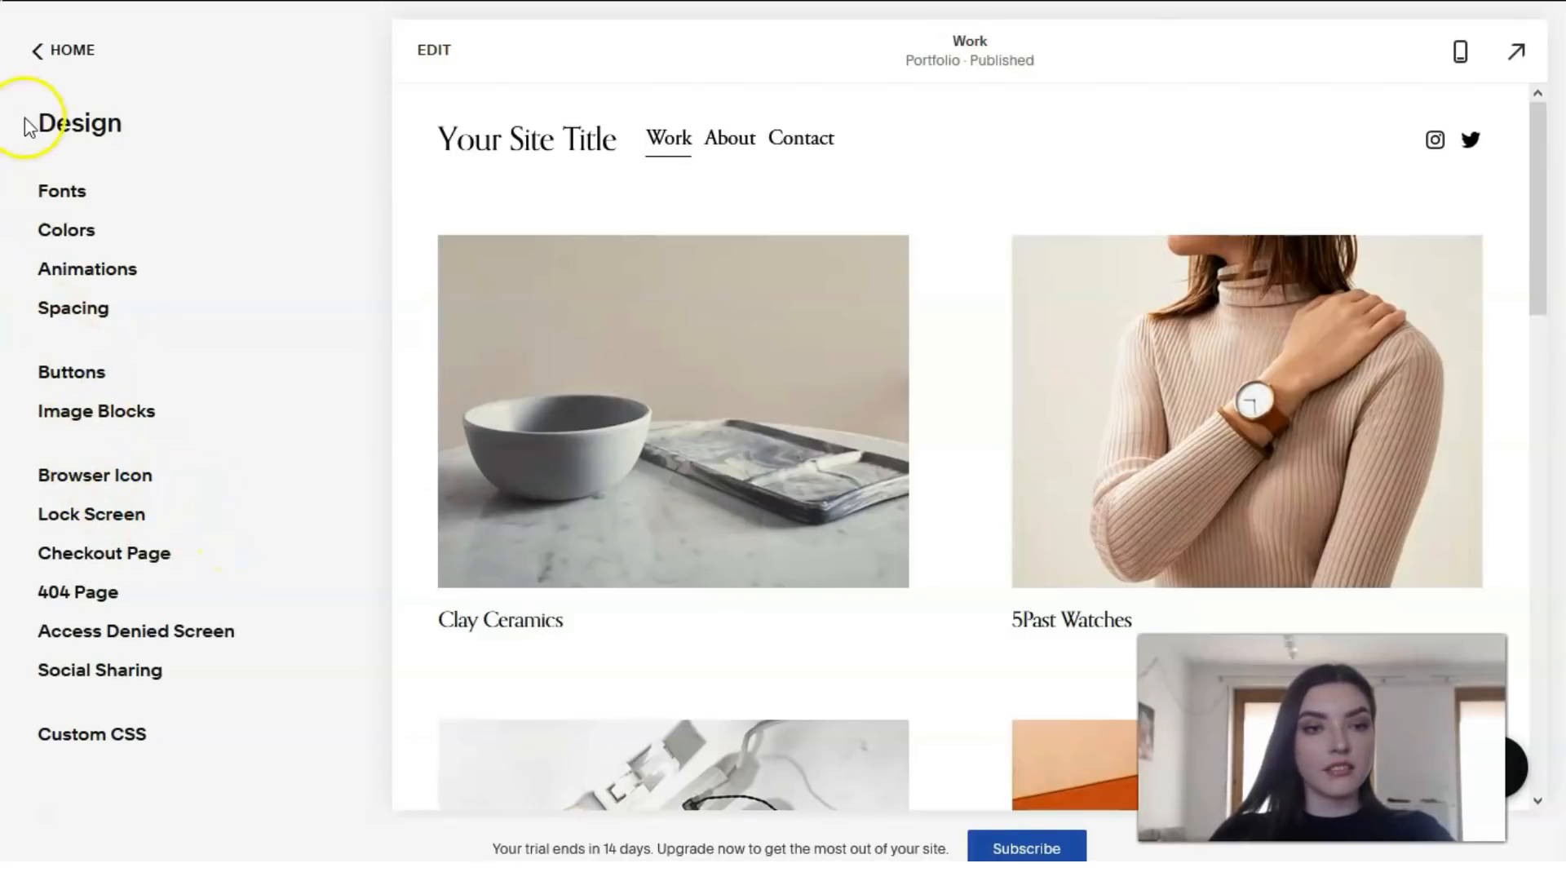
click(55, 50)
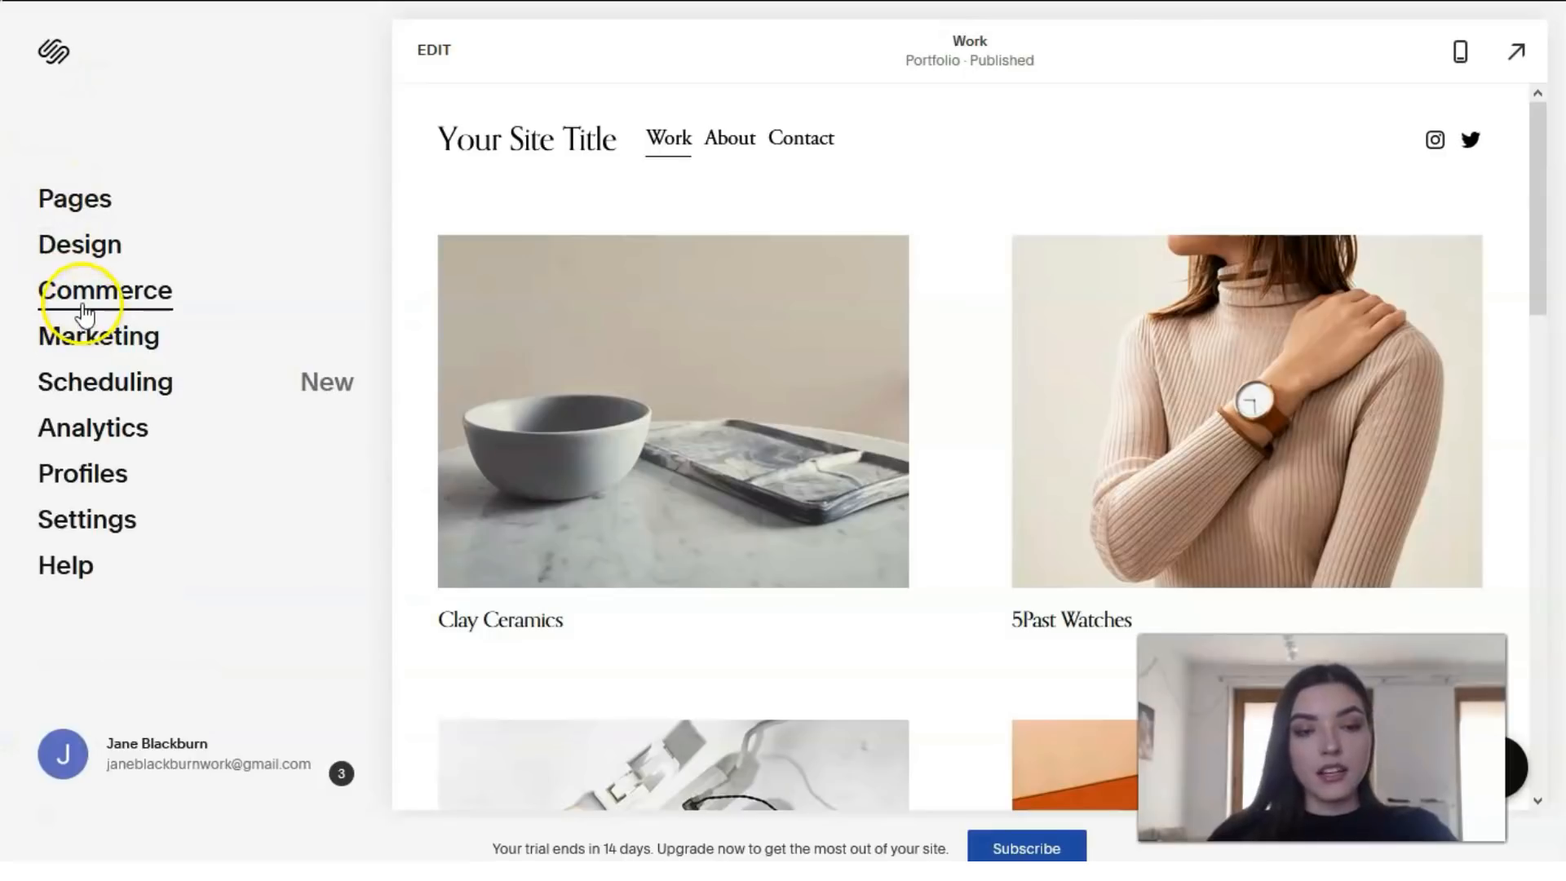
click(105, 291)
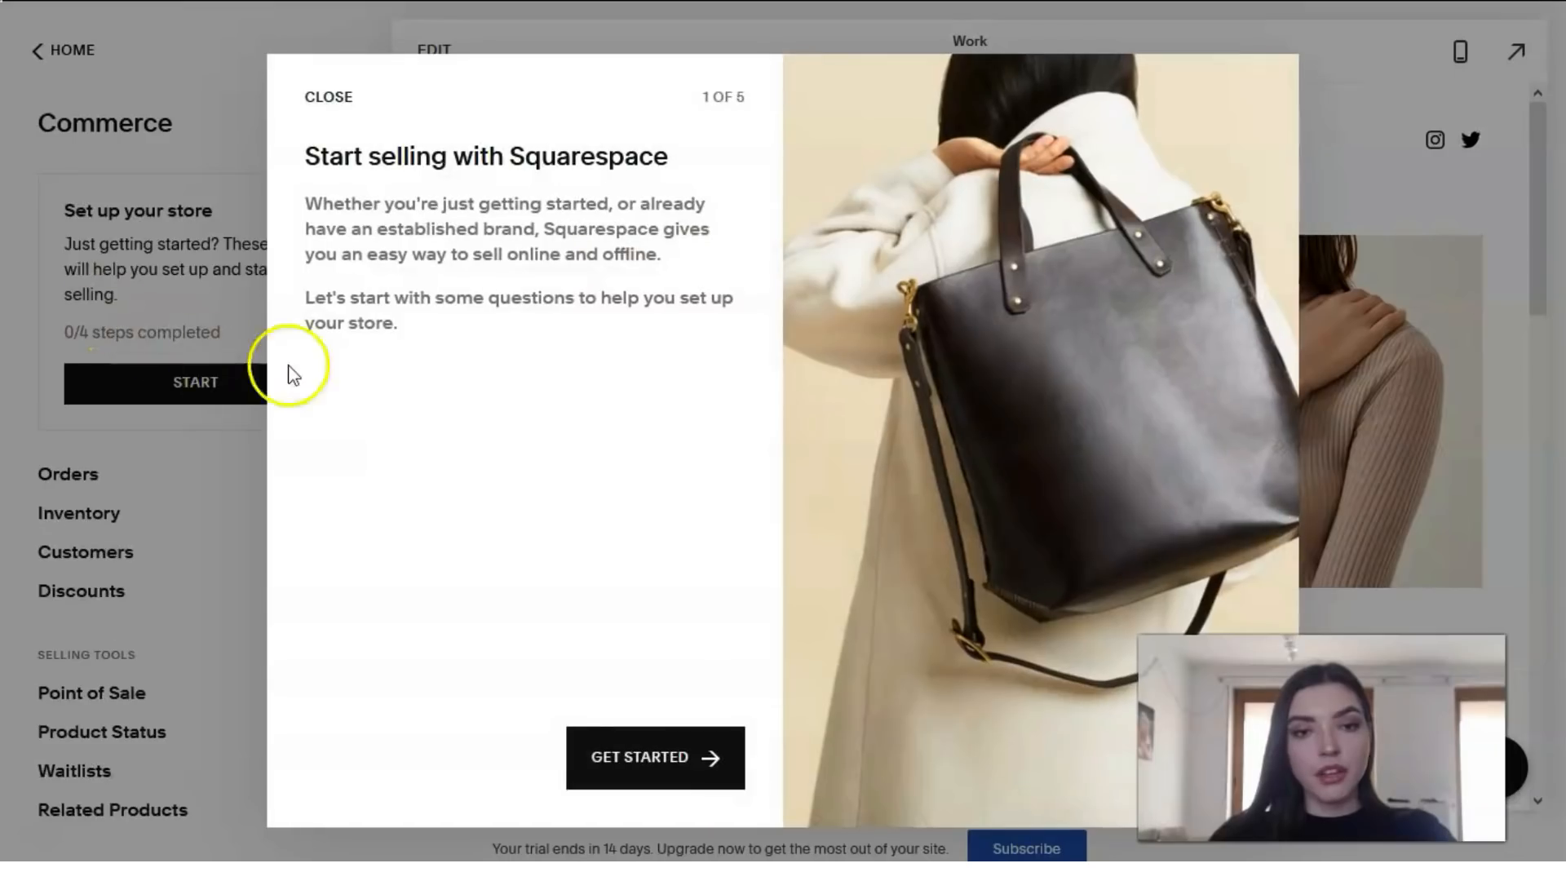
click(327, 97)
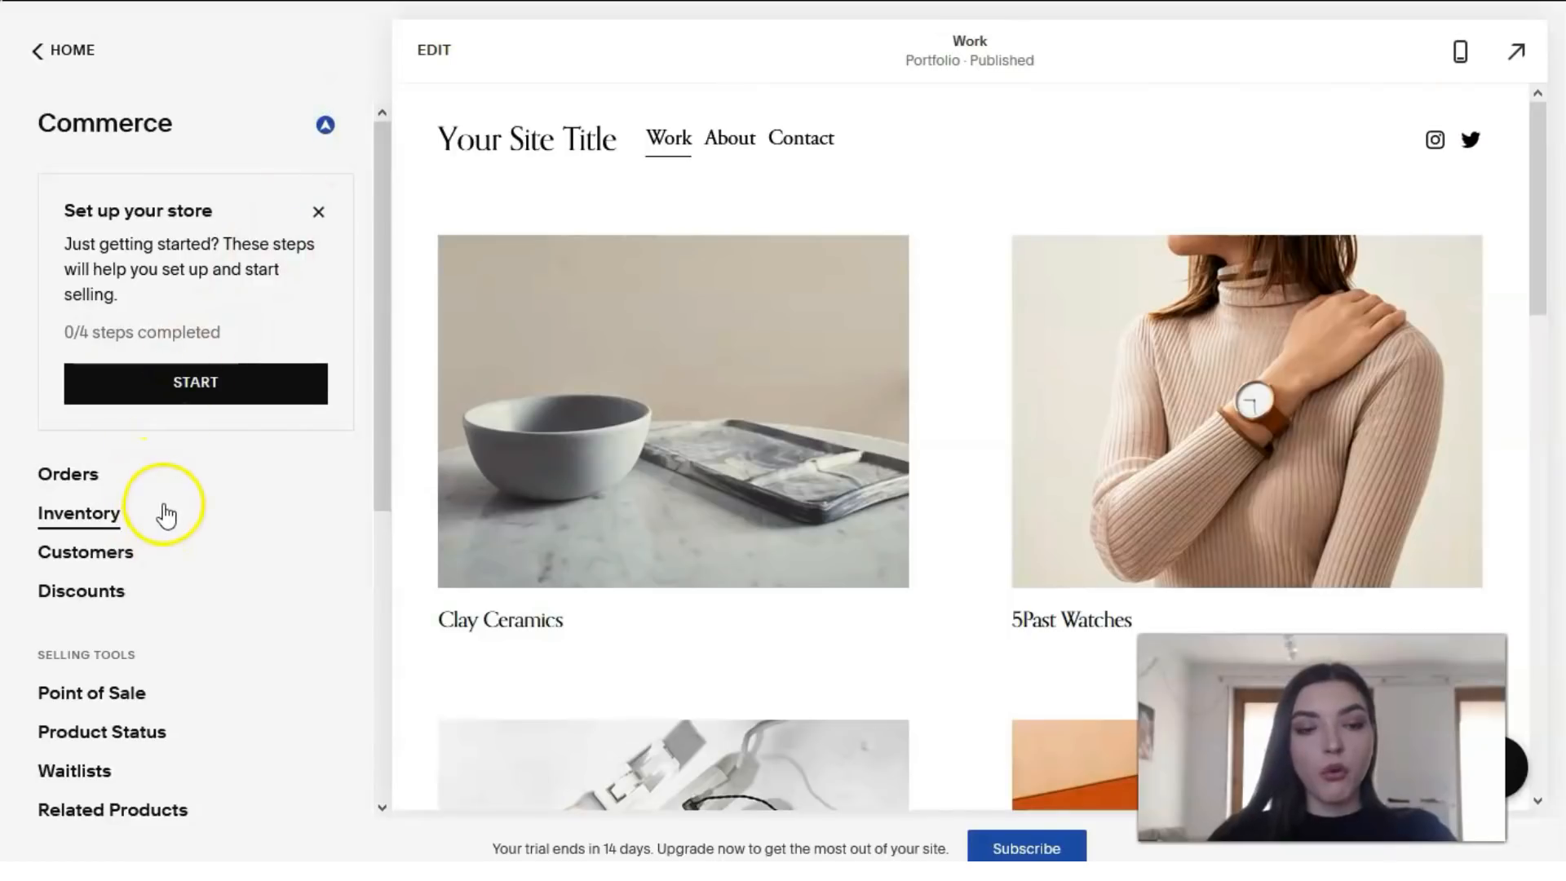
mouse_move(175, 499)
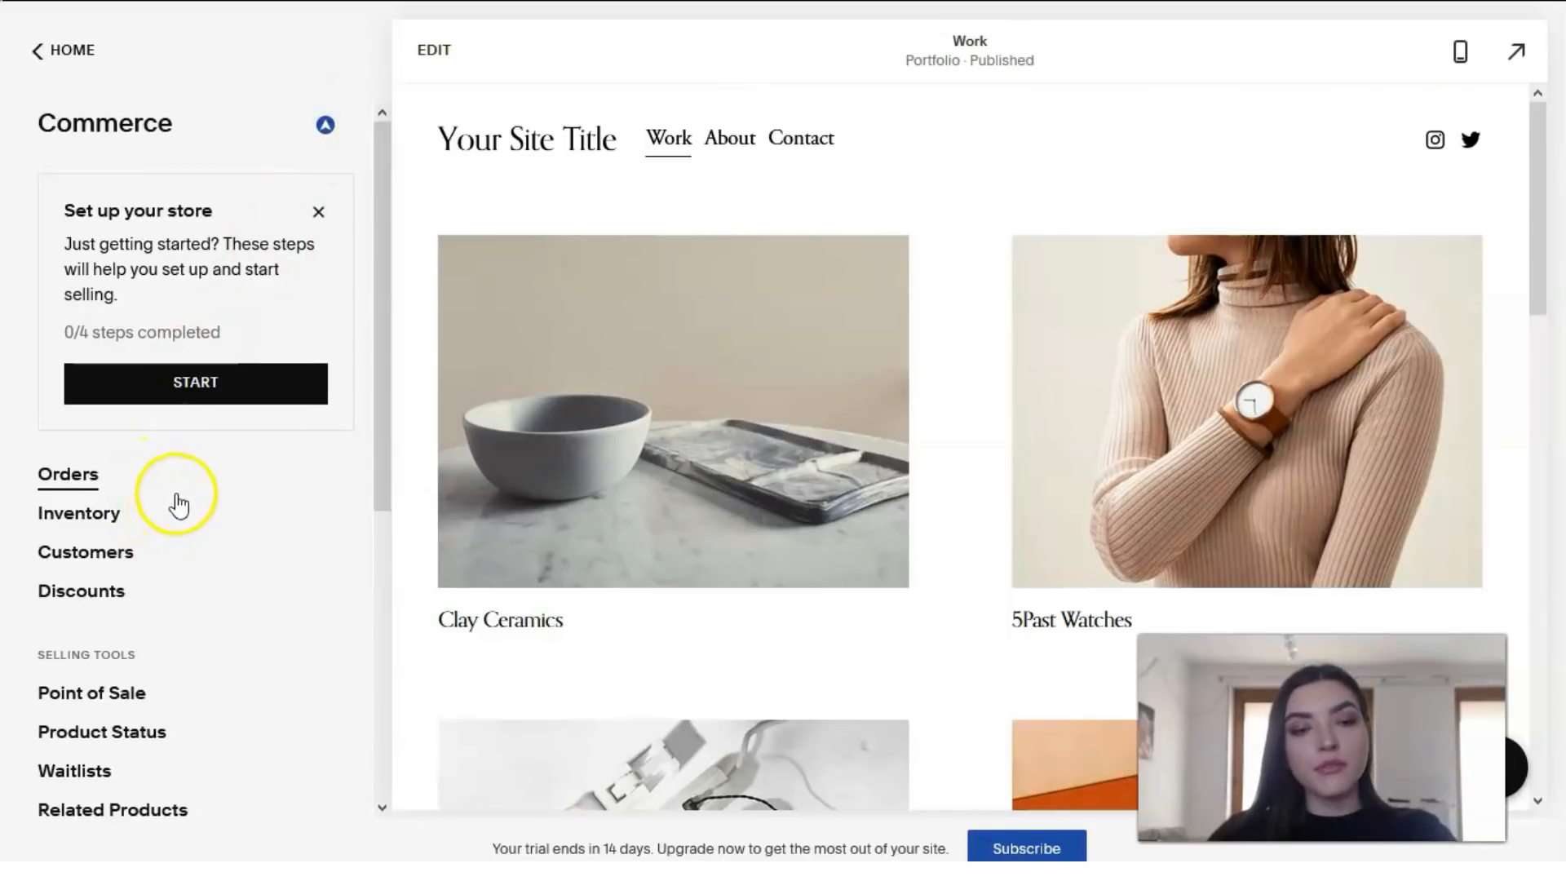
mouse_move(118, 489)
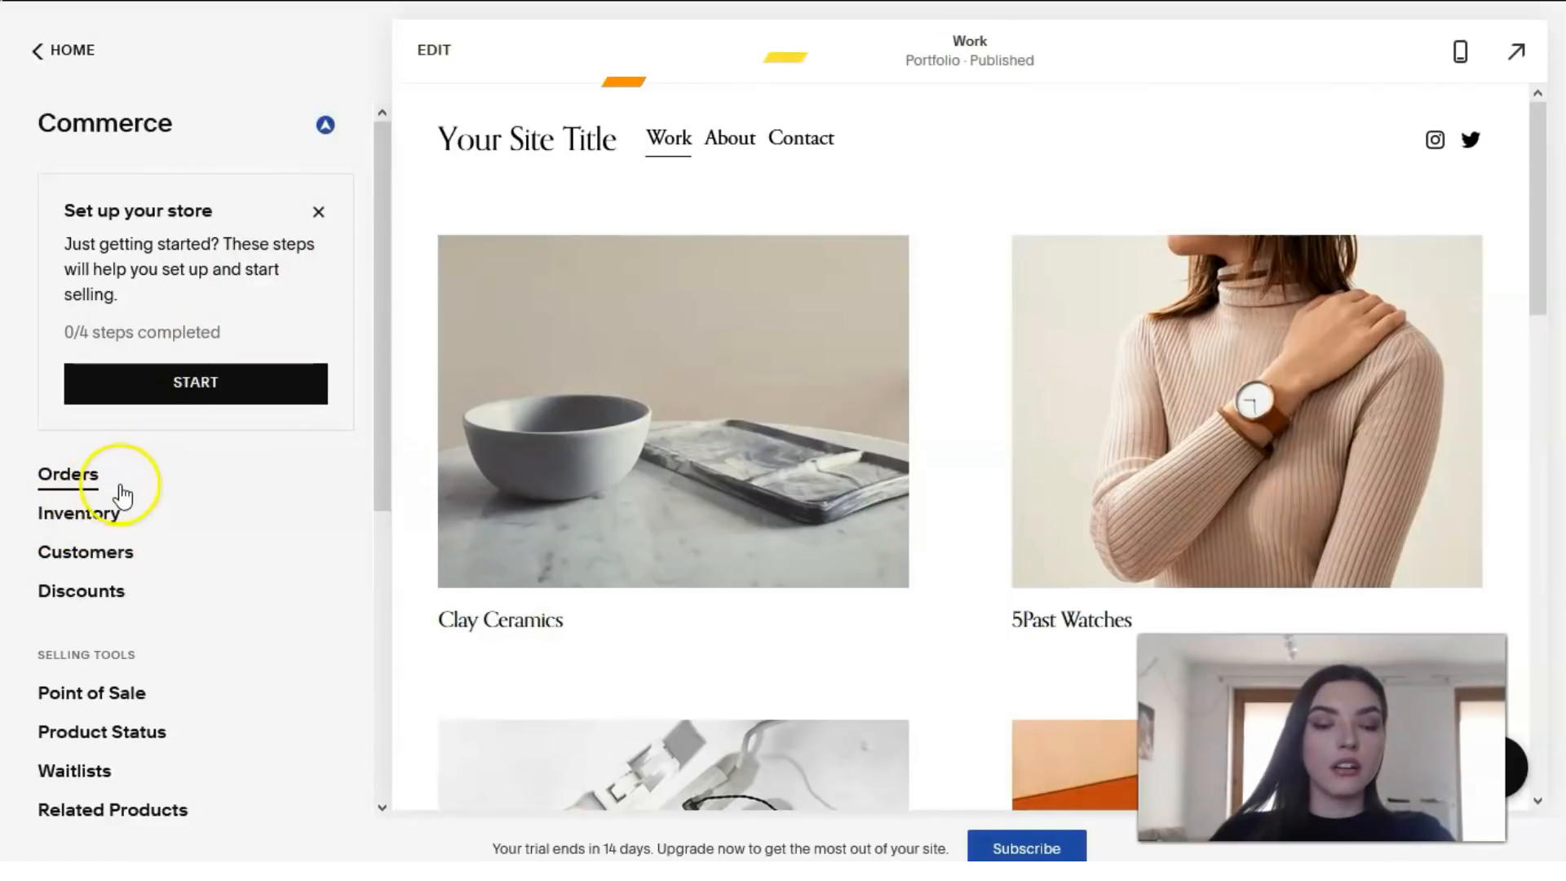
scroll(down, 3)
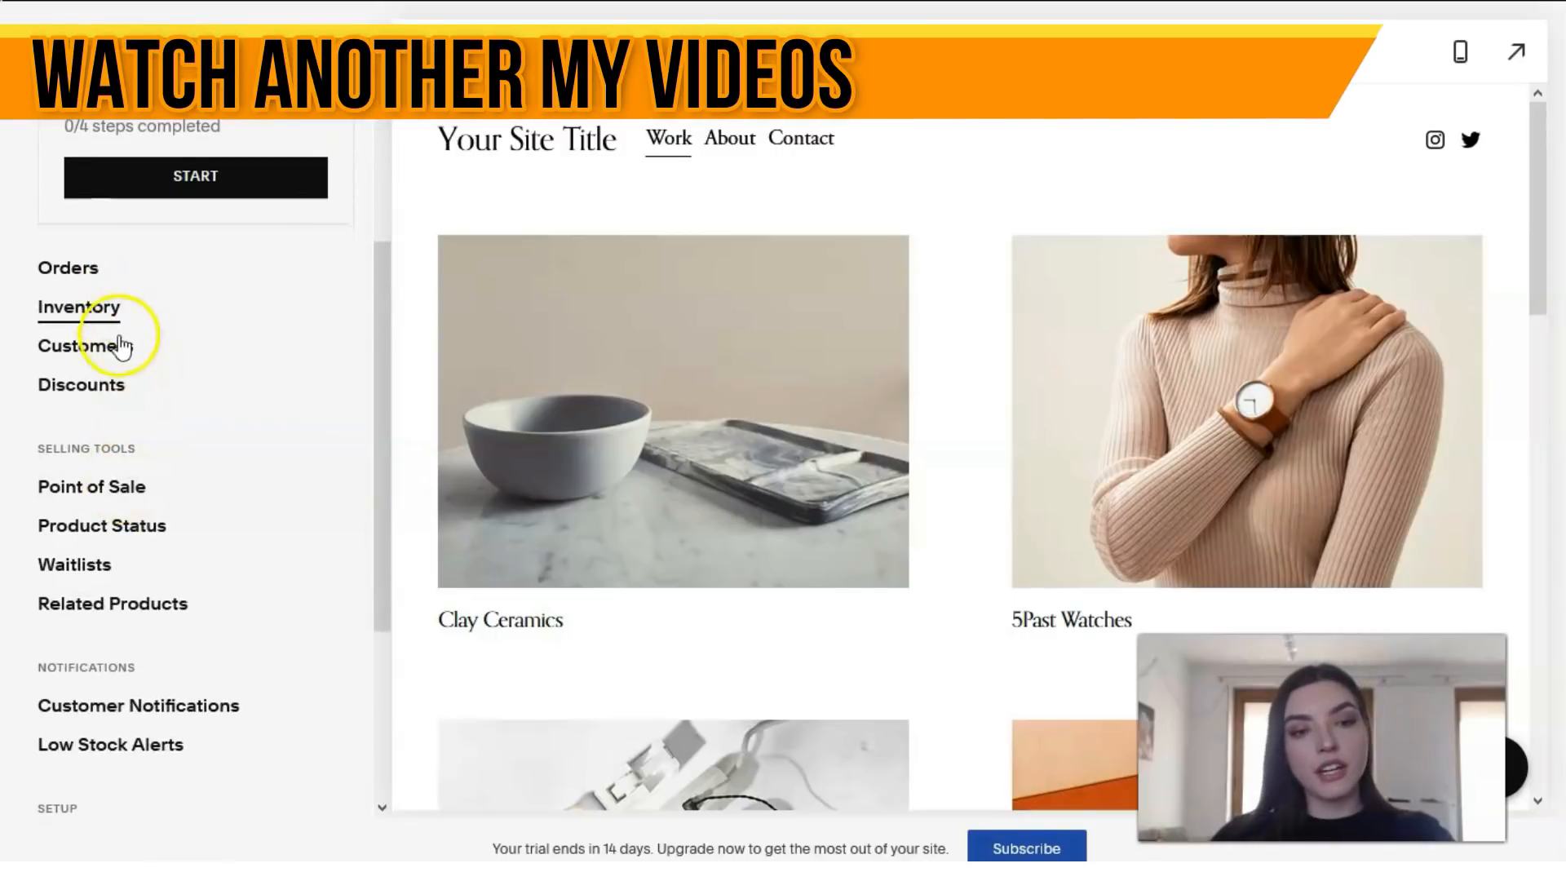
mouse_move(204, 491)
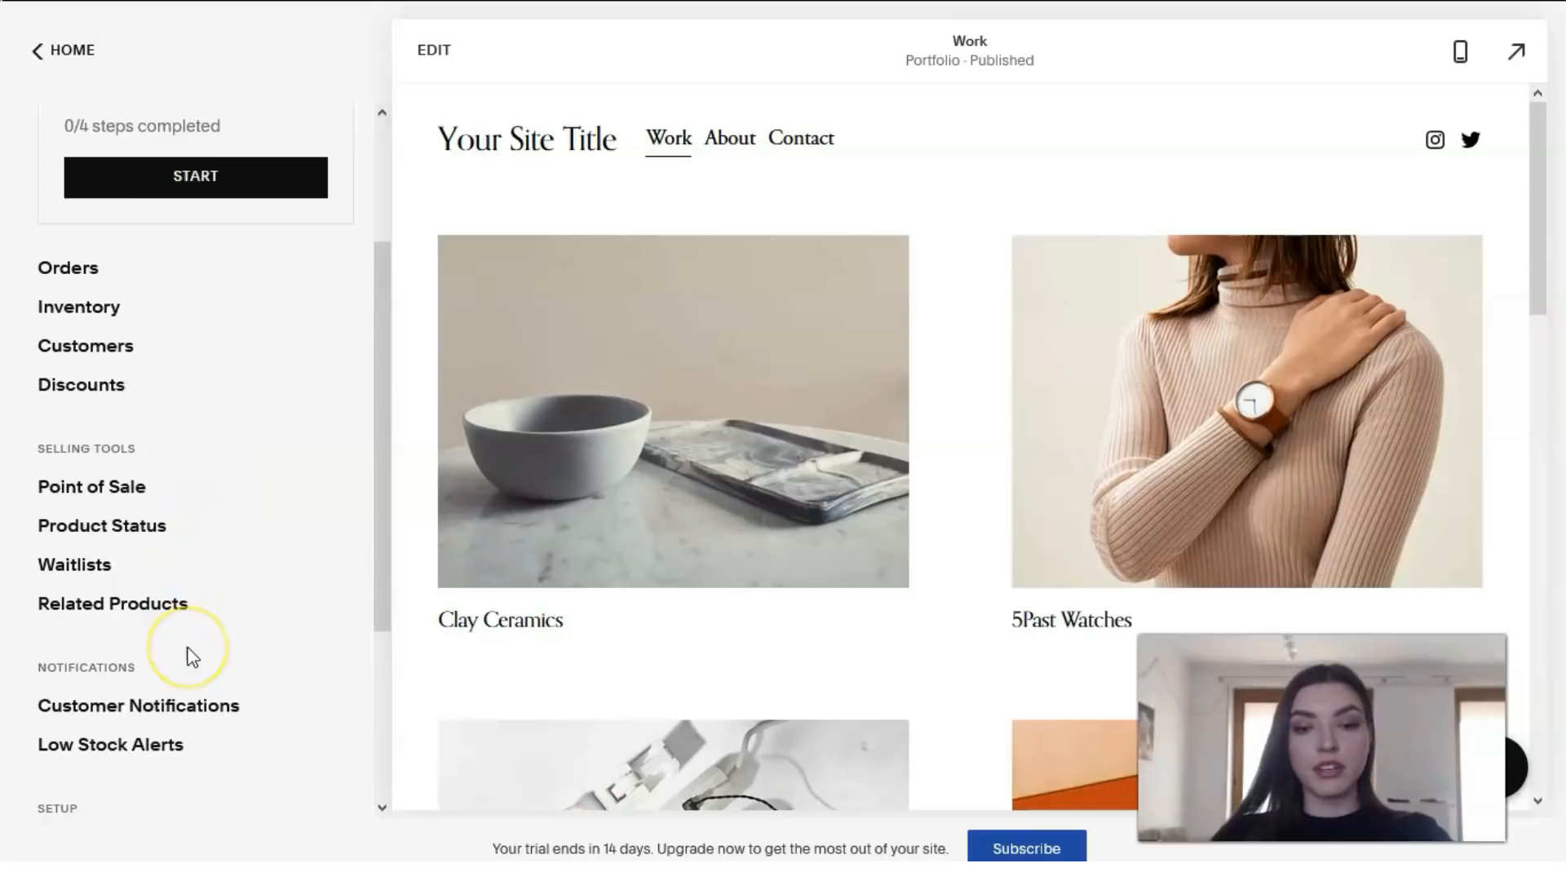
mouse_move(193, 656)
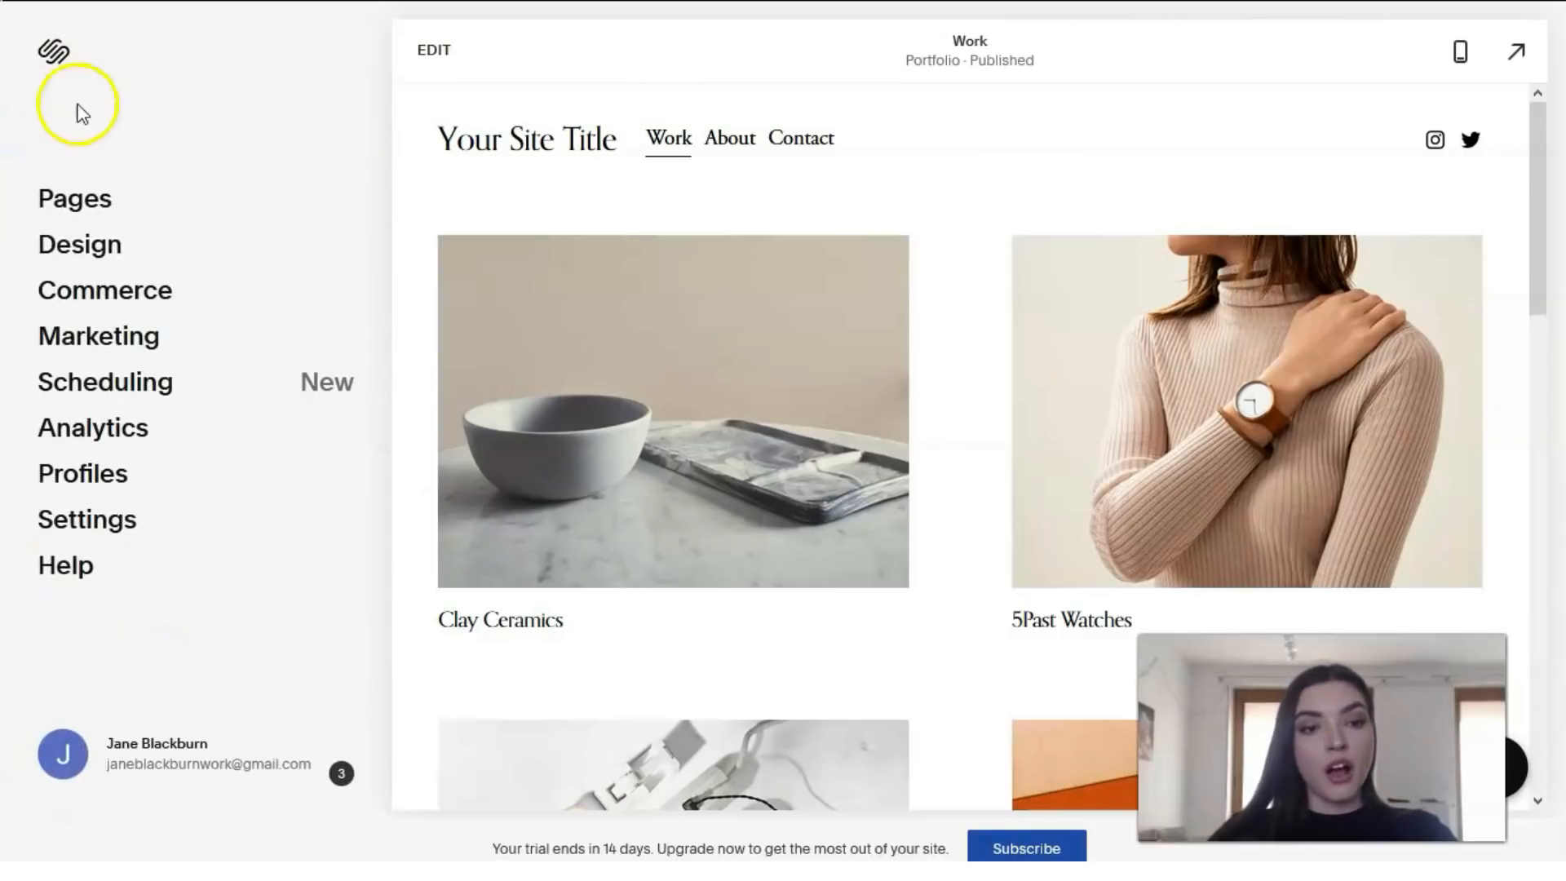
mouse_move(119, 324)
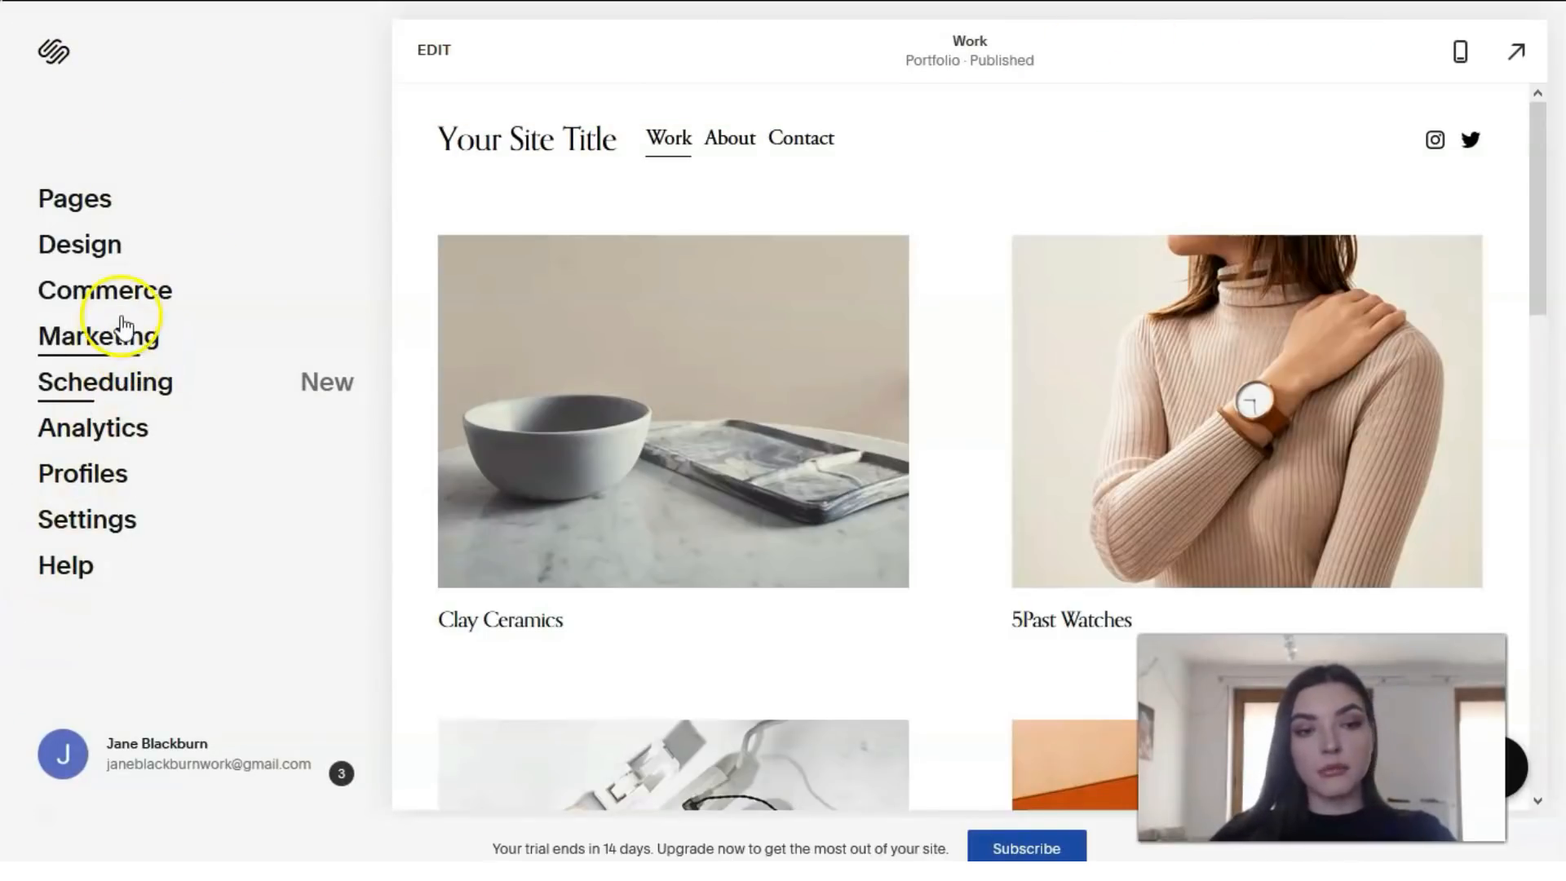
Step: Open Marketing from Home and select SEO
click(98, 336)
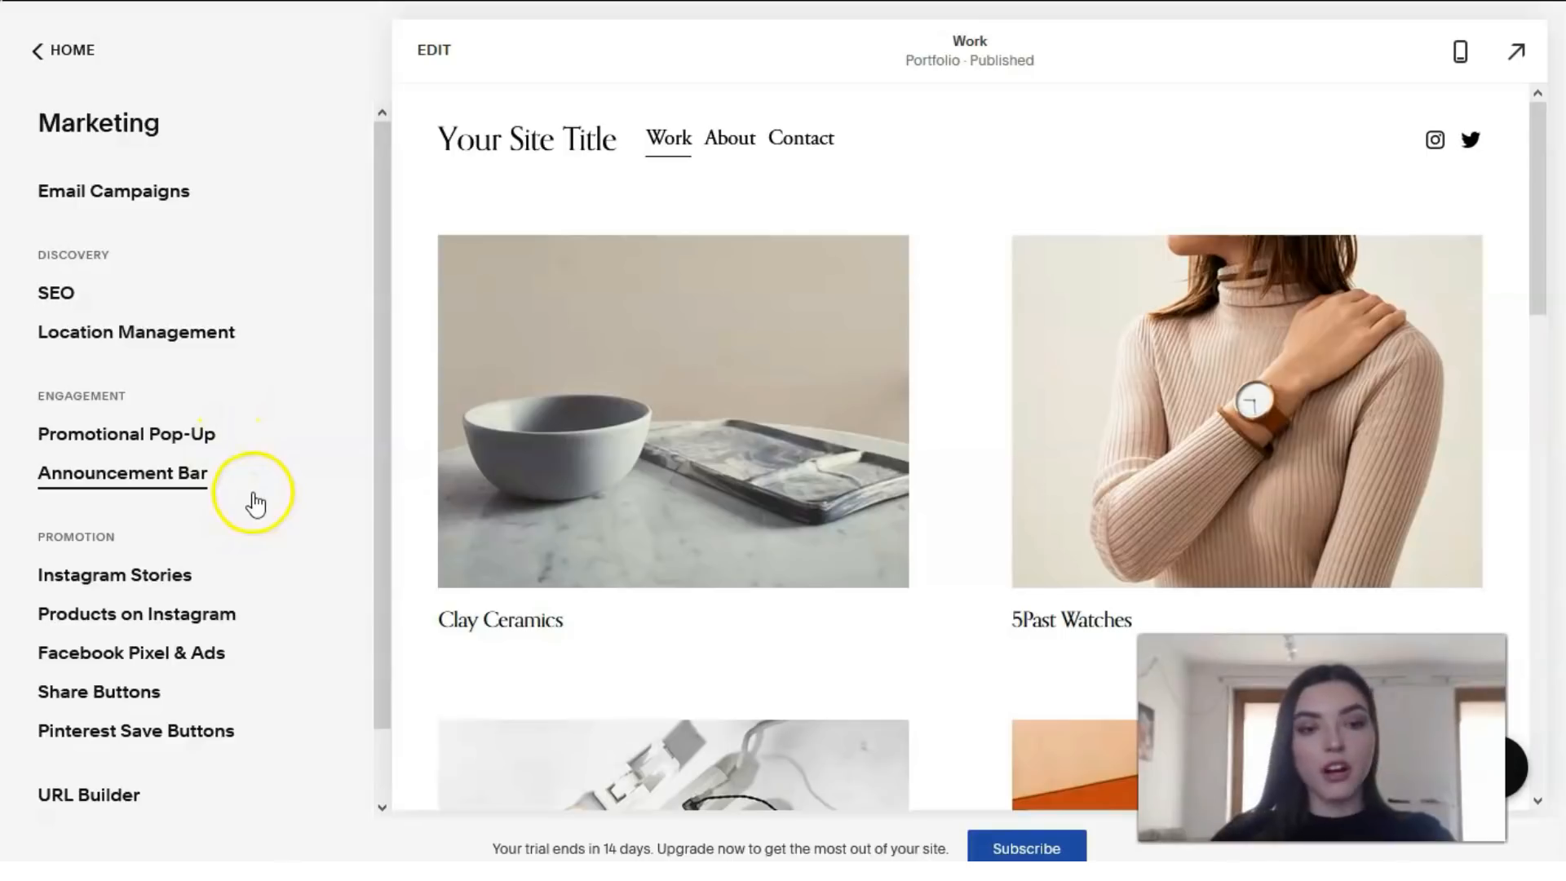
mouse_move(44, 840)
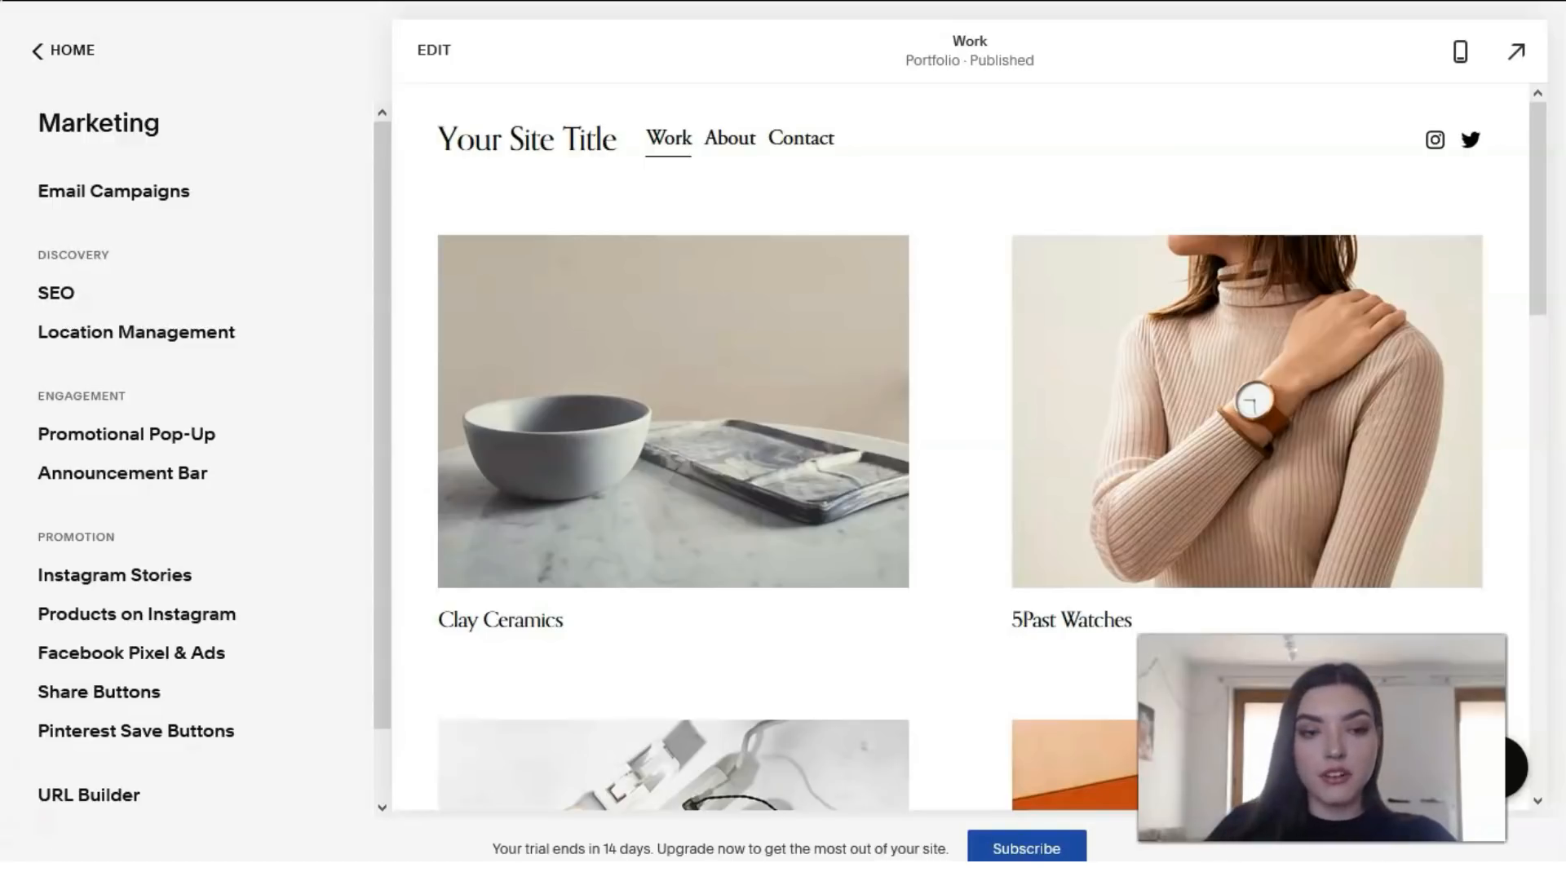
click(56, 292)
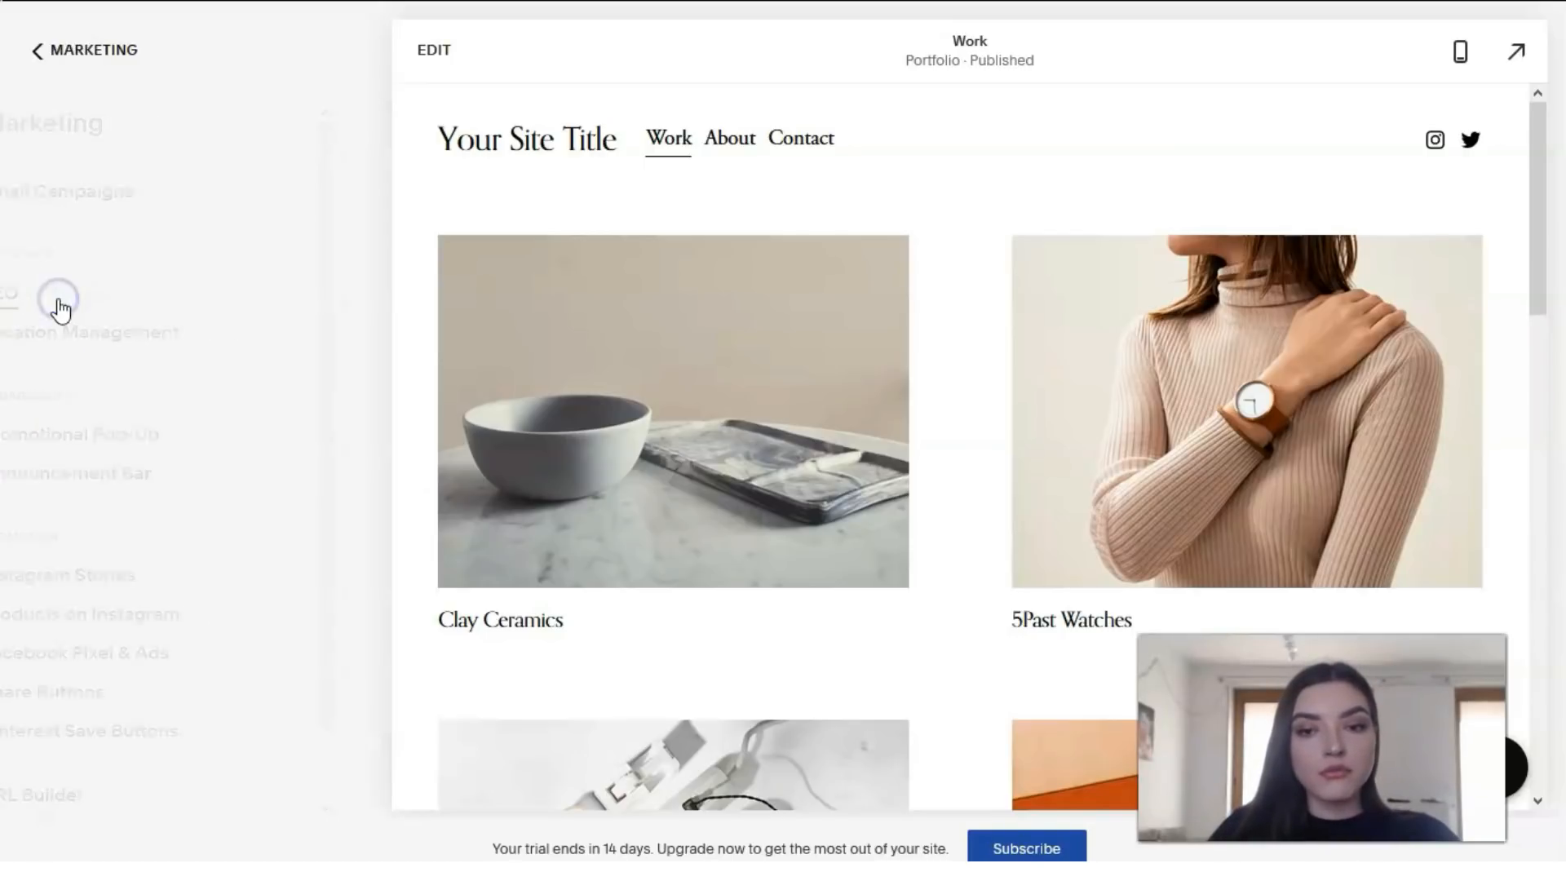
Step: Review SEO Quick Links, the homepage Search Appearance preview and SEO Title Format
click(59, 300)
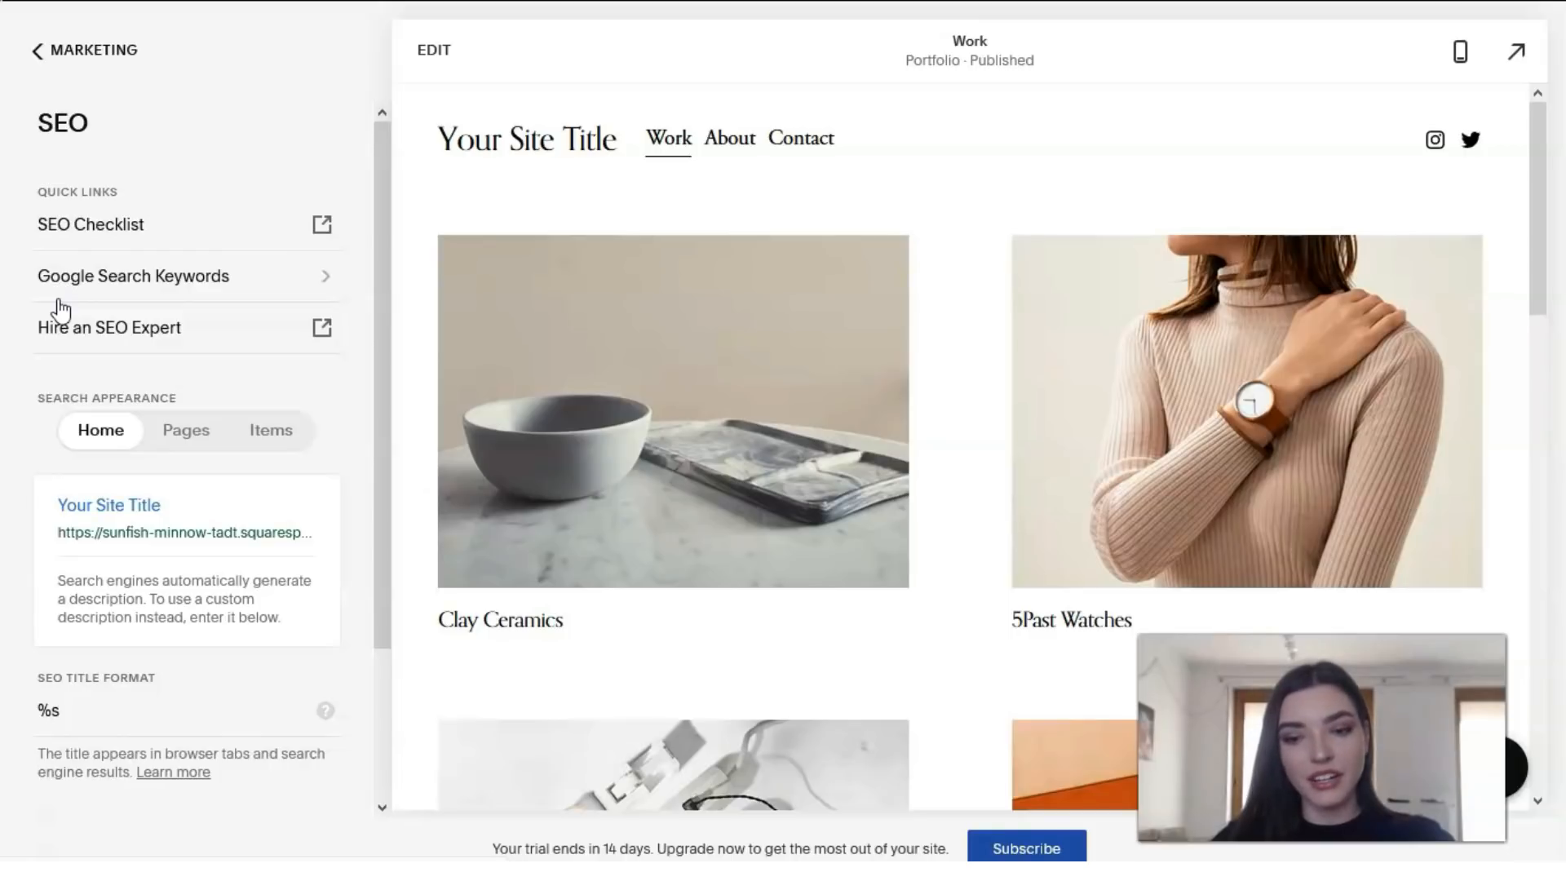
mouse_move(35, 222)
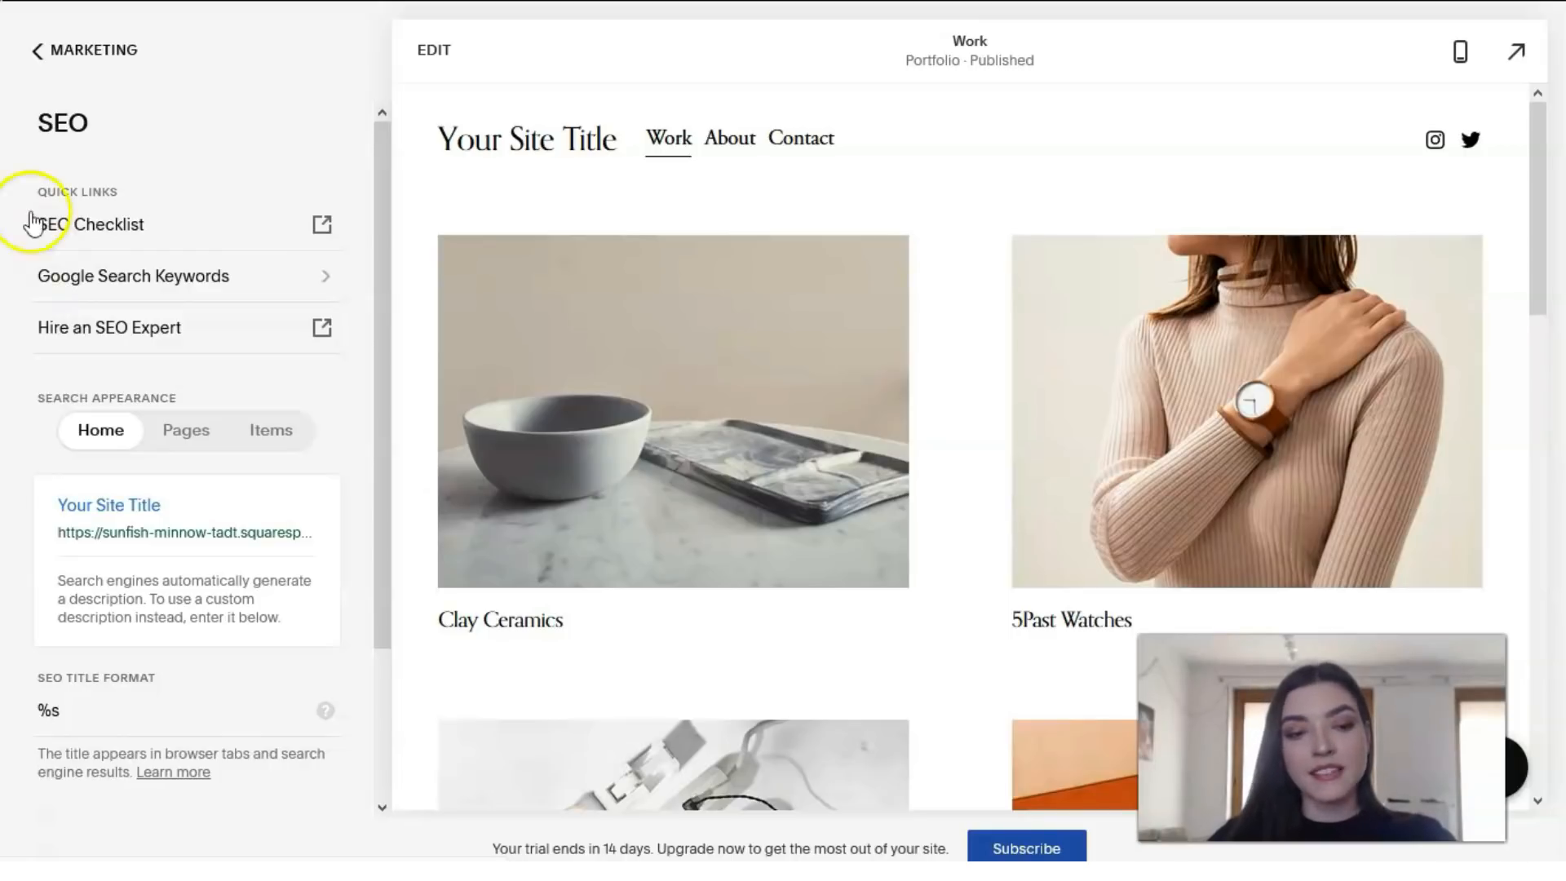
click(84, 50)
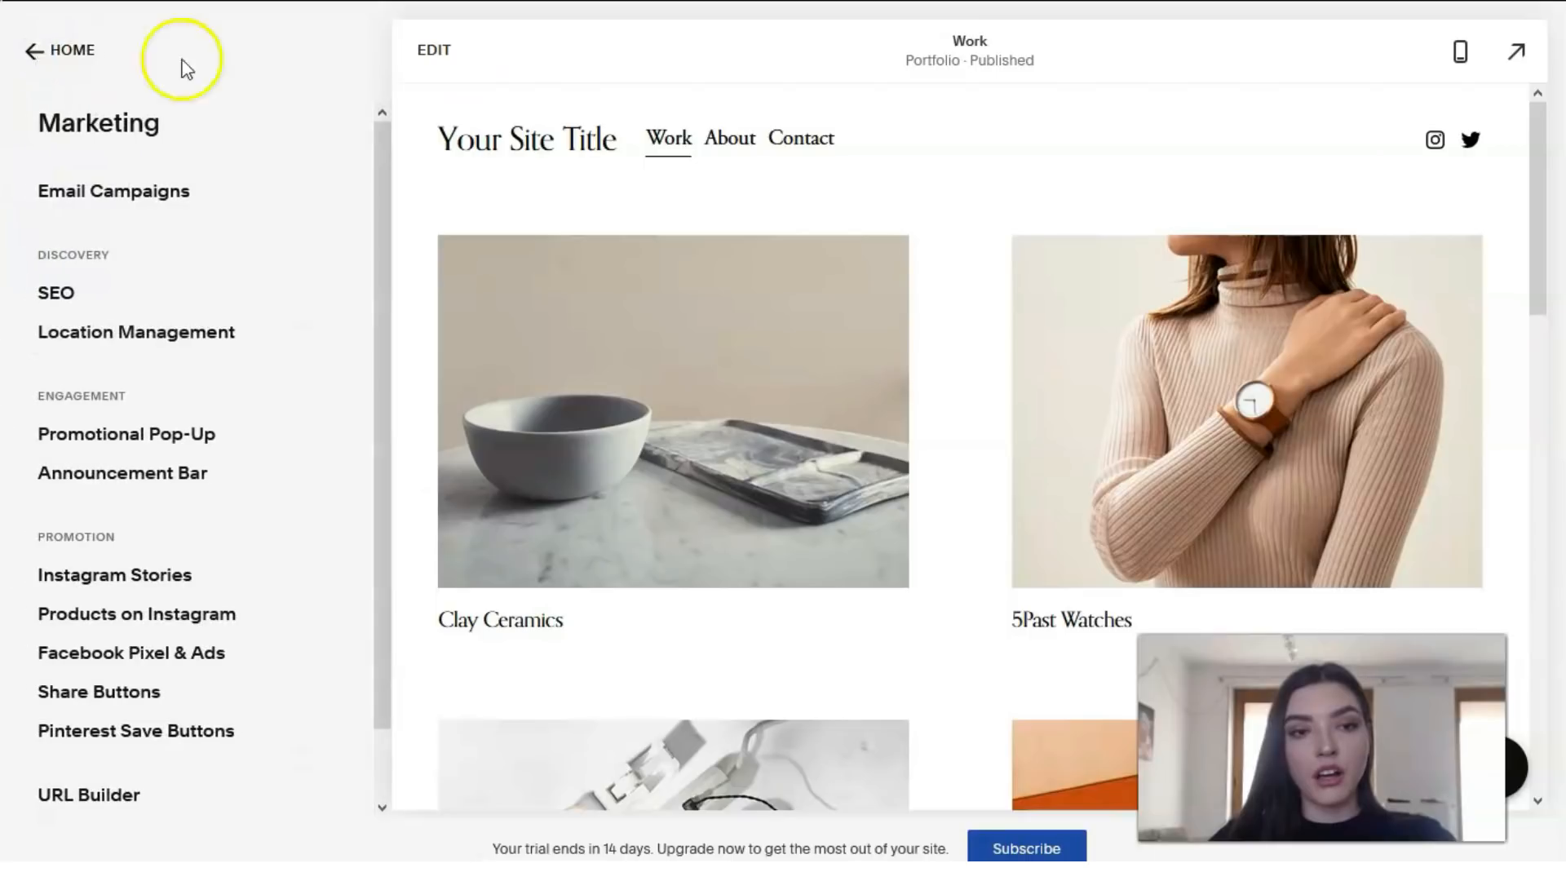
mouse_move(472, 105)
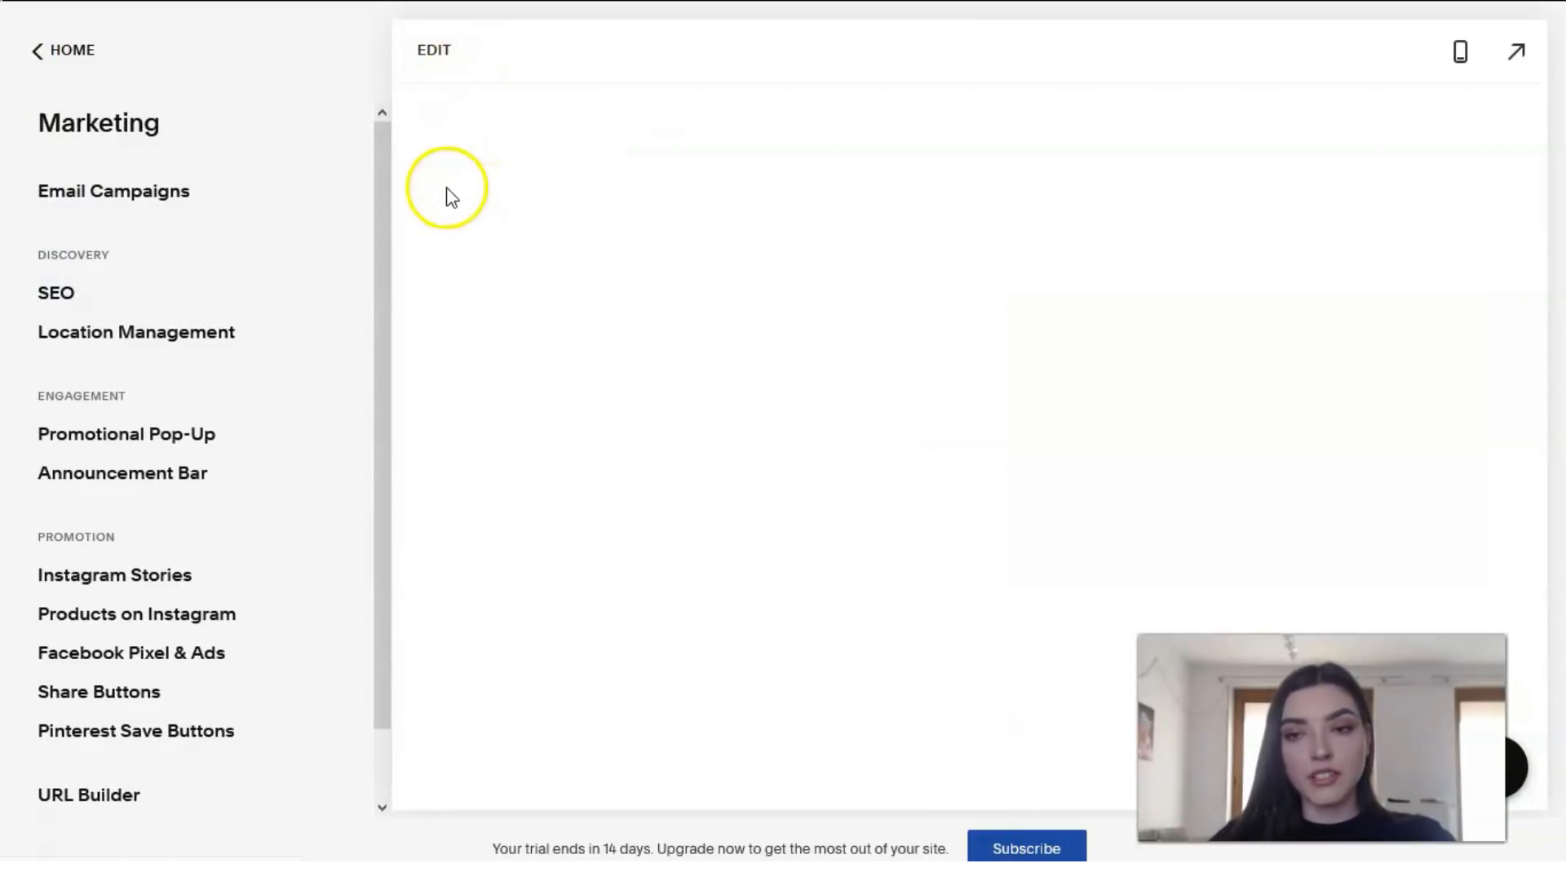
mouse_move(54, 844)
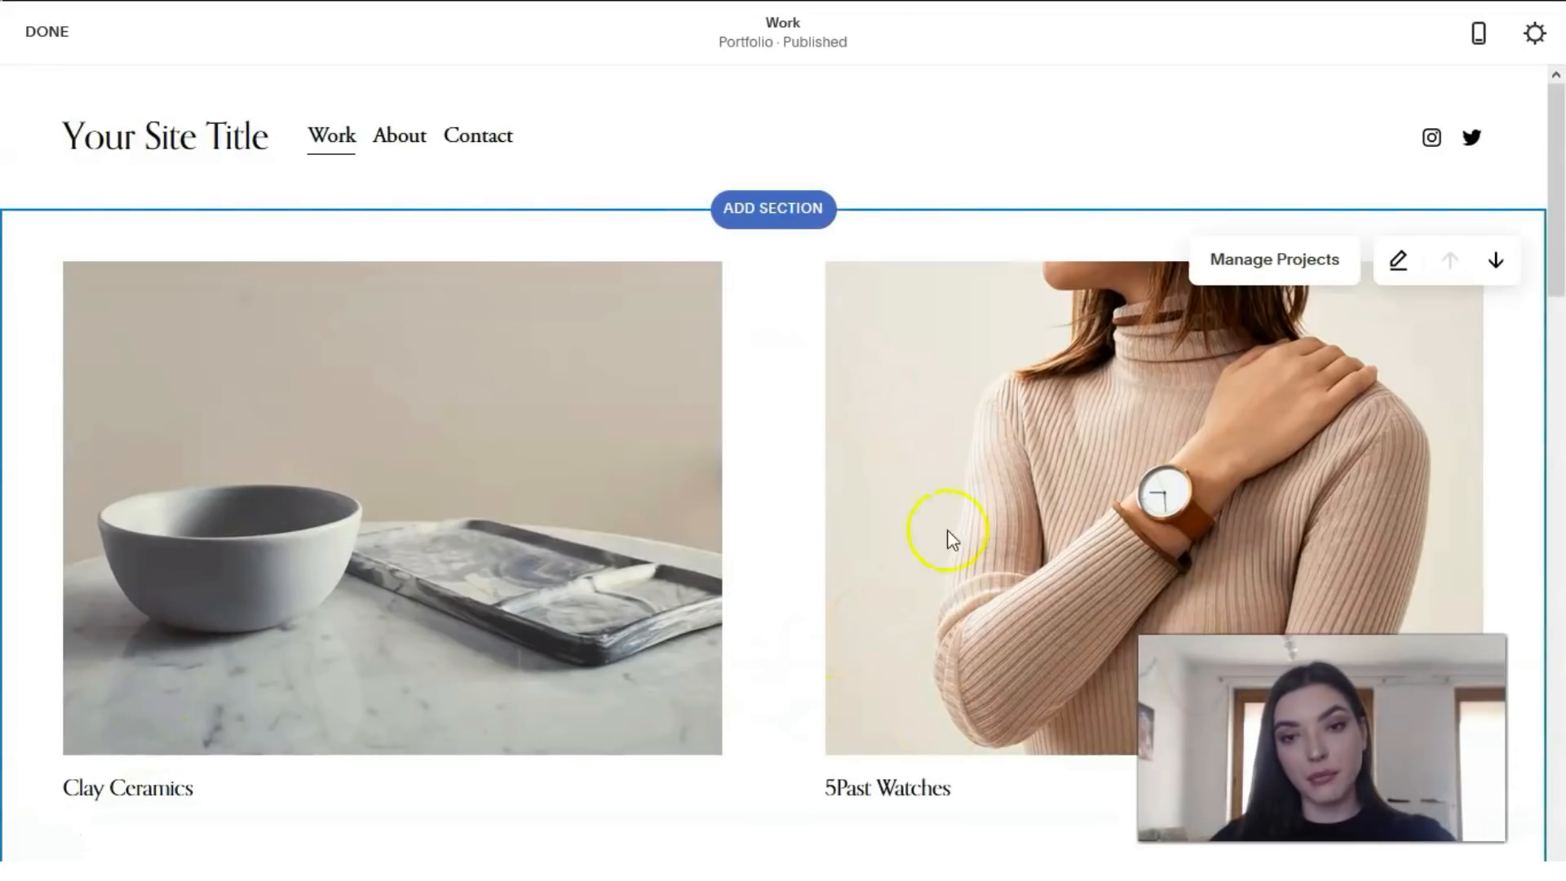
scroll(down, 3)
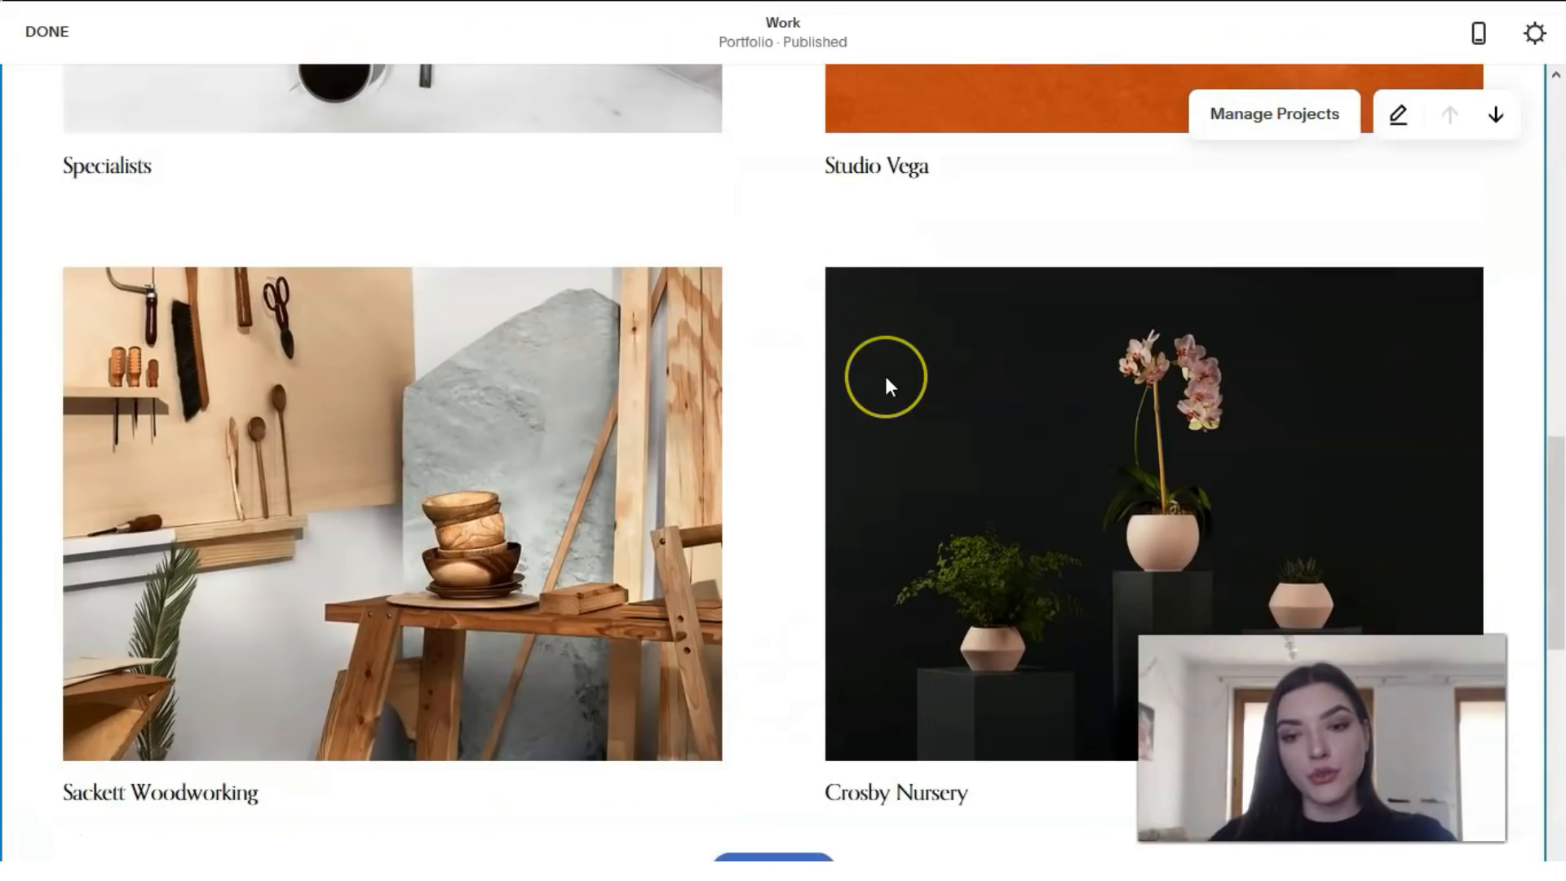
scroll(down, 3)
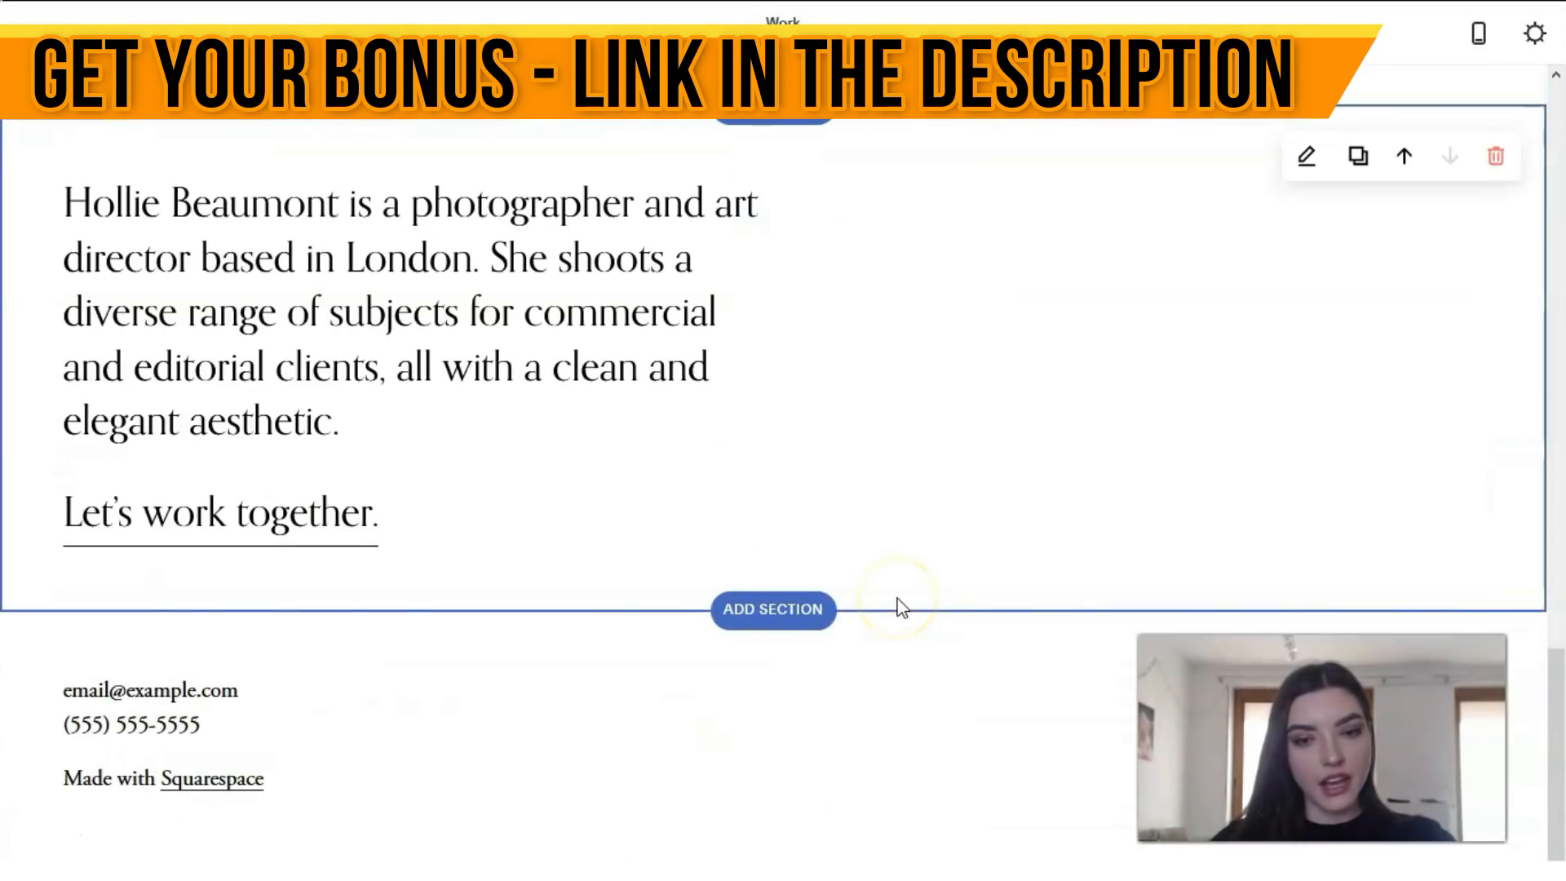
scroll(up, 3)
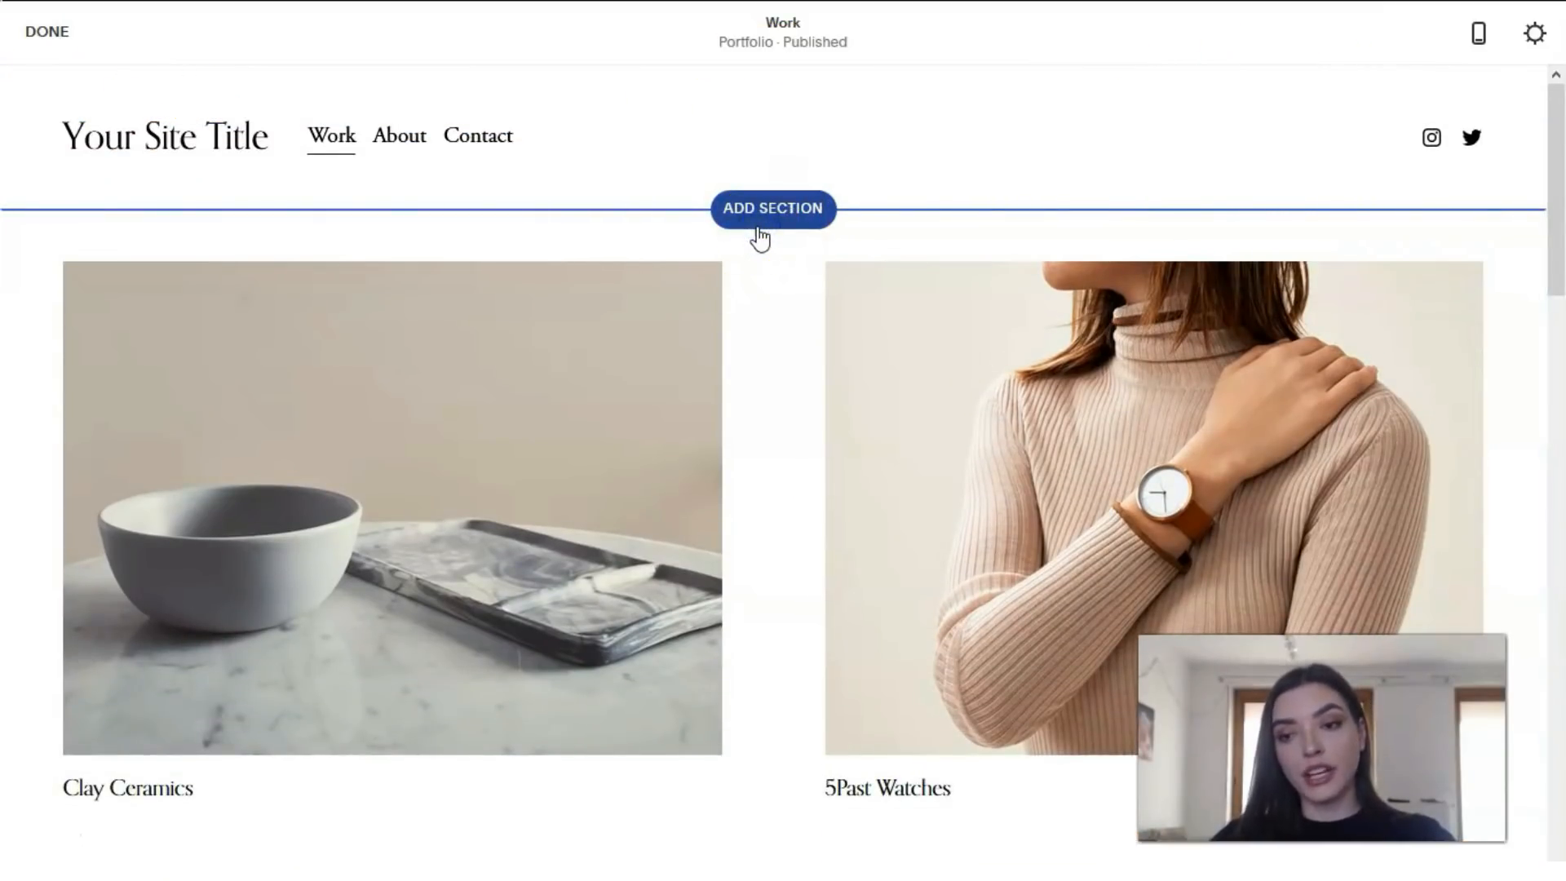
click(773, 209)
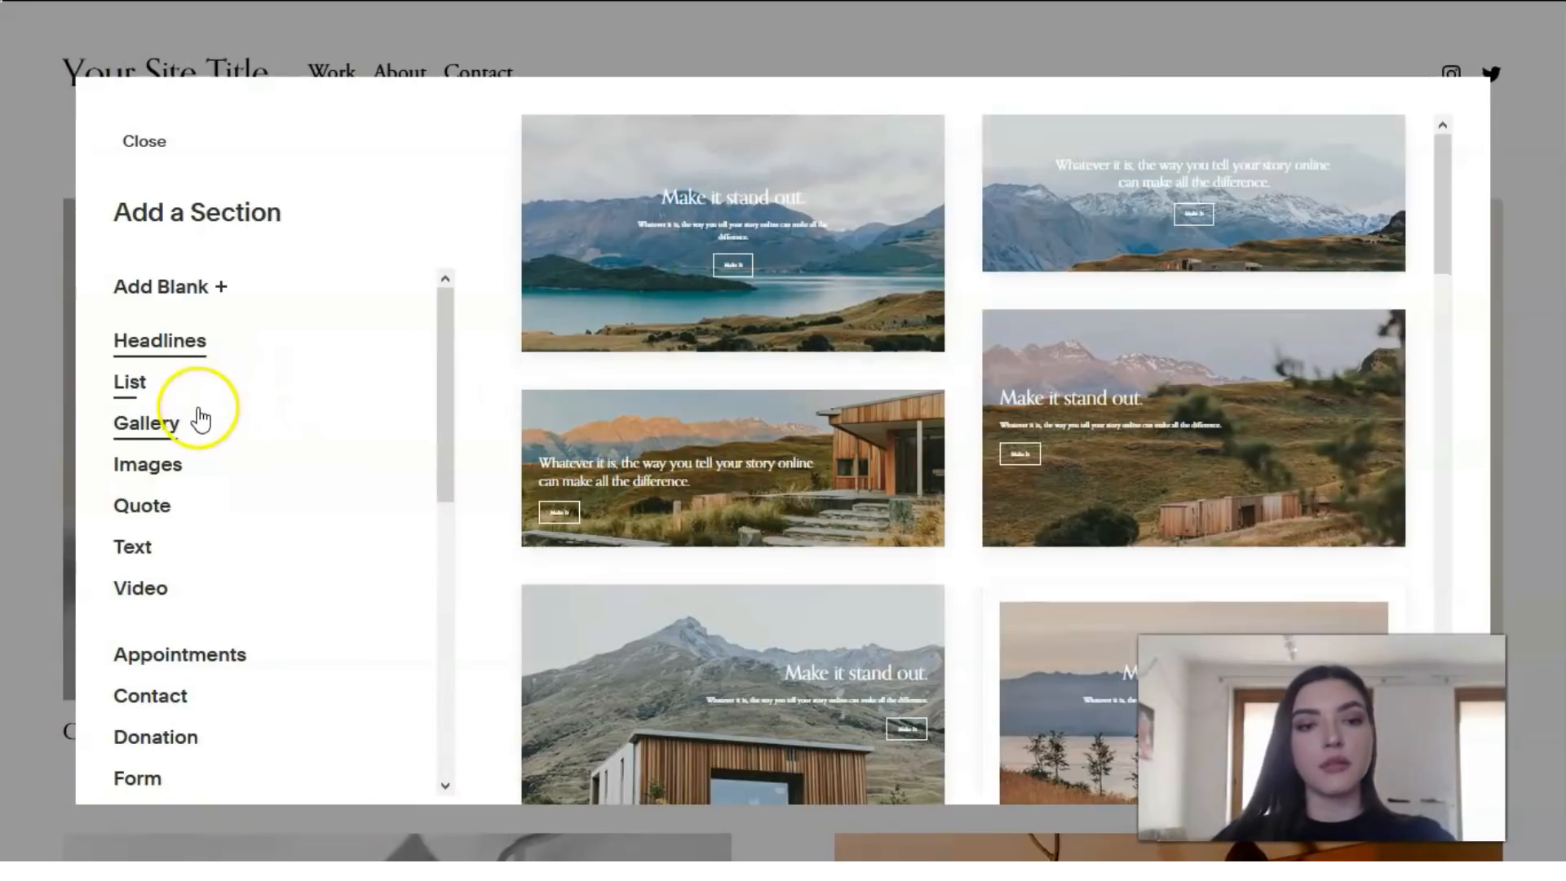
scroll(down, 3)
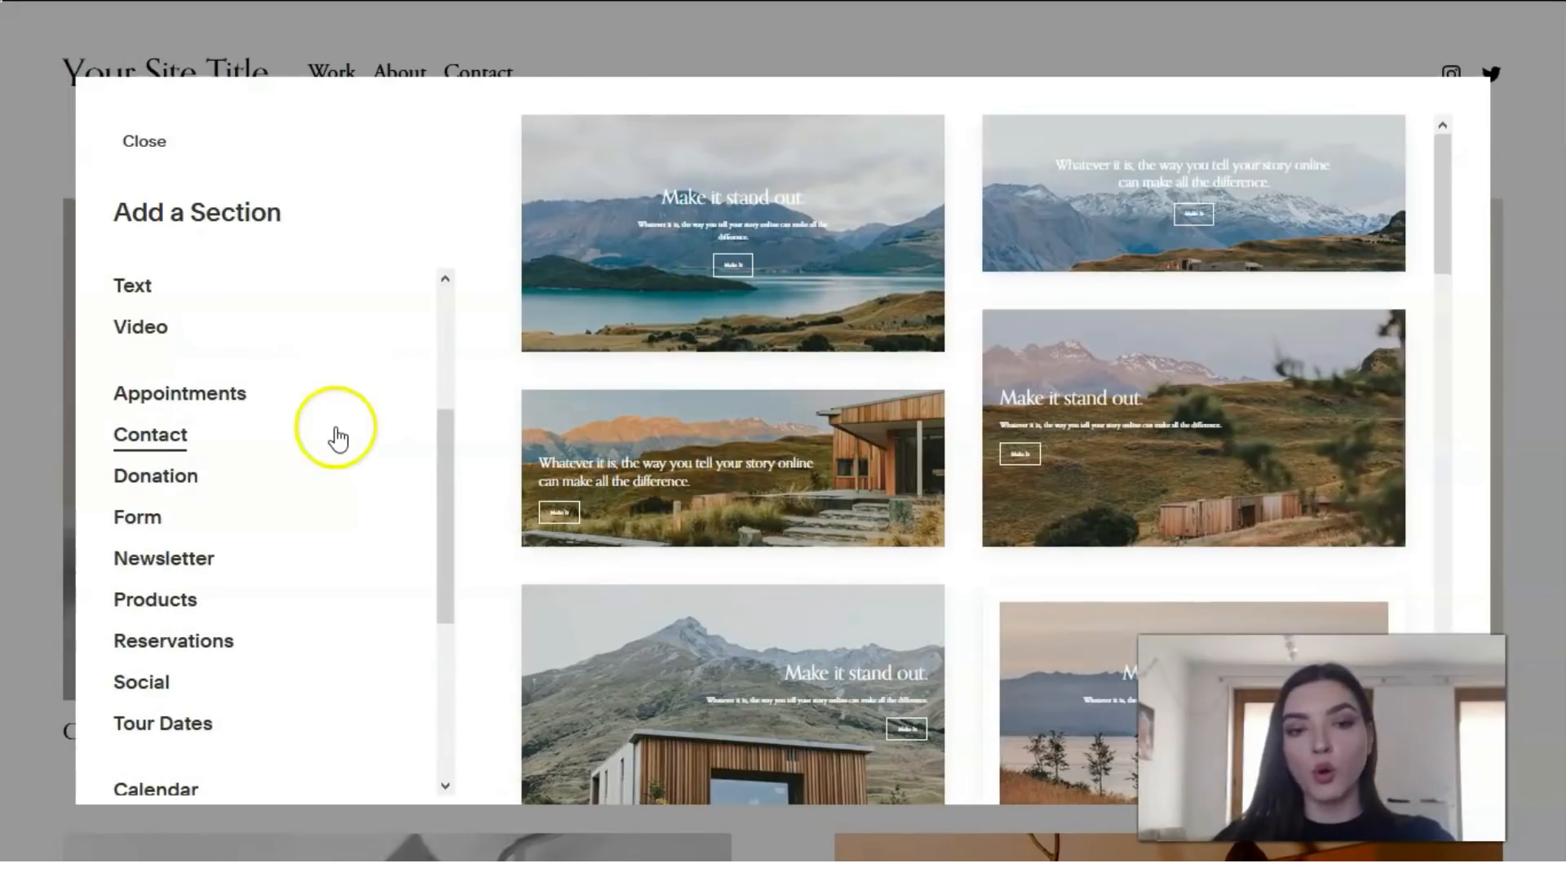
mouse_move(240, 357)
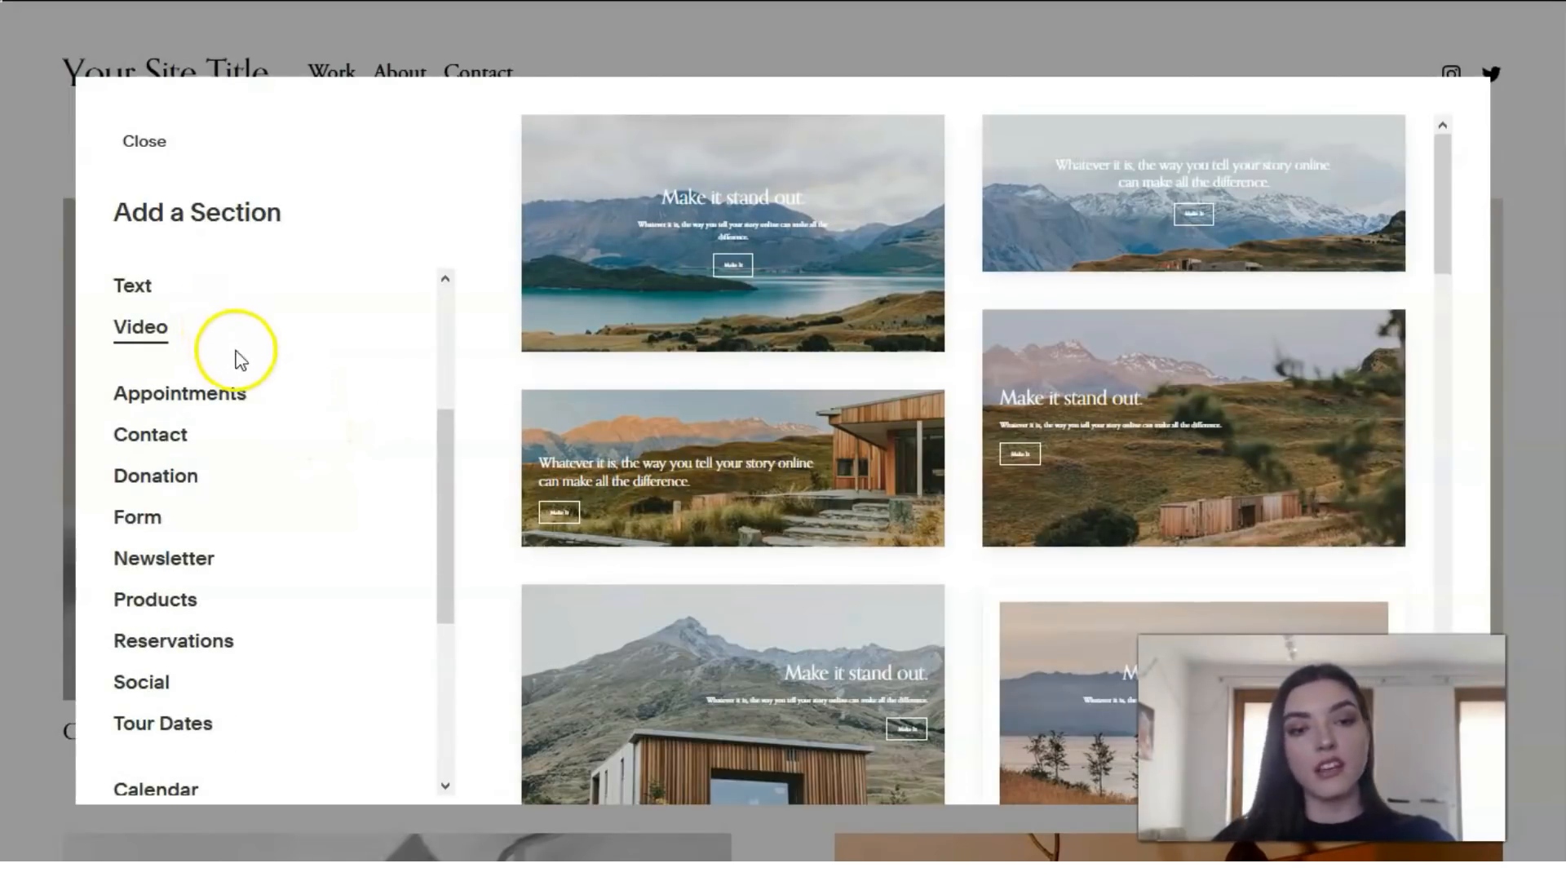
scroll(down, 3)
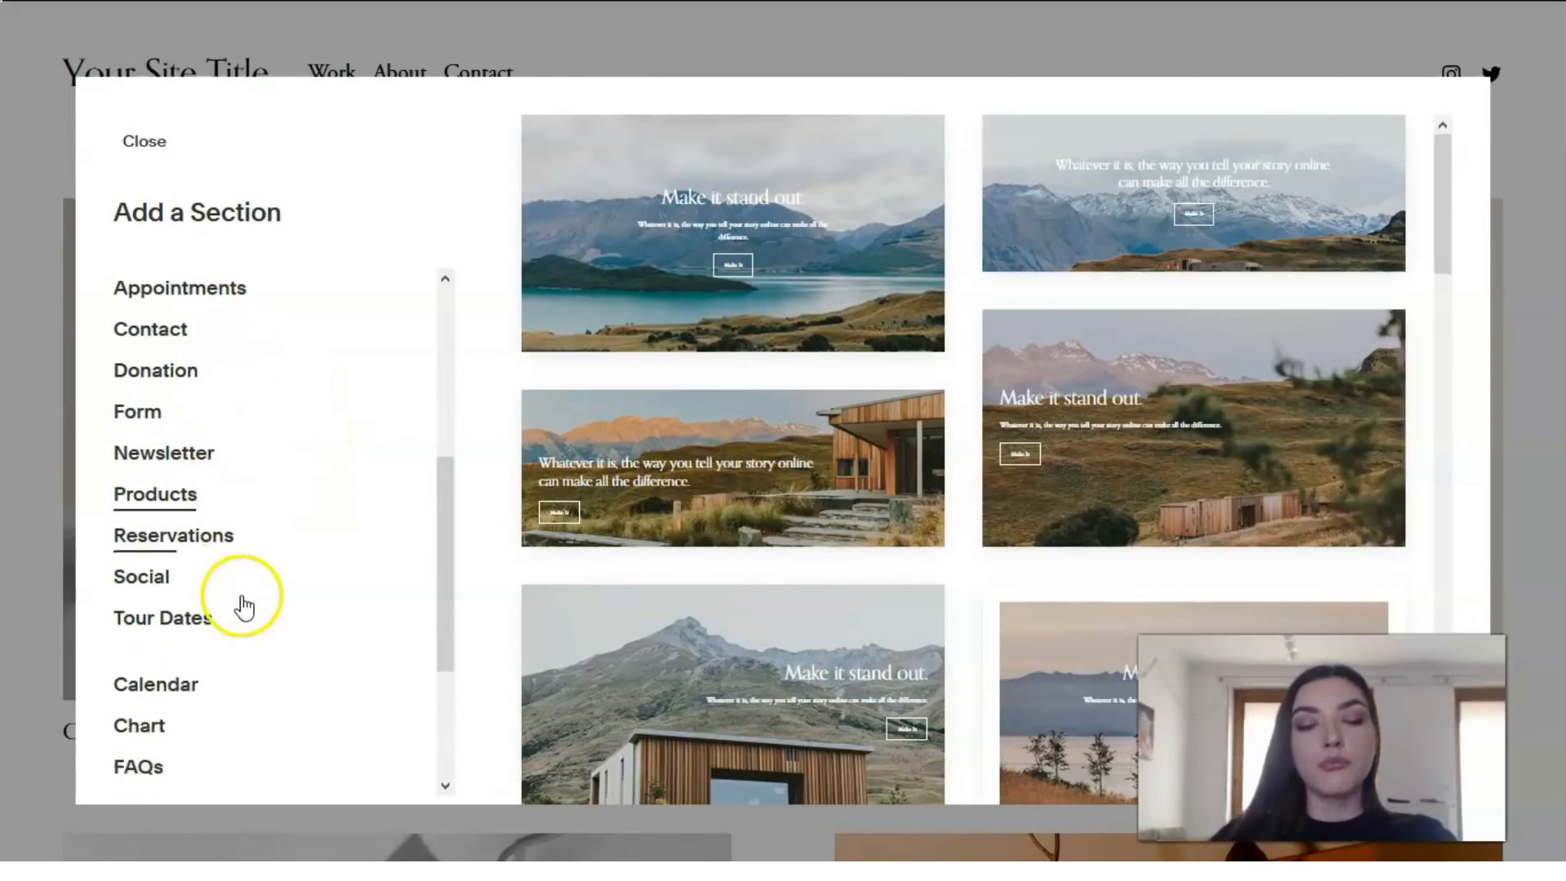
scroll(down, 3)
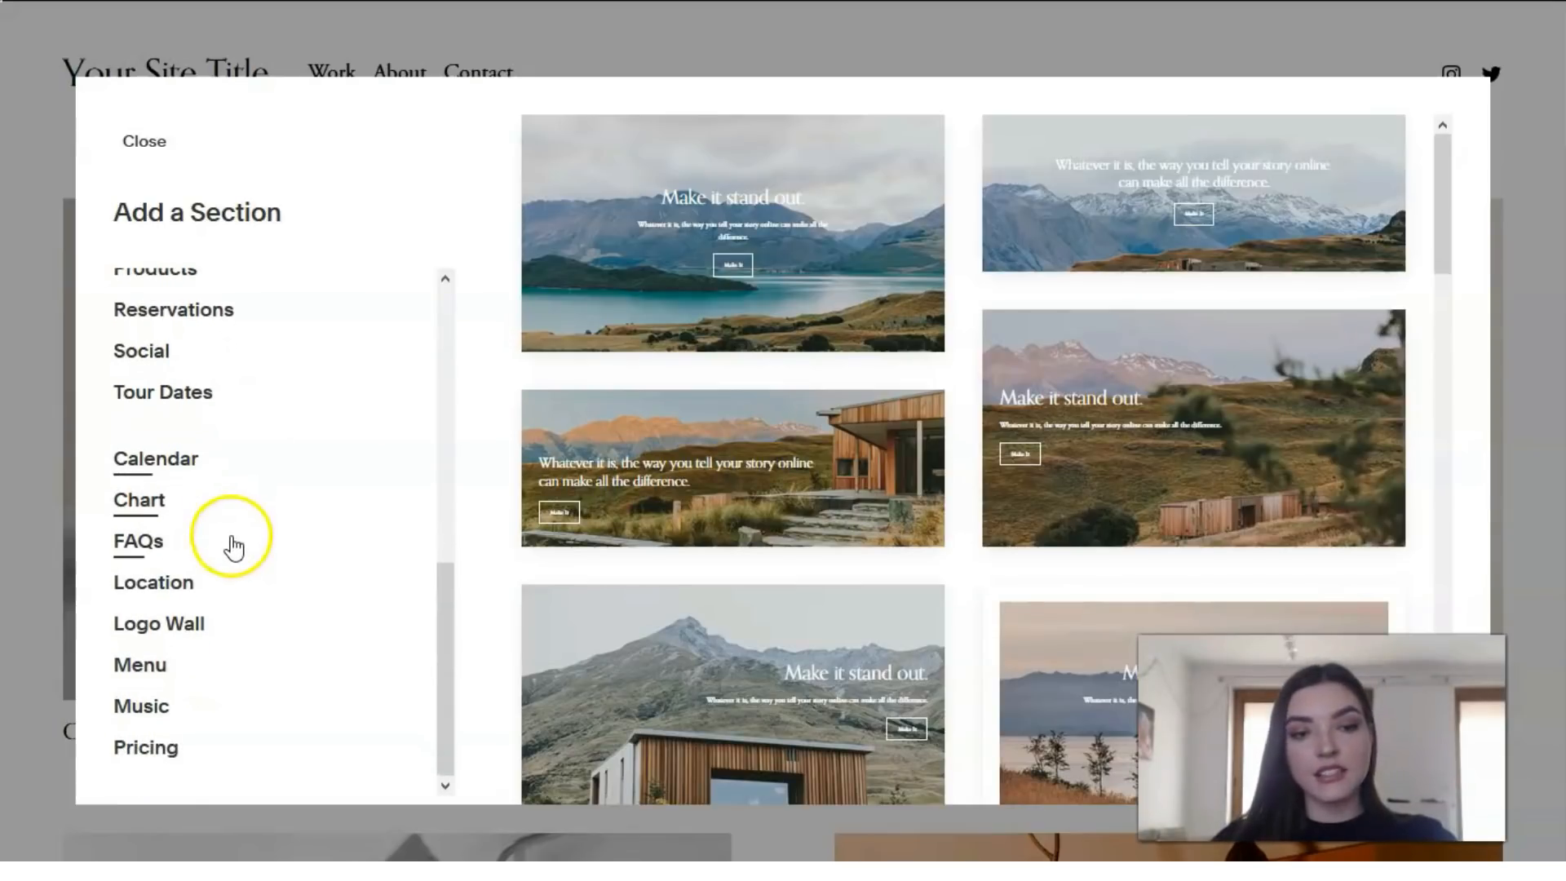
mouse_move(207, 754)
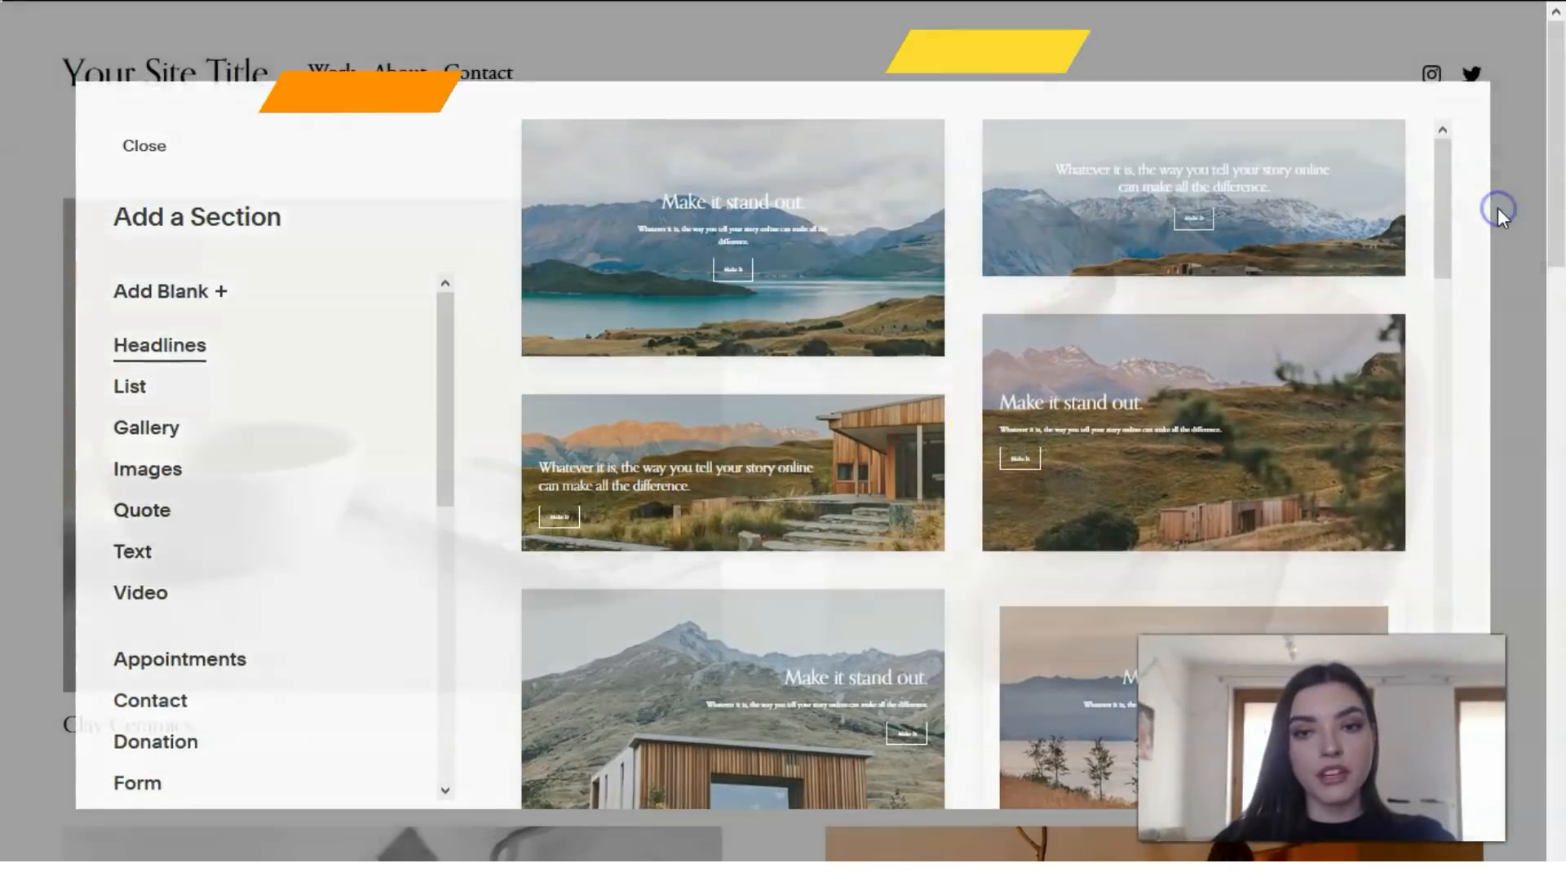
click(143, 146)
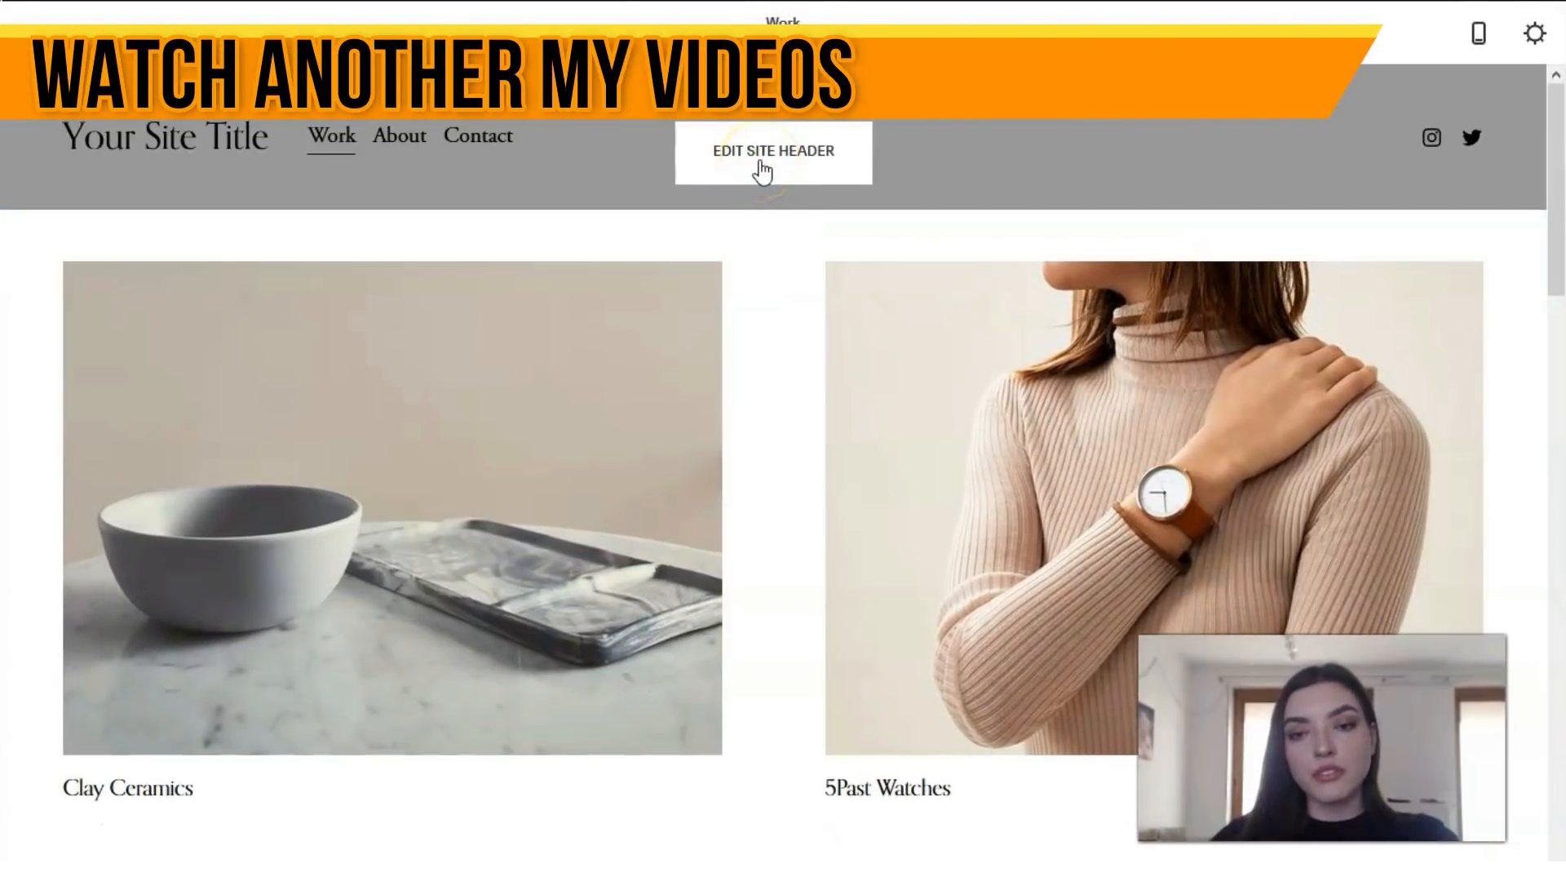
Step: Change the header's site title to 'Title' in Site Title & Logo
click(773, 150)
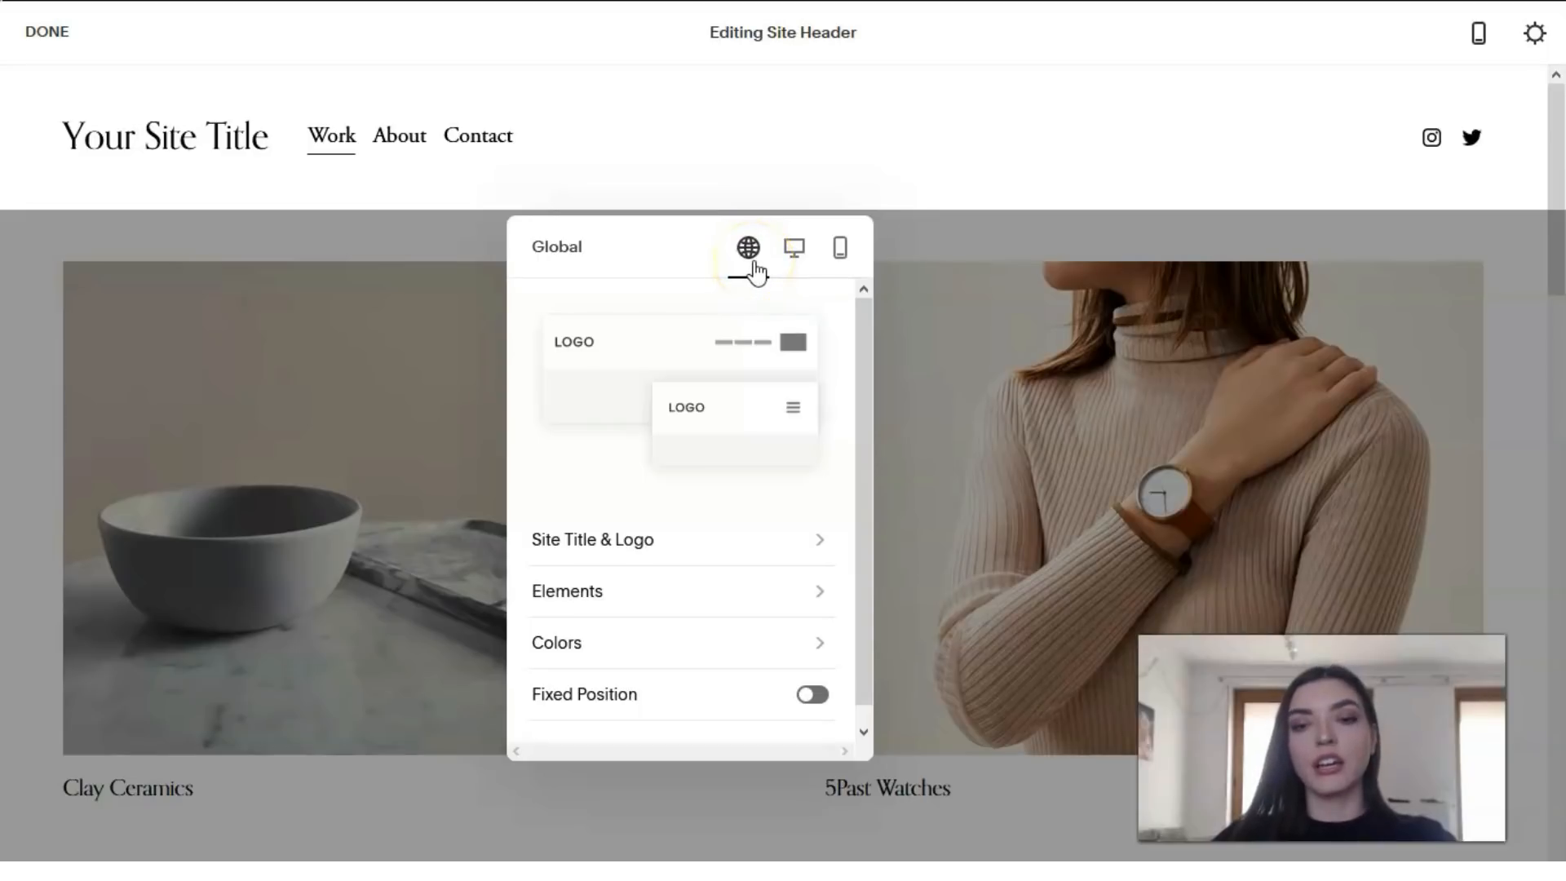
mouse_move(836, 248)
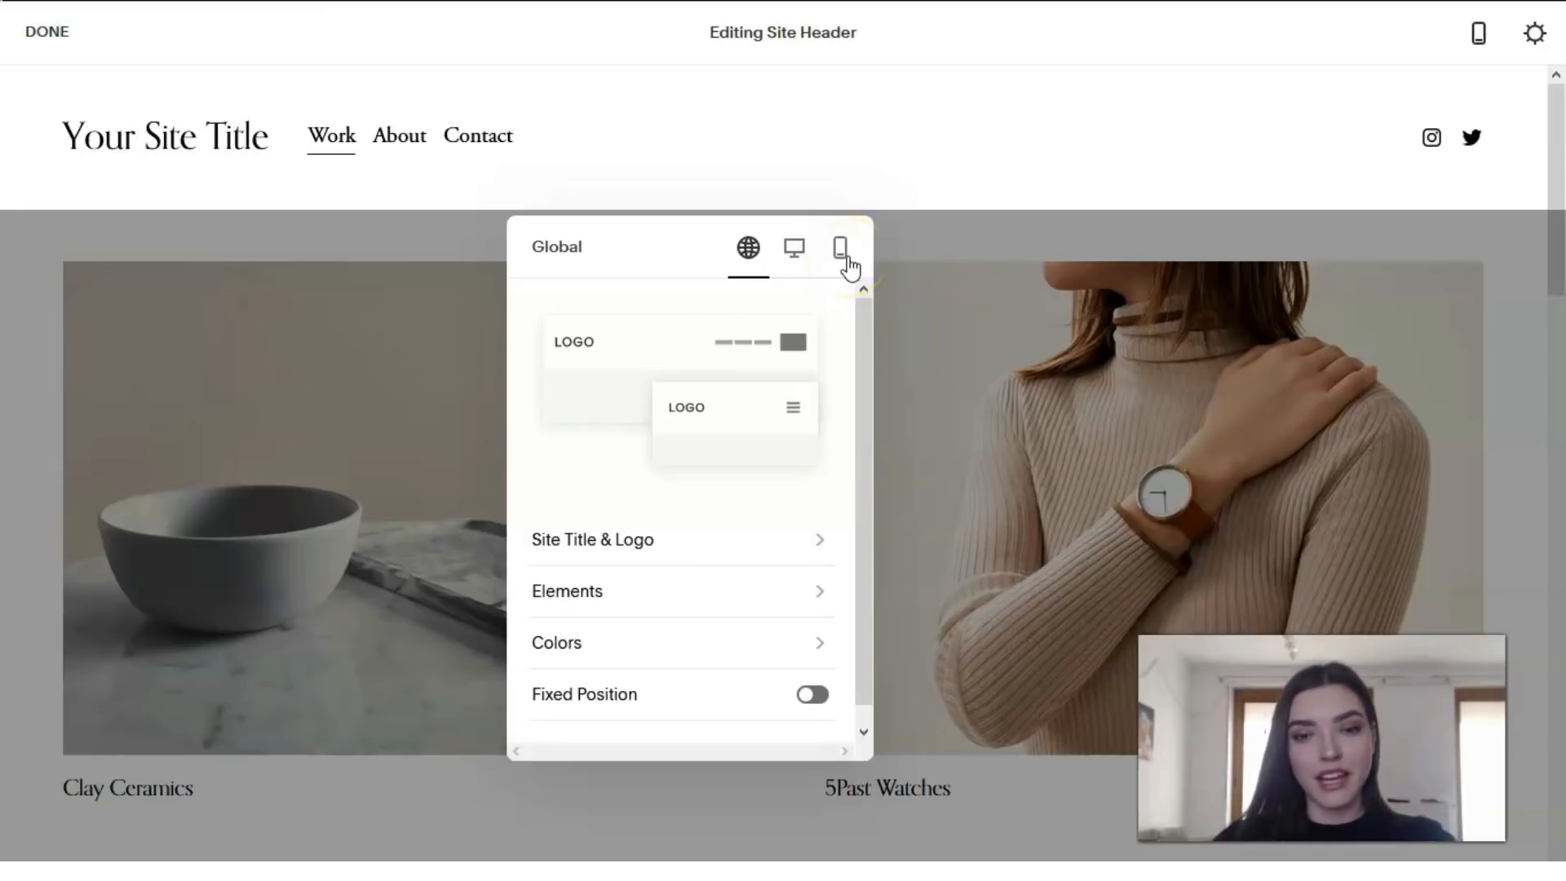
mouse_move(789, 397)
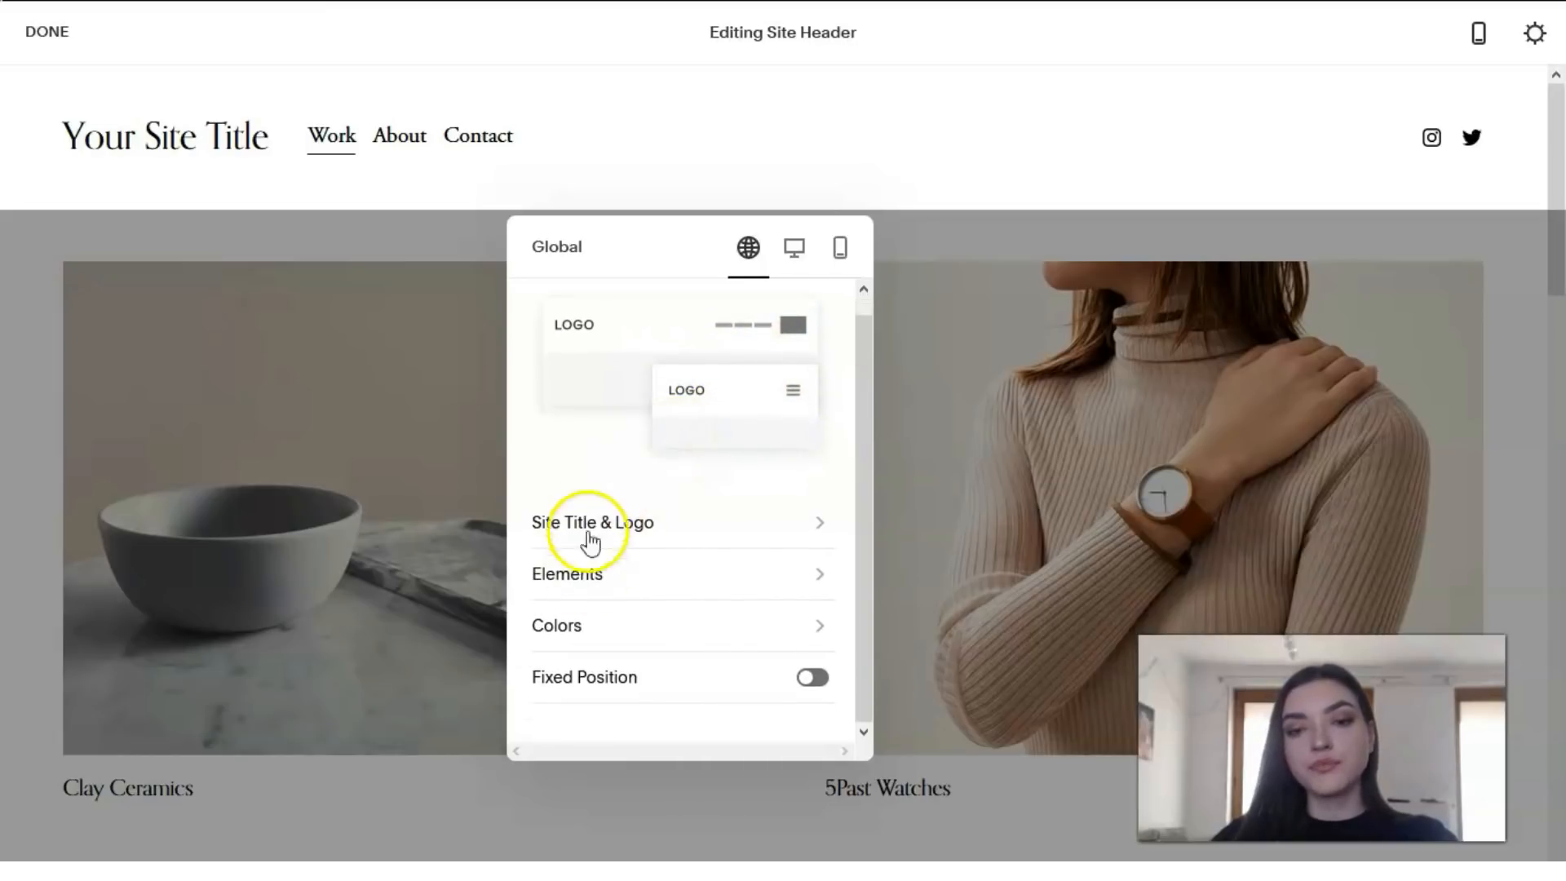
click(593, 521)
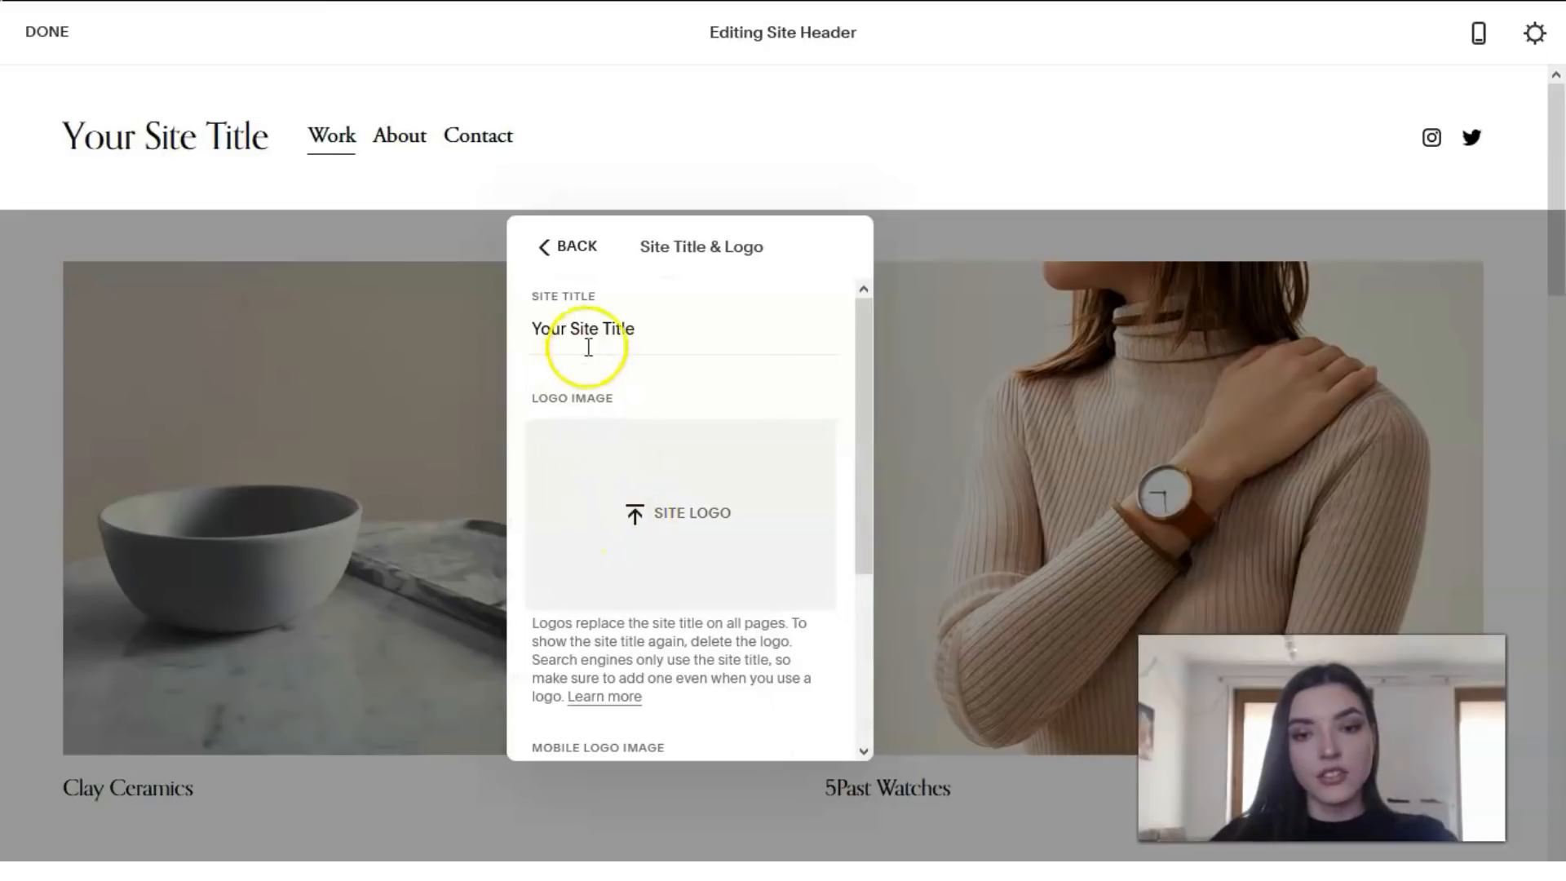
text(Title)
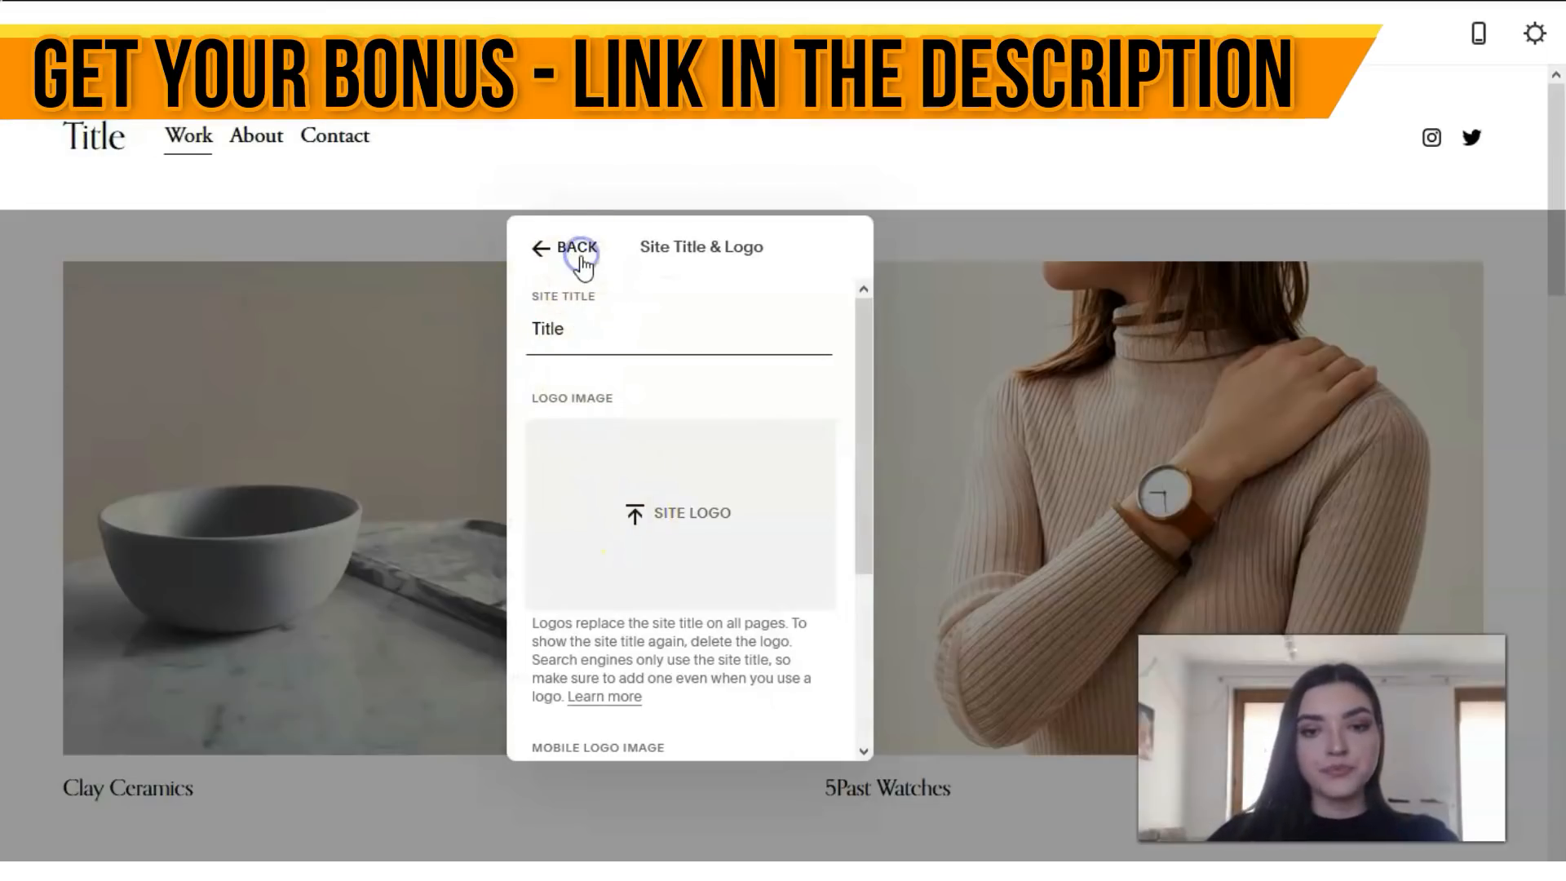
click(579, 246)
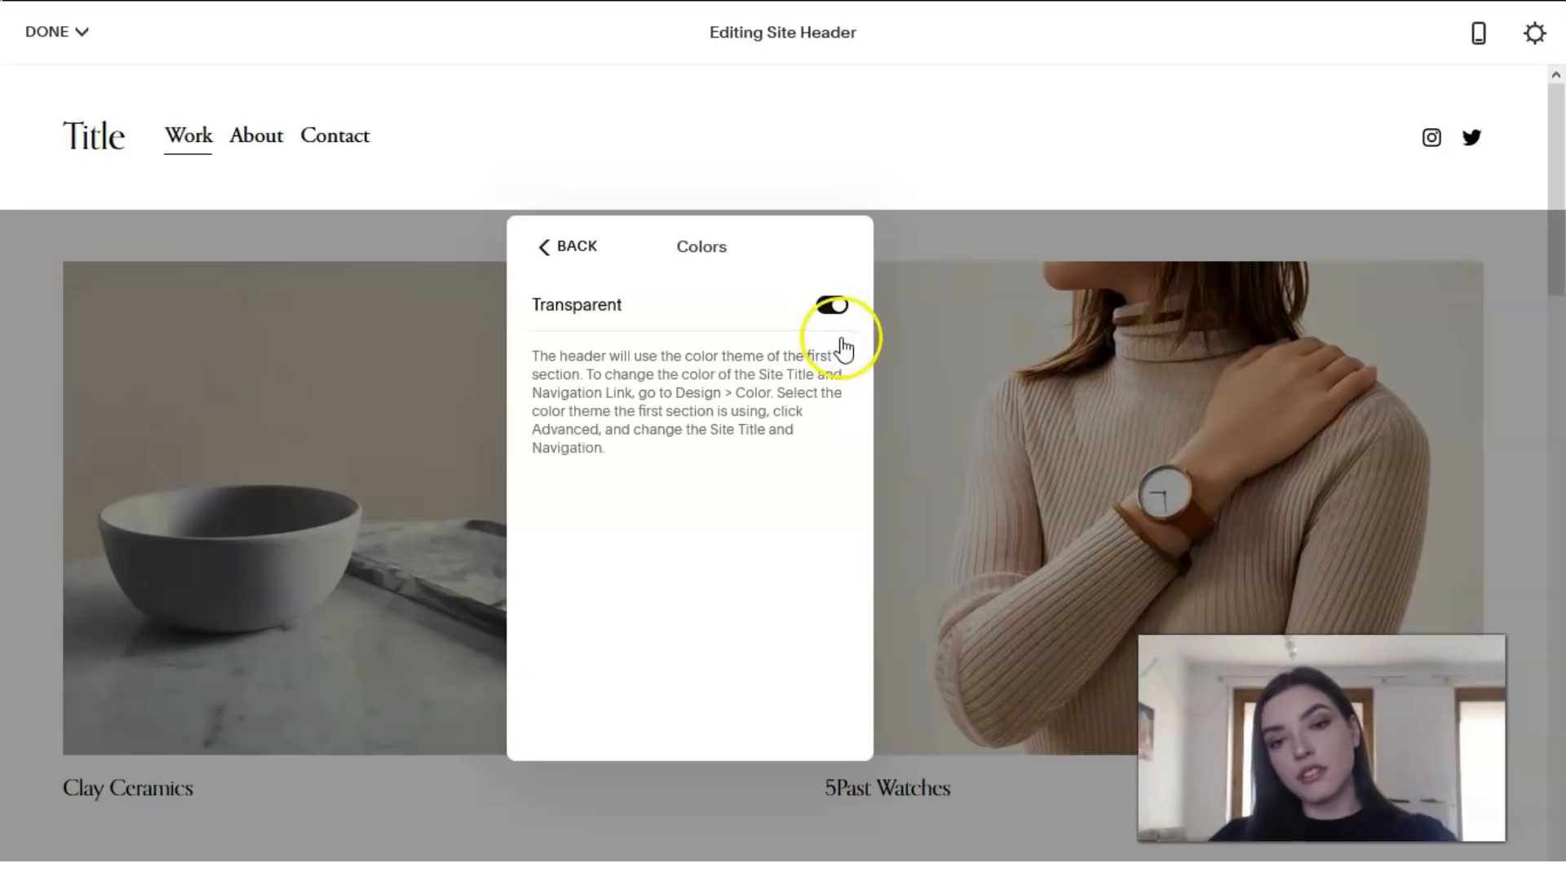
Step: Turn off header transparency and apply Accent Dark after trying Dark Minimal and Black Bold
click(821, 304)
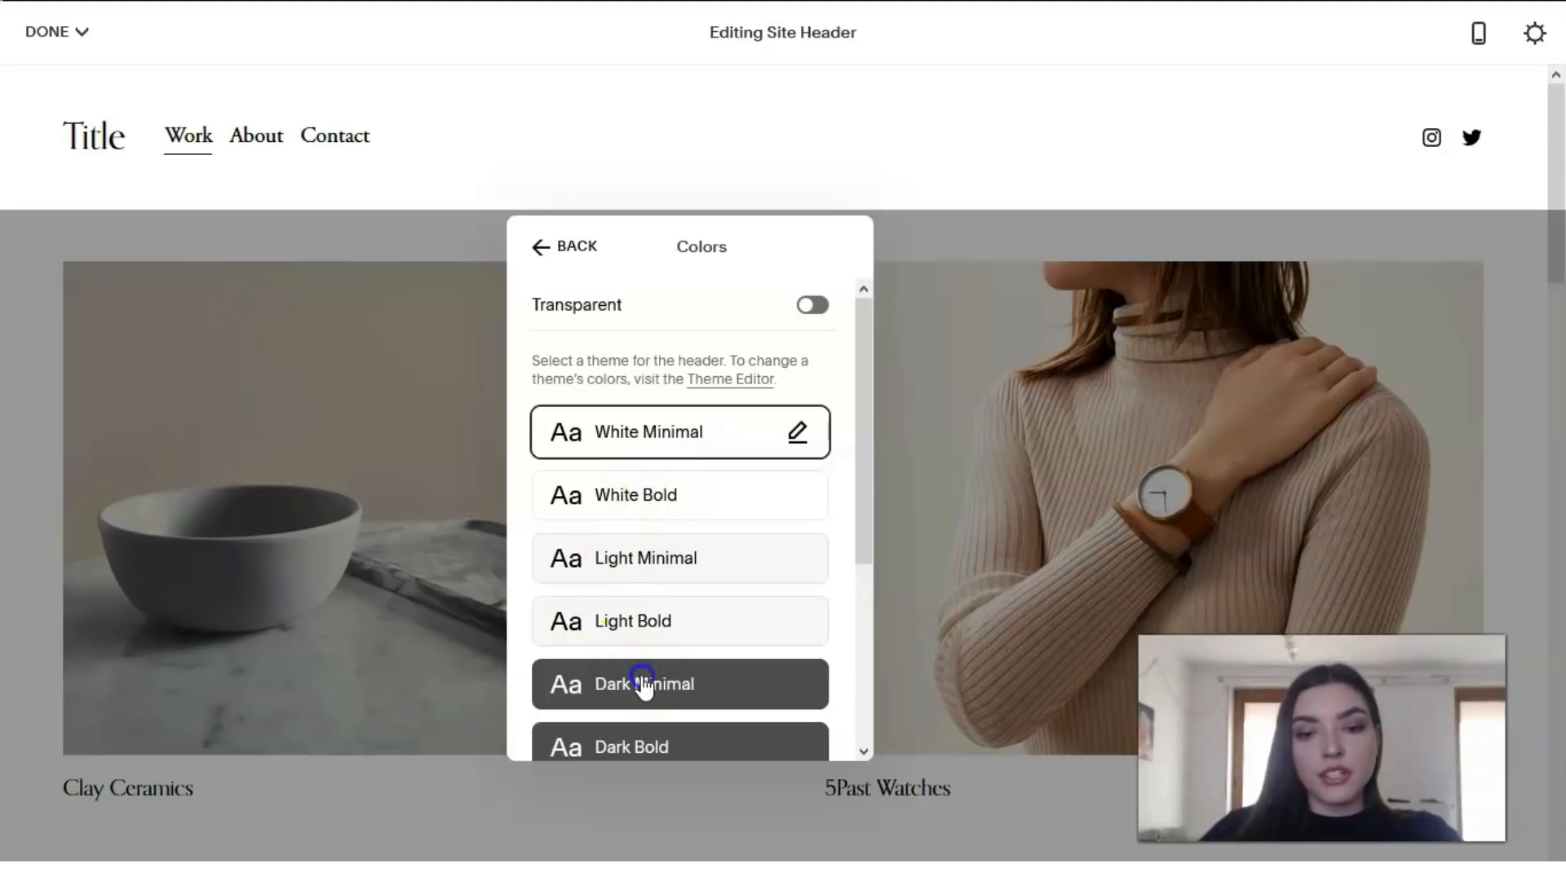
click(679, 684)
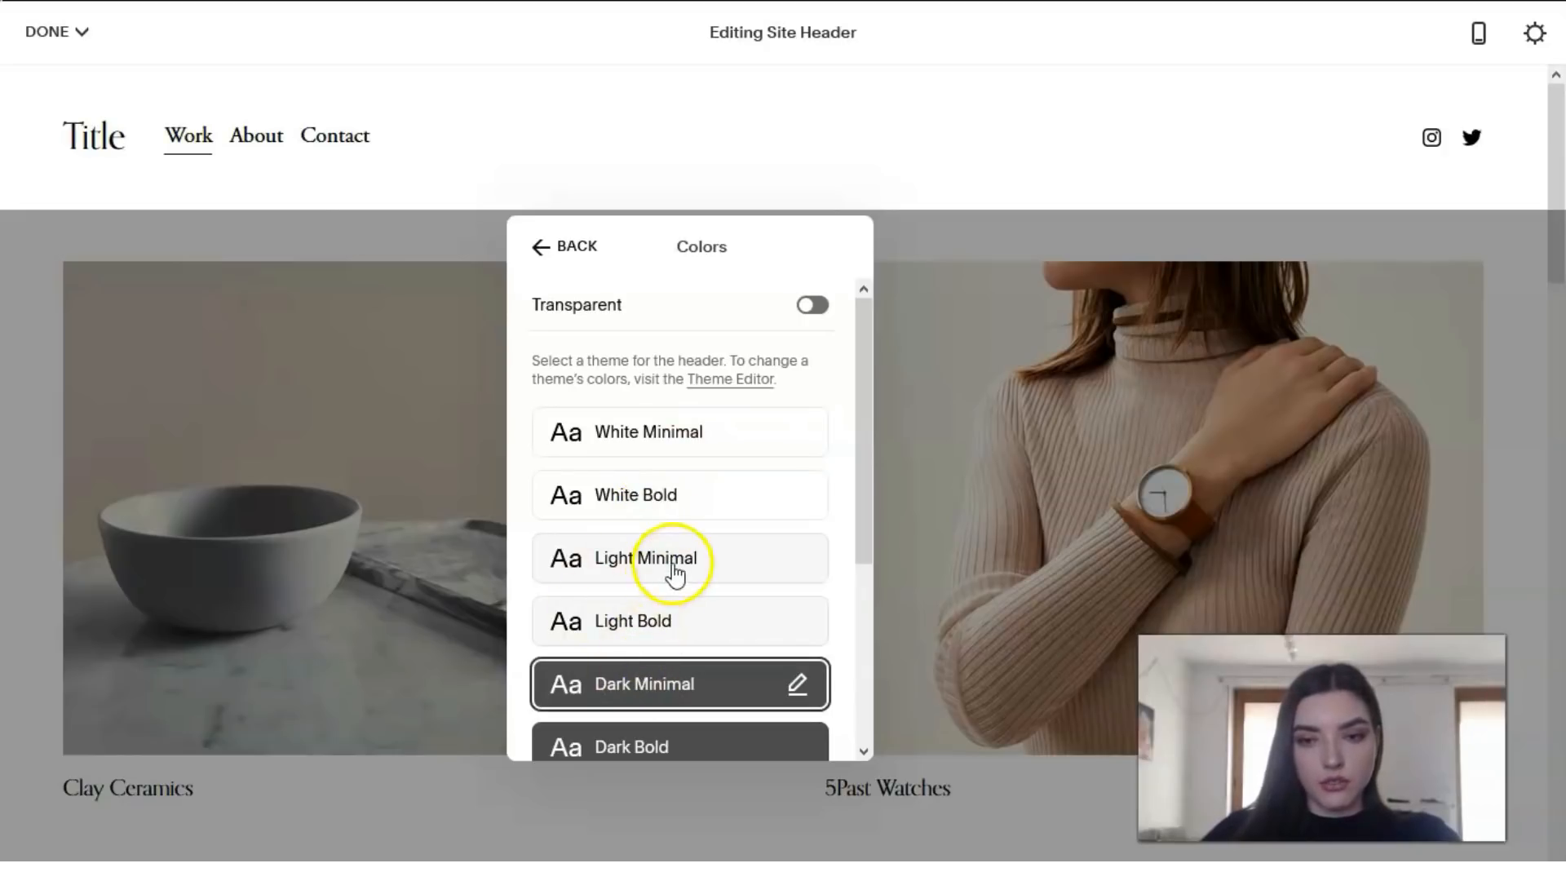
scroll(down, 3)
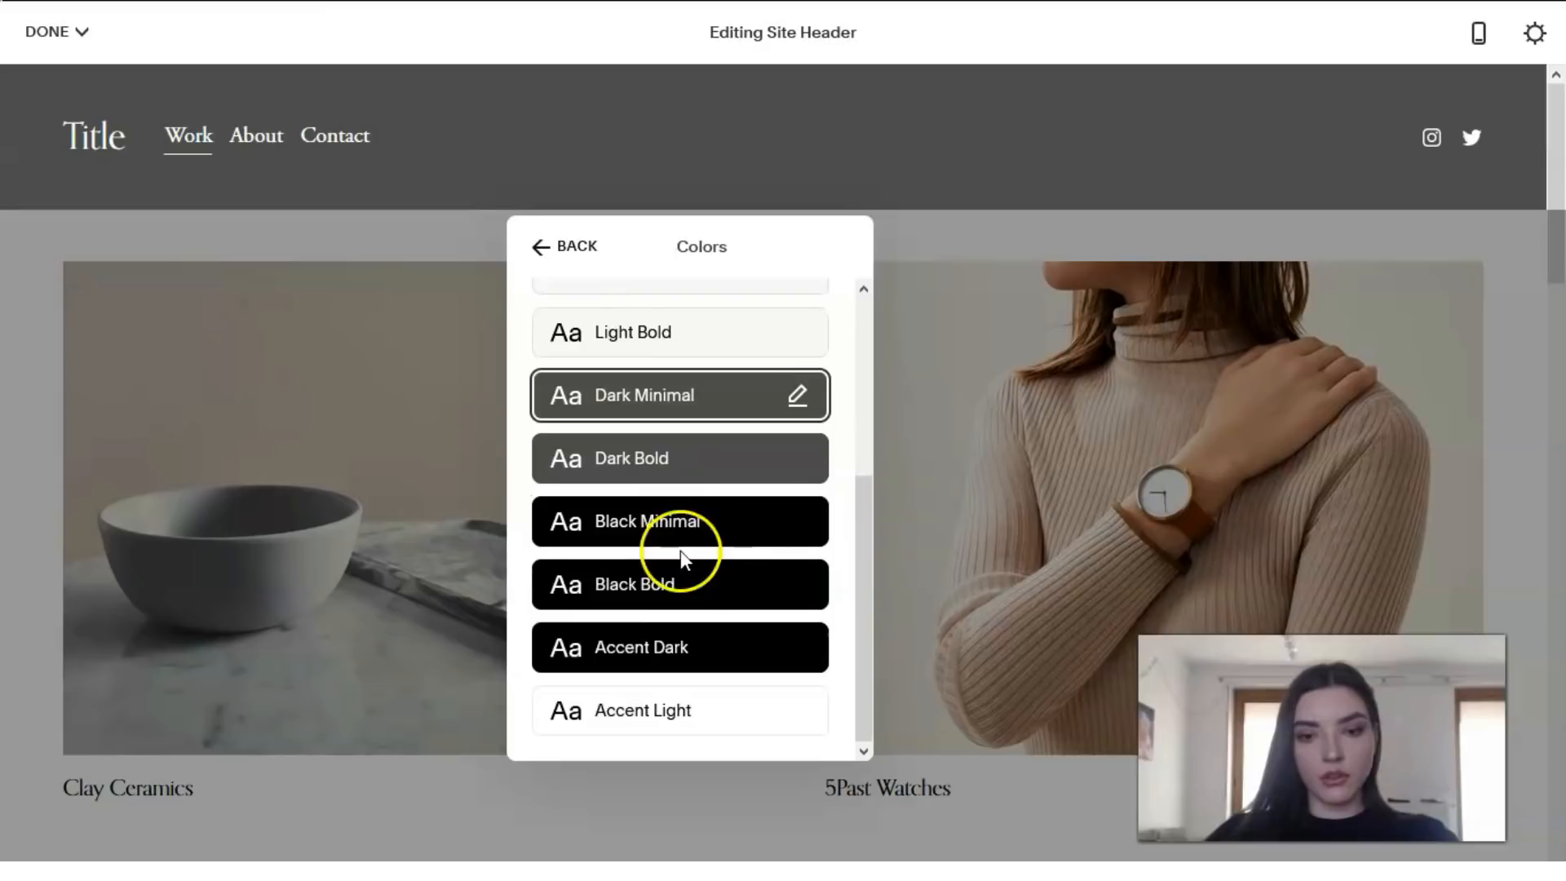
click(679, 584)
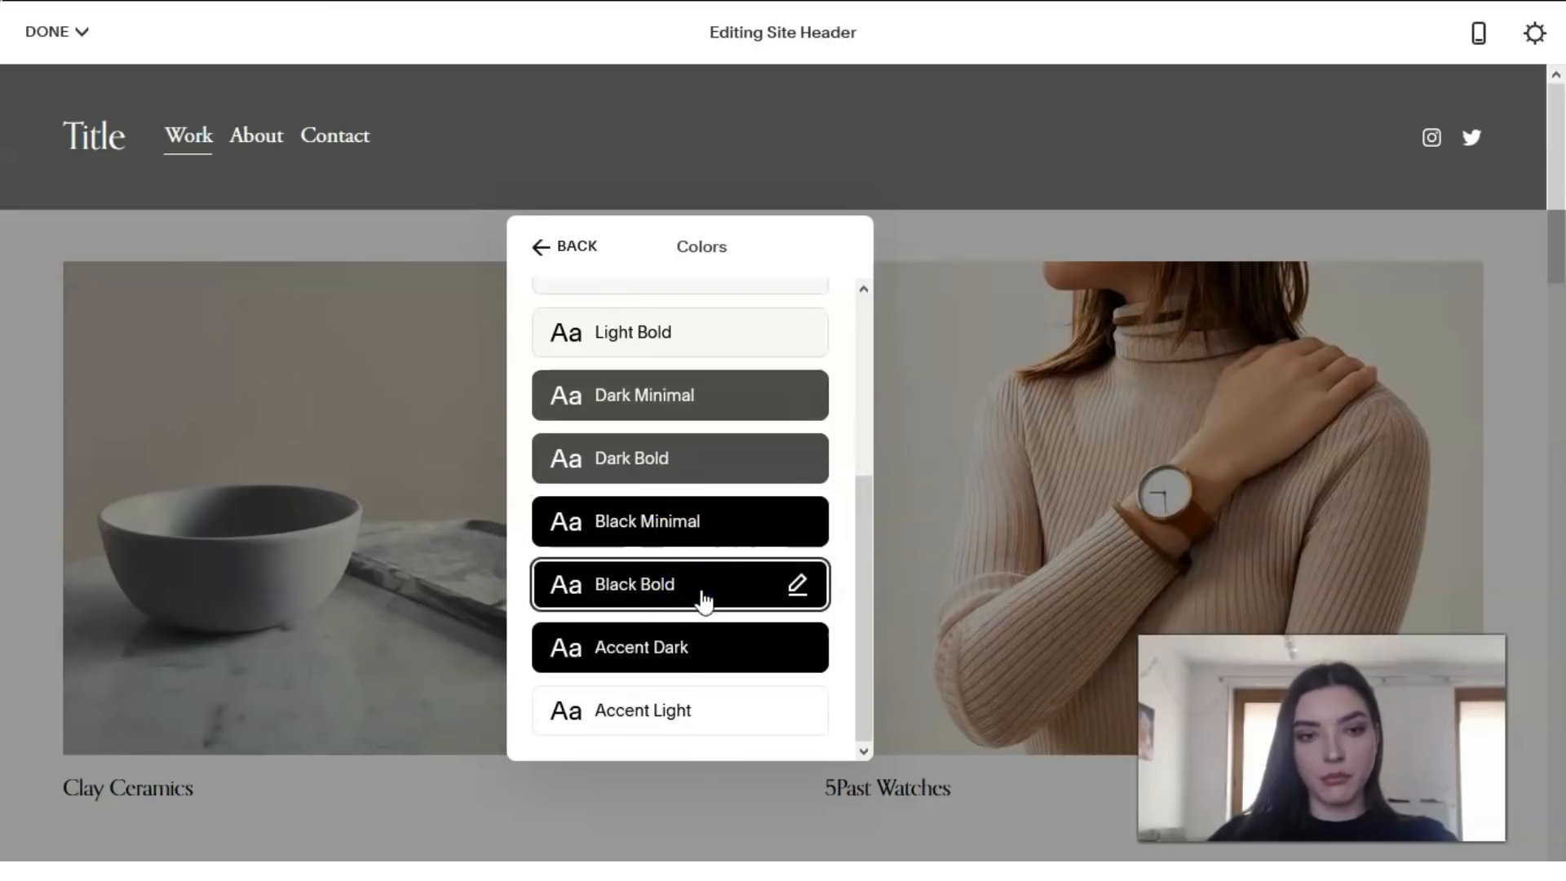
click(679, 646)
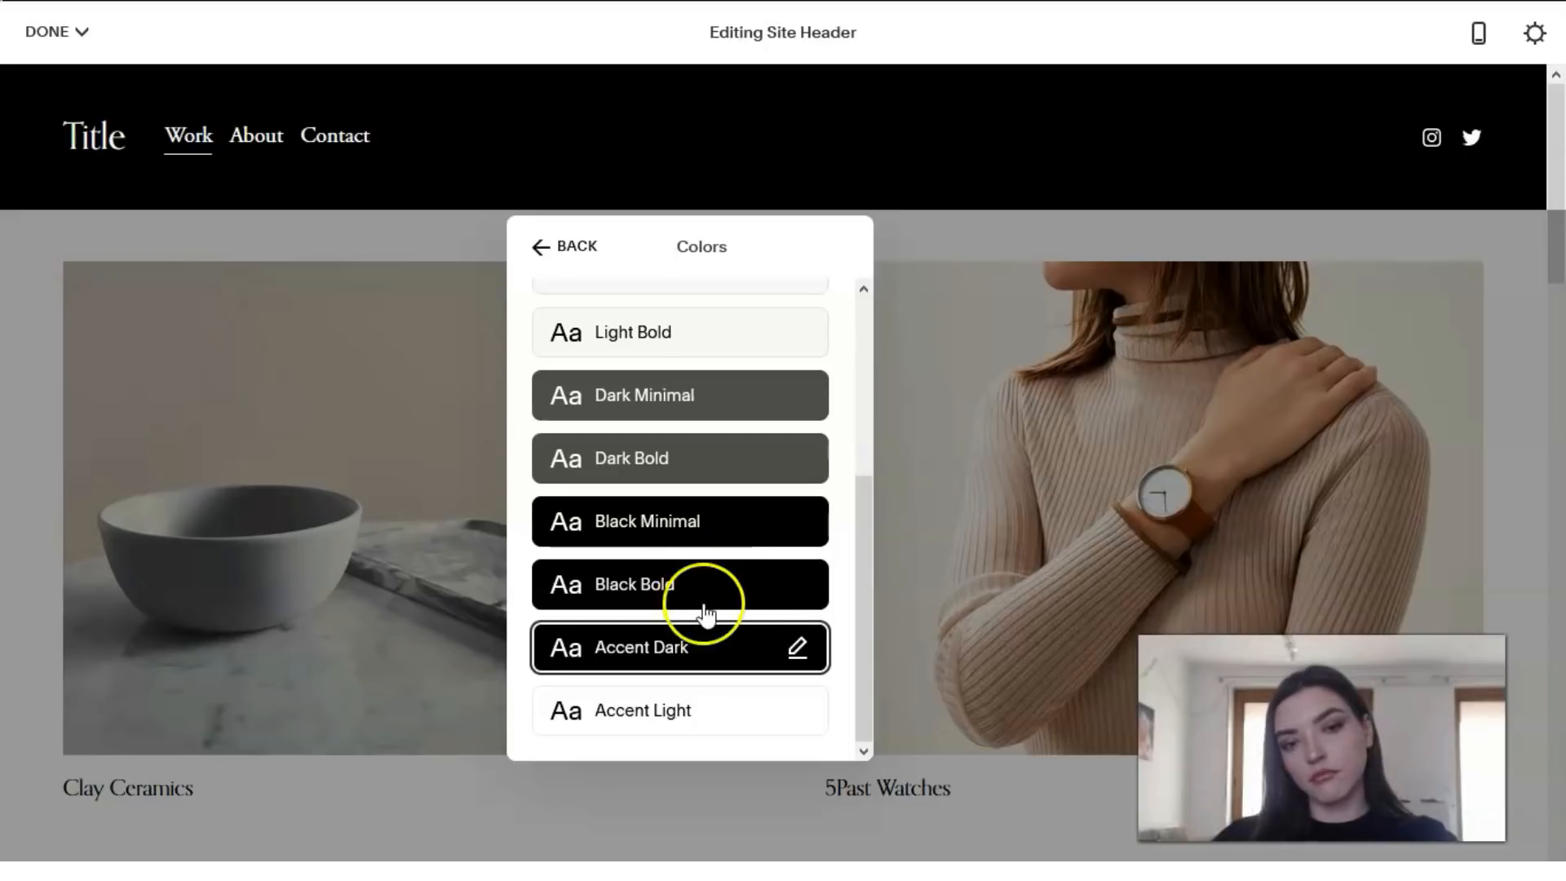
mouse_move(939, 292)
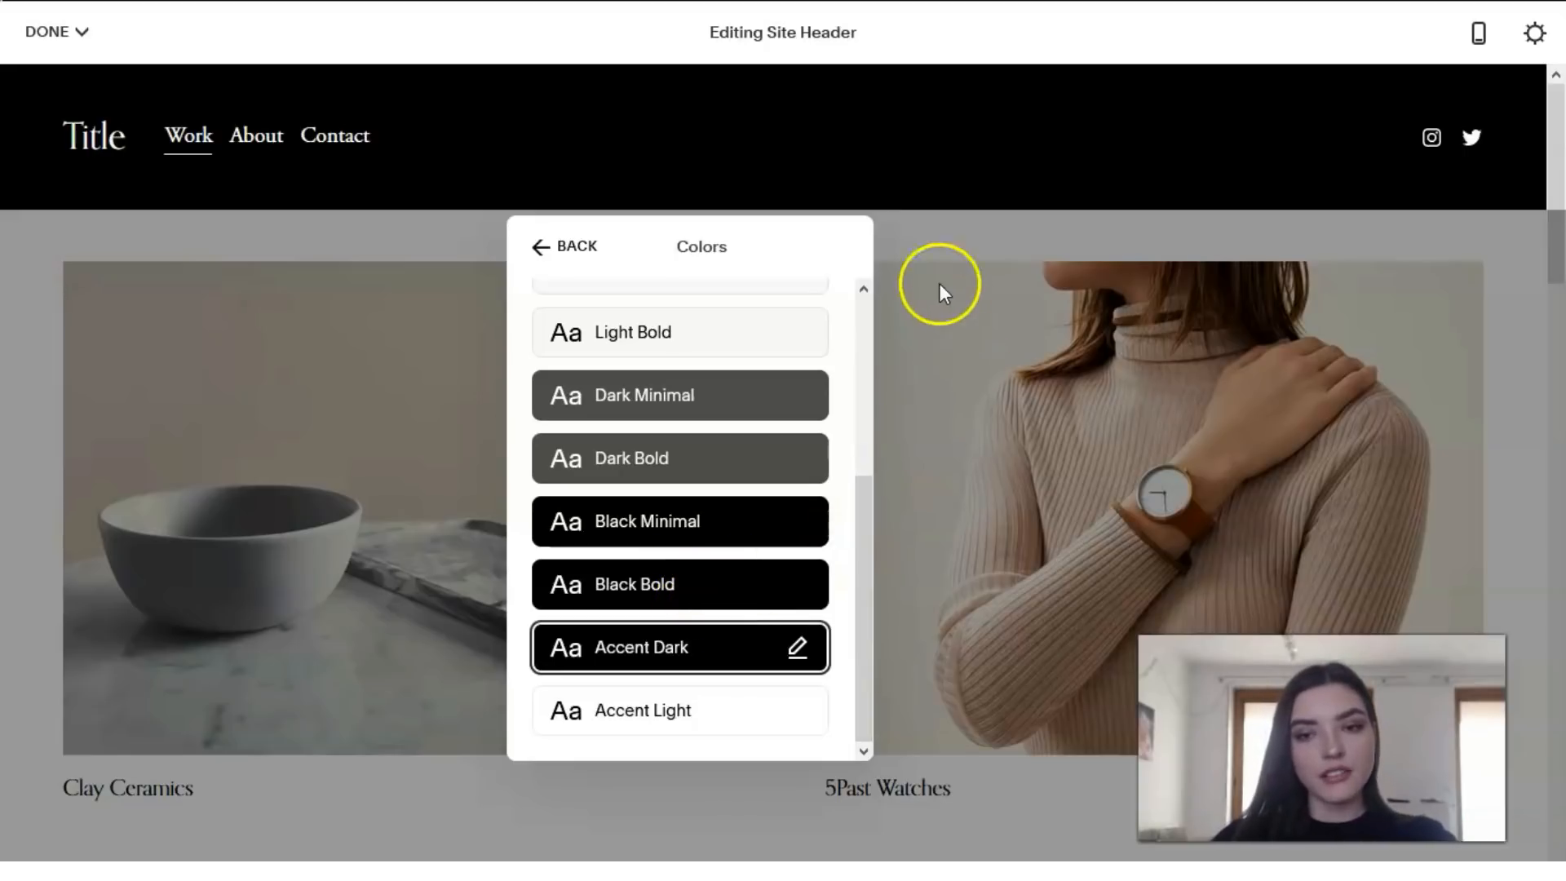
click(564, 246)
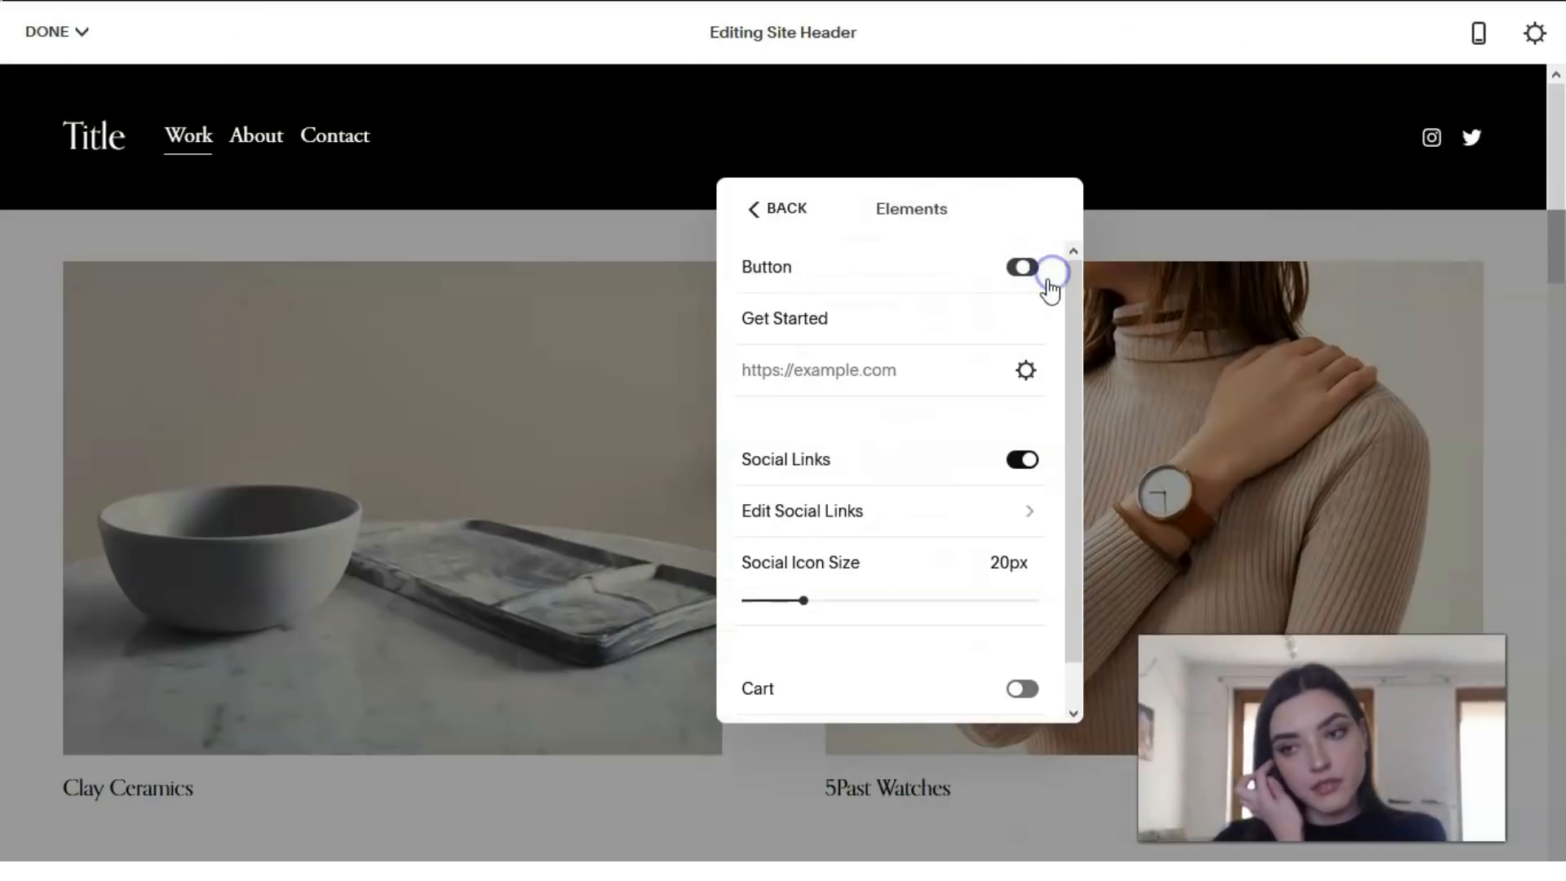
Step: Turn on the header Get Started button and set social icons to 25px
click(1021, 267)
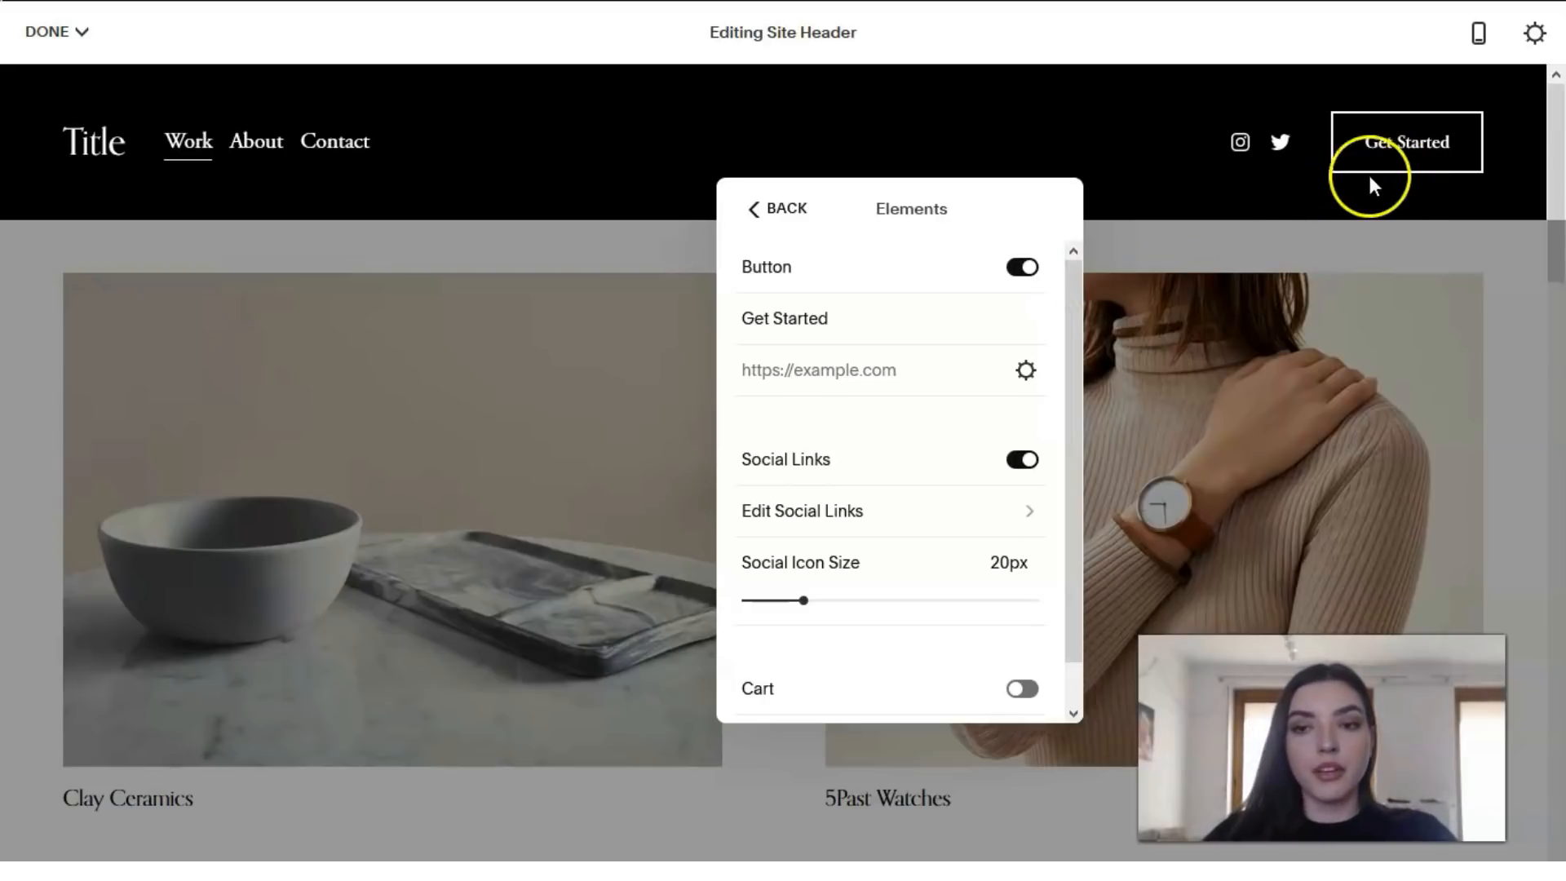
mouse_move(965, 472)
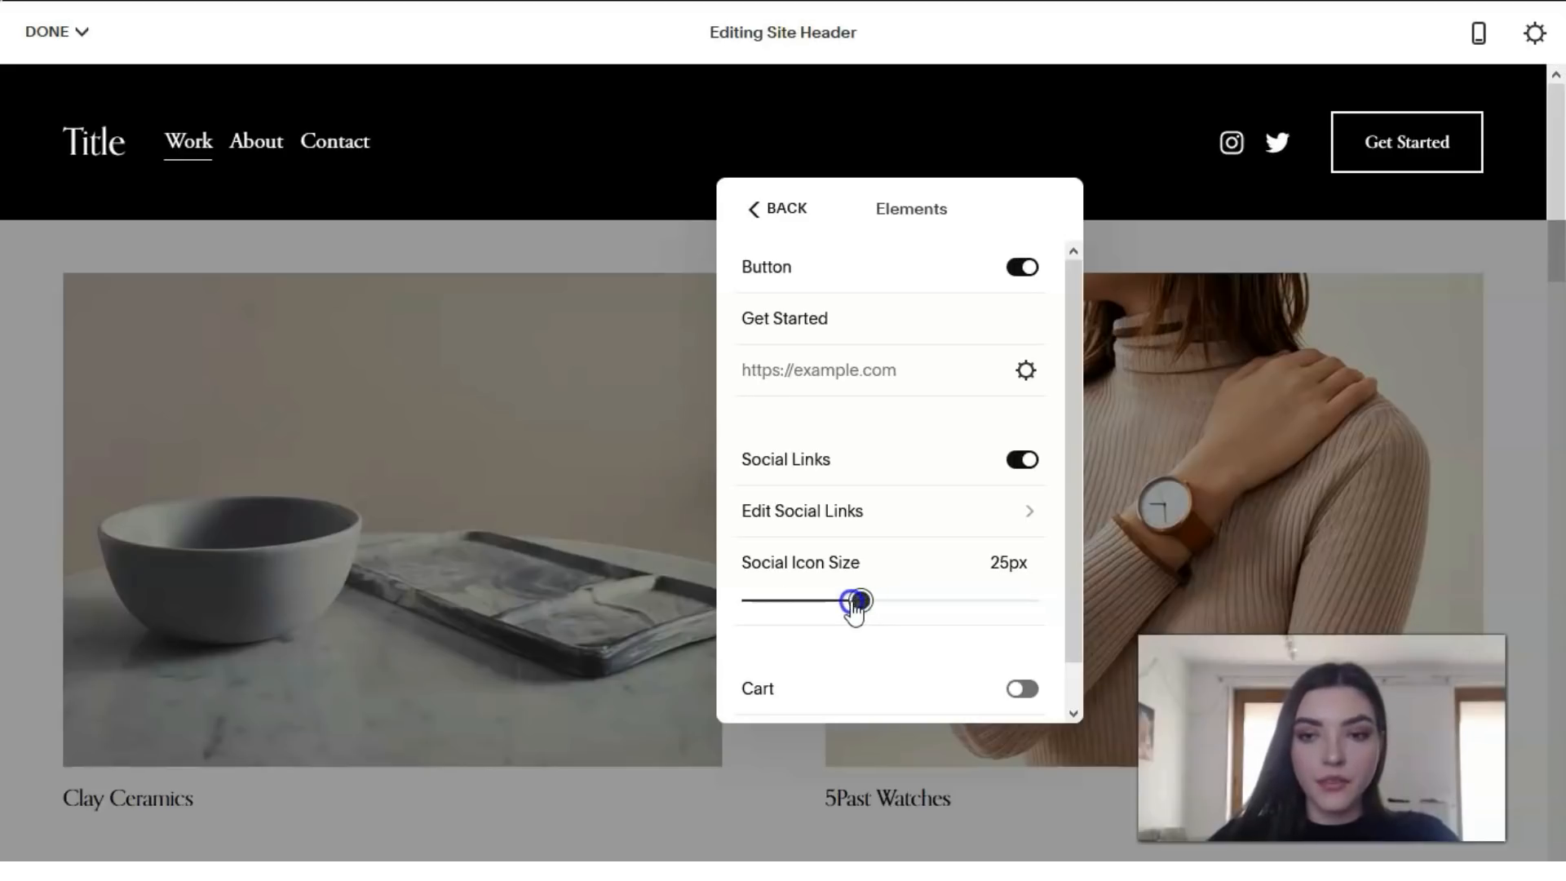
click(779, 209)
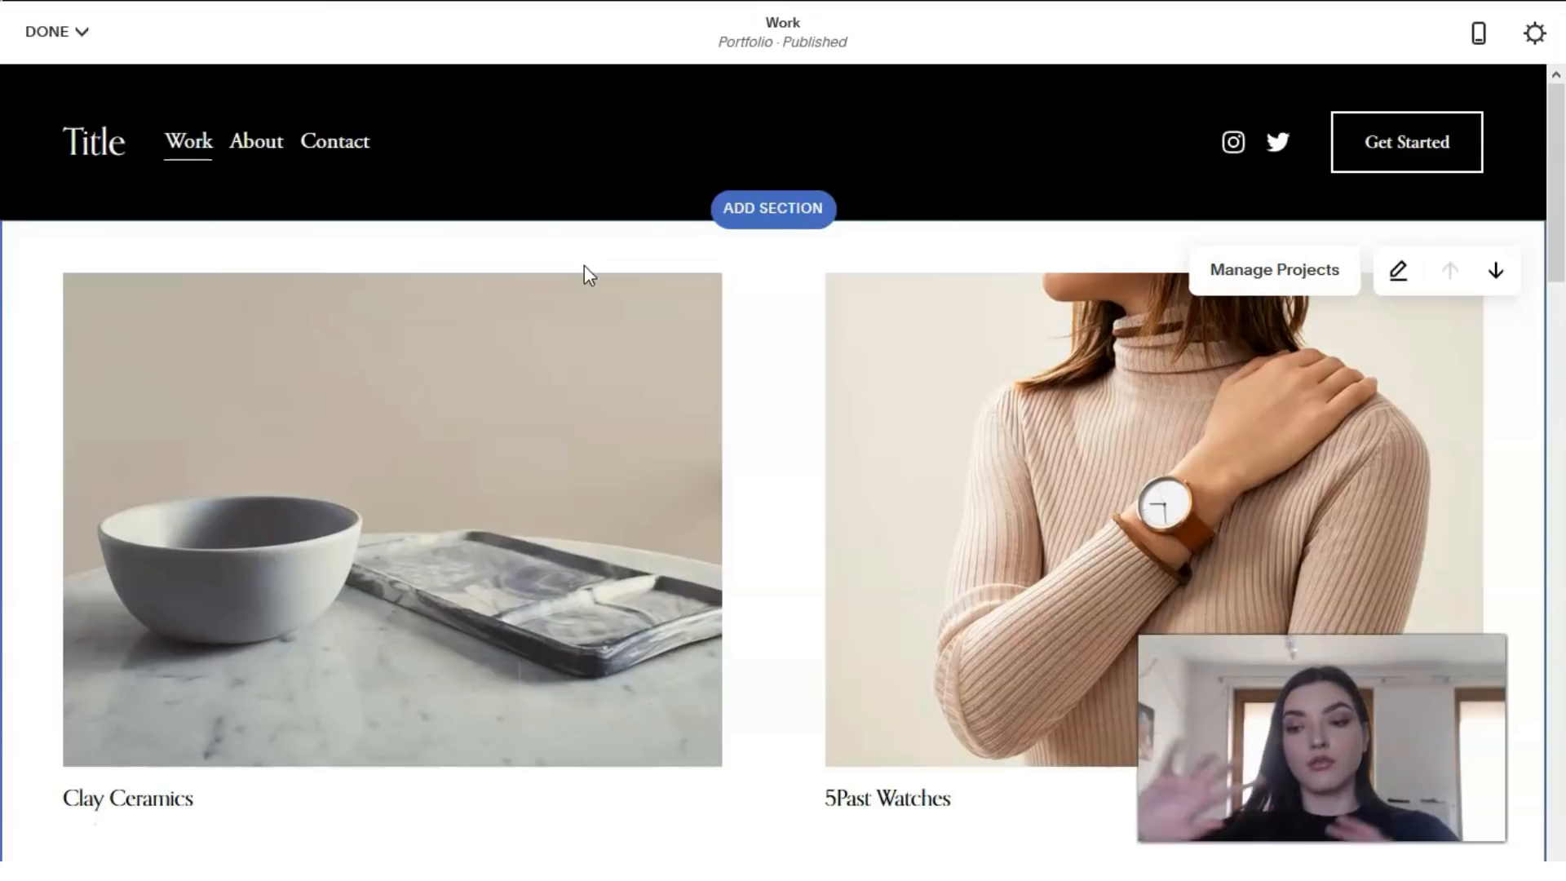
mouse_move(55, 859)
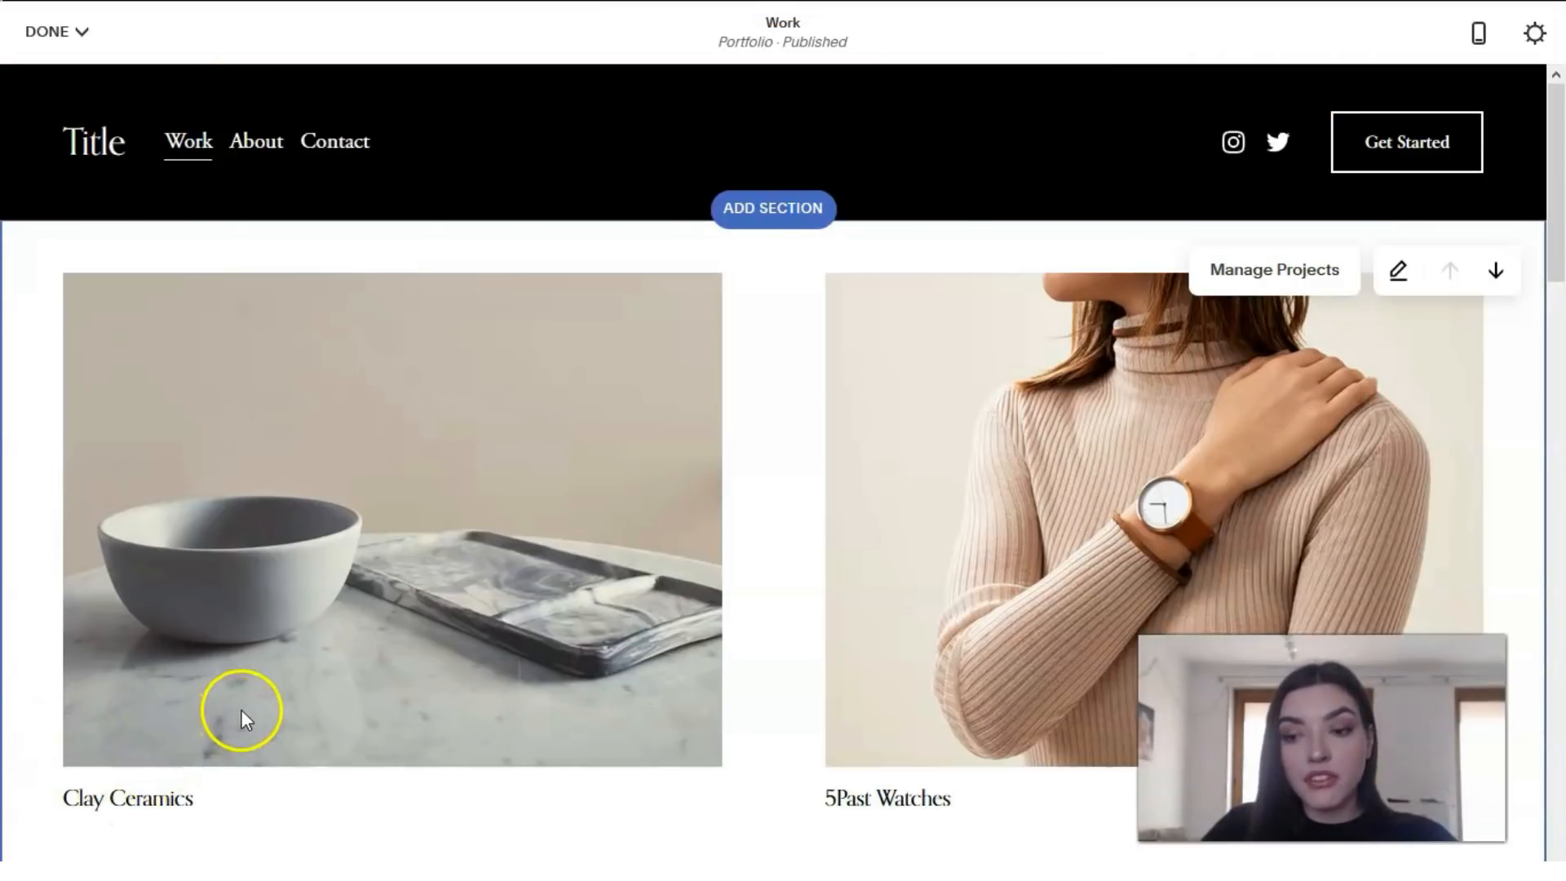
mouse_move(669, 668)
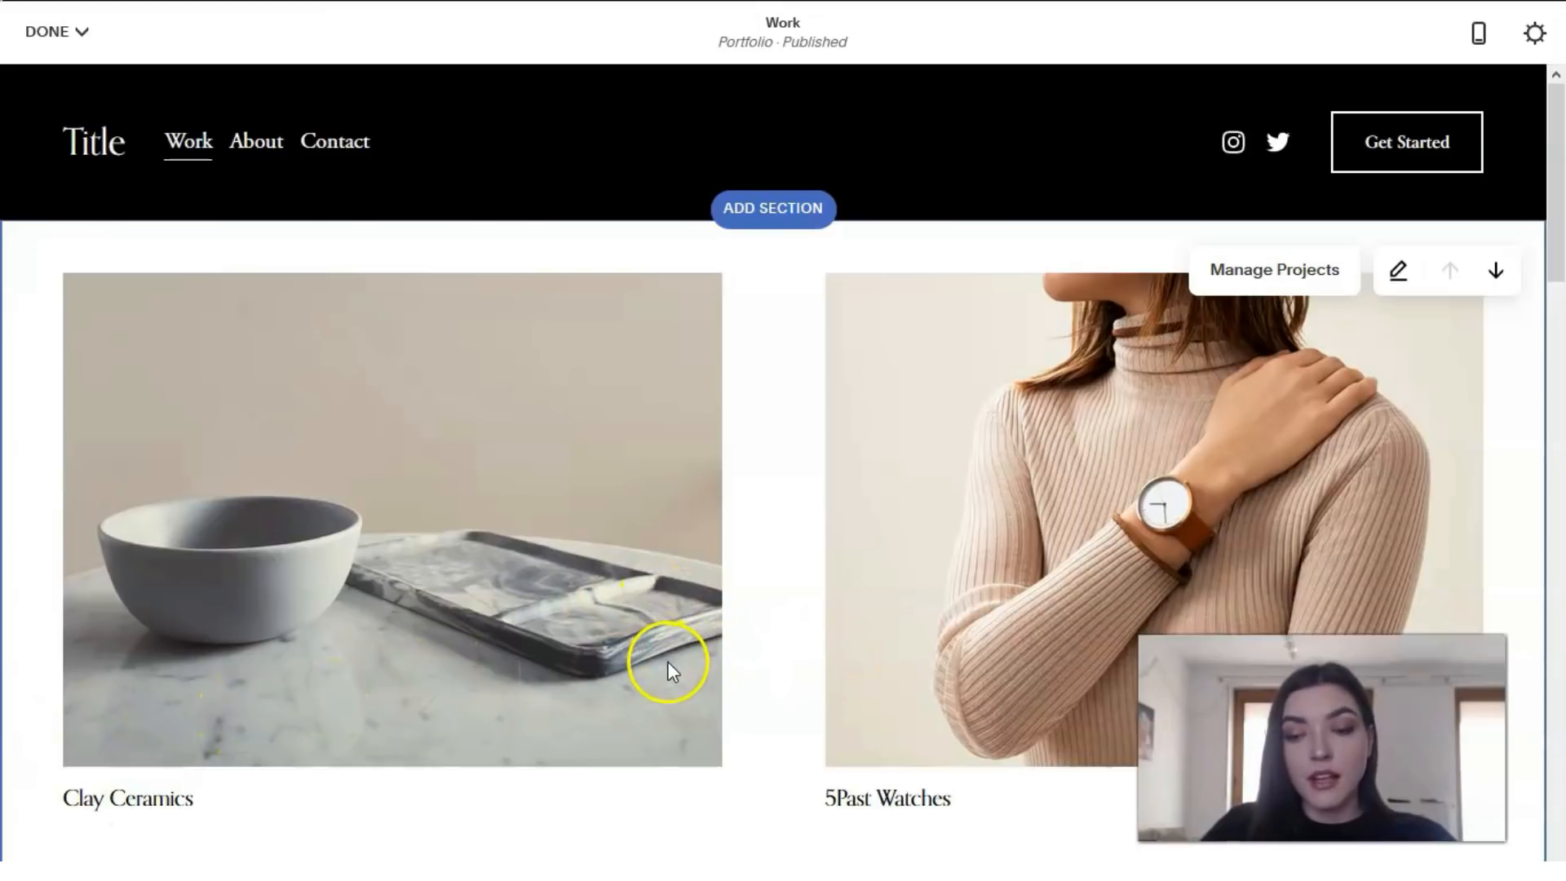
mouse_move(673, 669)
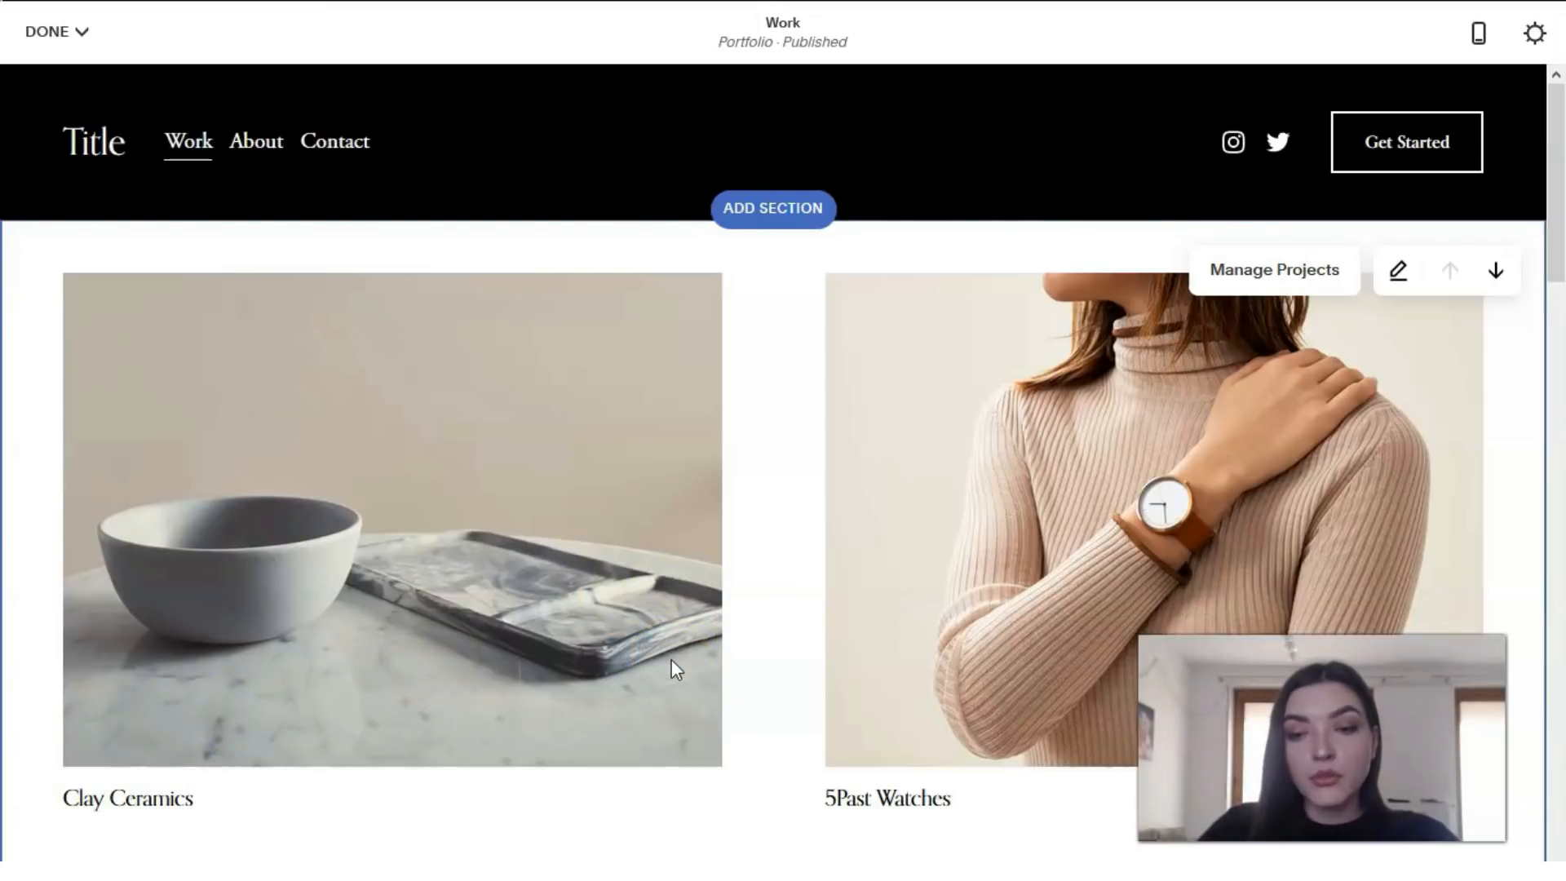
Step: Scroll through the Work page's project tiles, including Specialists and Studio Vega, and back to the top
scroll(down, 3)
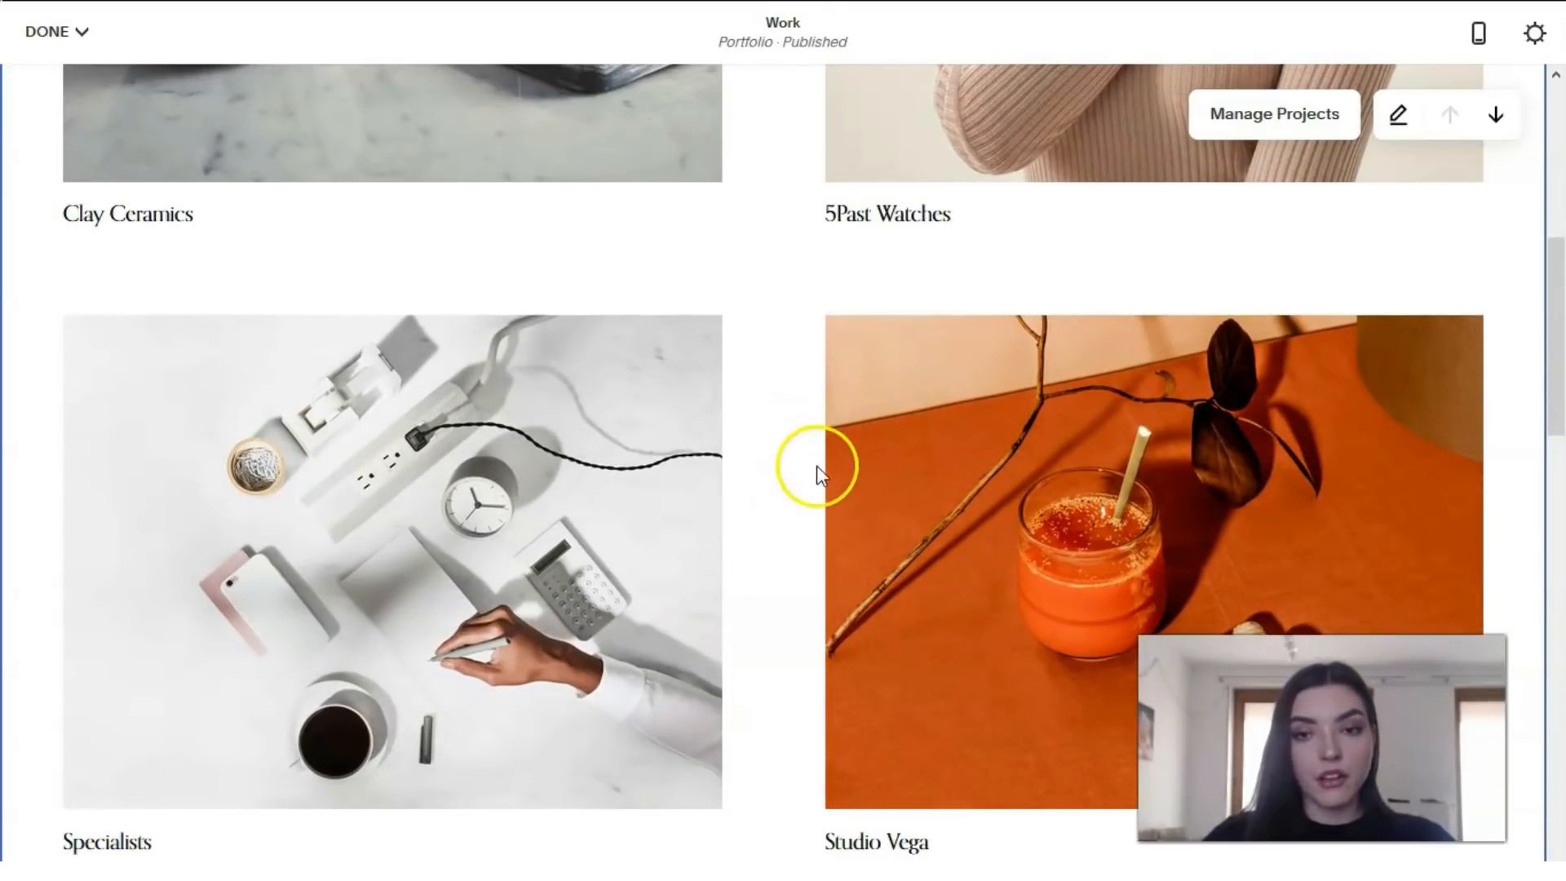
scroll(up, 3)
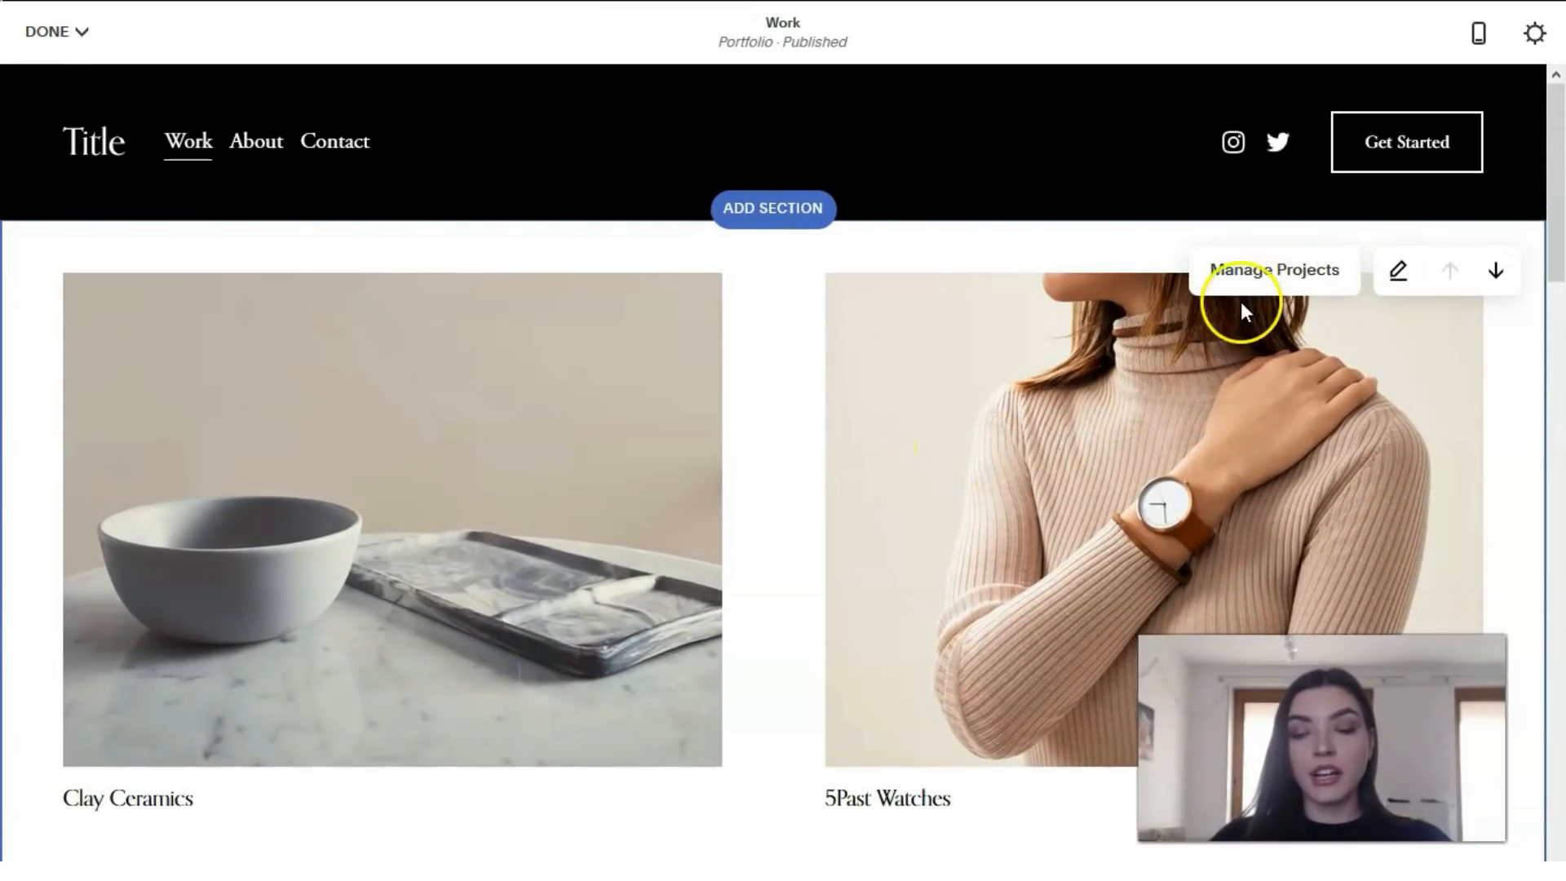
Step: Save the header edits via Manage Projects and open the Clay Ceramics project's Settings
click(1274, 270)
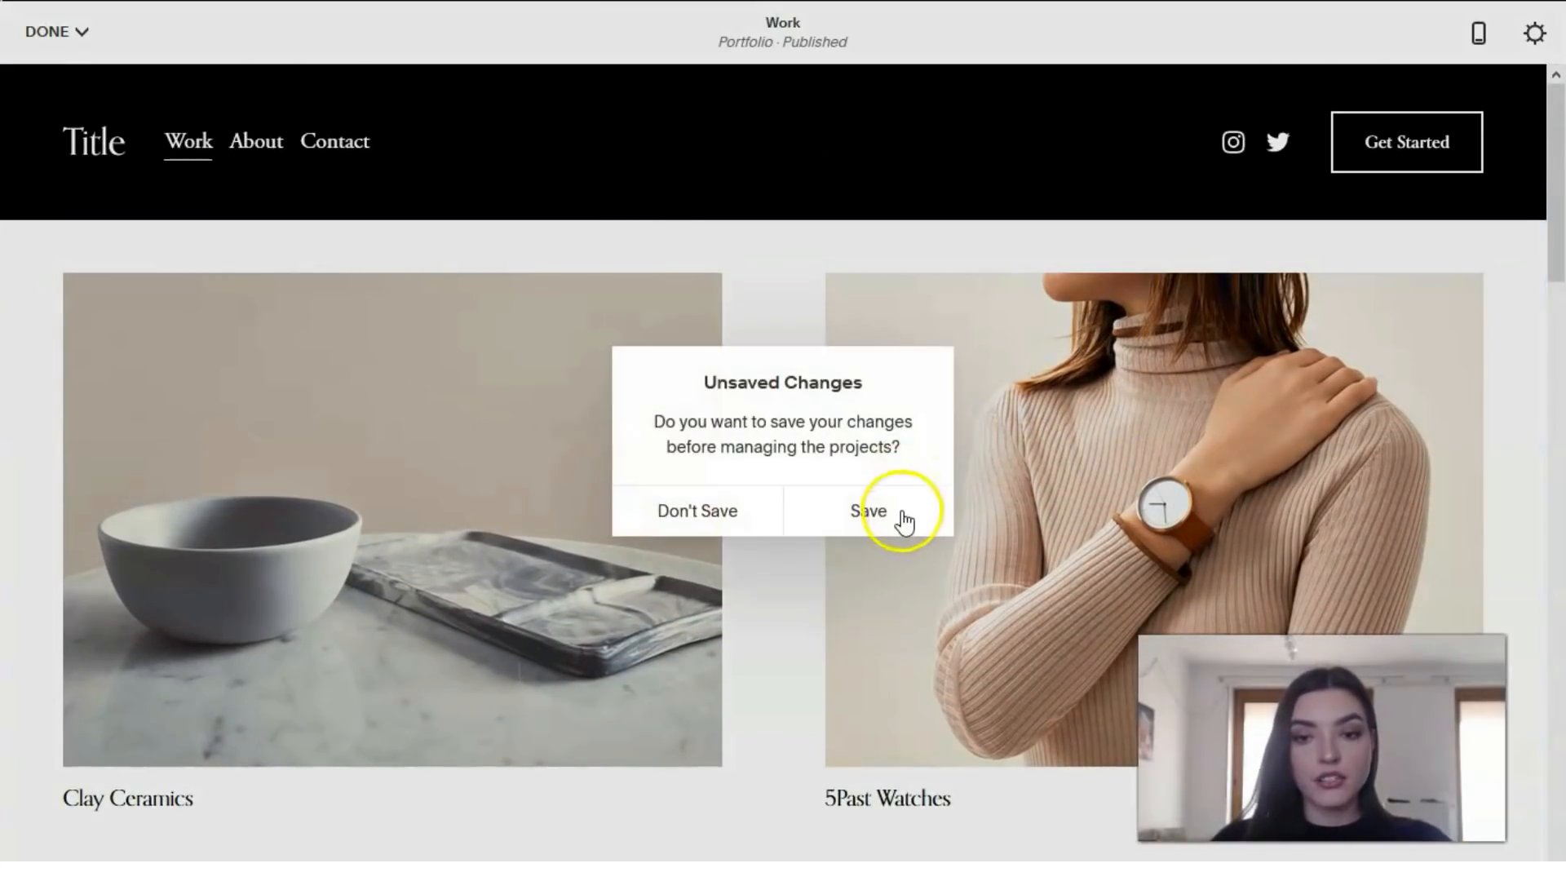
click(869, 510)
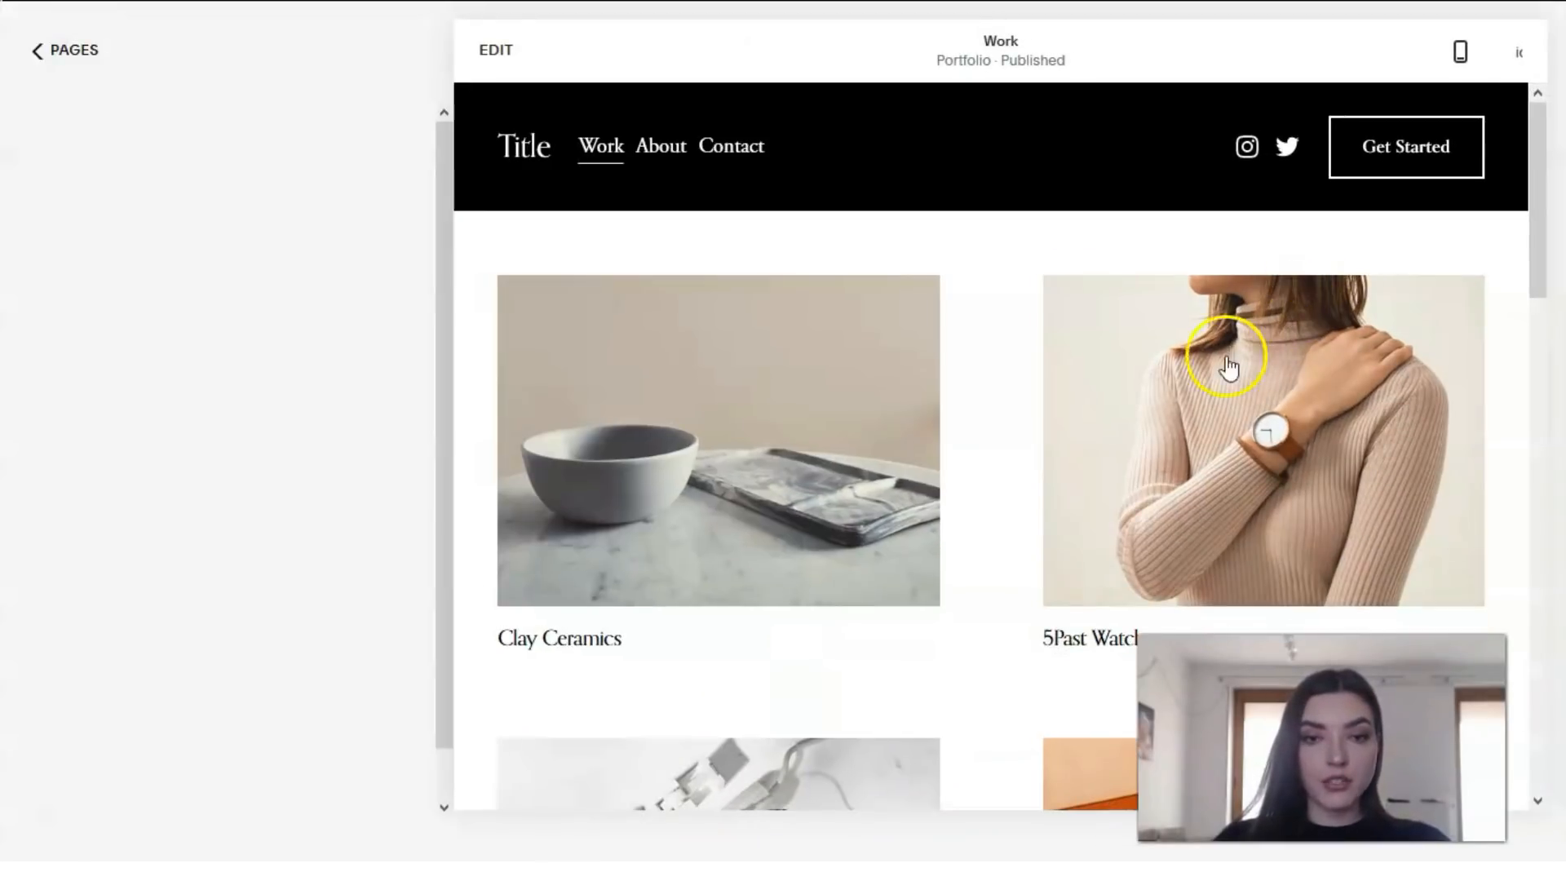
click(64, 50)
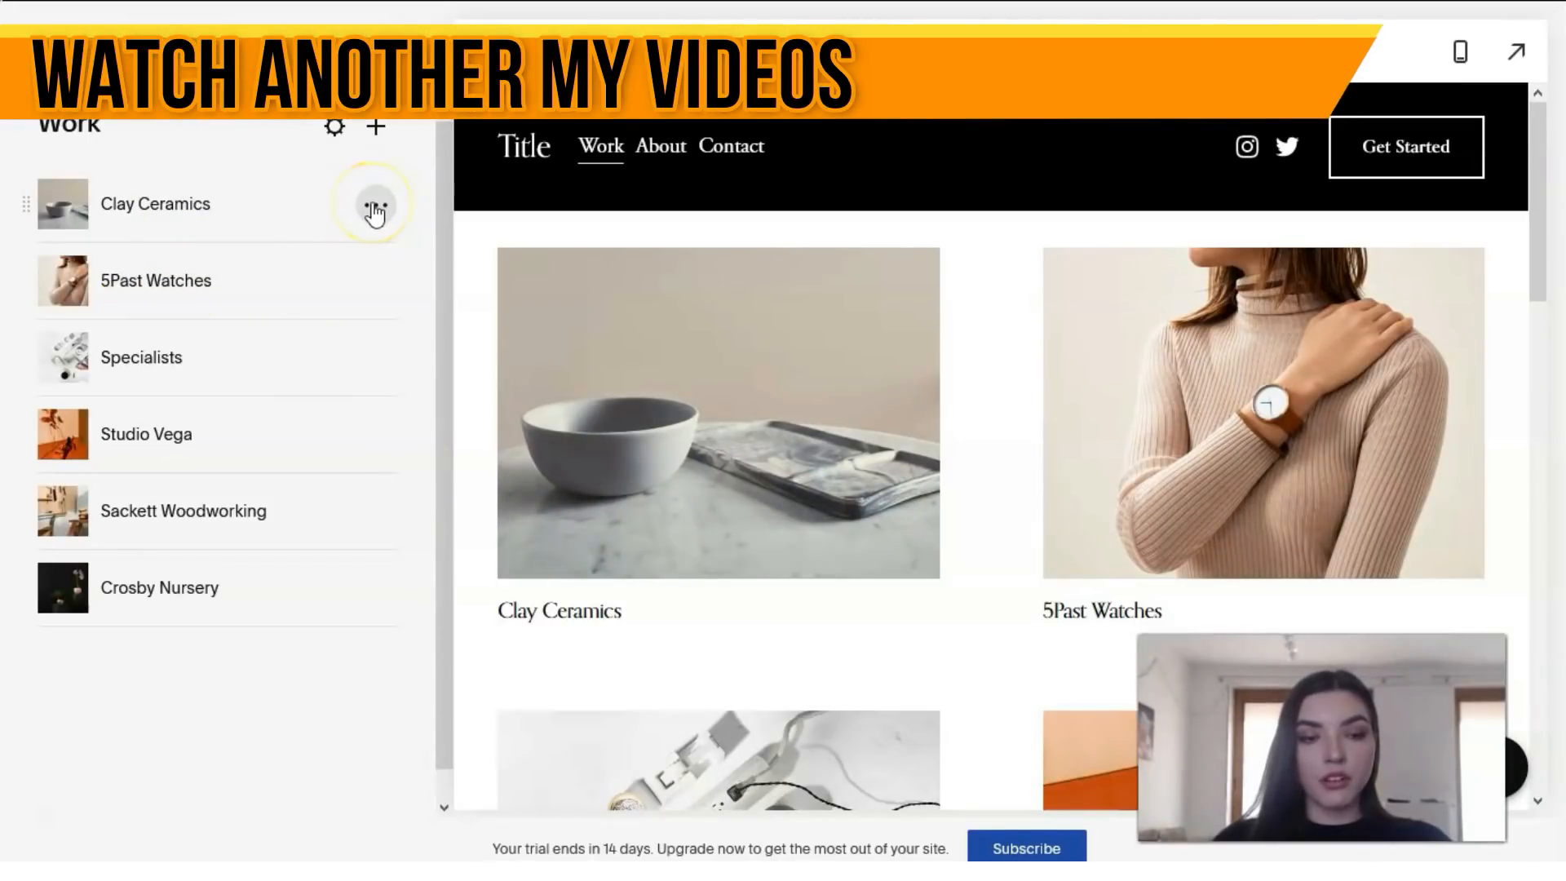
click(375, 205)
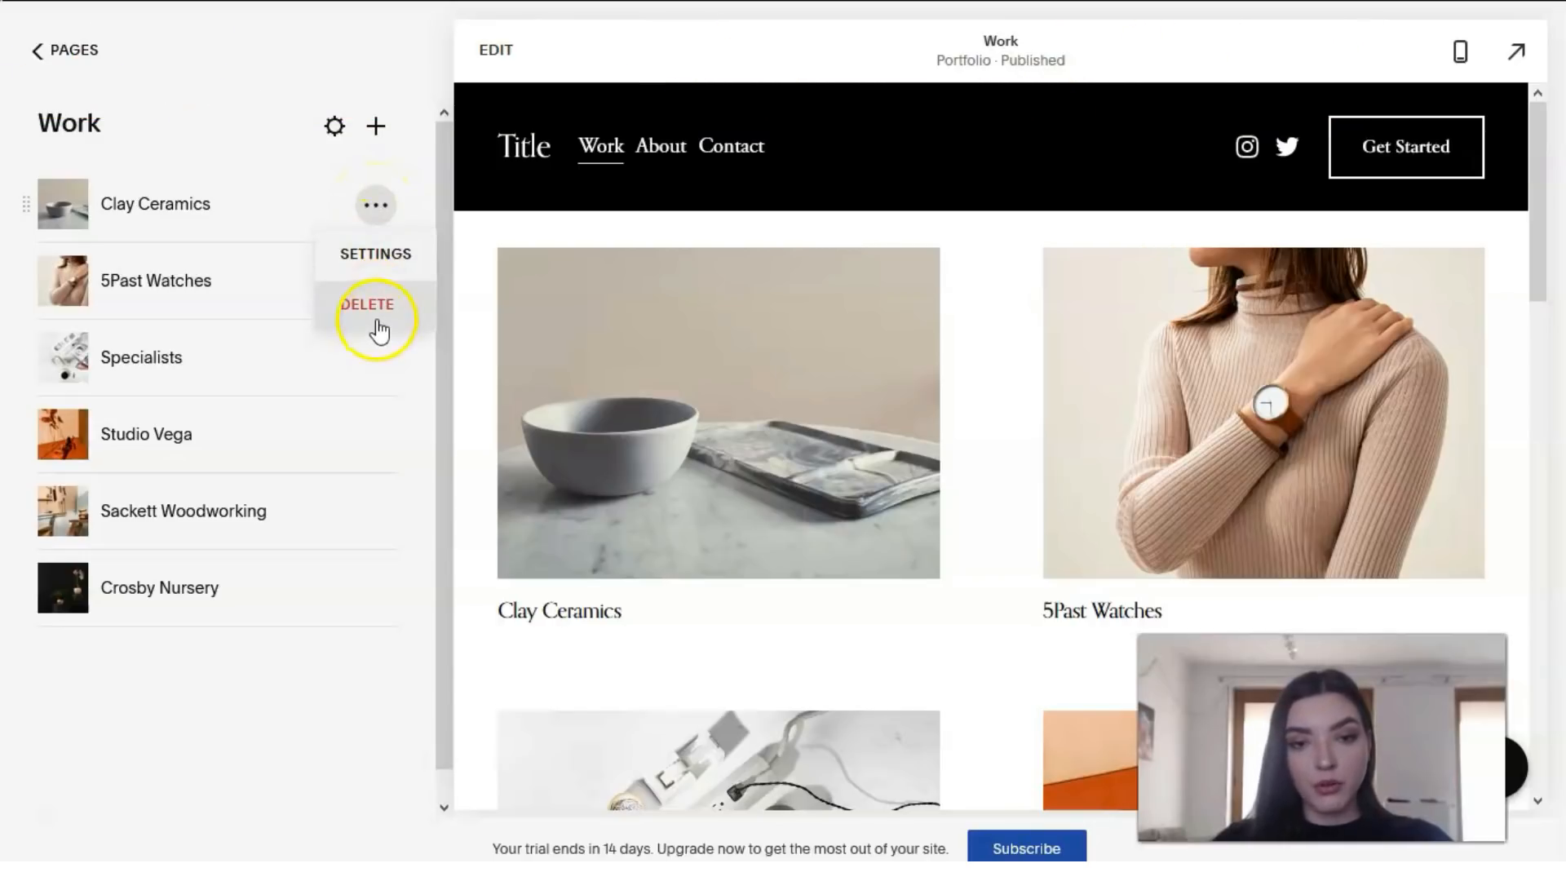
click(366, 304)
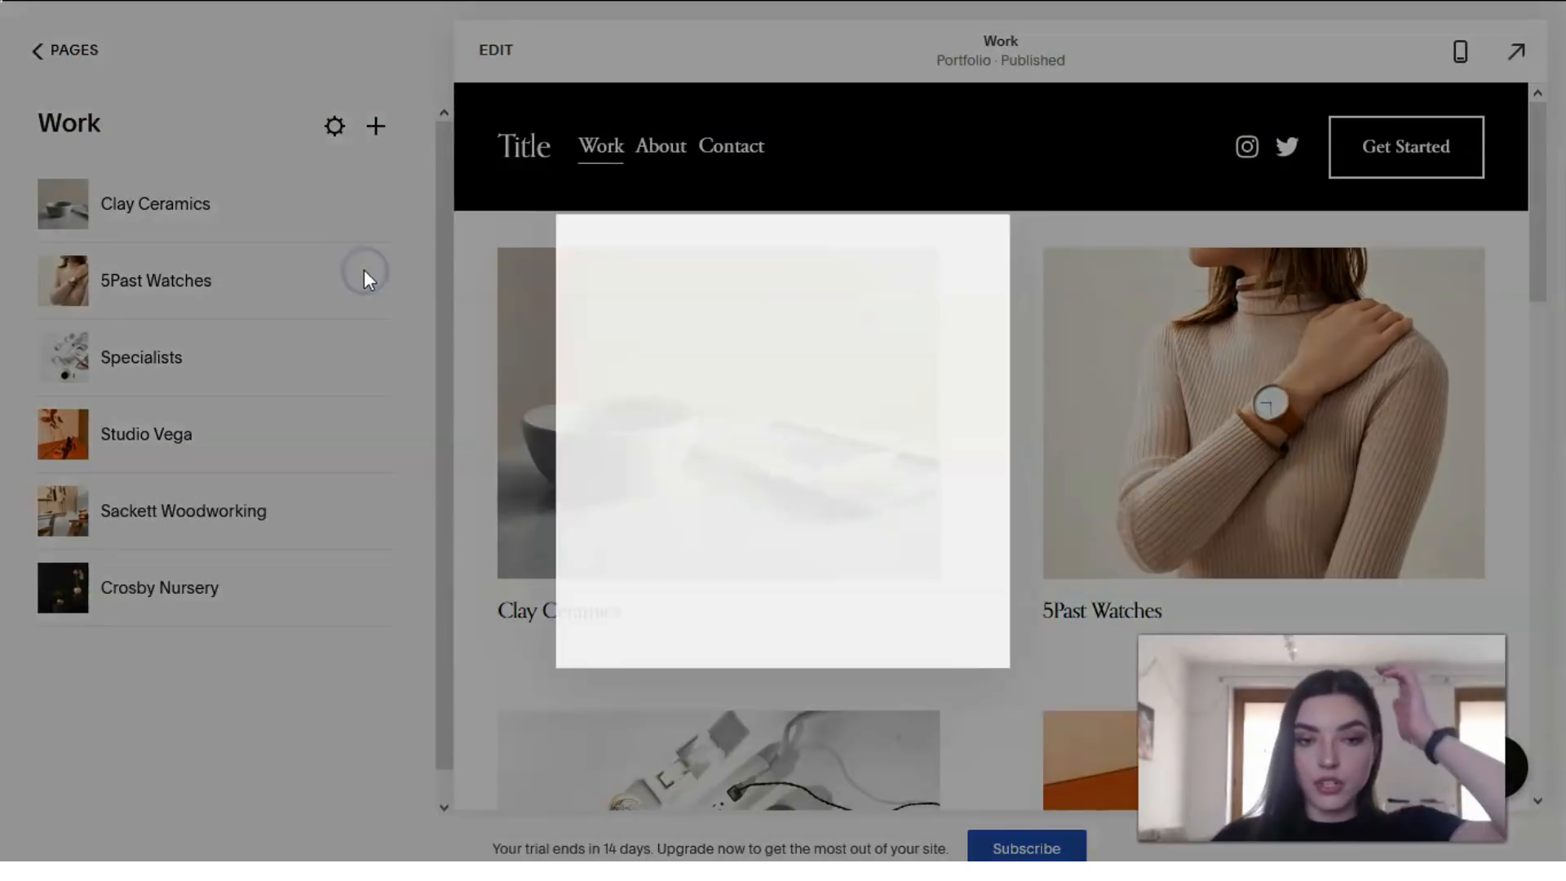
click(333, 127)
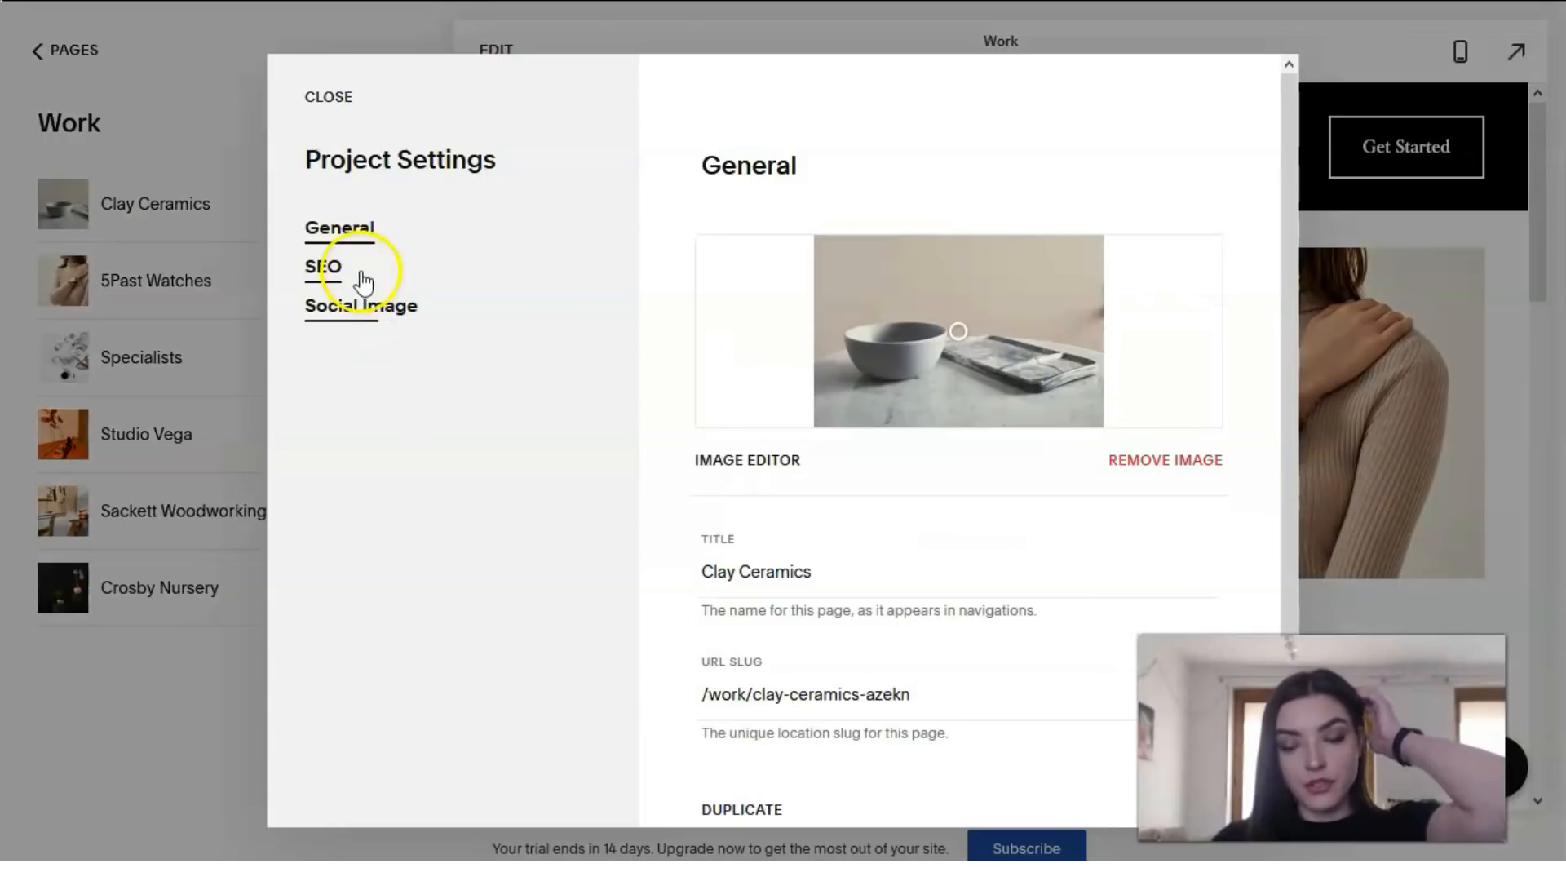
mouse_move(371, 310)
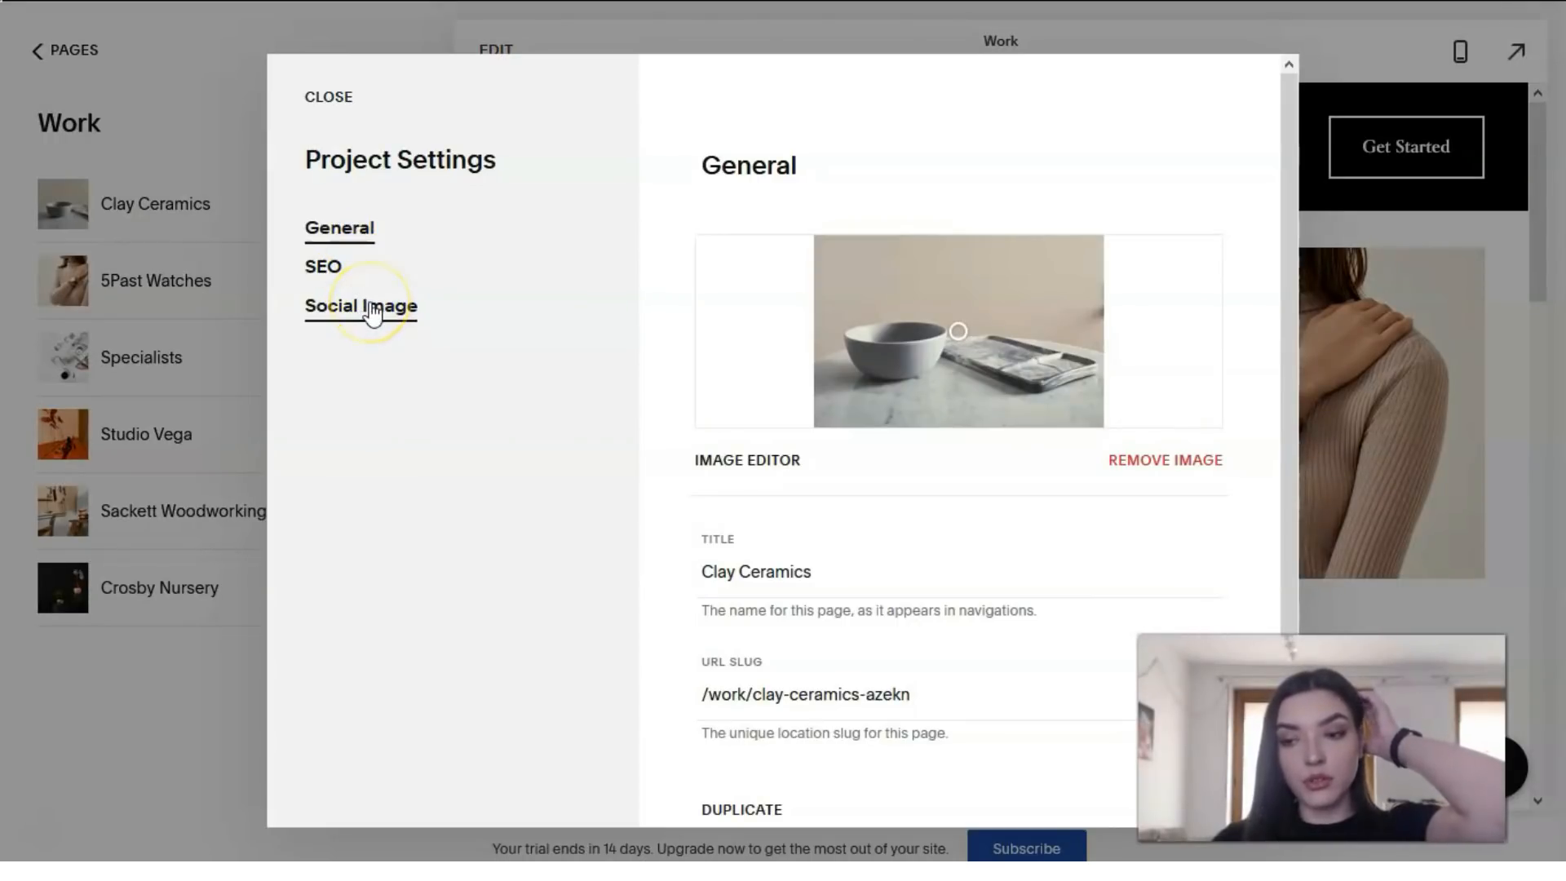
scroll(down, 3)
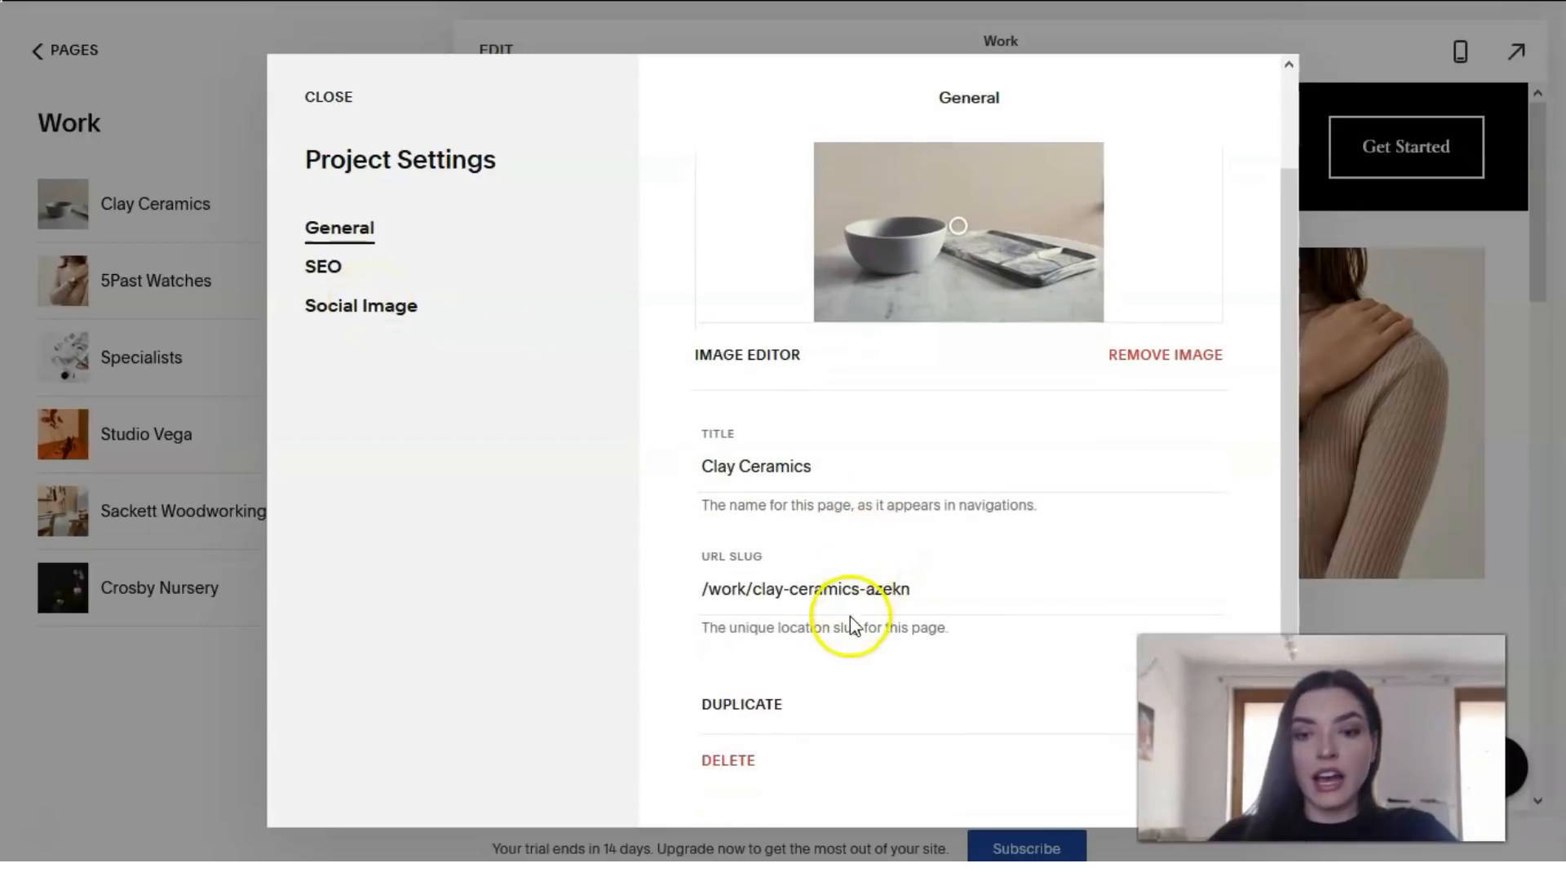
mouse_move(820, 471)
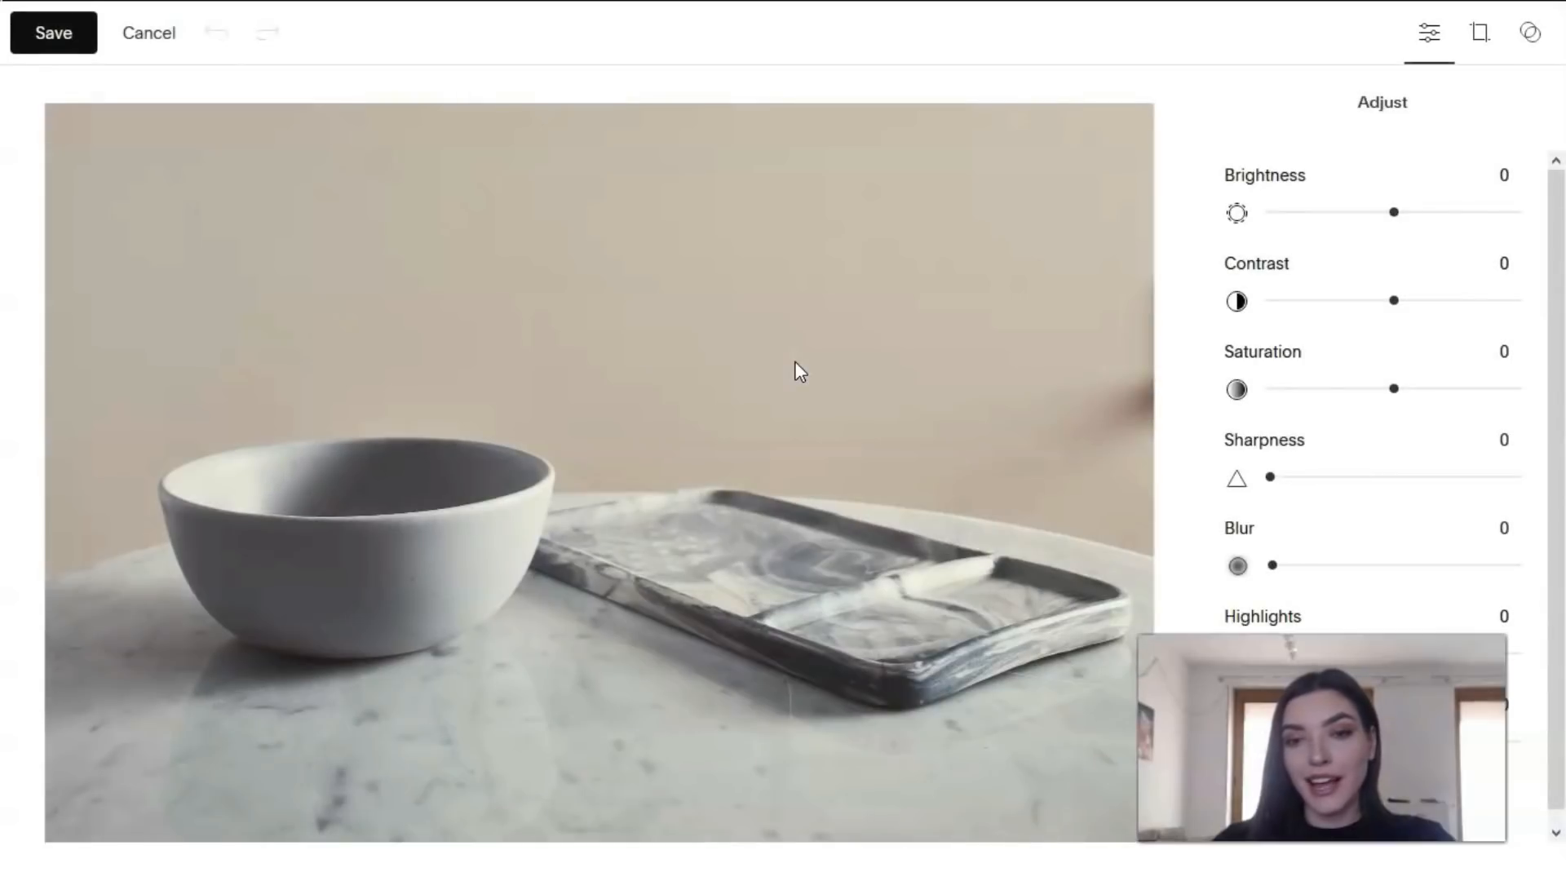
mouse_move(1366, 220)
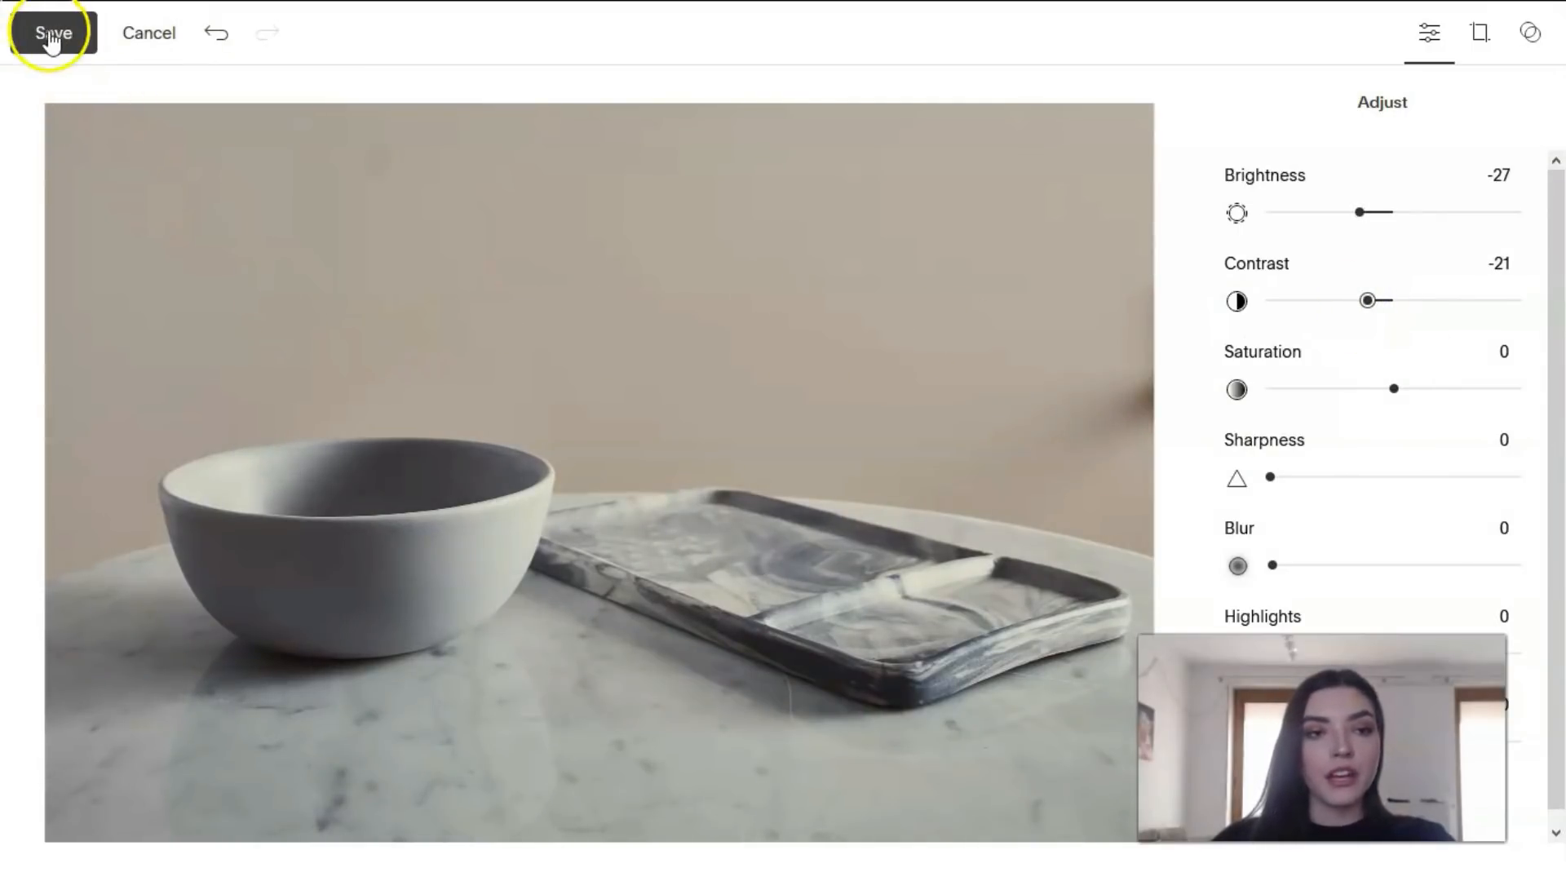
Step: Save the Clay Ceramics image at brightness -27, contrast -21 and confirm saving permanently
click(53, 32)
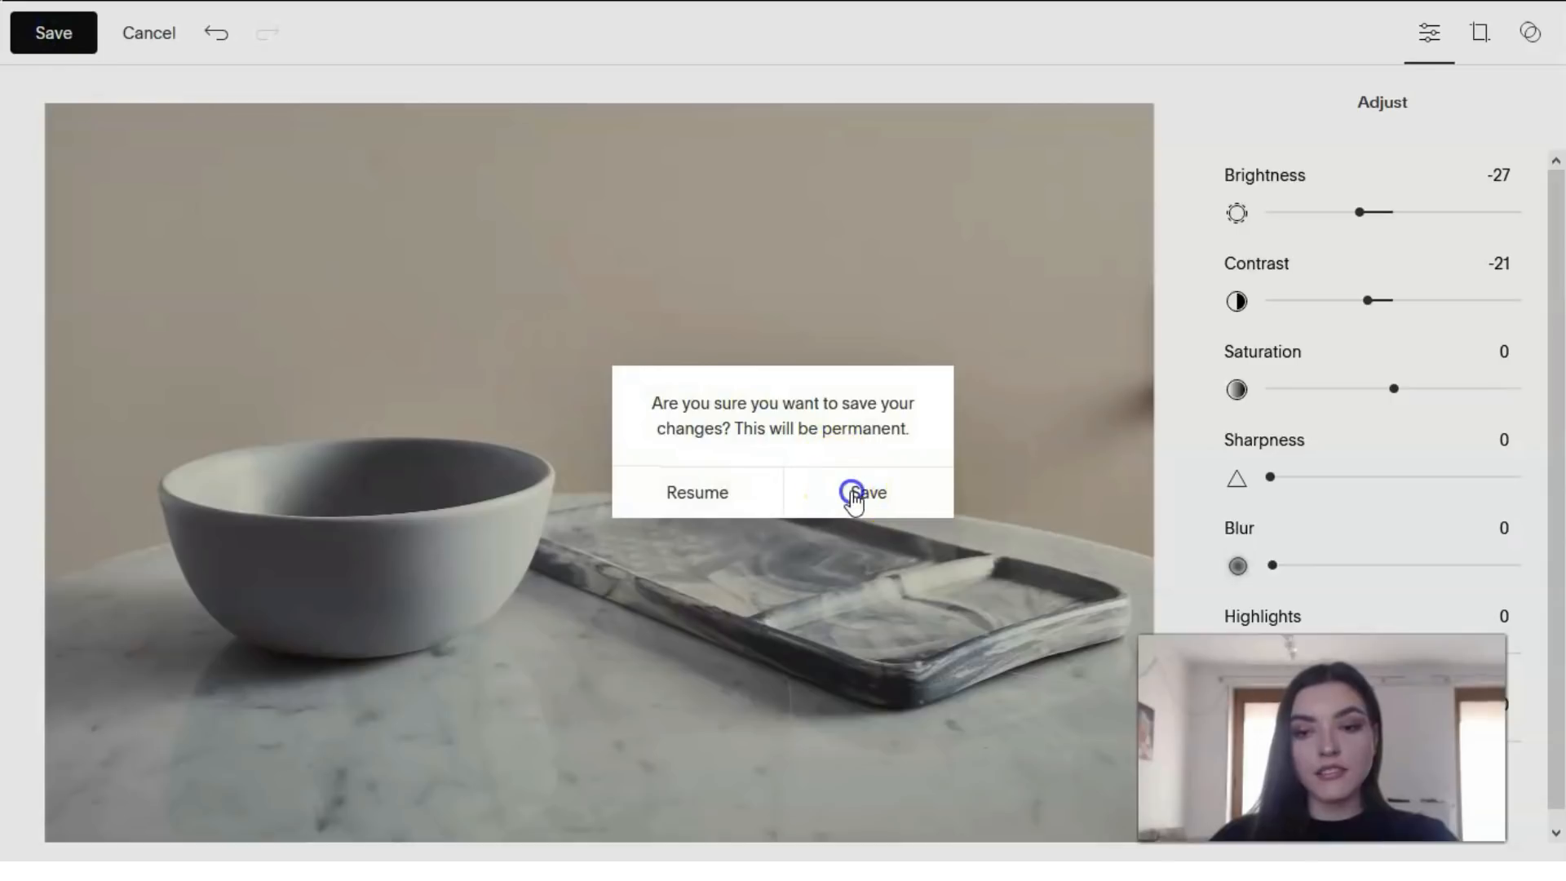
click(864, 491)
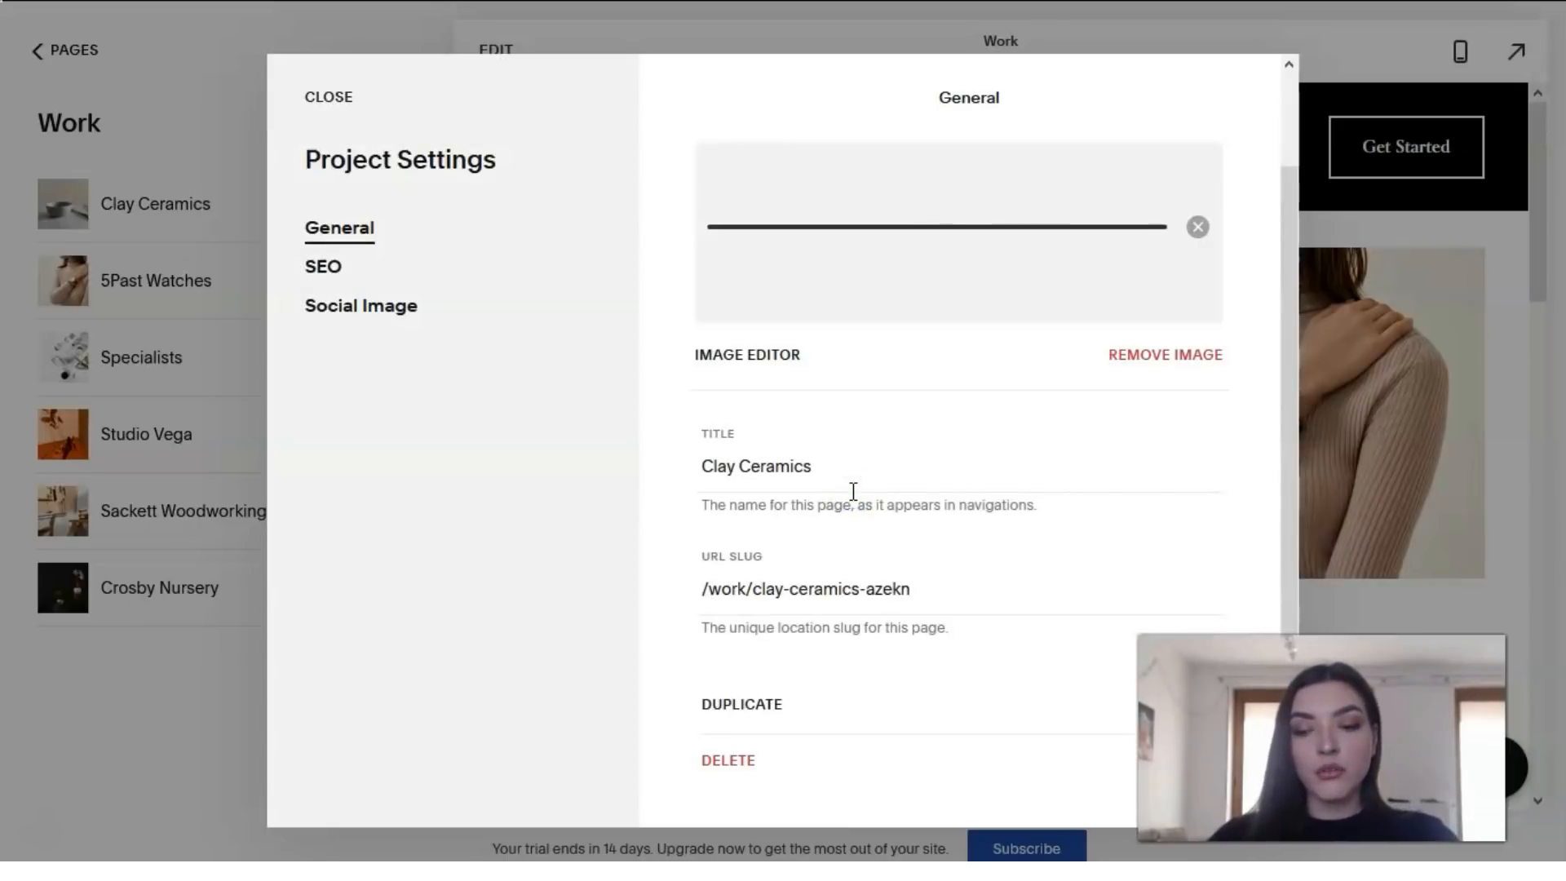
Step: Close Clay Ceramics' Project Settings and exit the project list back to the page editor
click(328, 97)
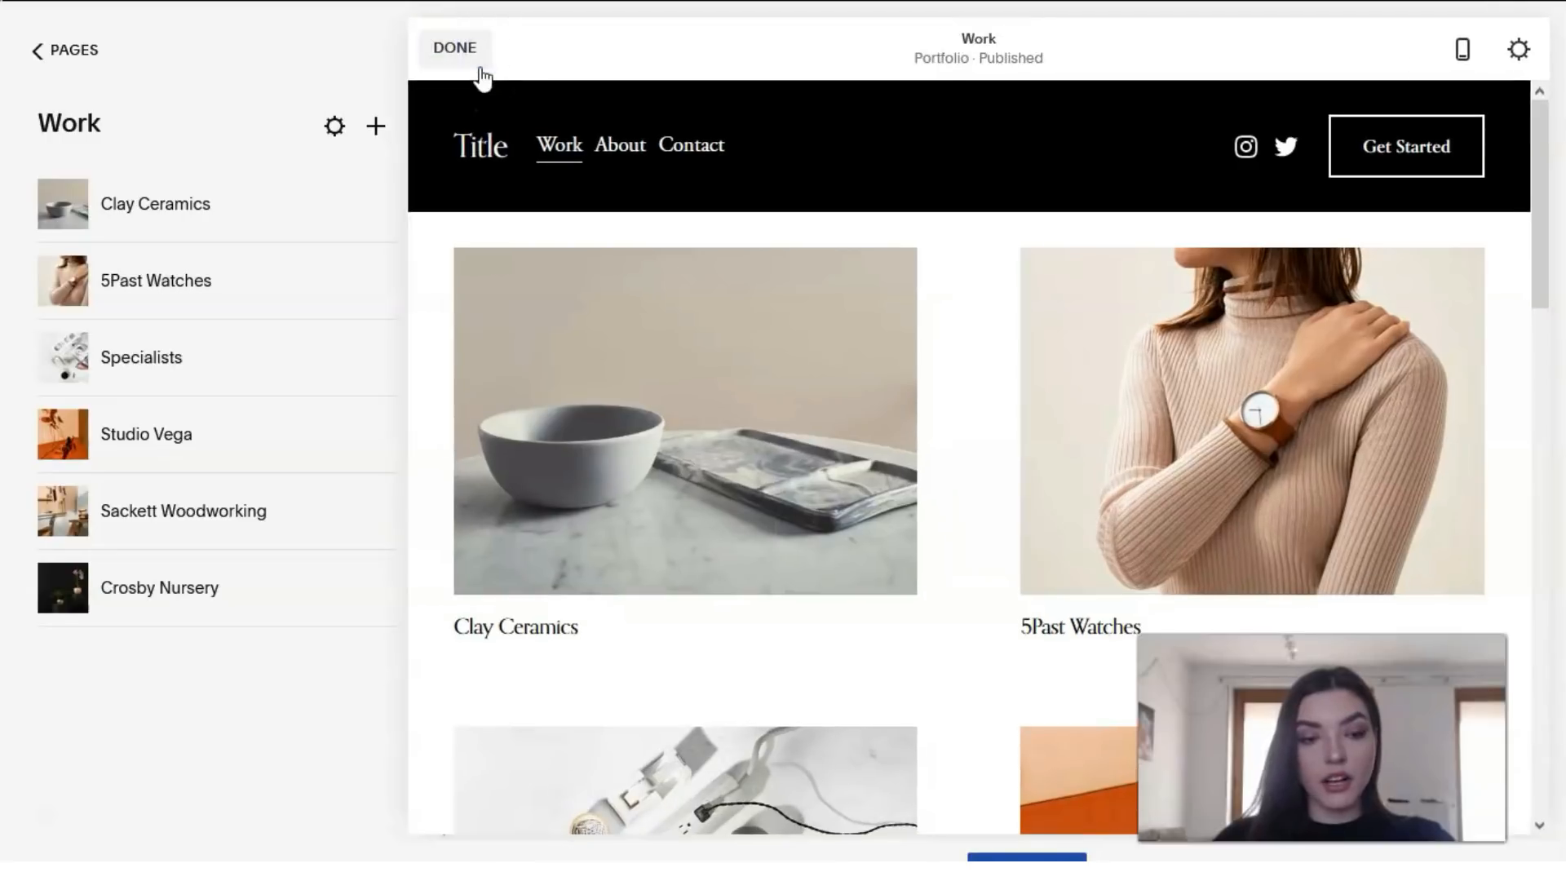
click(453, 48)
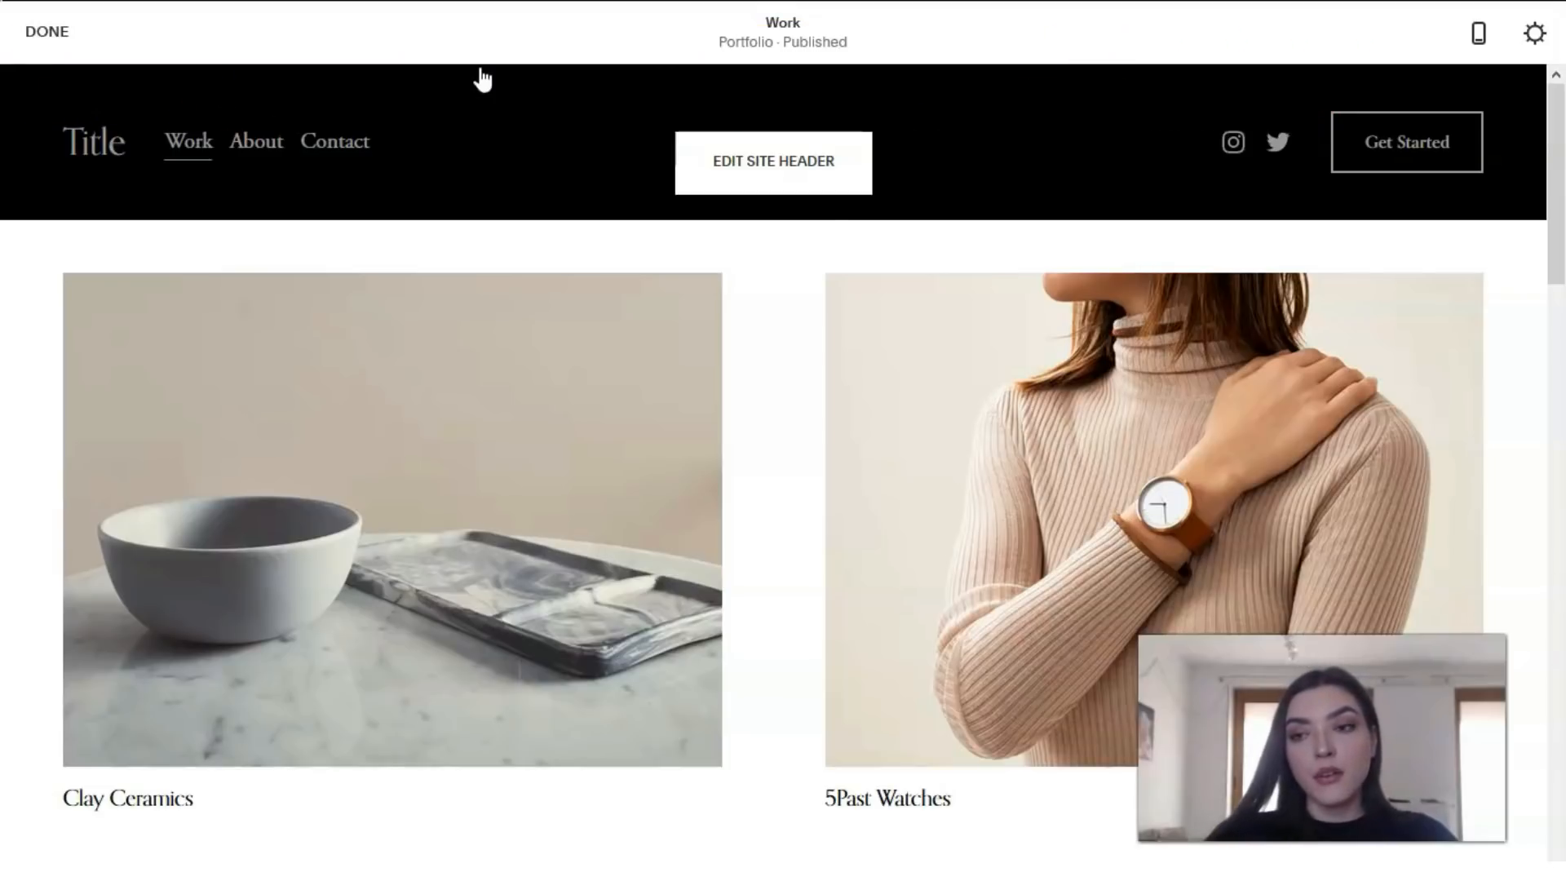
scroll(down, 3)
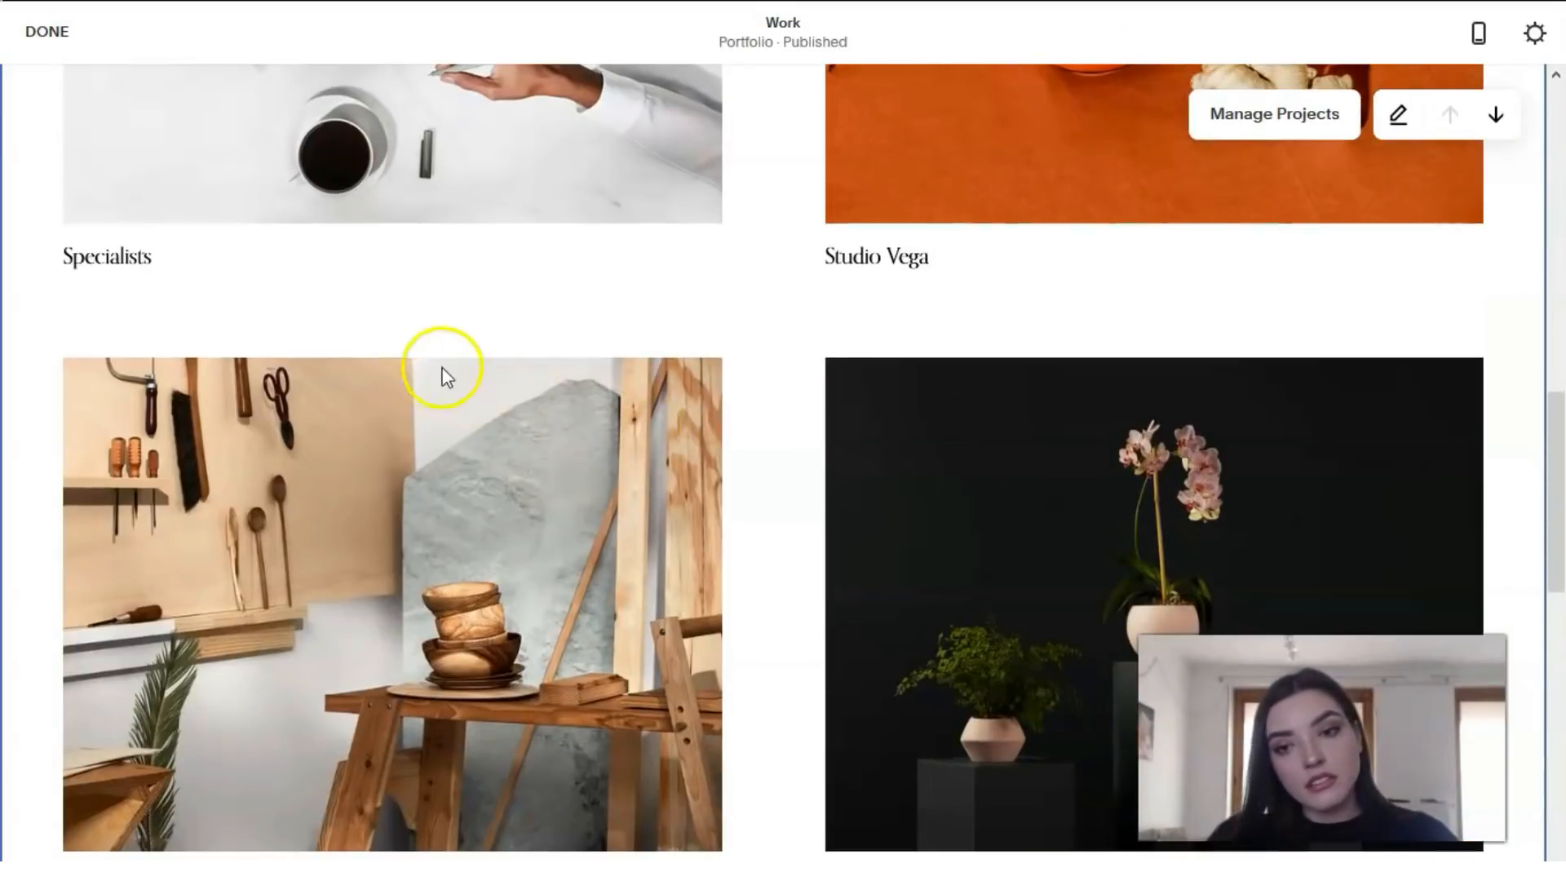
scroll(down, 3)
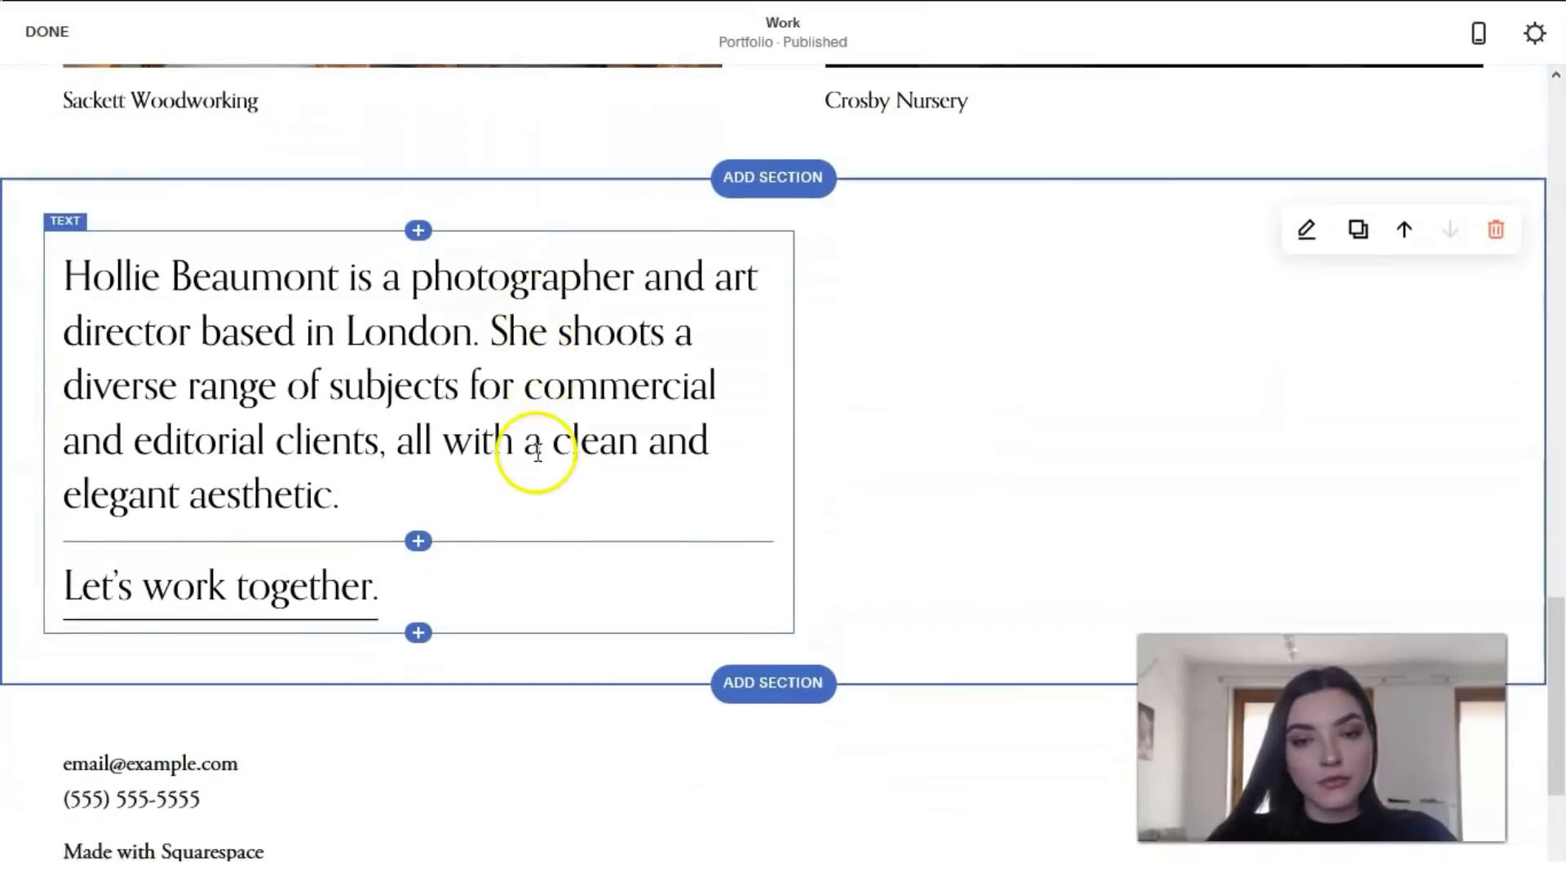
scroll(up, 3)
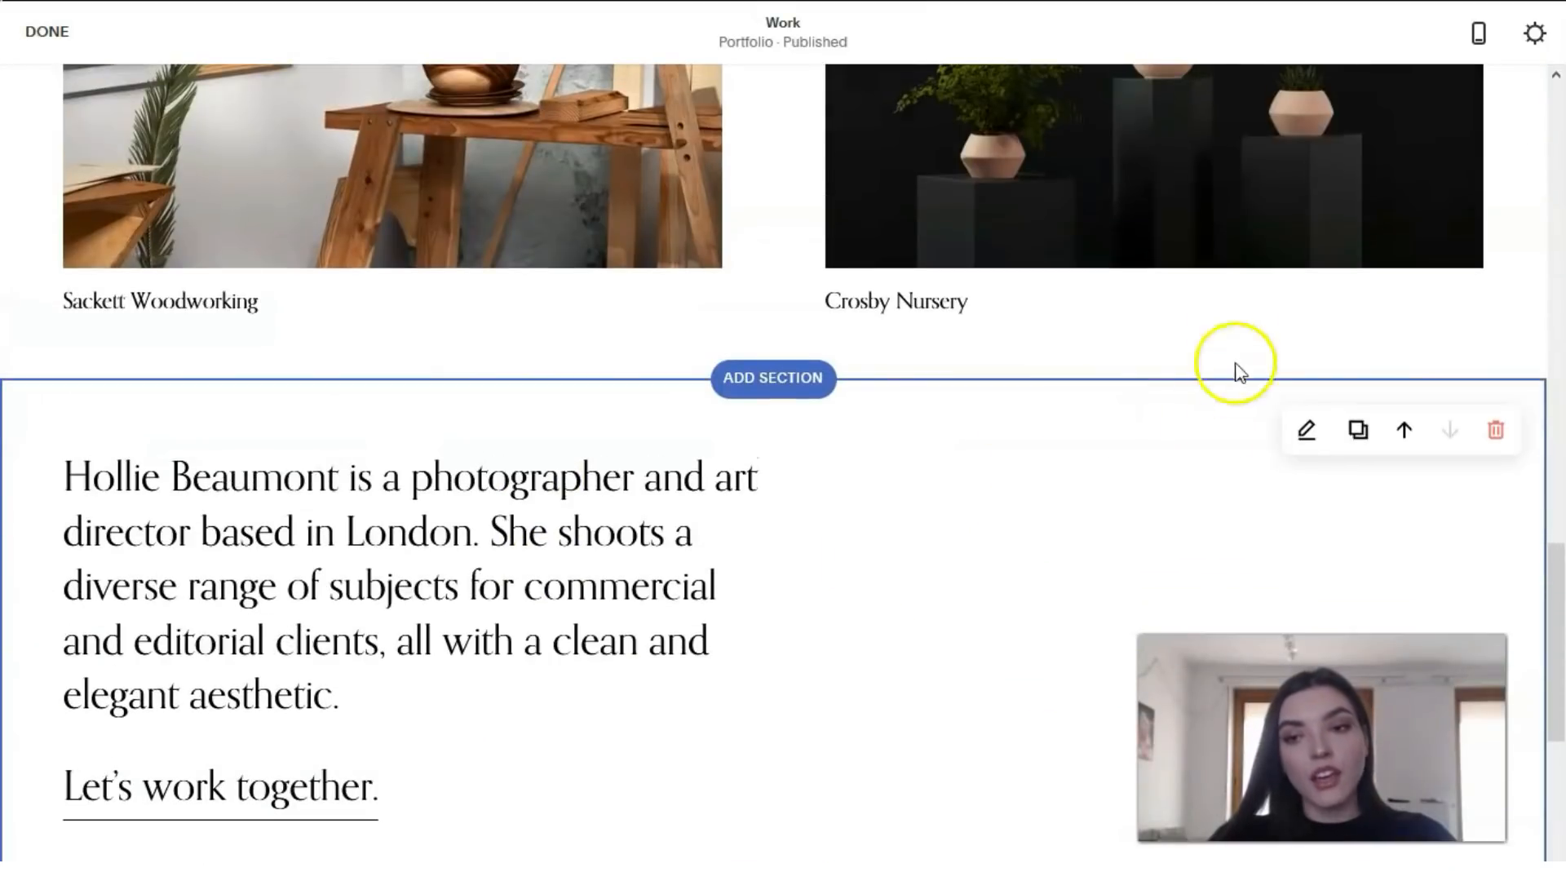
scroll(down, 3)
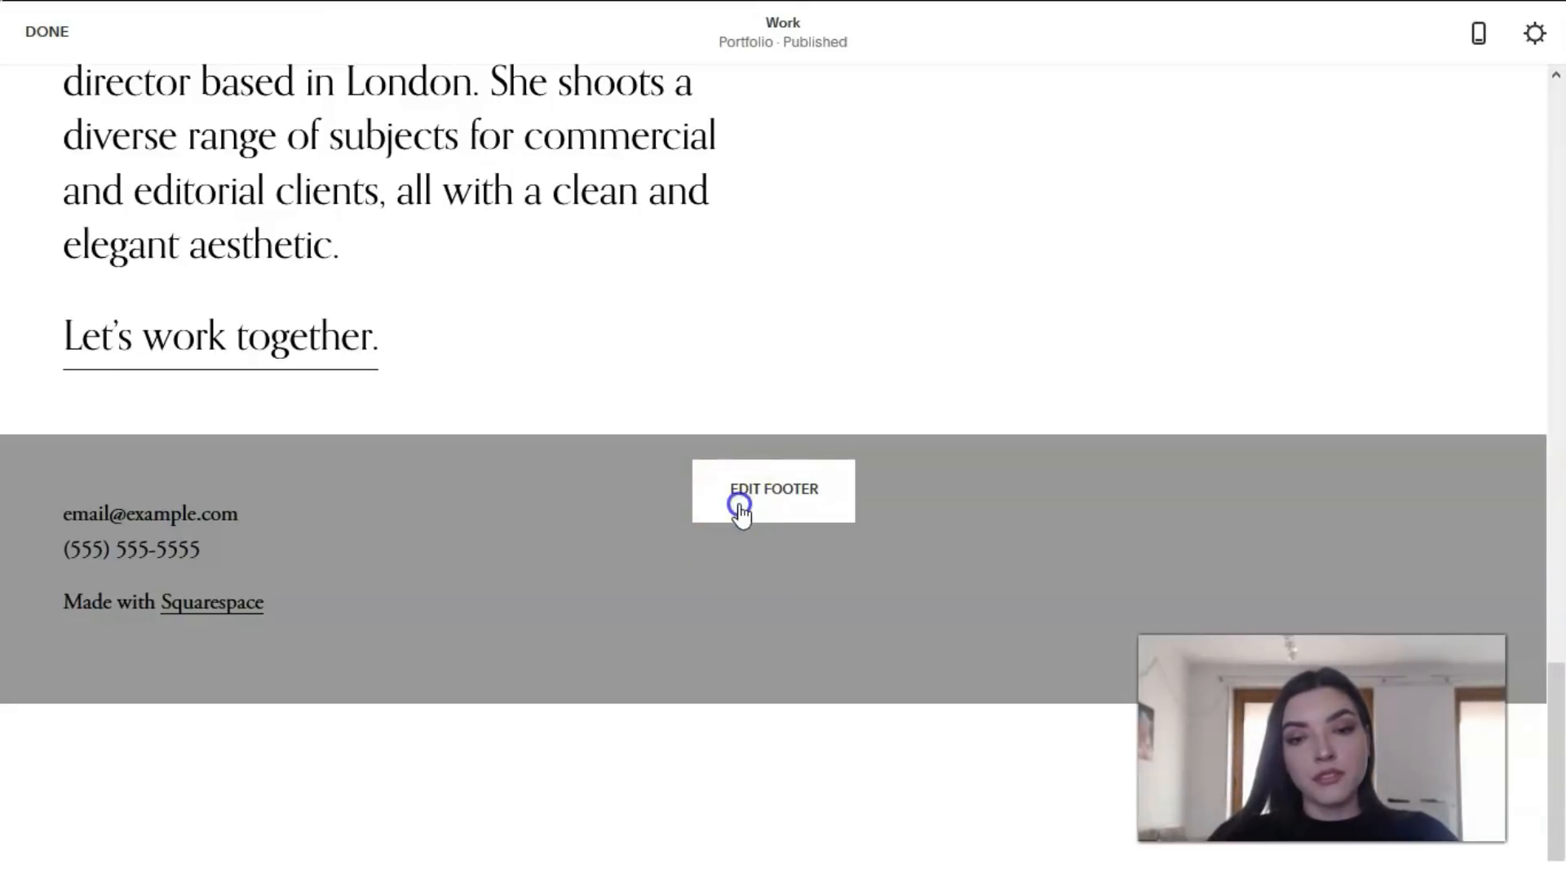
Step: Make the footer's email, phone and credit text bold and switch it to a larger style
click(773, 490)
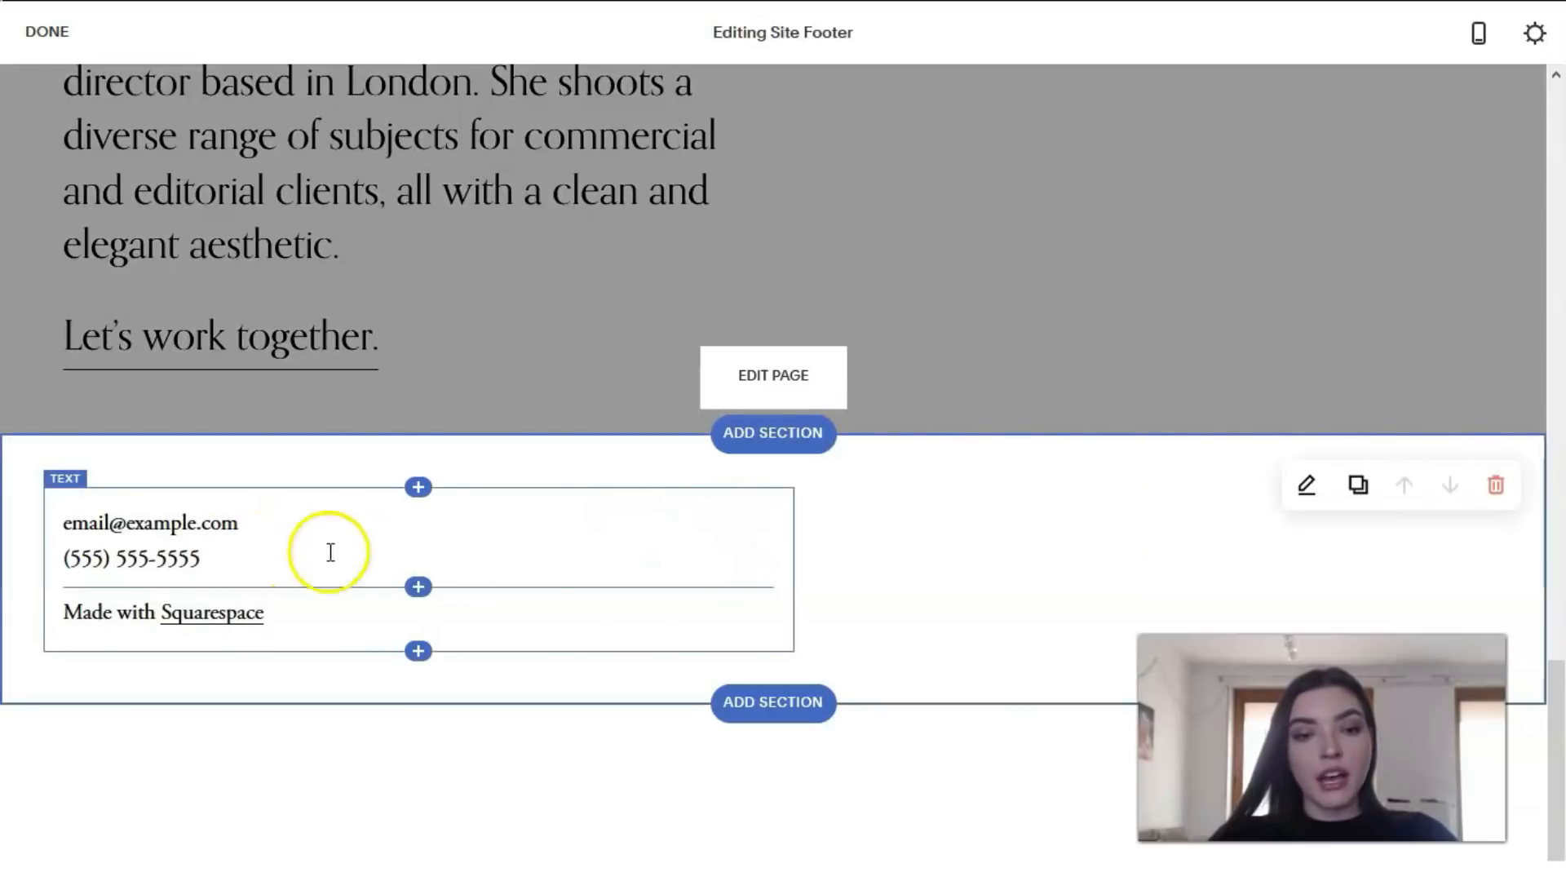
mouse_move(253, 539)
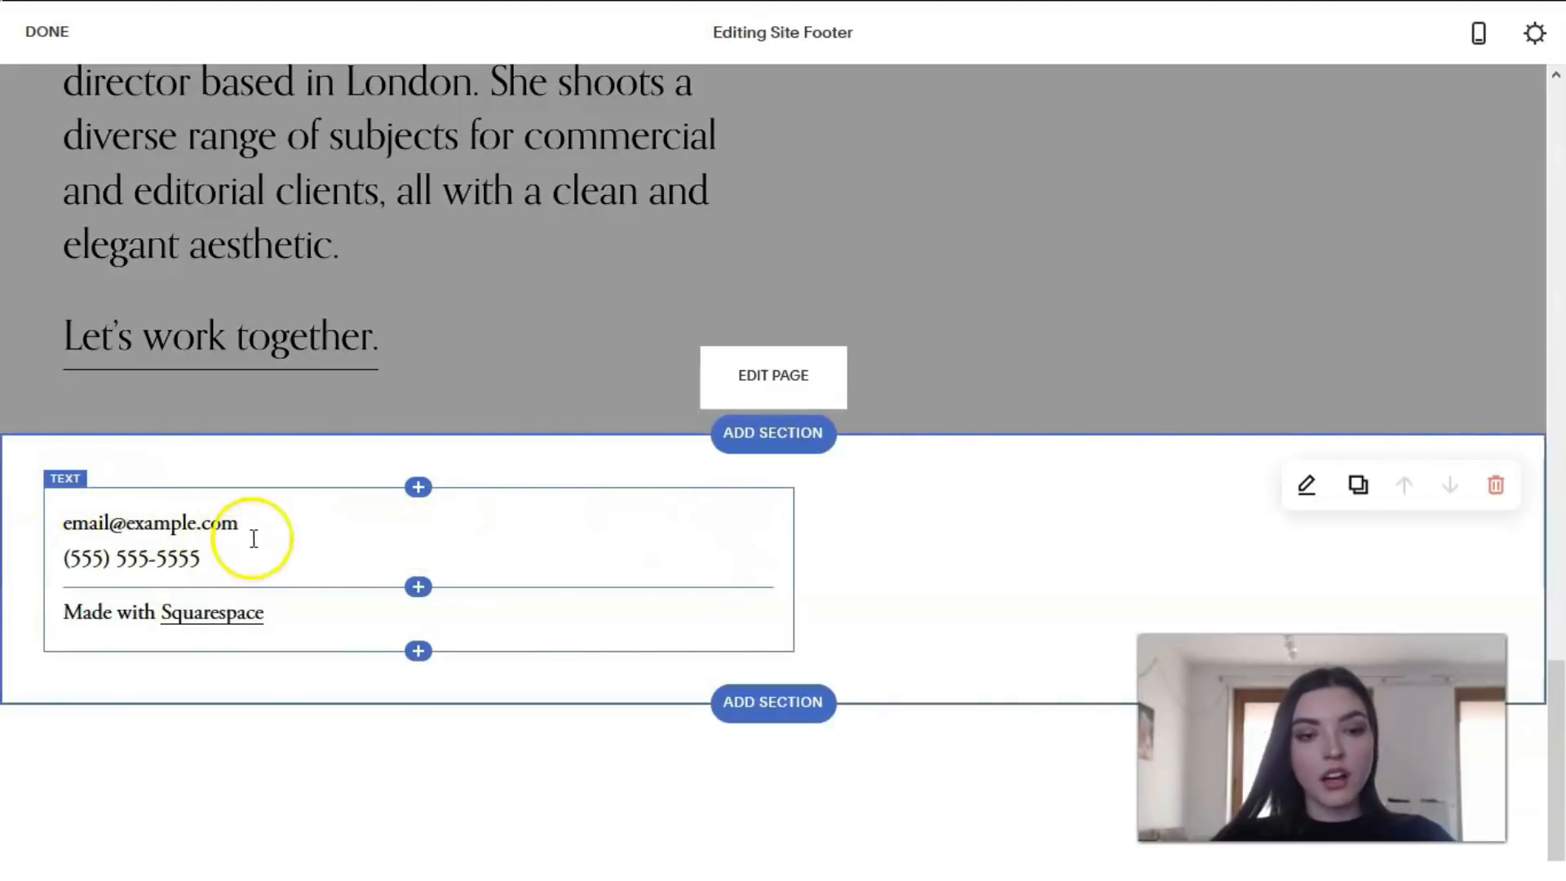
double_click(150, 557)
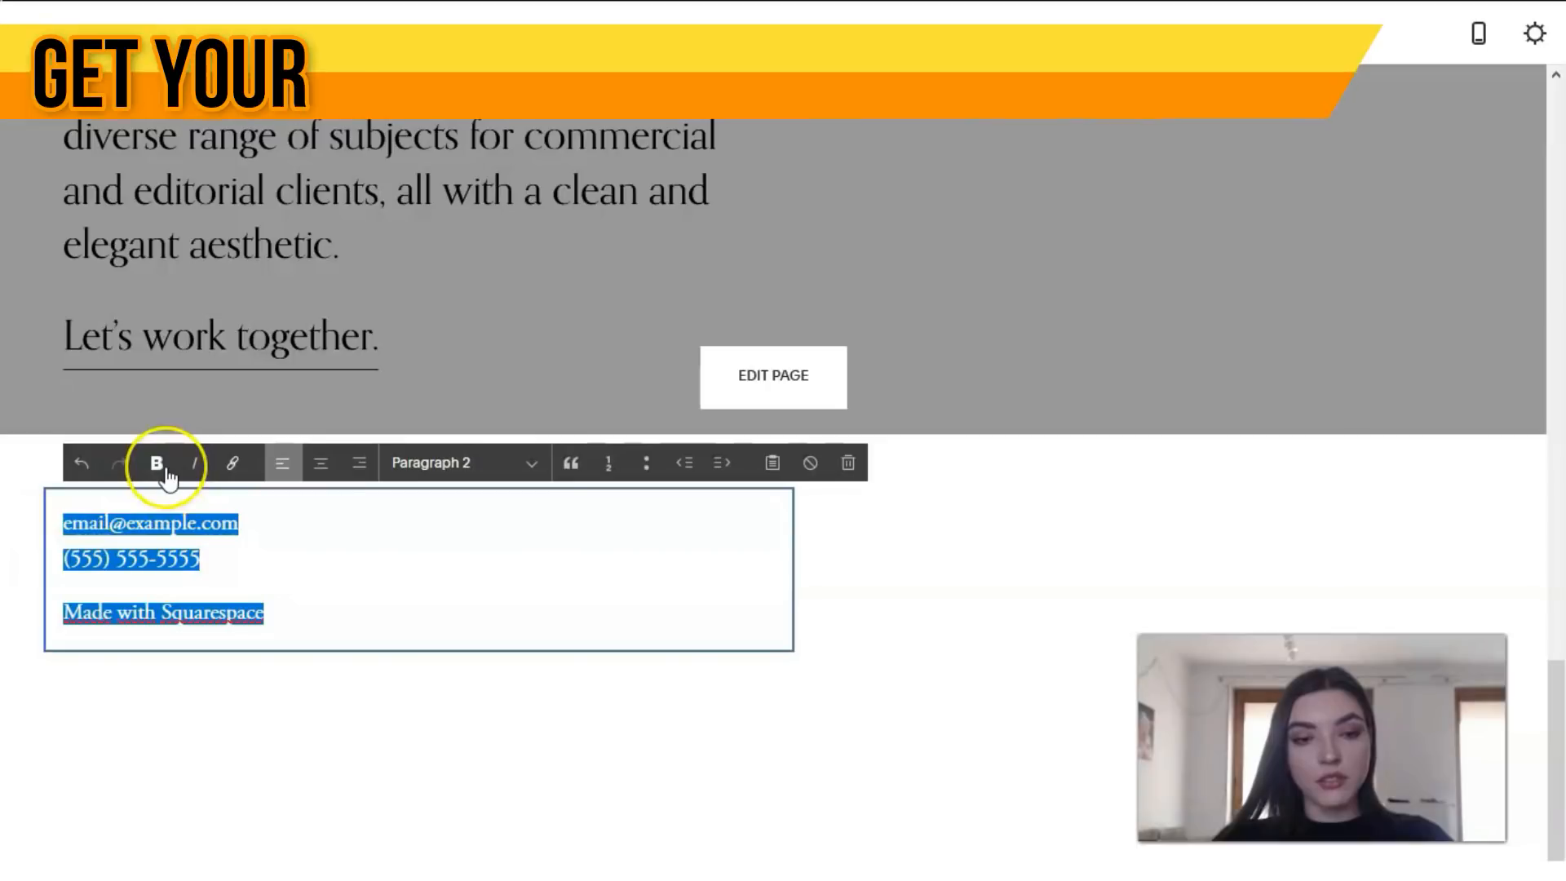
click(156, 463)
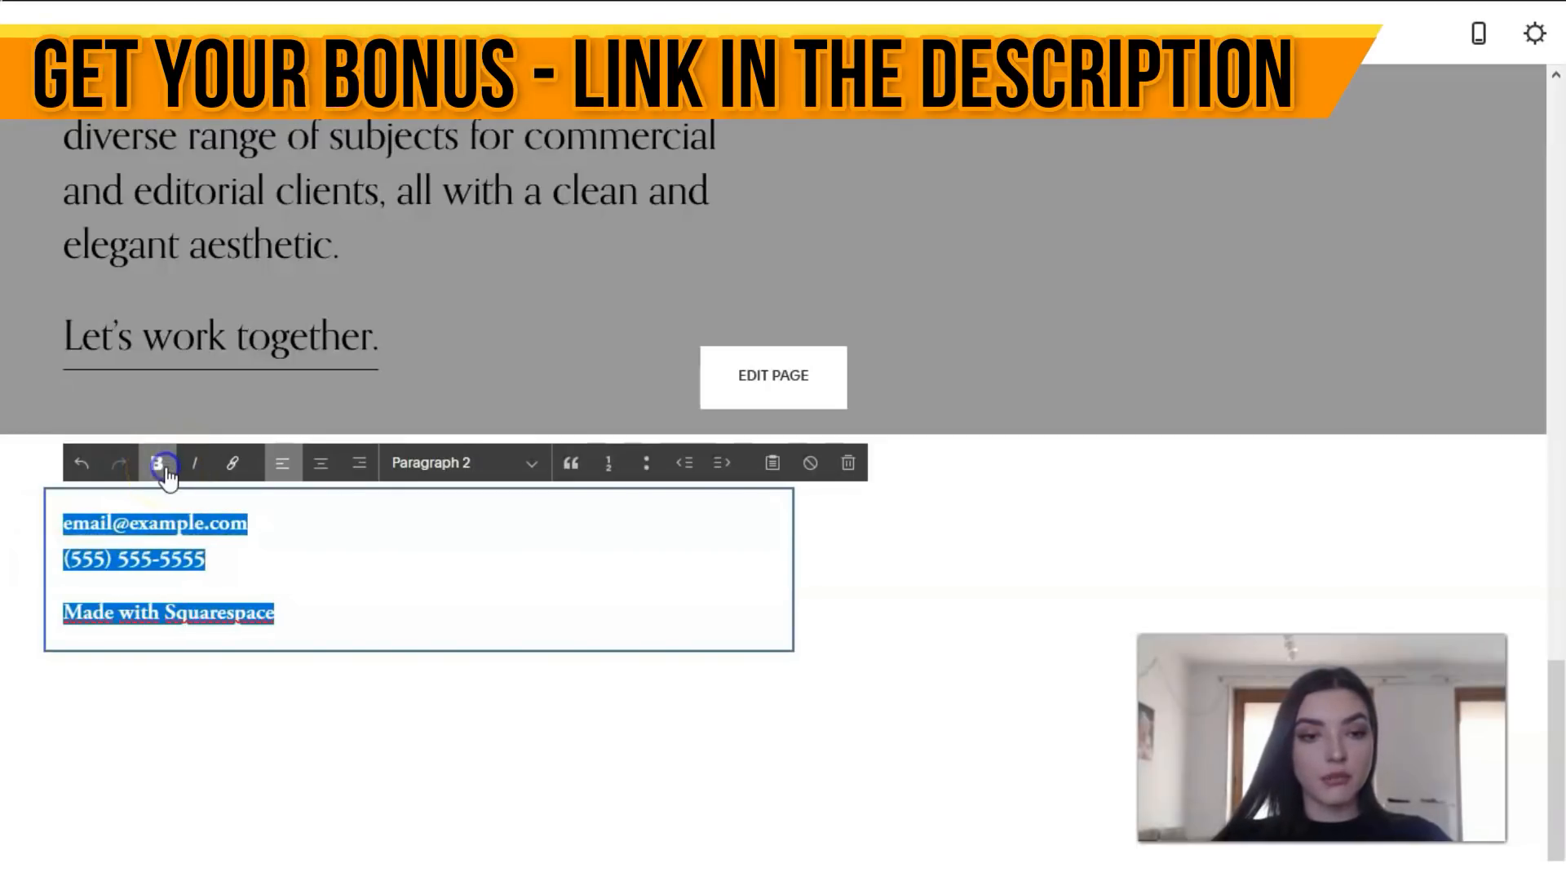
click(530, 462)
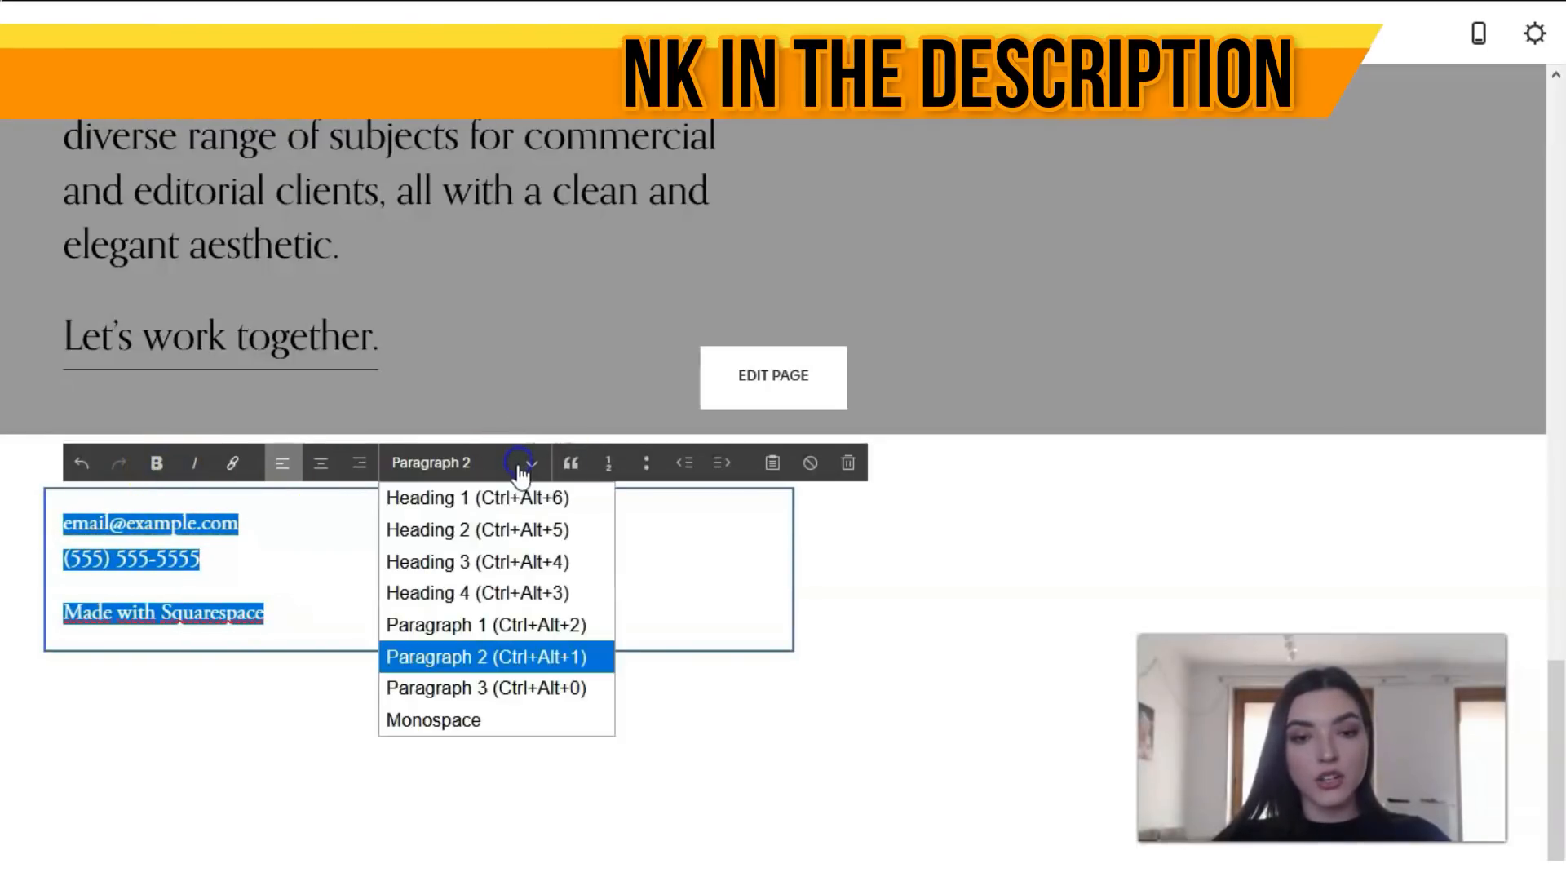
click(475, 529)
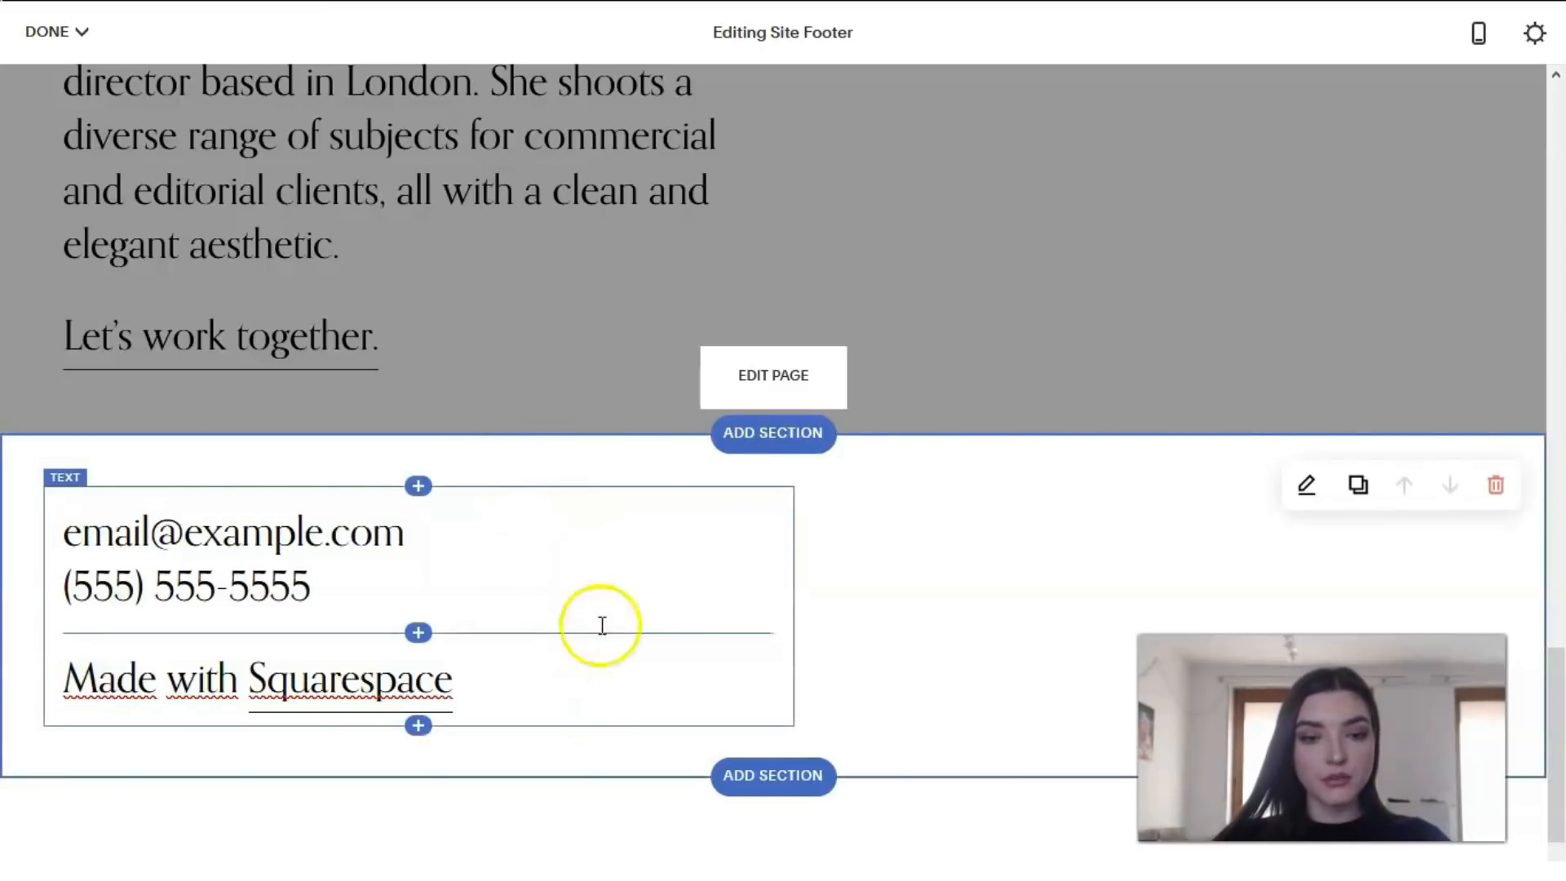
mouse_move(1495, 486)
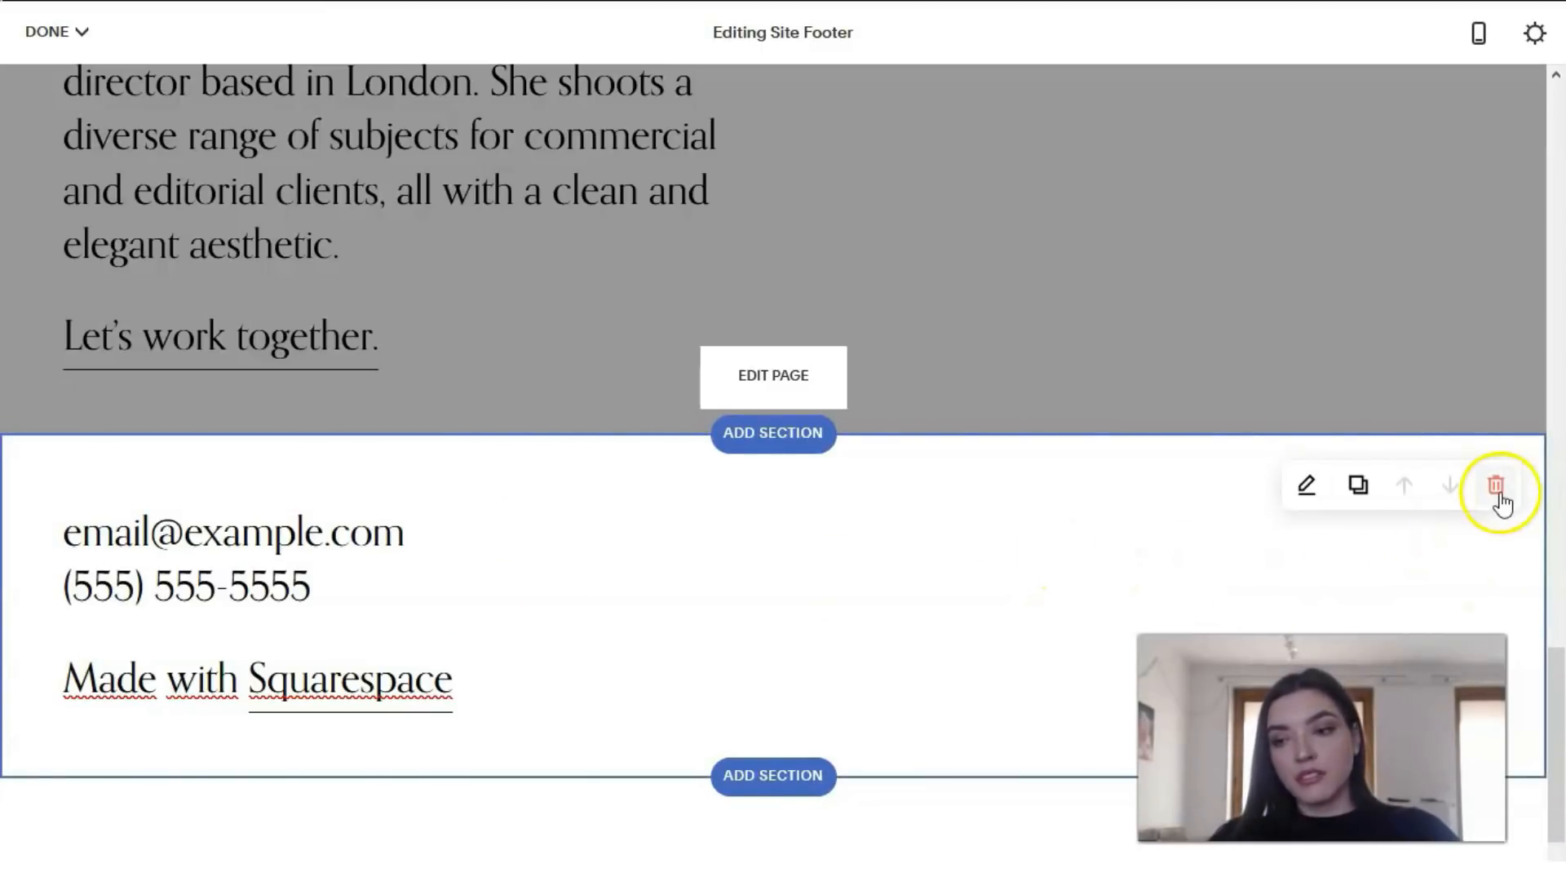
Step: Delete the footer contact section and confirm Remove, leaving an empty footer placeholder
click(1496, 485)
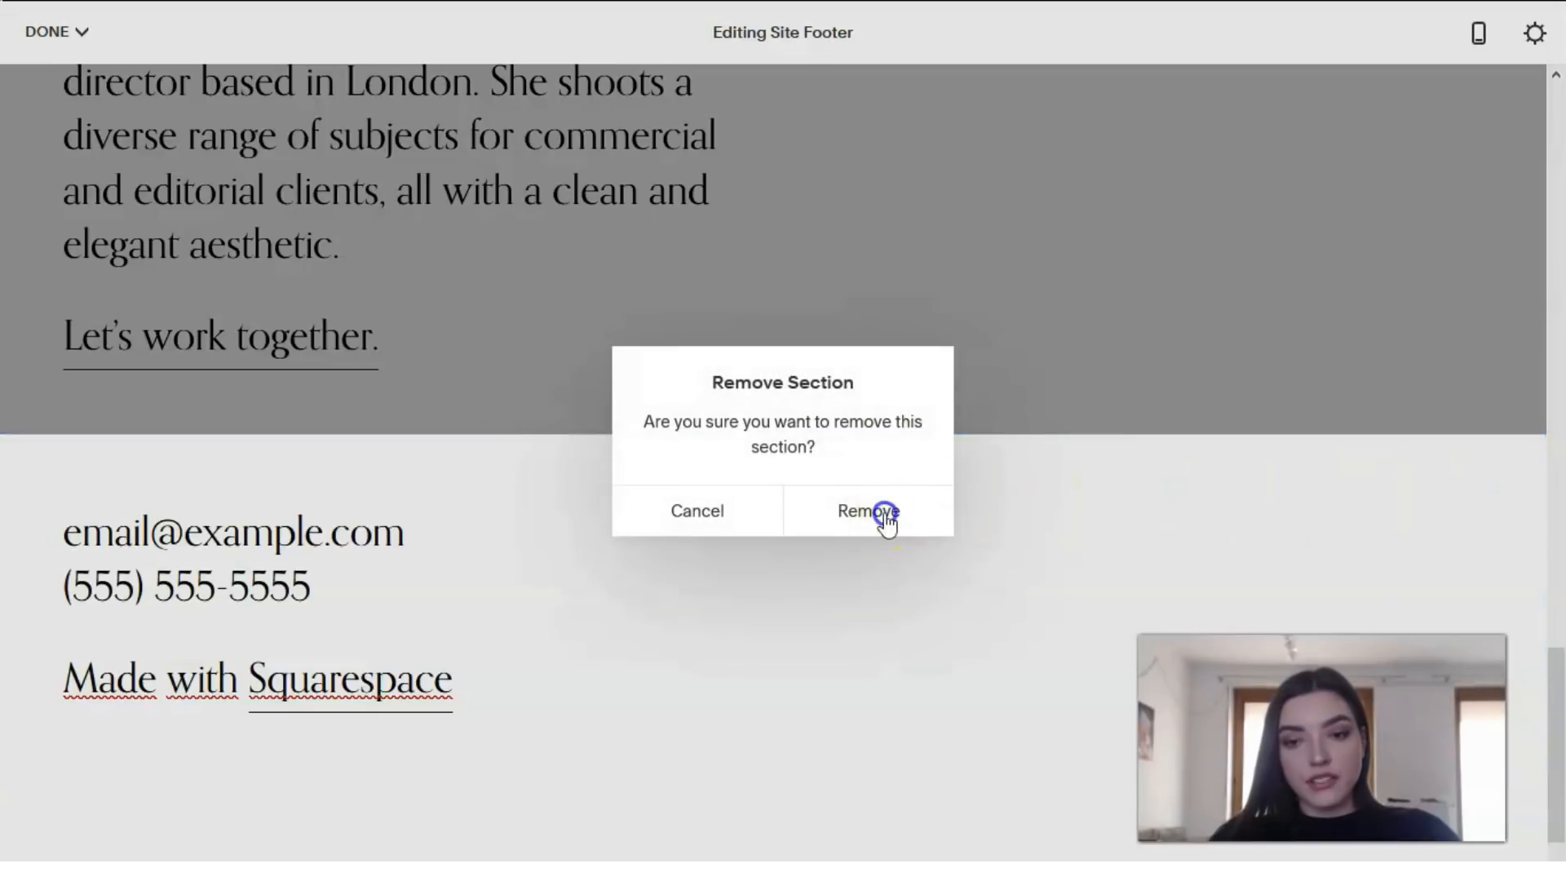
click(867, 510)
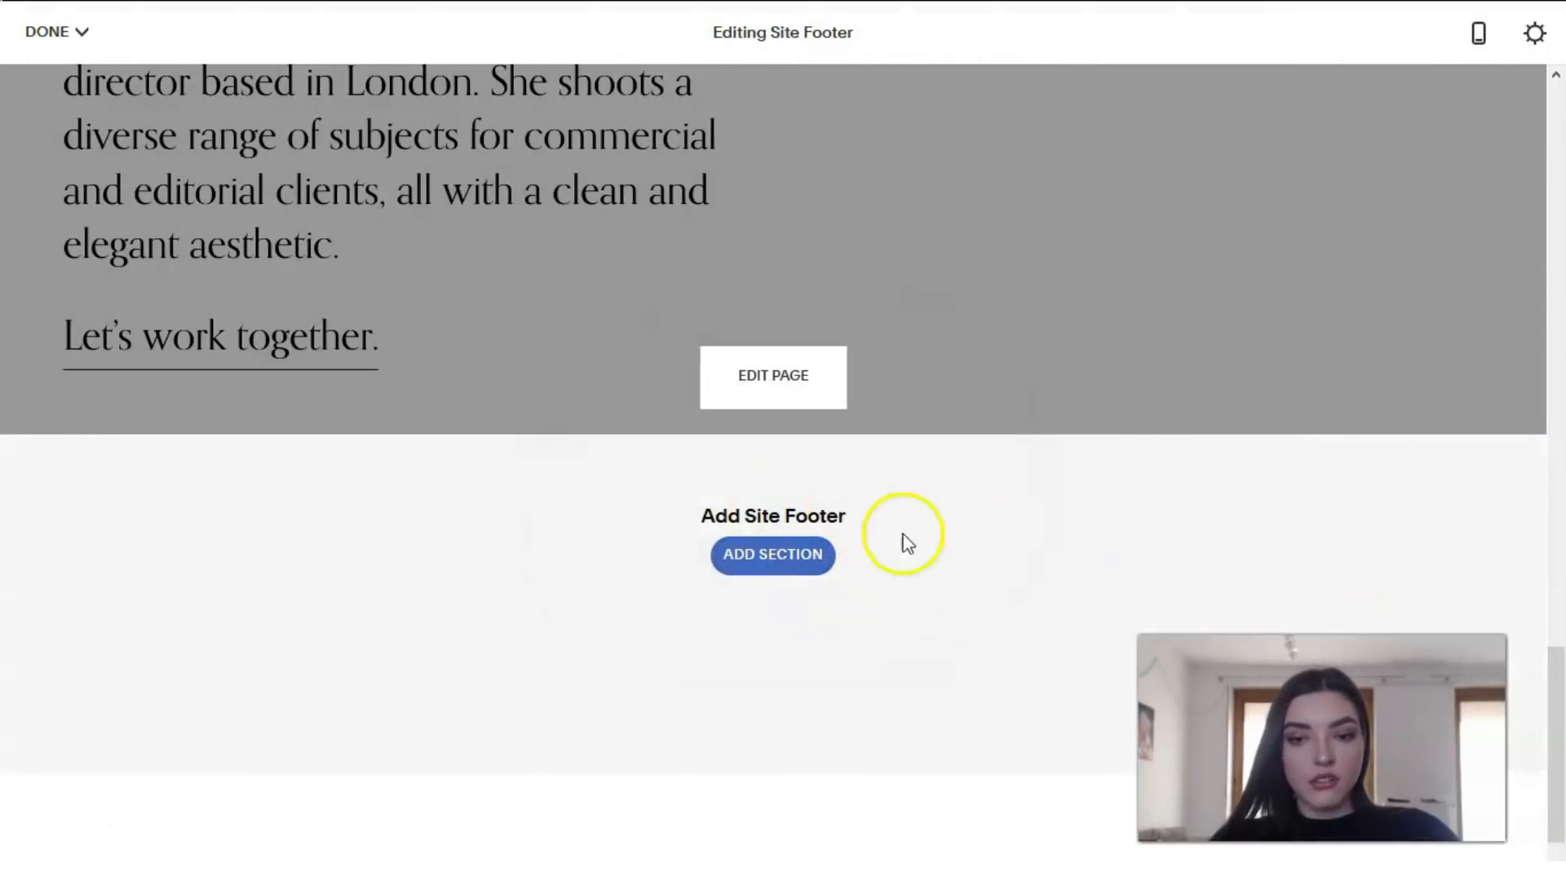
scroll(down, 3)
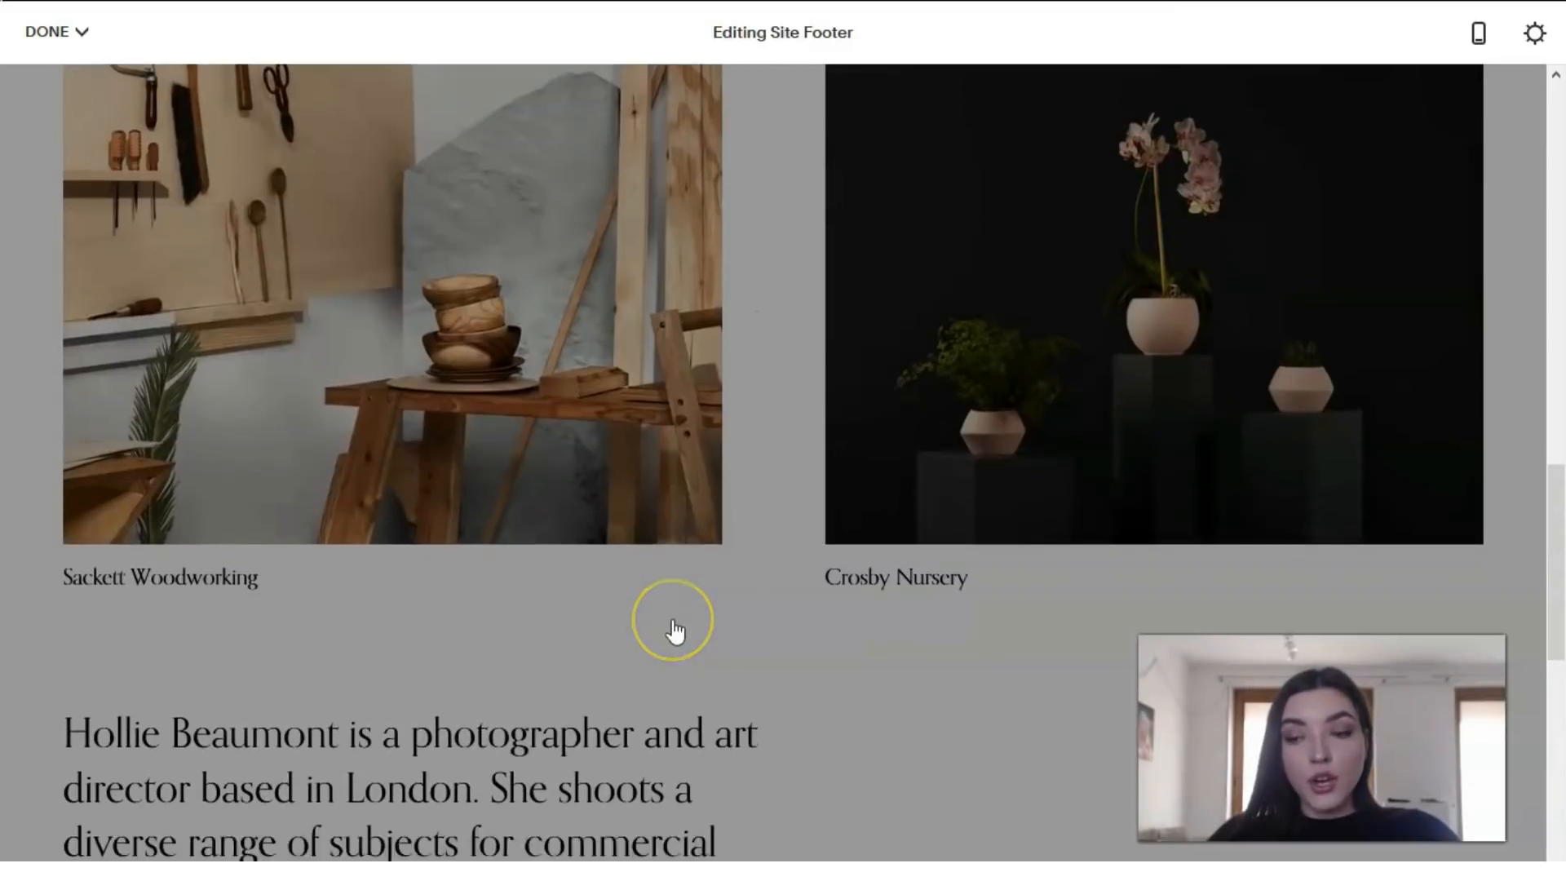
scroll(down, 3)
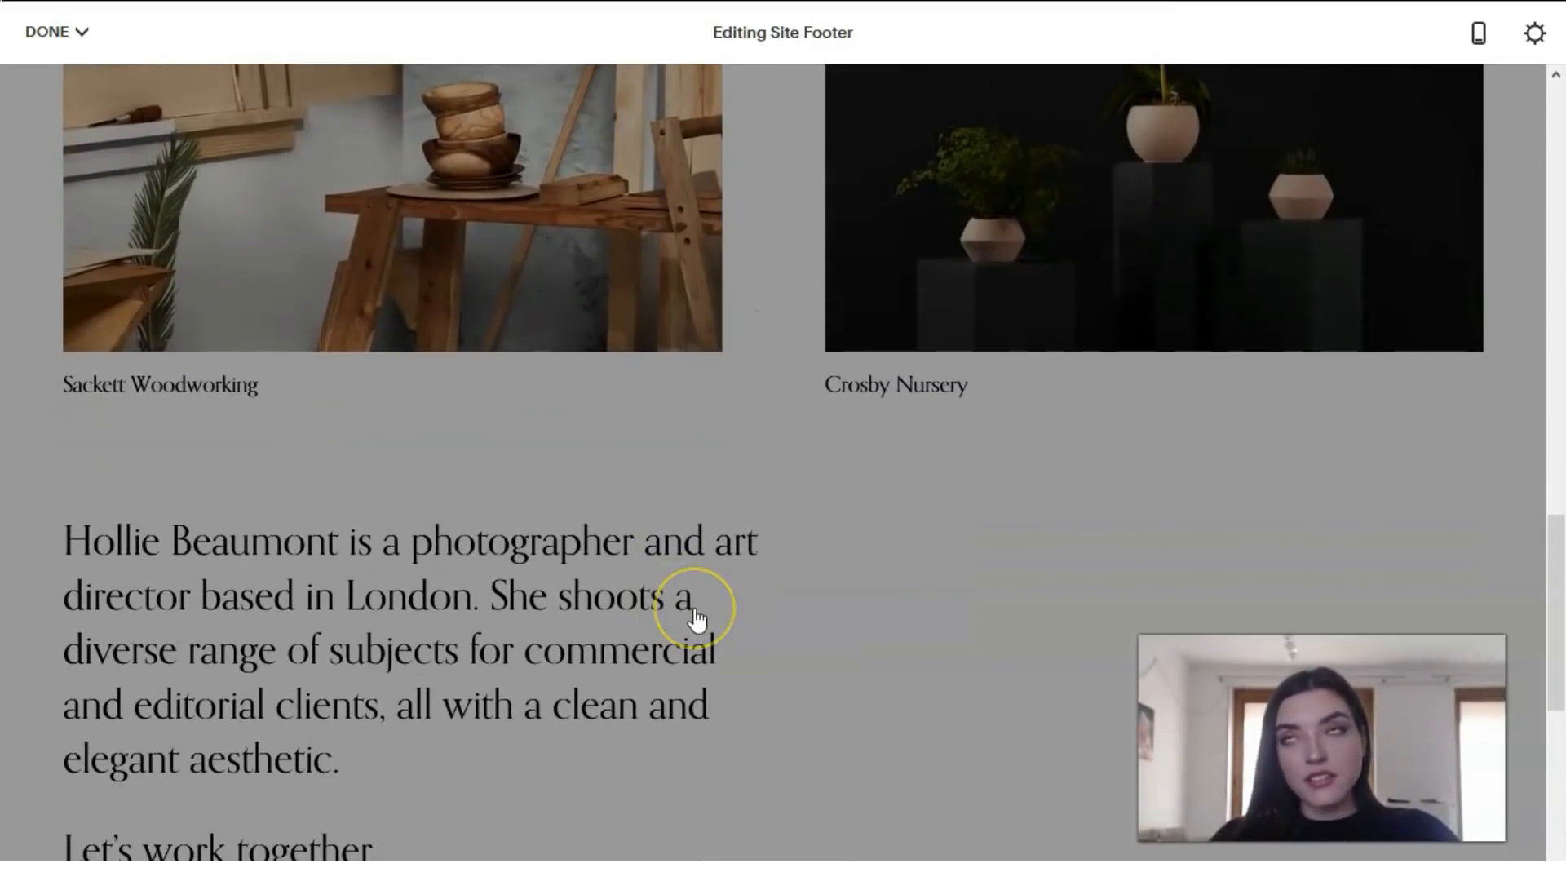